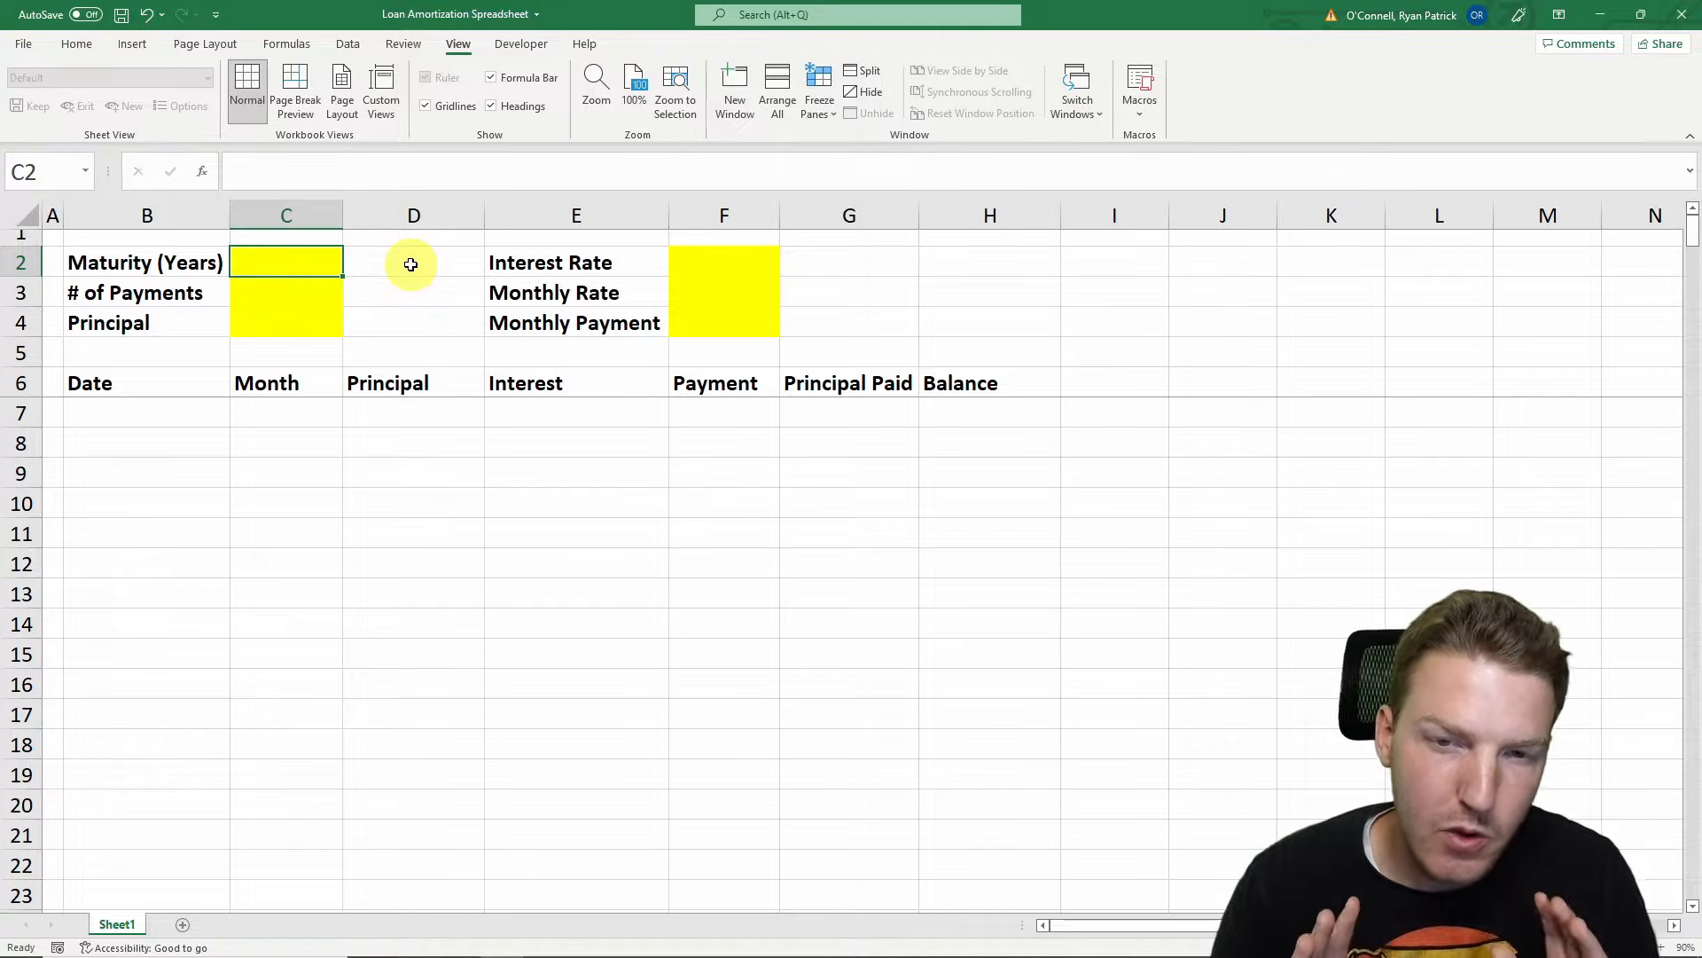
{"action": "mouse_move", "coordinate": [371, 279]}
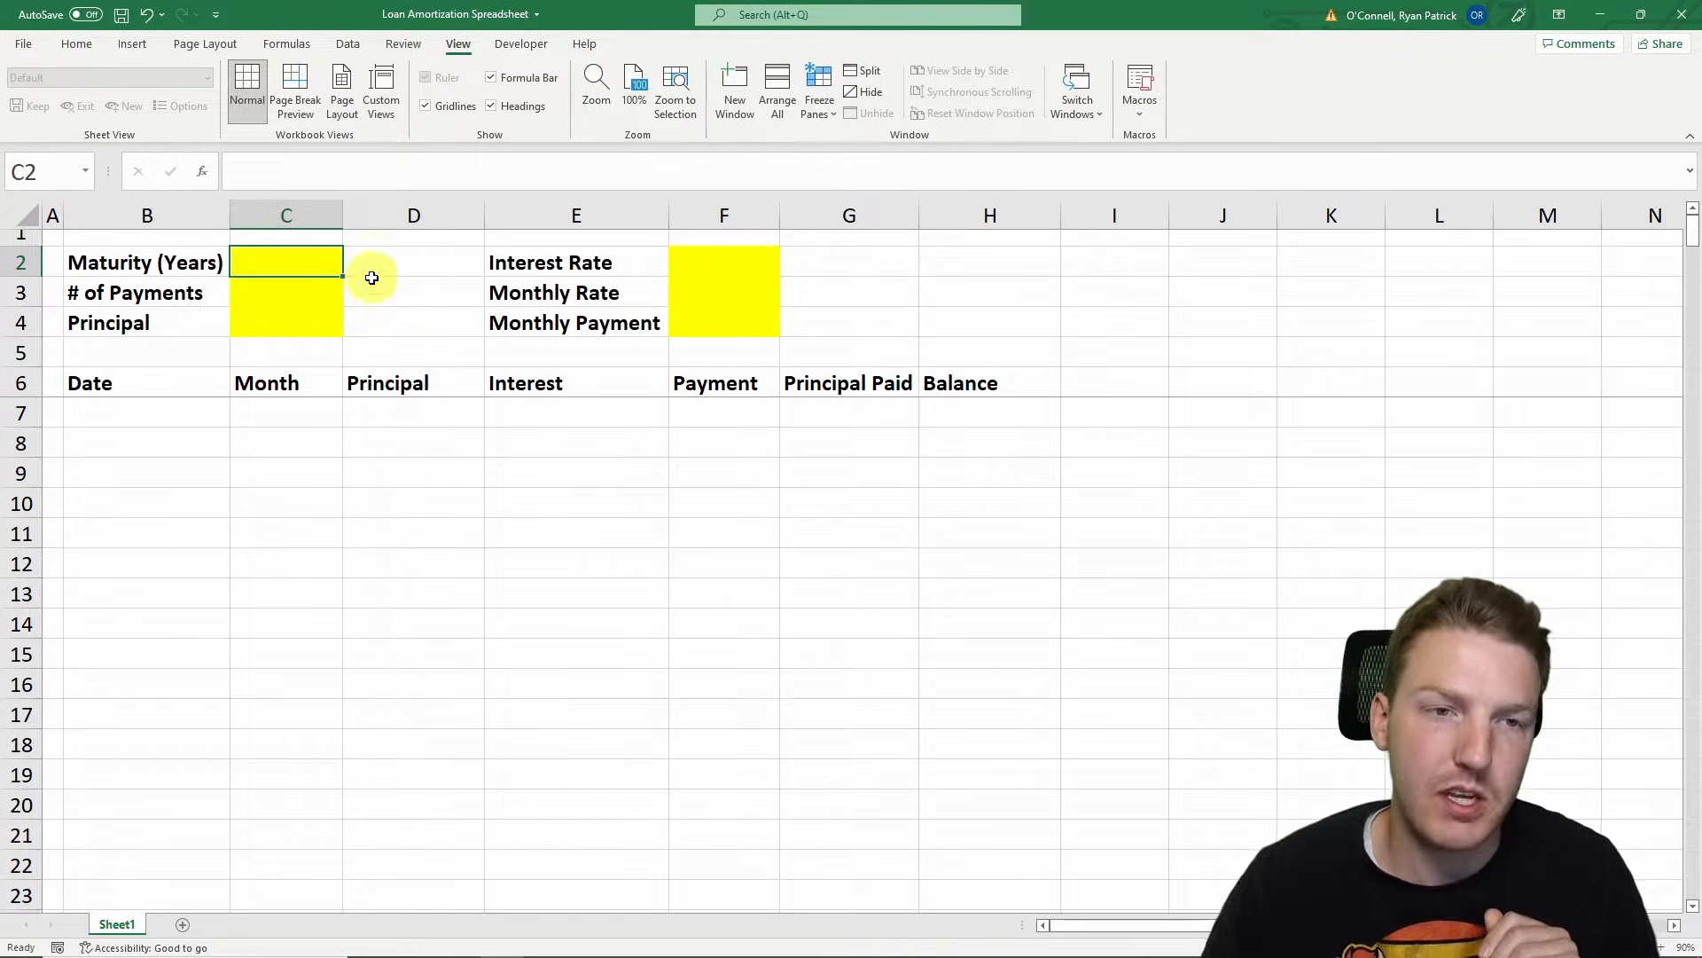
Select the maturity cell and enter 30 years
{"action": "left_click", "coordinate": [413, 262]}
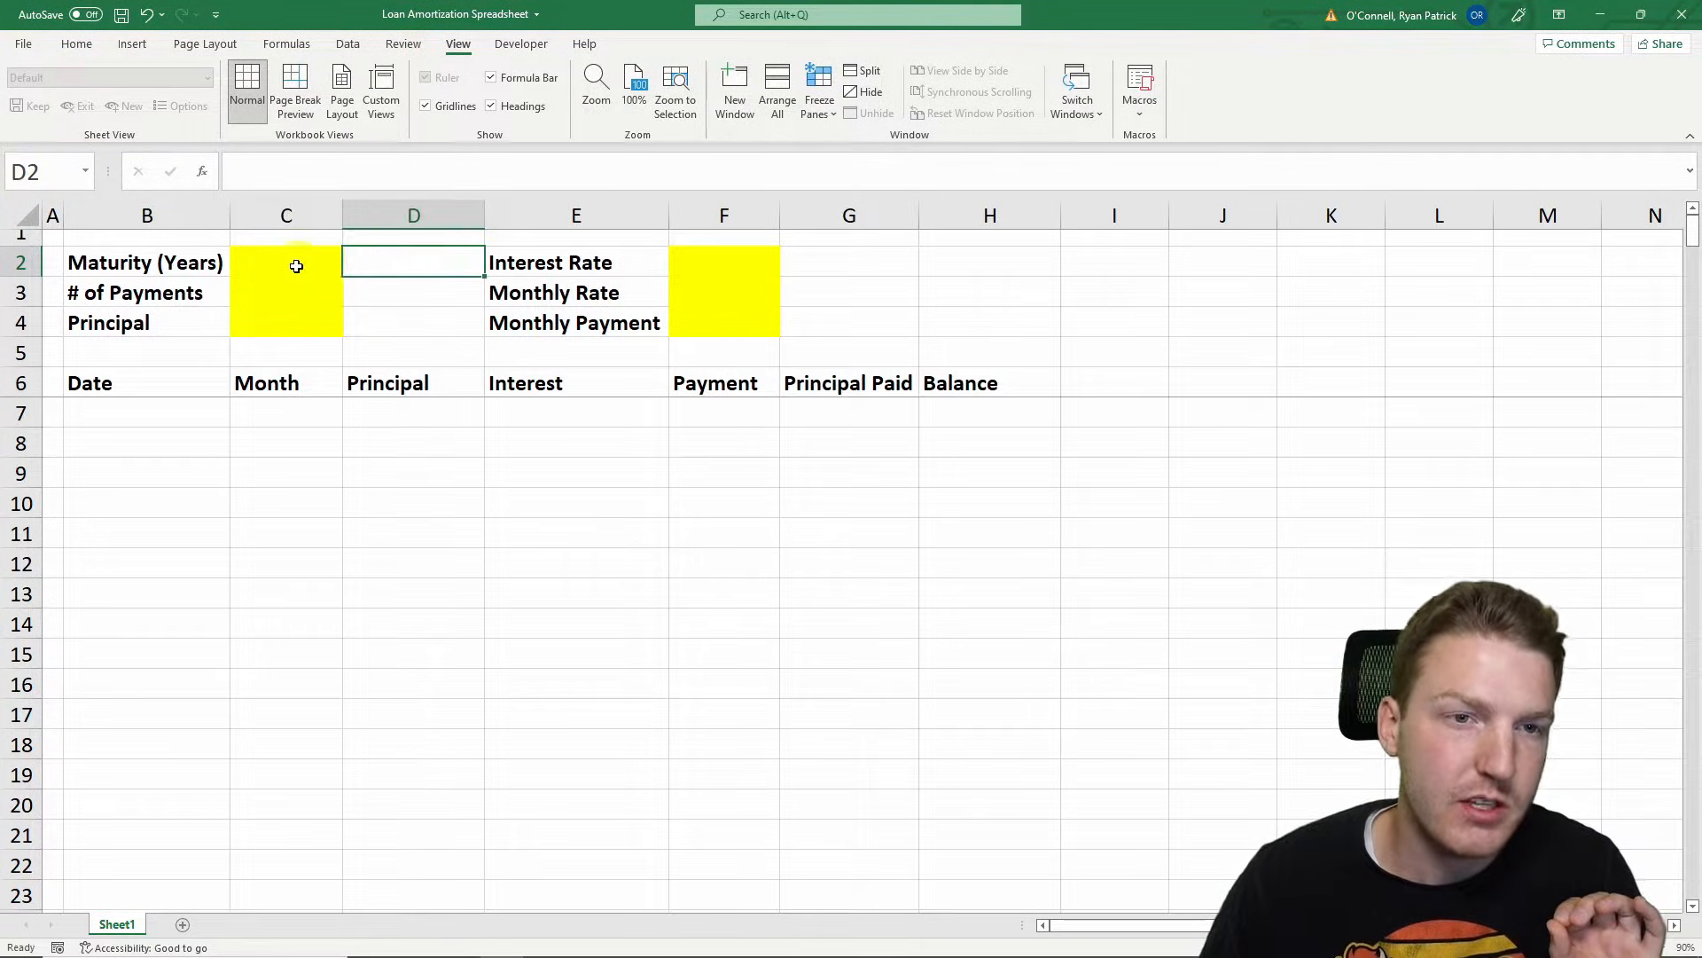
{"action": "left_click", "coordinate": [285, 262]}
{"action": "type", "text": "30"}
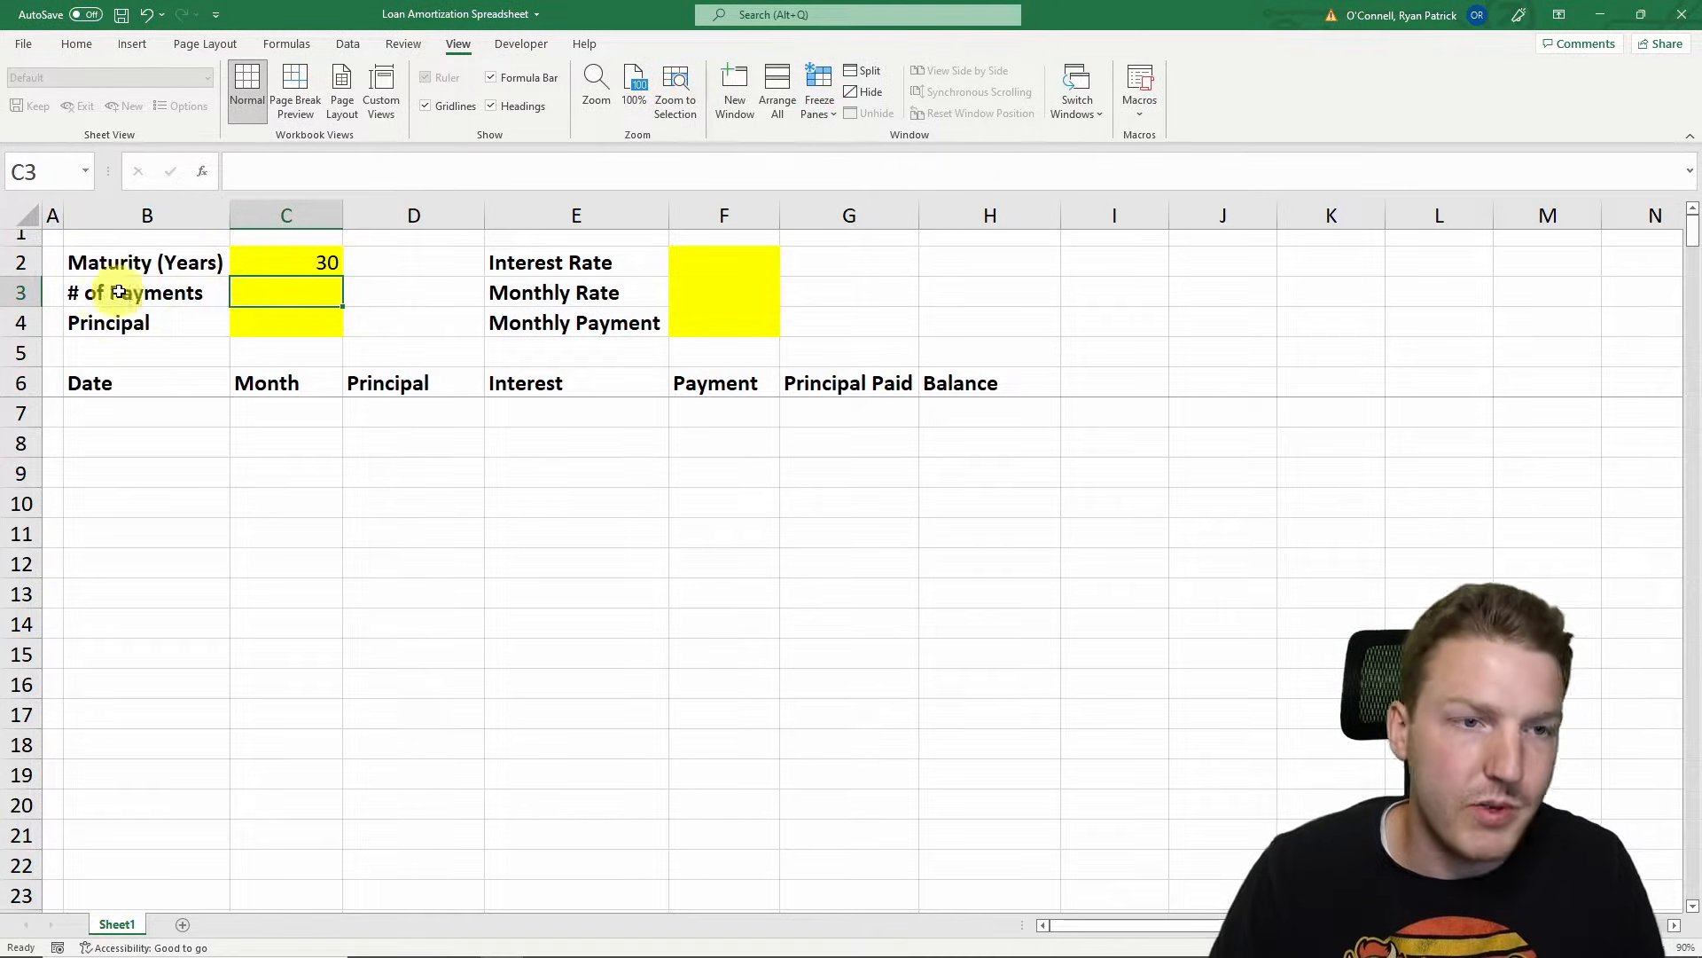
Compute the number of payments as maturity years × 12, giving 360
{"action": "type", "text": "="}
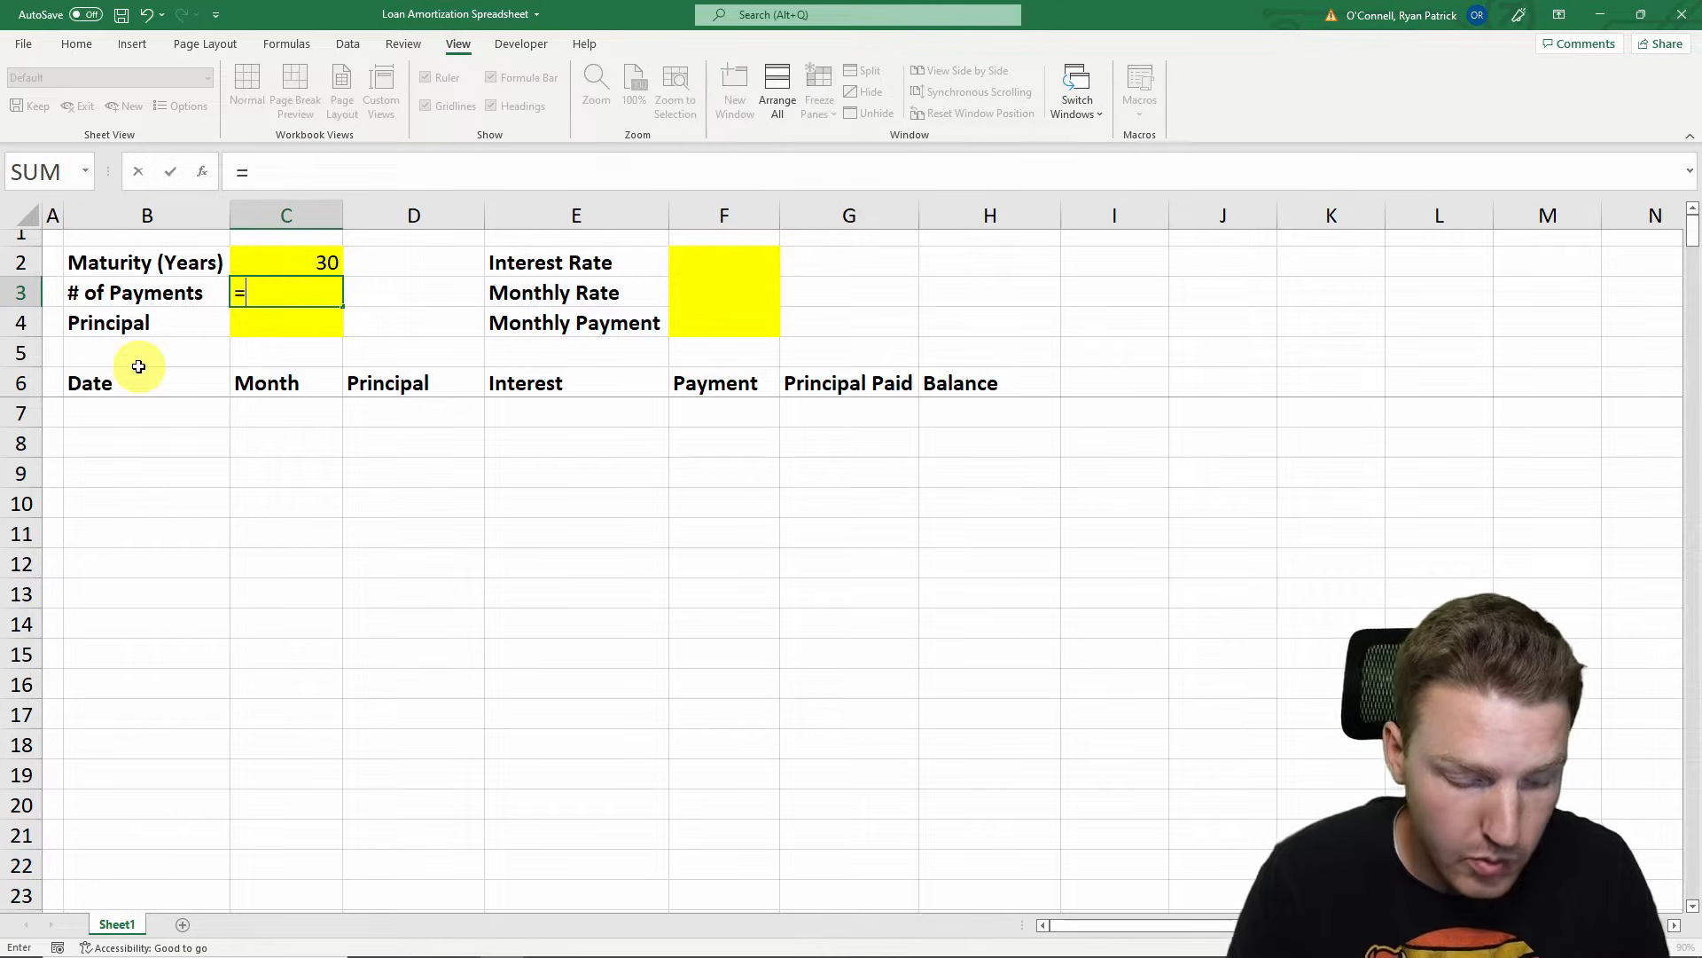
{"action": "left_click", "coordinate": [285, 263]}
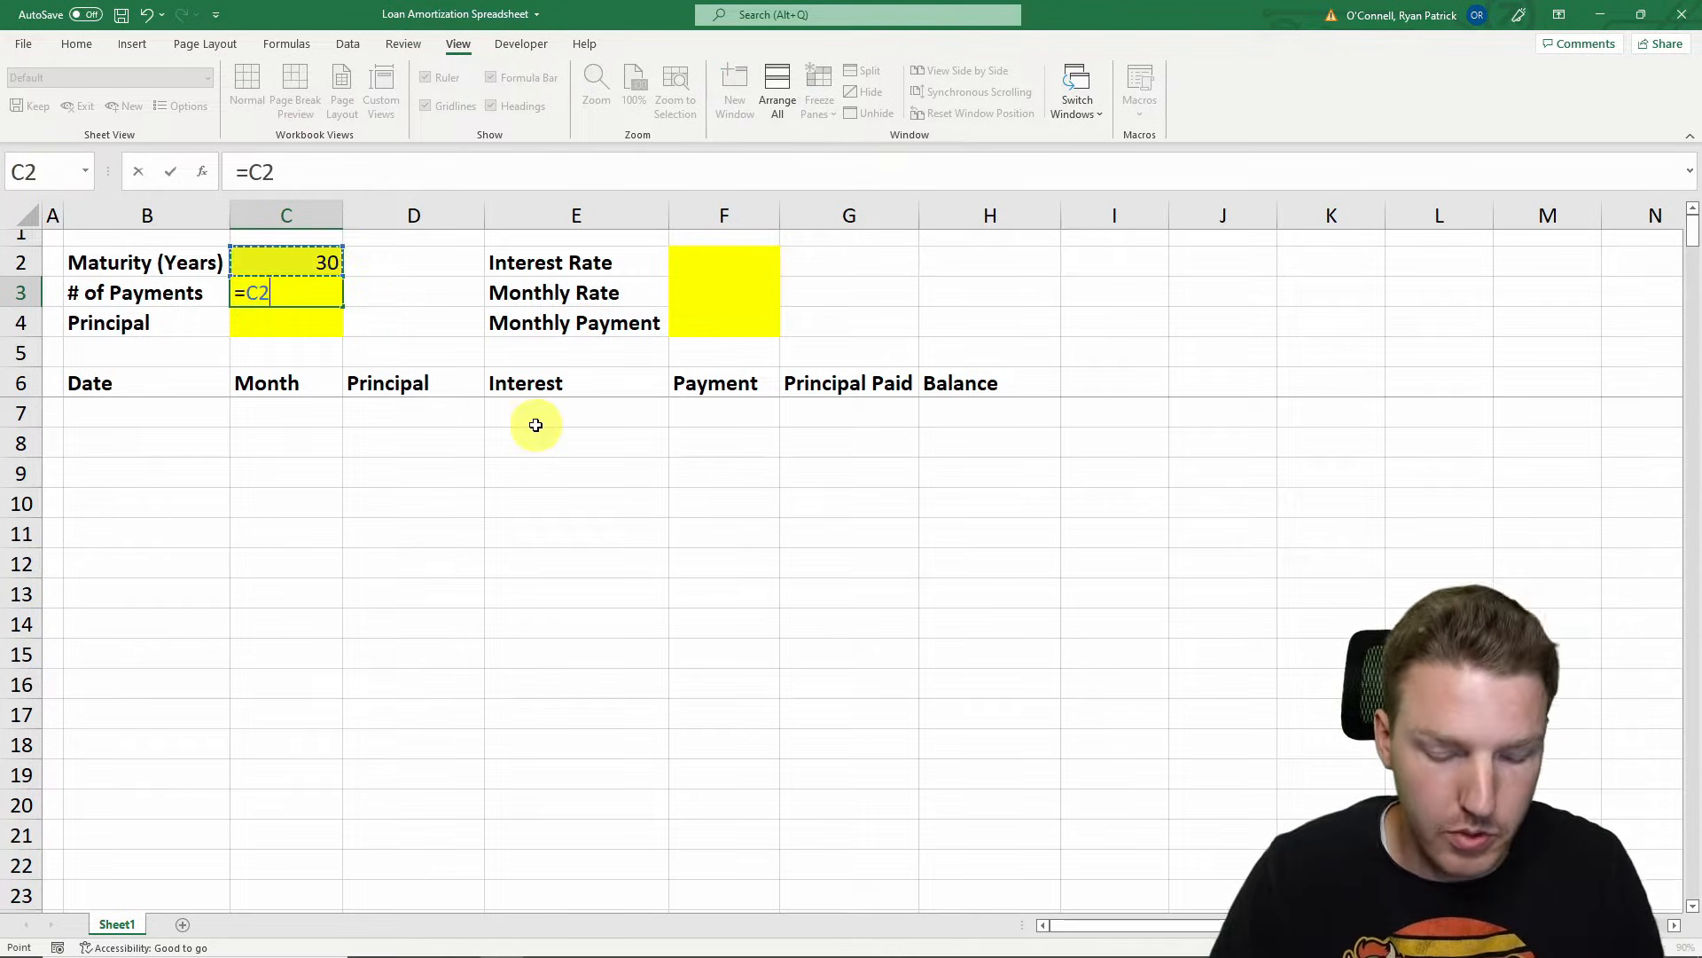
{"action": "type", "text": "*12"}
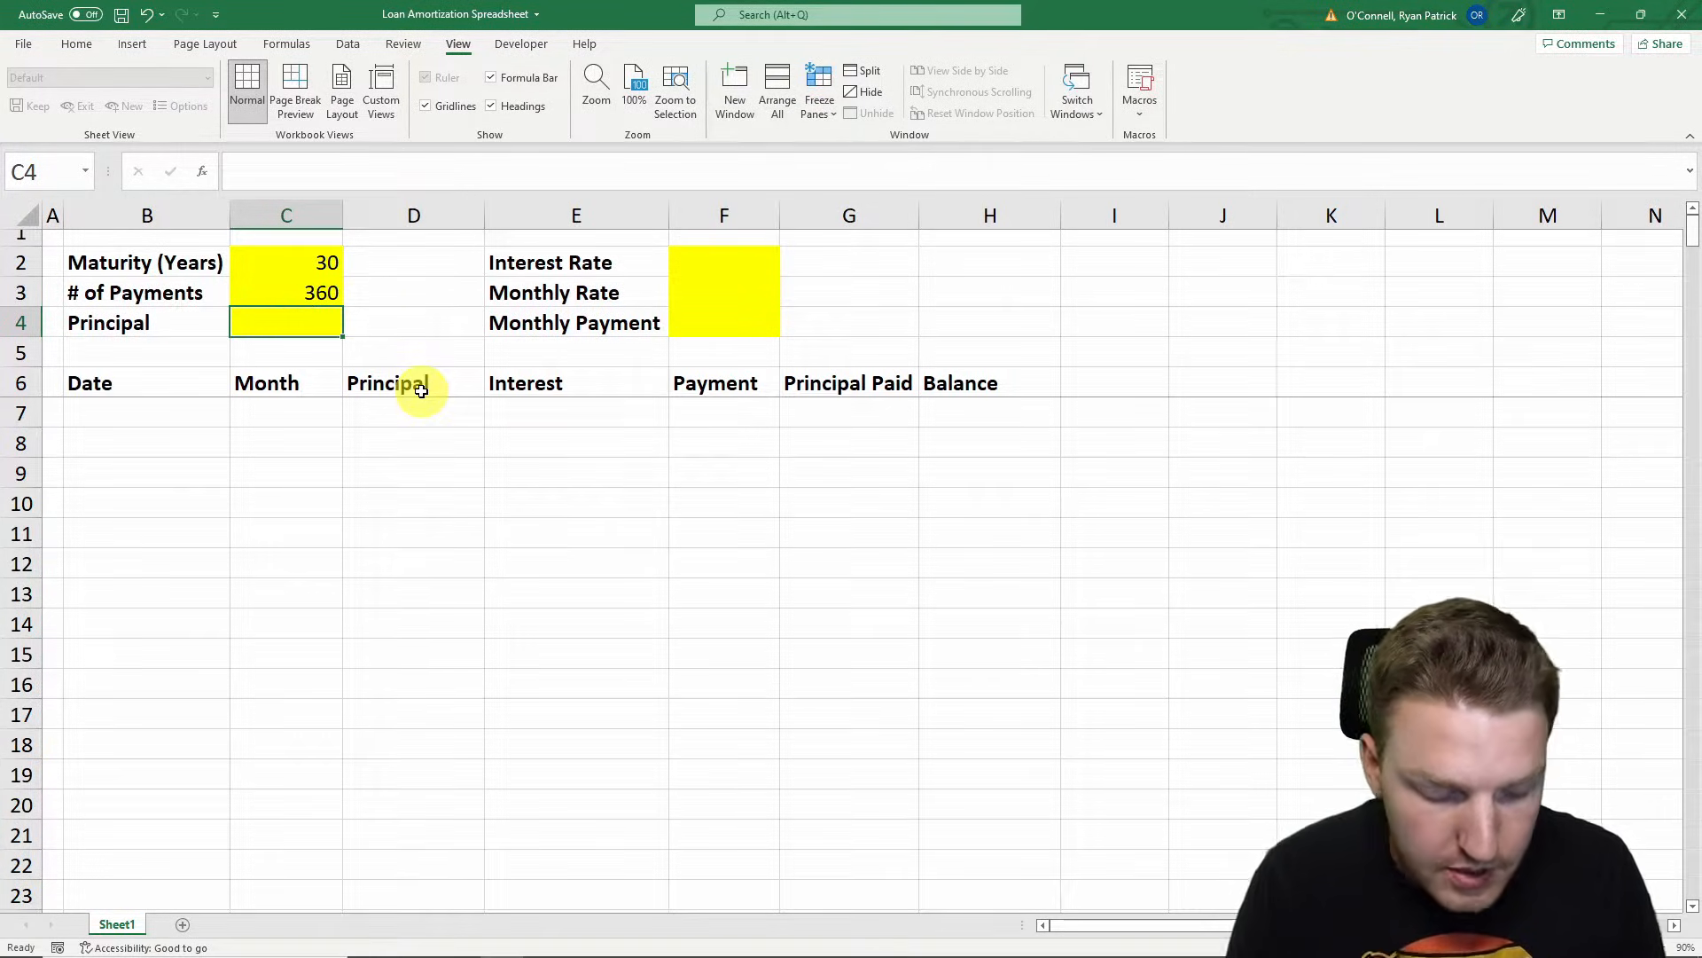
Enter the $400,000 principal and move to the interest rate cell
{"action": "type", "text": "40000"}
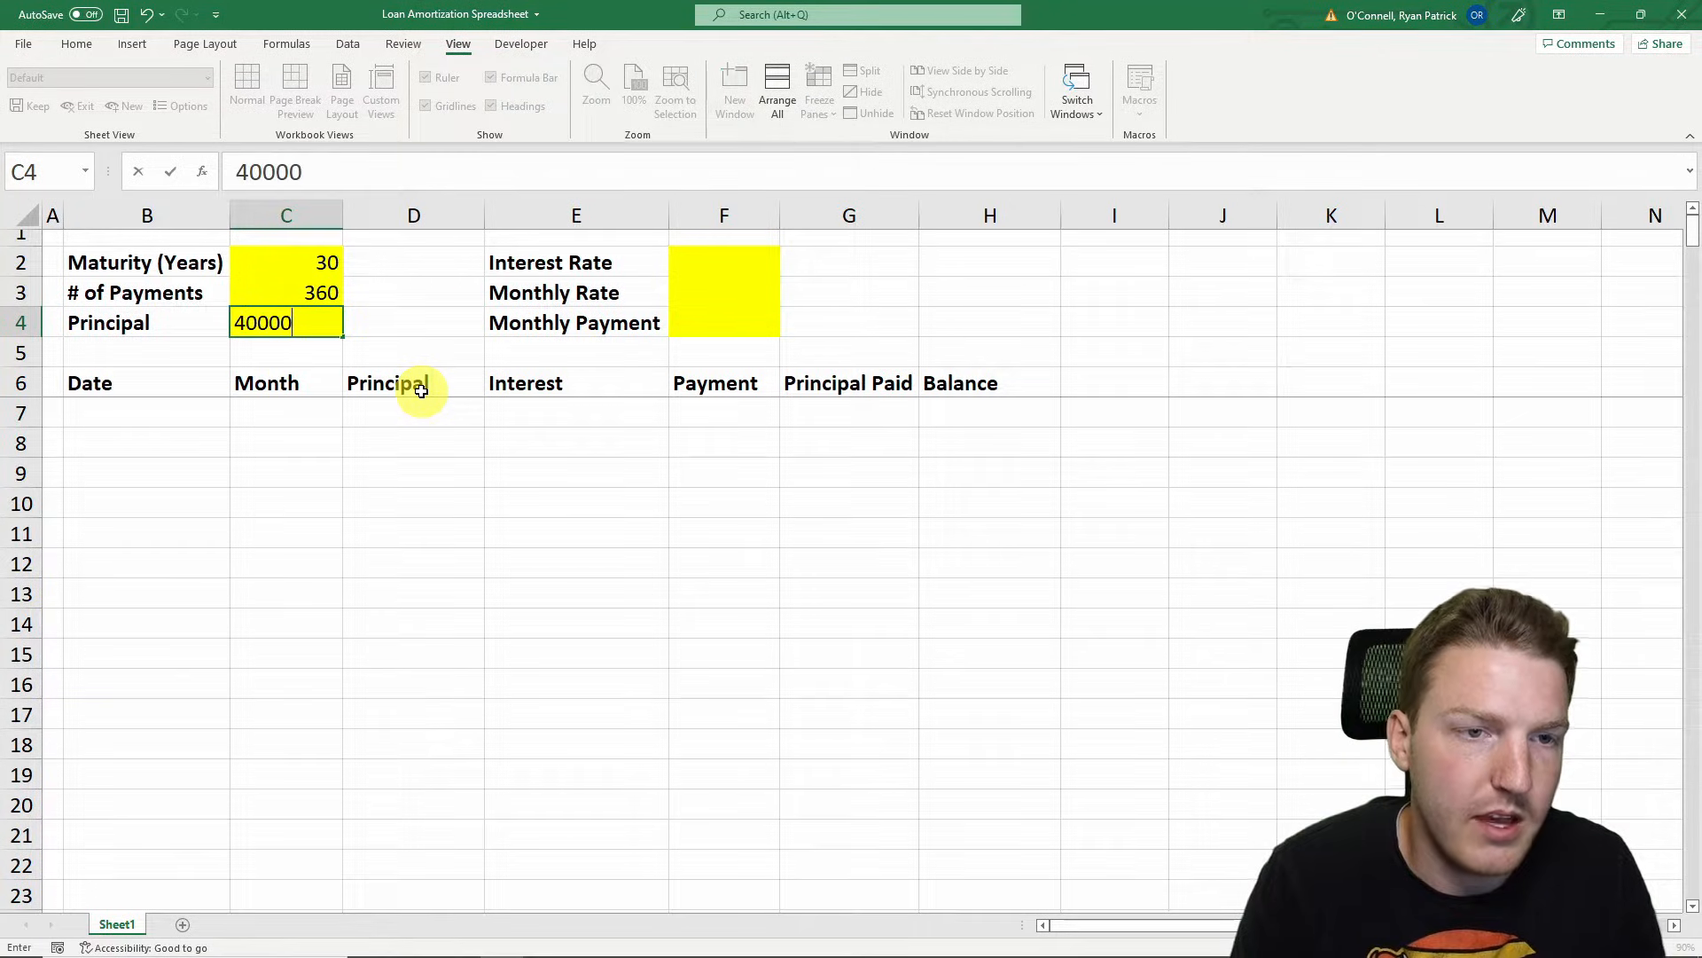
{"action": "key", "text": "Return"}
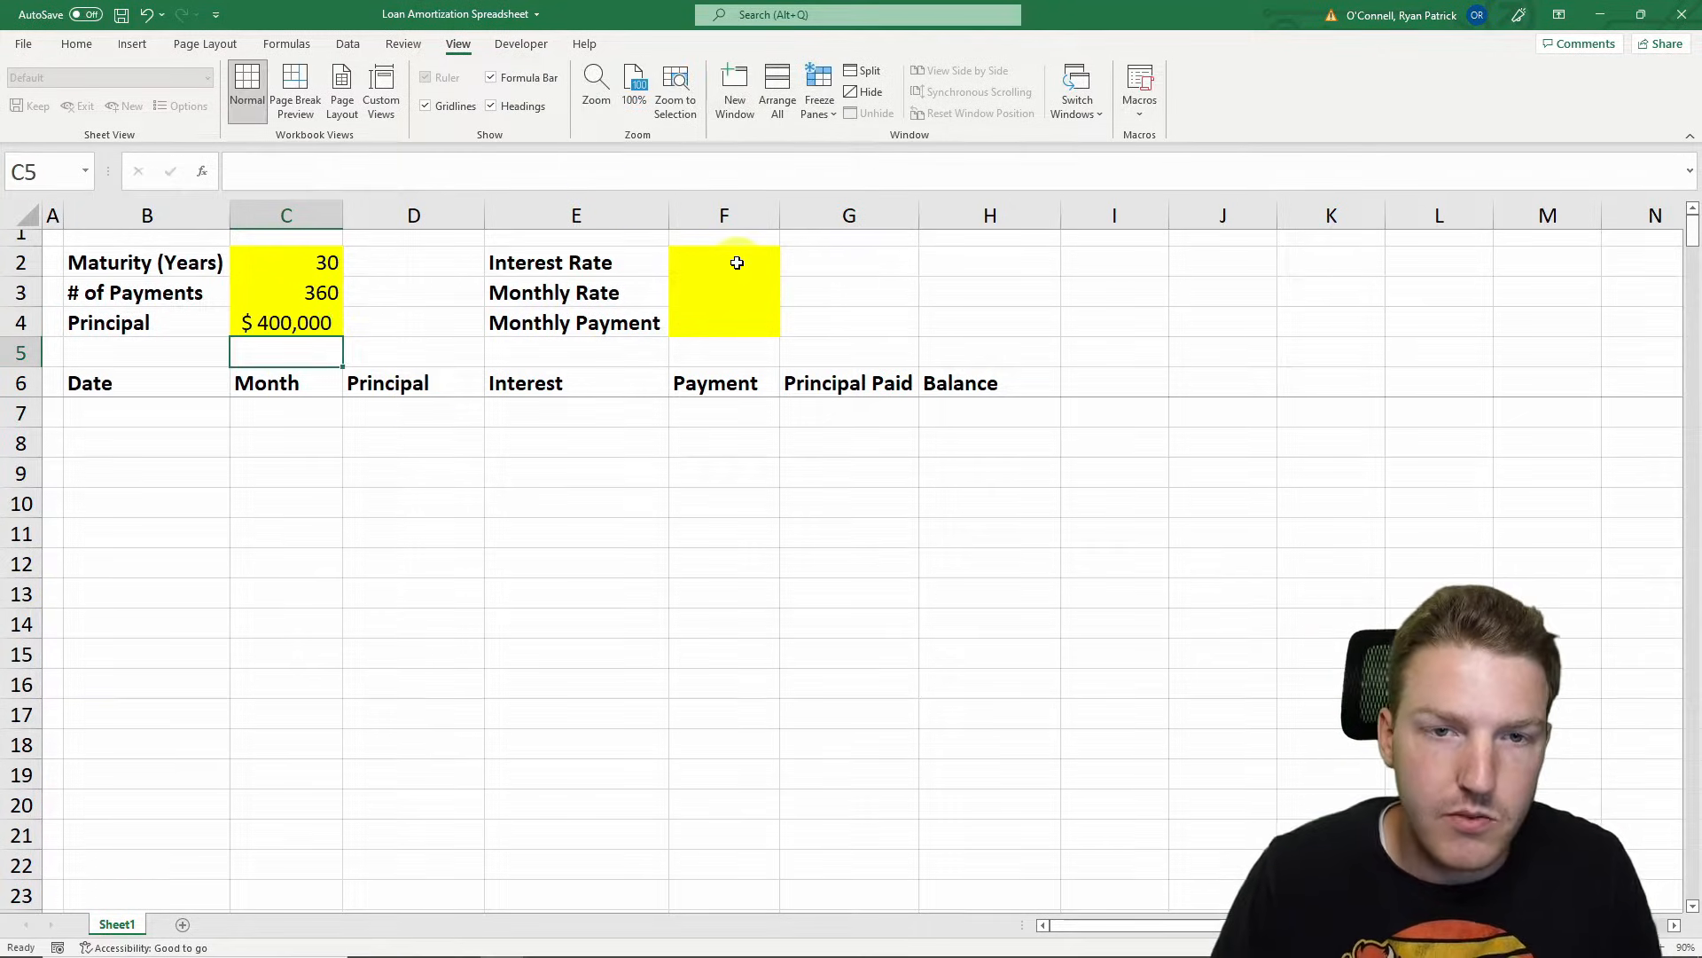
{"action": "left_click", "coordinate": [724, 262]}
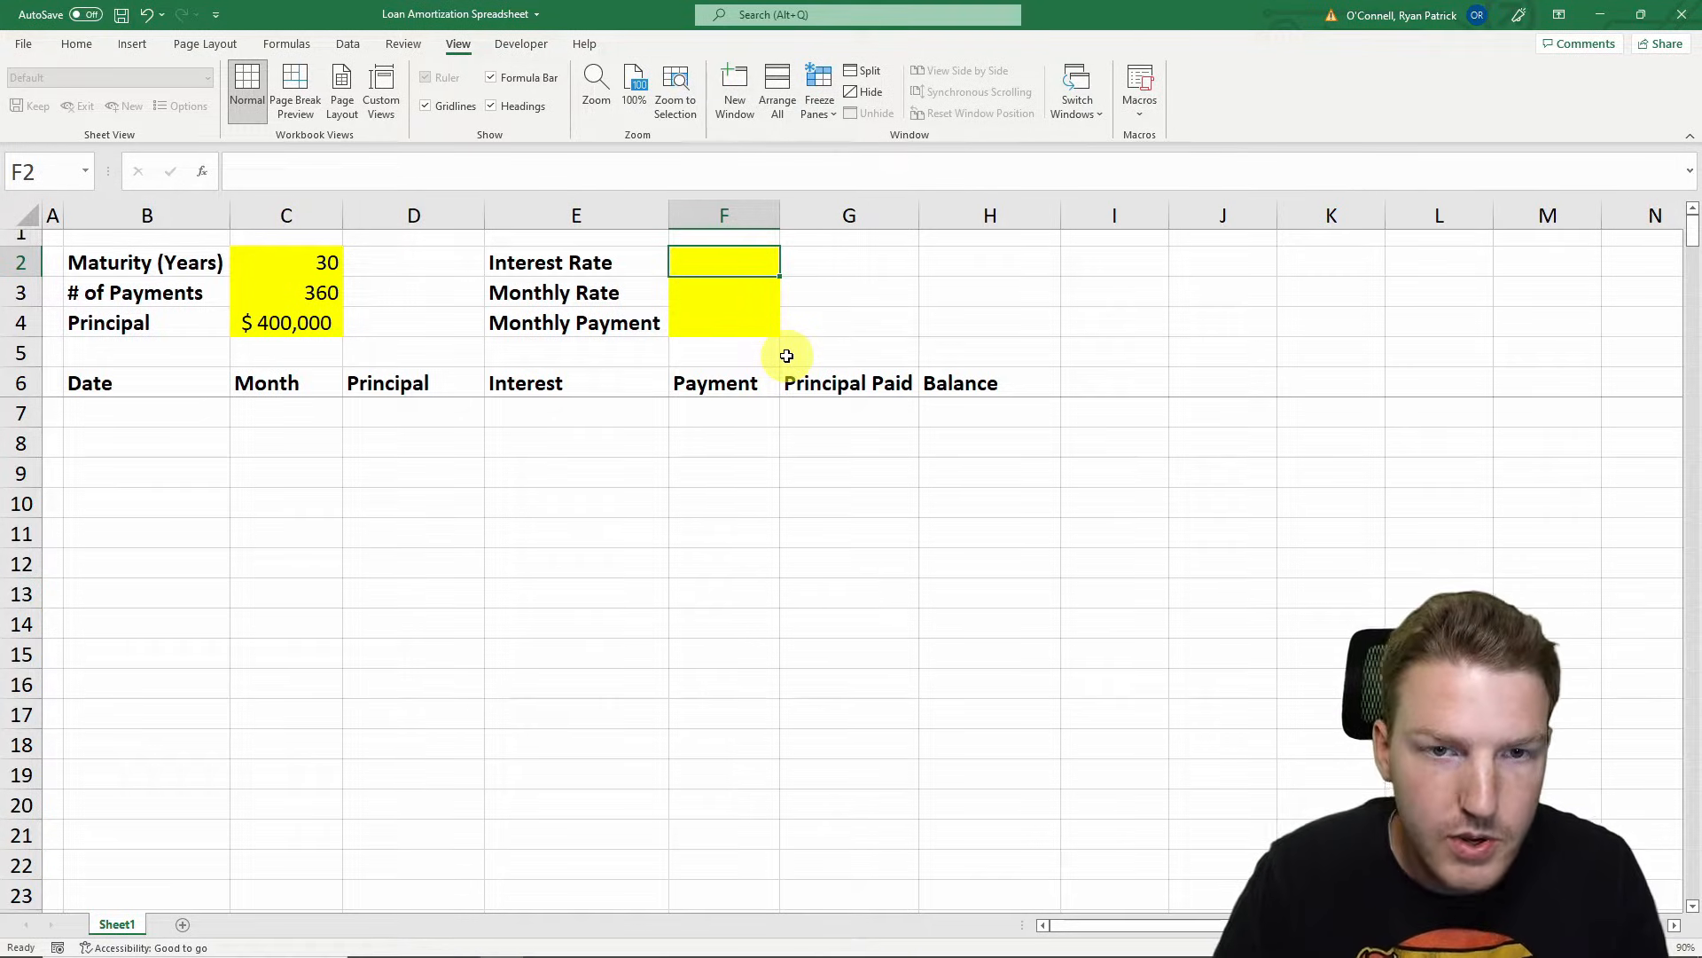
Enter a 5% interest rate and a monthly rate formula =F2/12 giving 0.42%
{"action": "type", "text": "5%"}
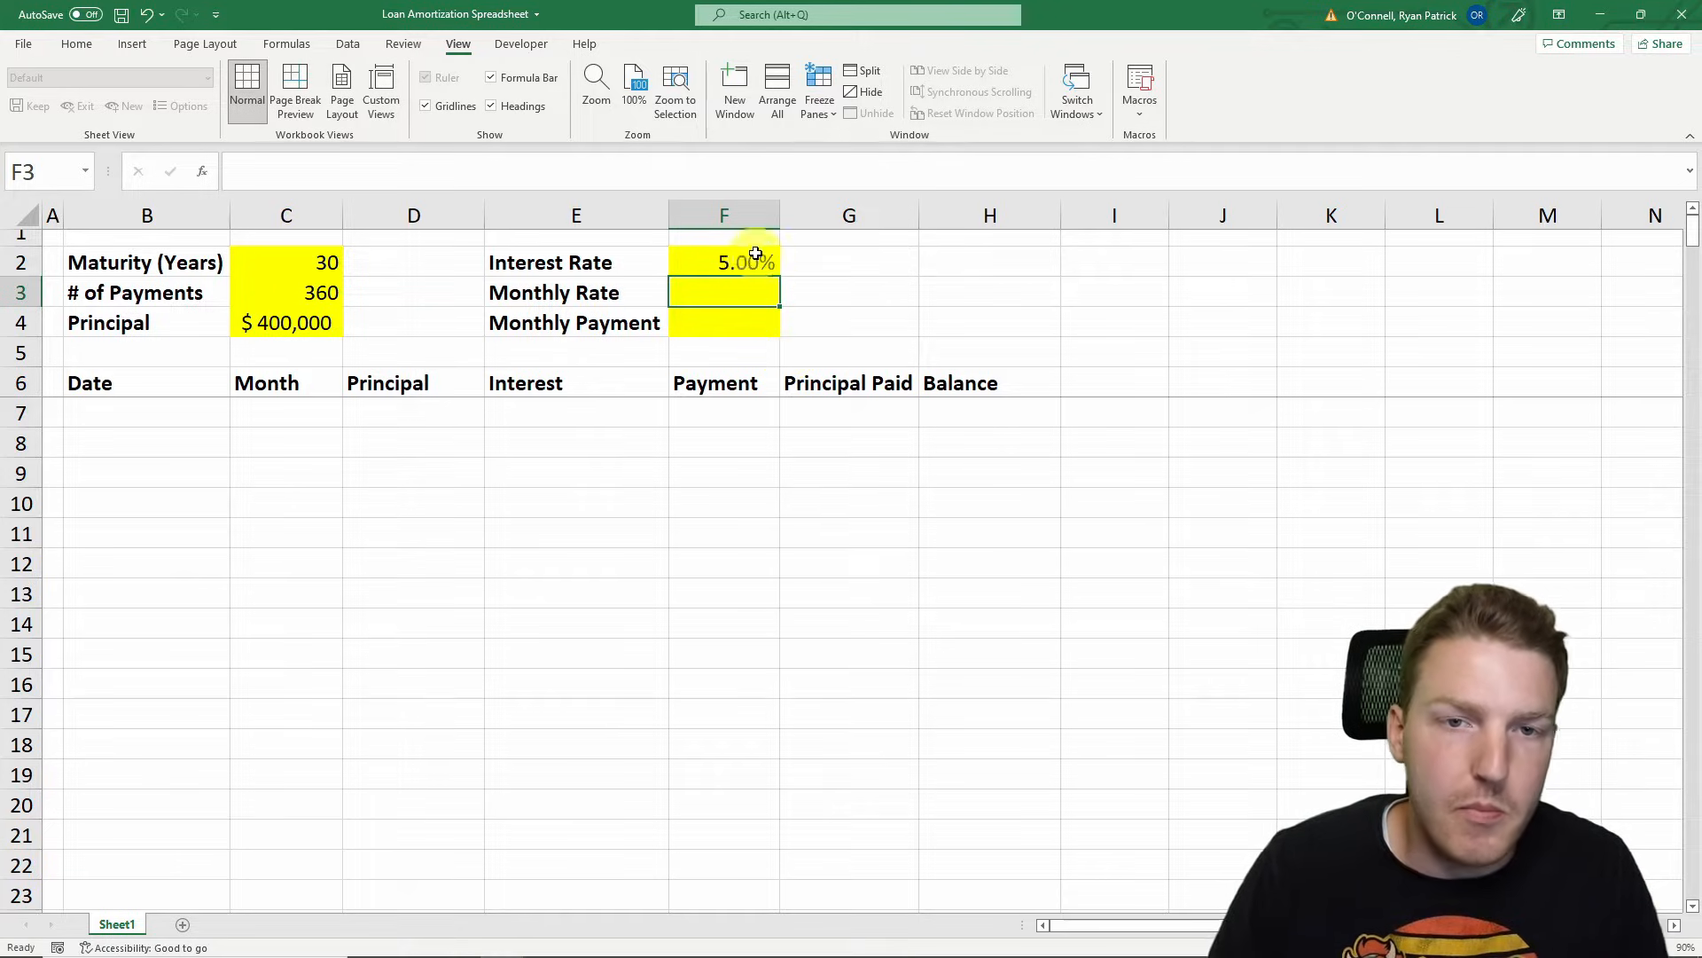
{"action": "mouse_move", "coordinate": [810, 481]}
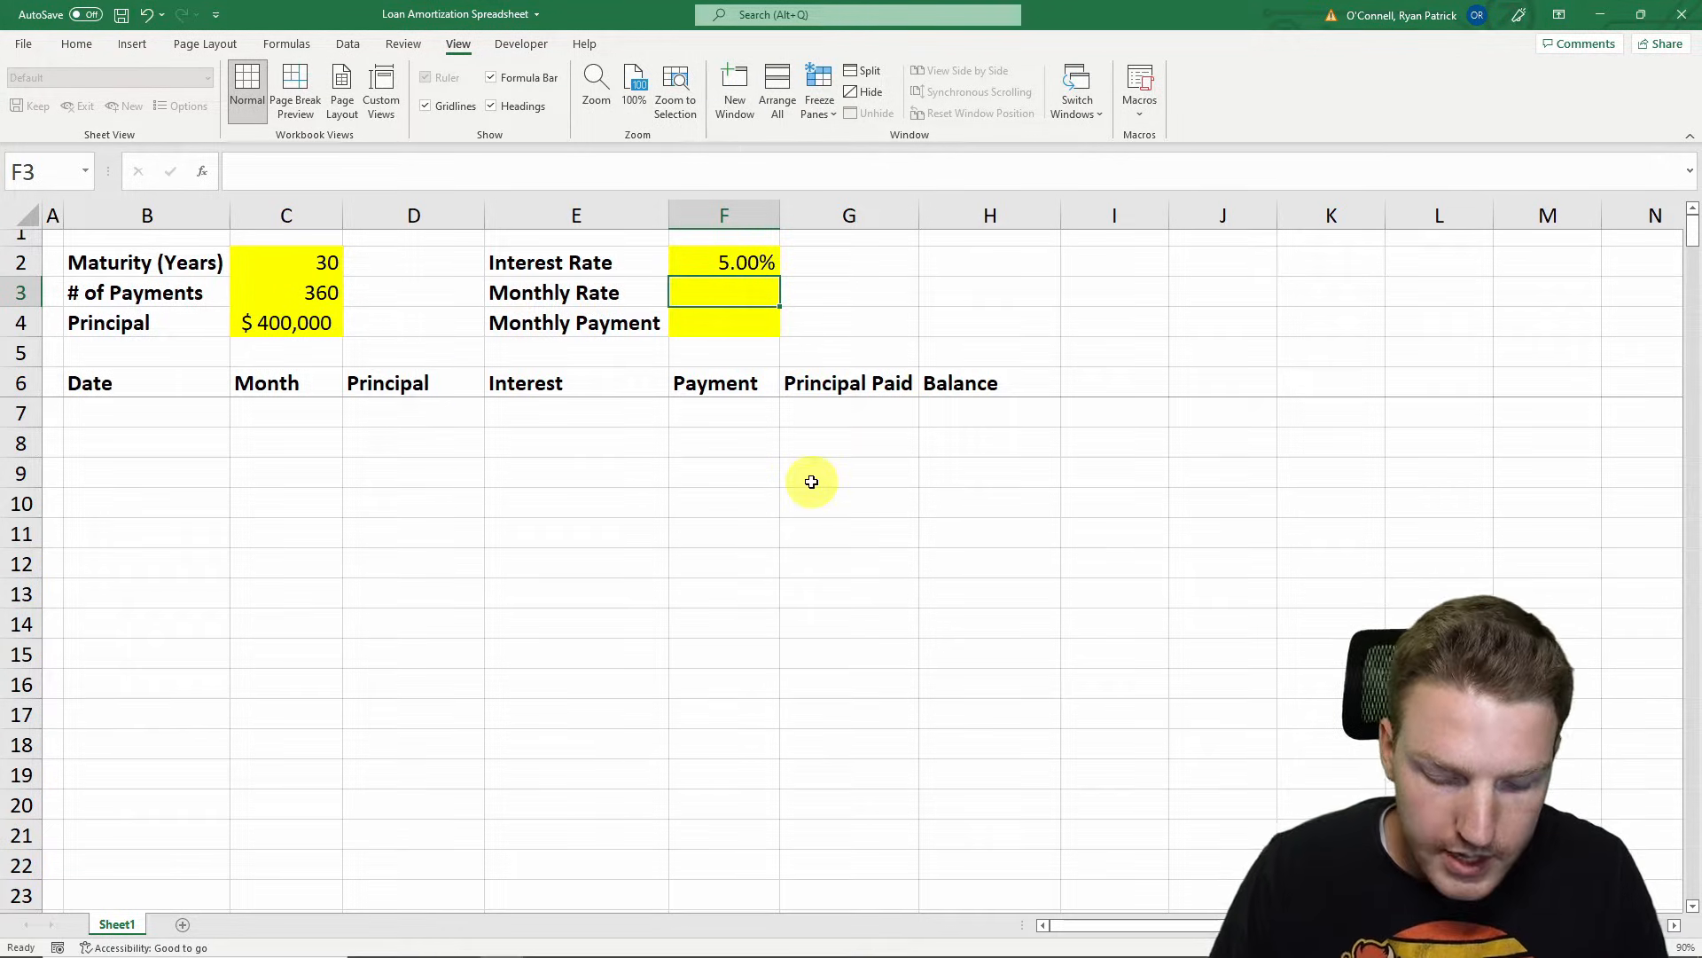
{"action": "type", "text": "="}
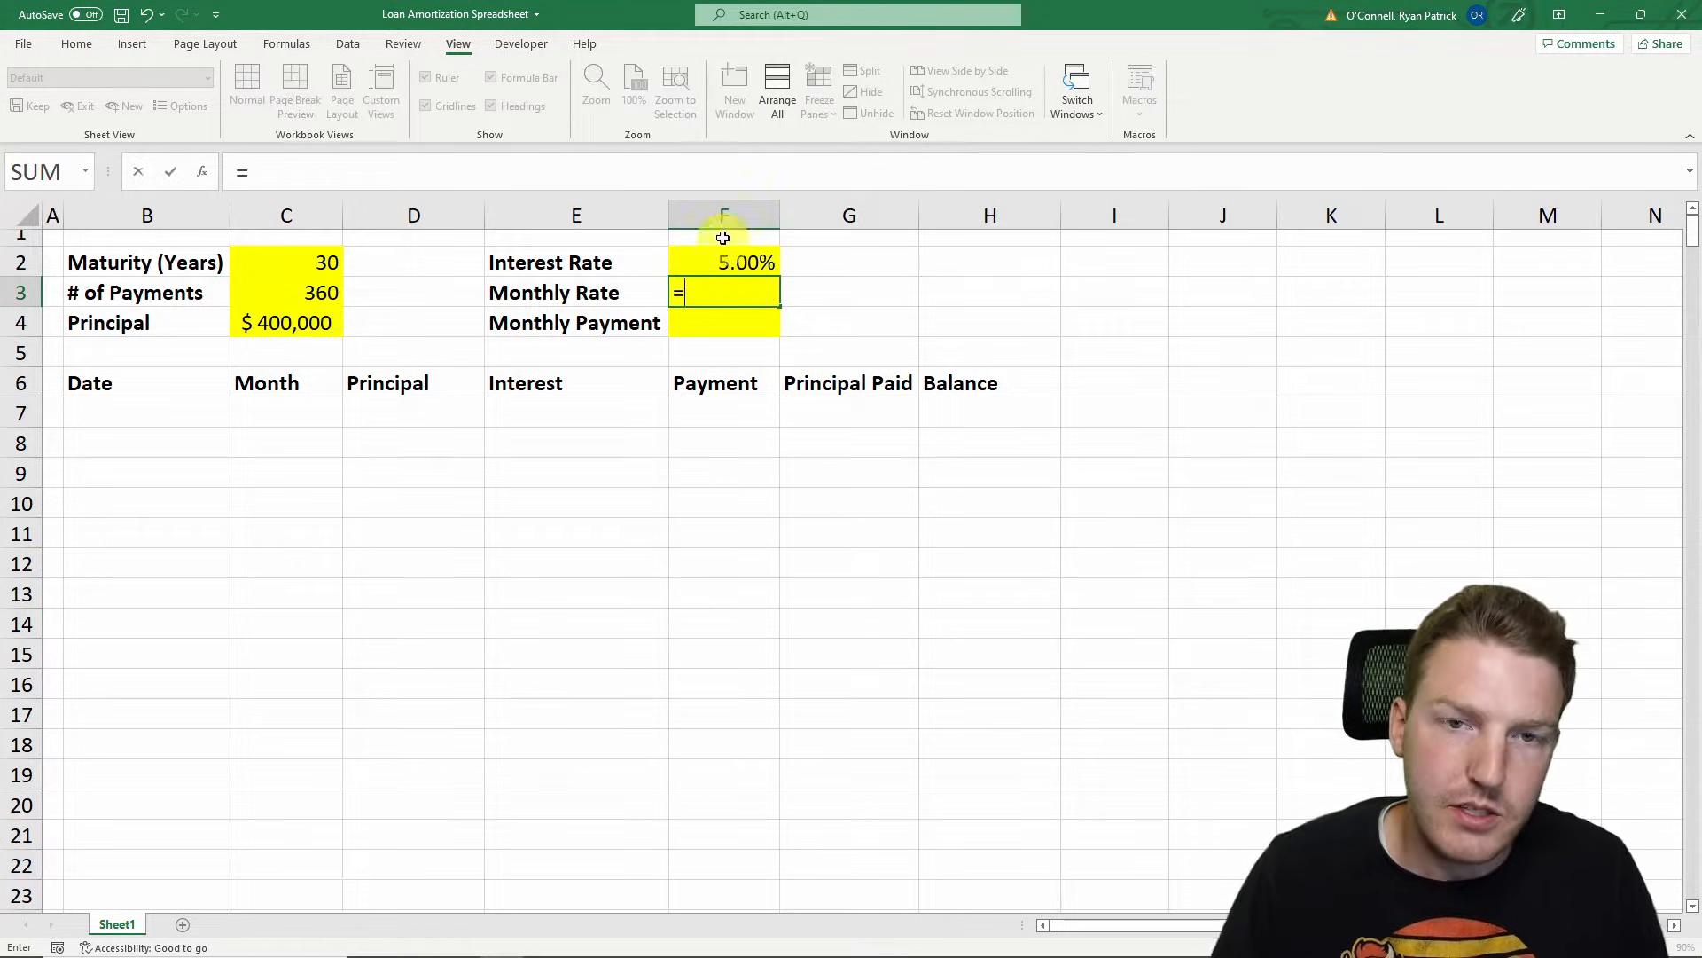
{"action": "type", "text": "F2/"}
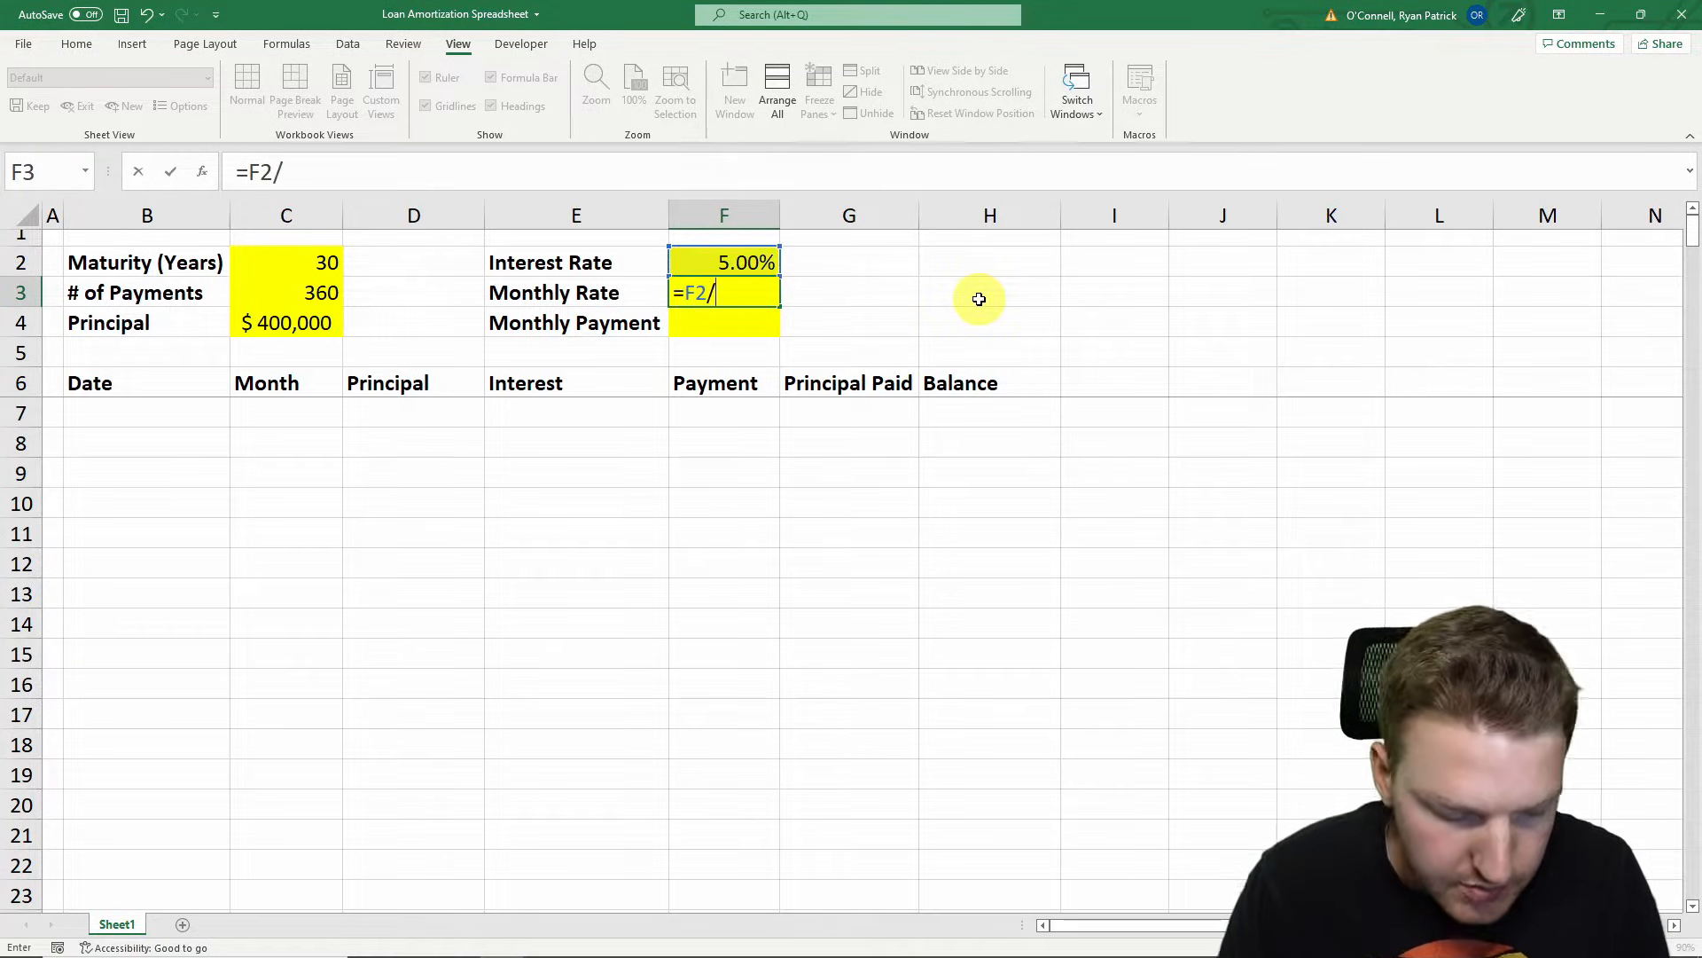
{"action": "key", "text": "enter"}
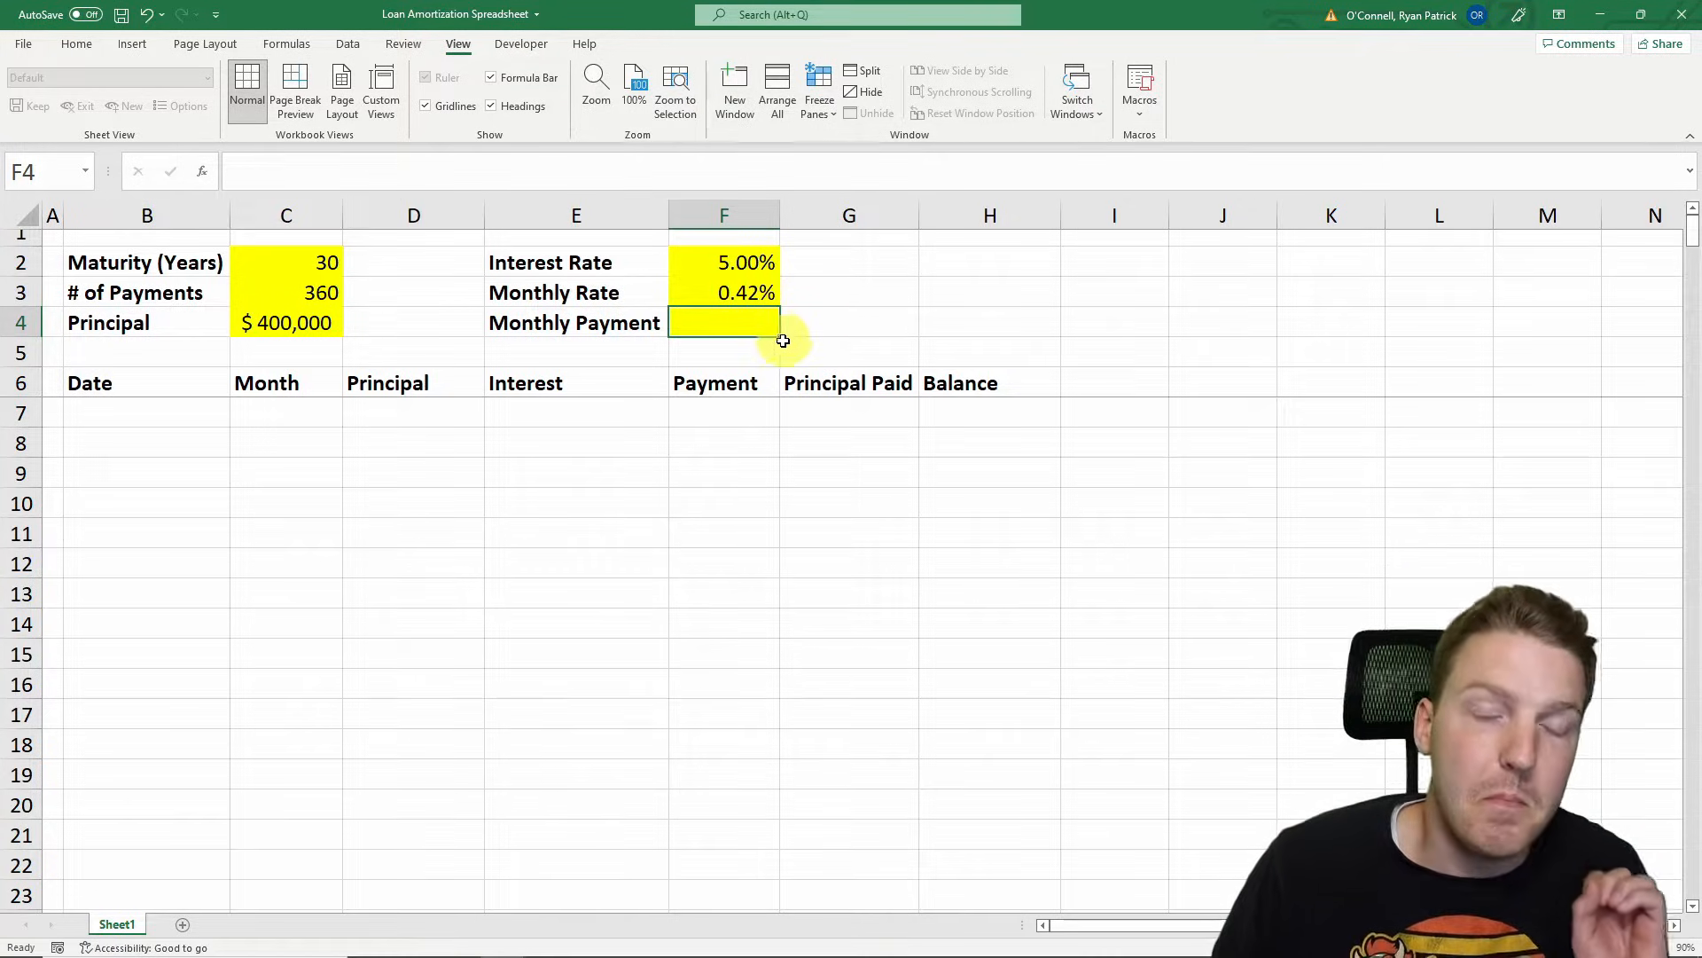
{"action": "mouse_move", "coordinate": [809, 369]}
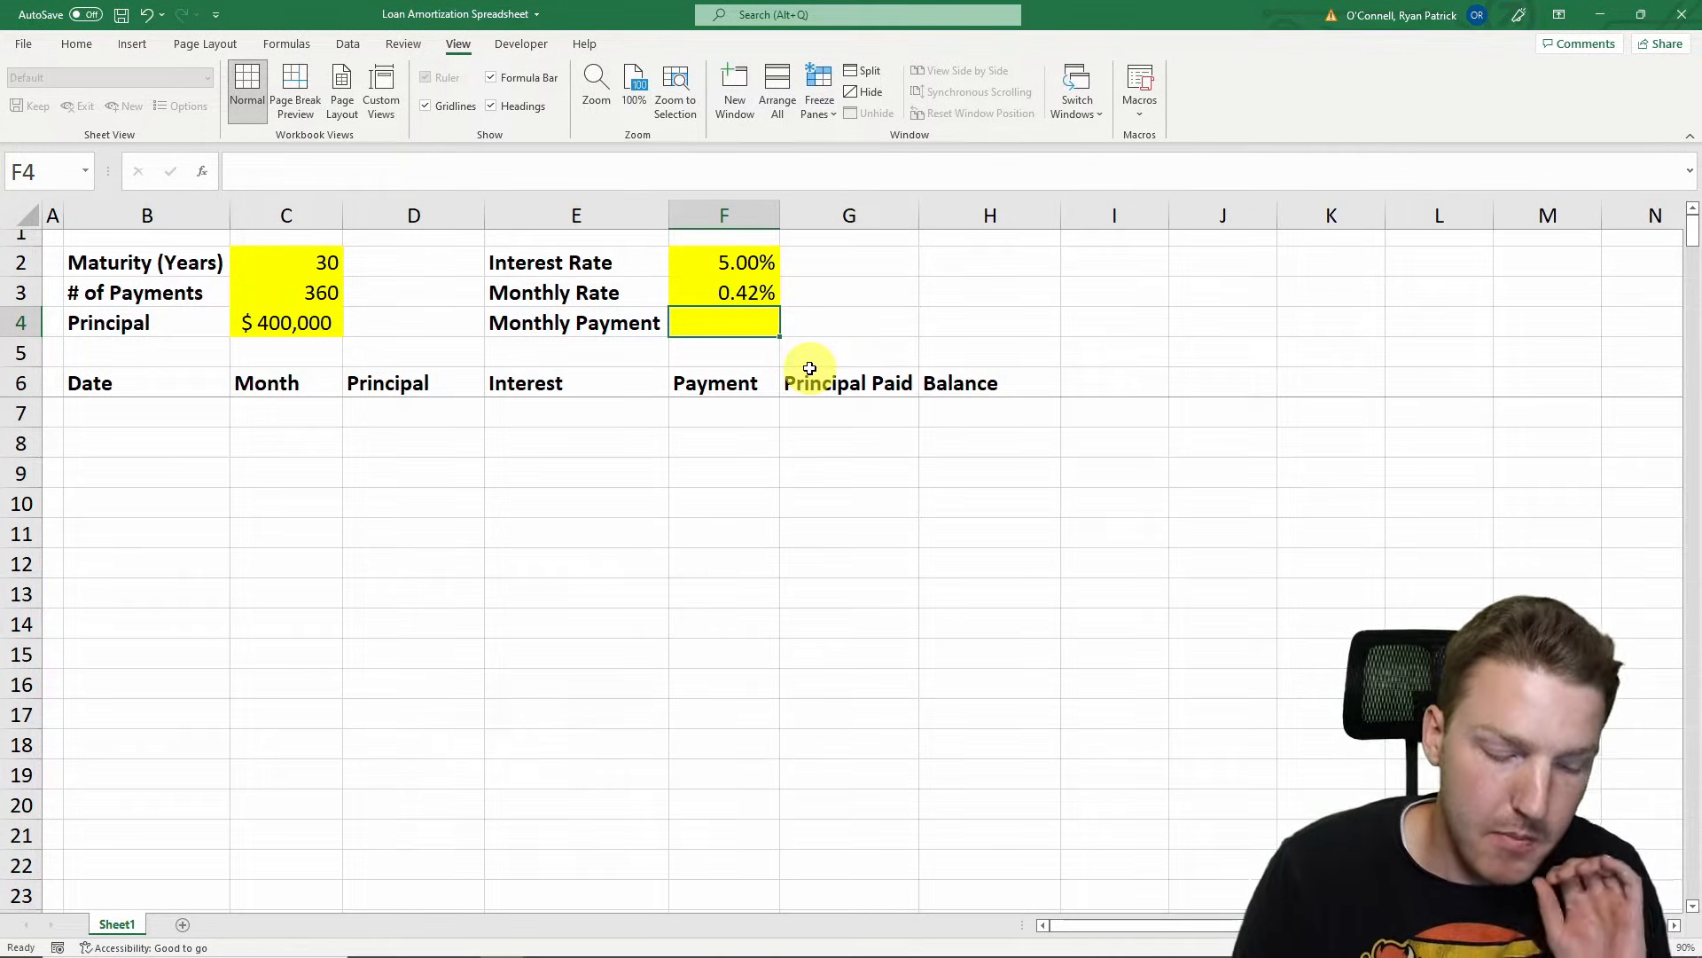
Enter =PMT(F3,C3,-C4,0) for a $2,147.29 monthly payment and review it
{"action": "type", "text": "="}
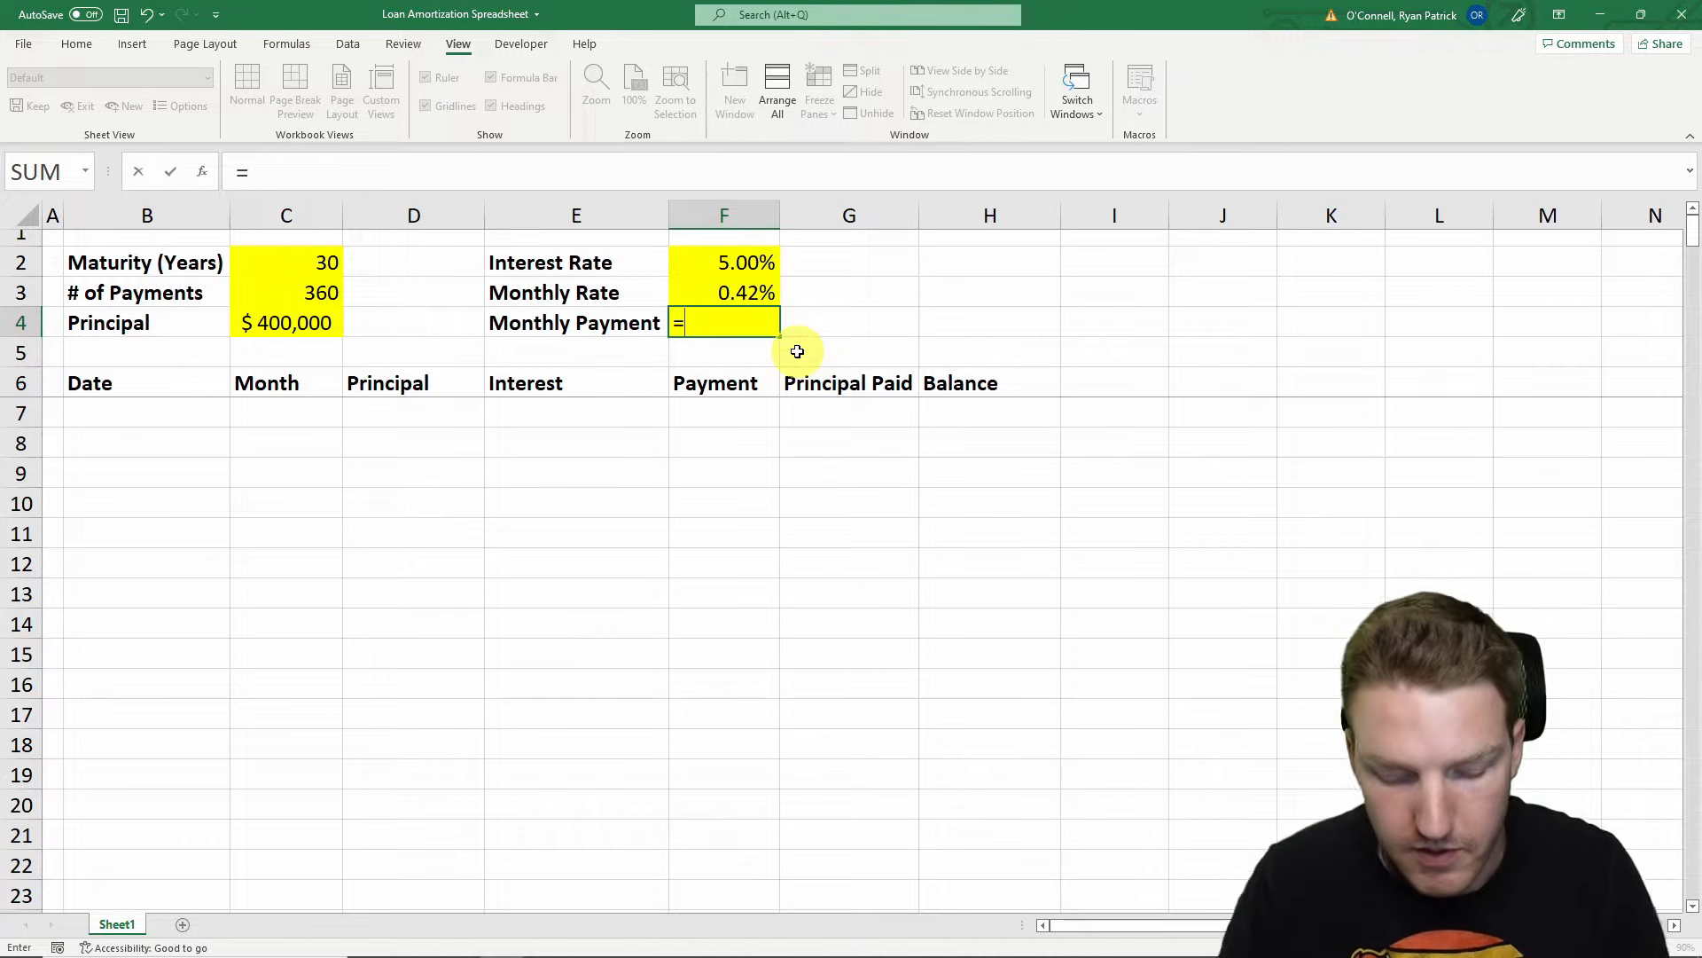
{"action": "type", "text": "p"}
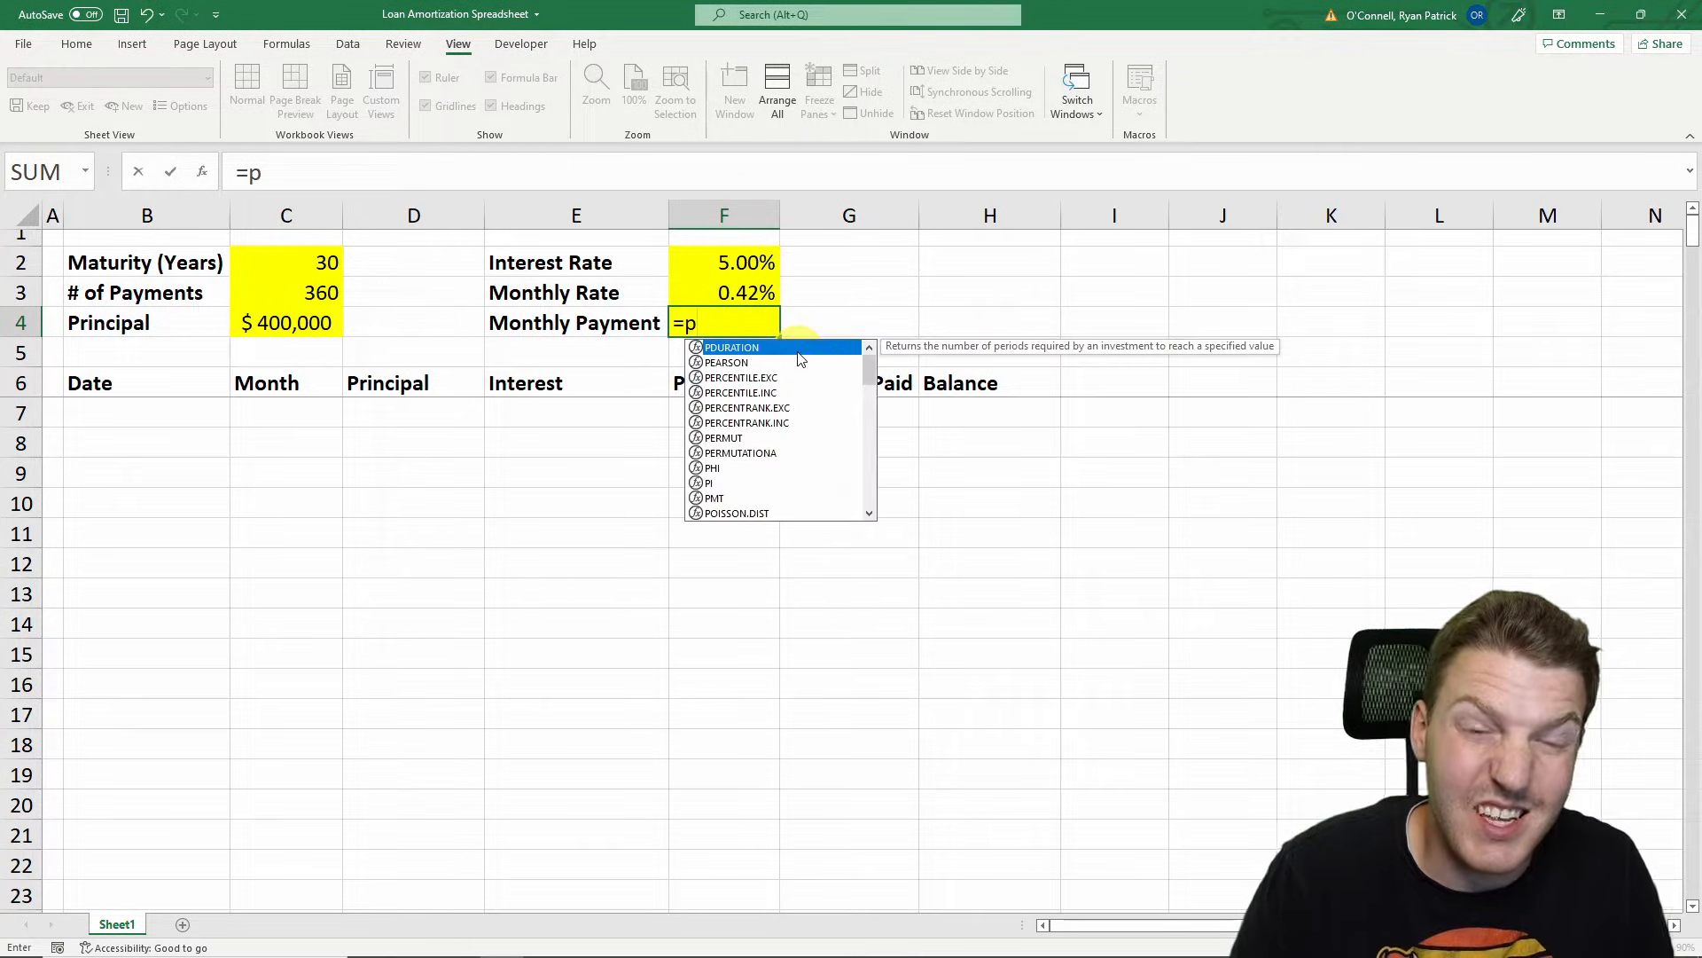
{"action": "type", "text": "mt("}
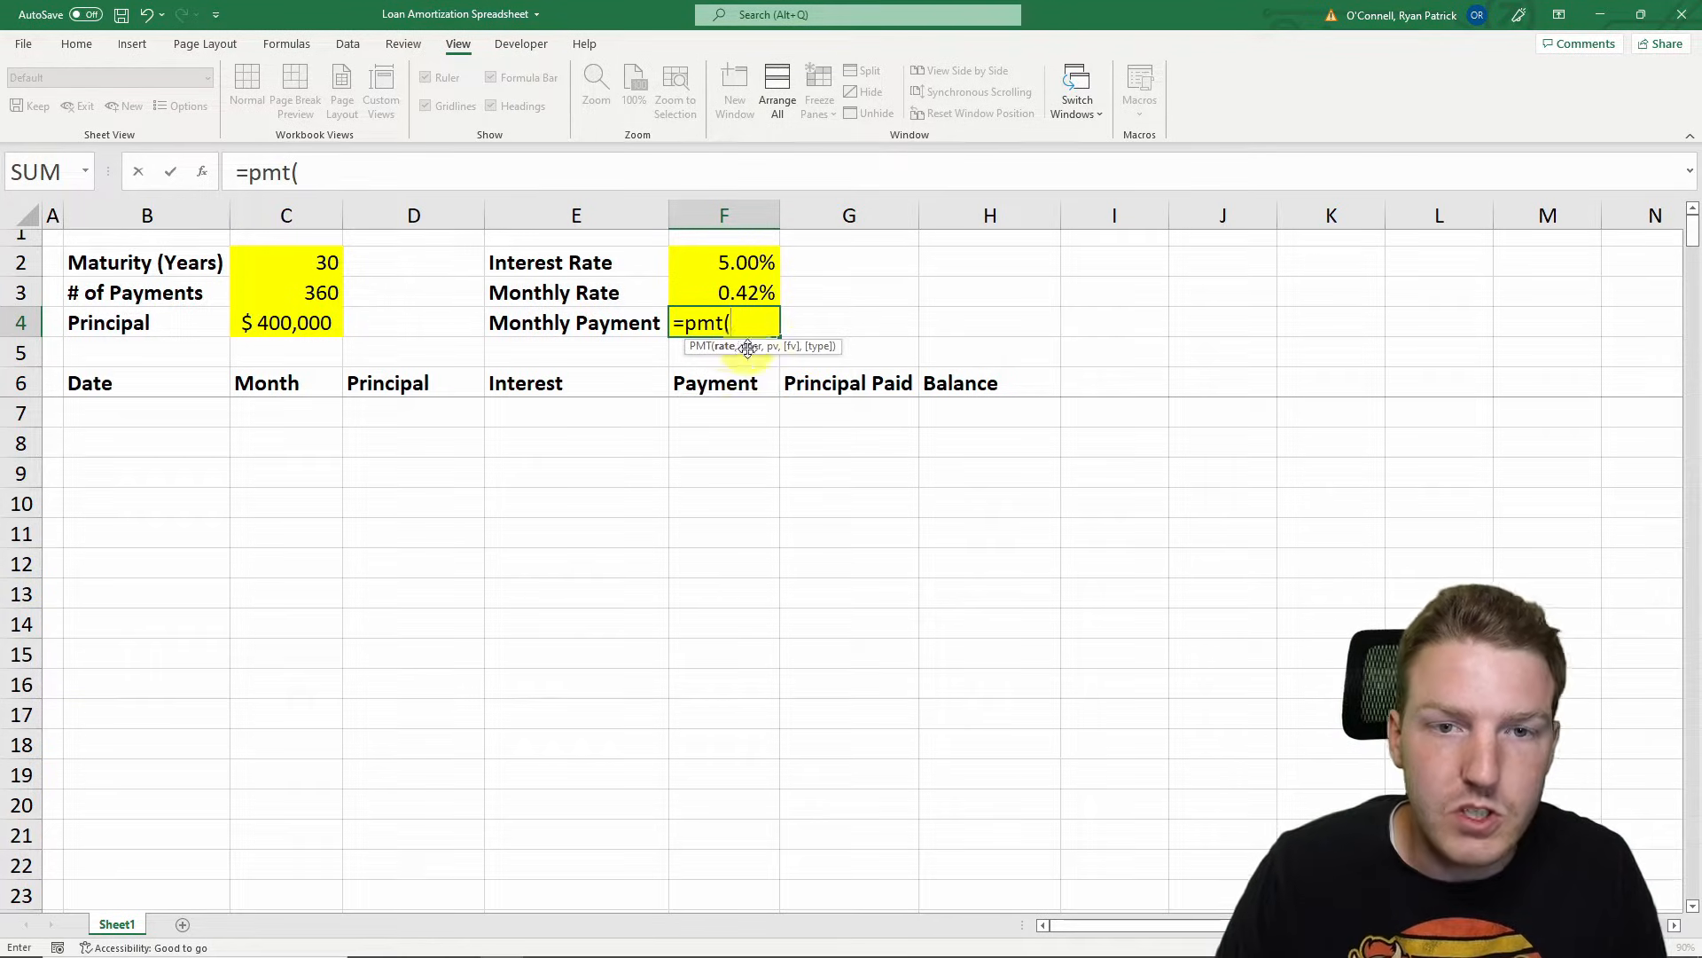
{"action": "left_click", "coordinate": [723, 292]}
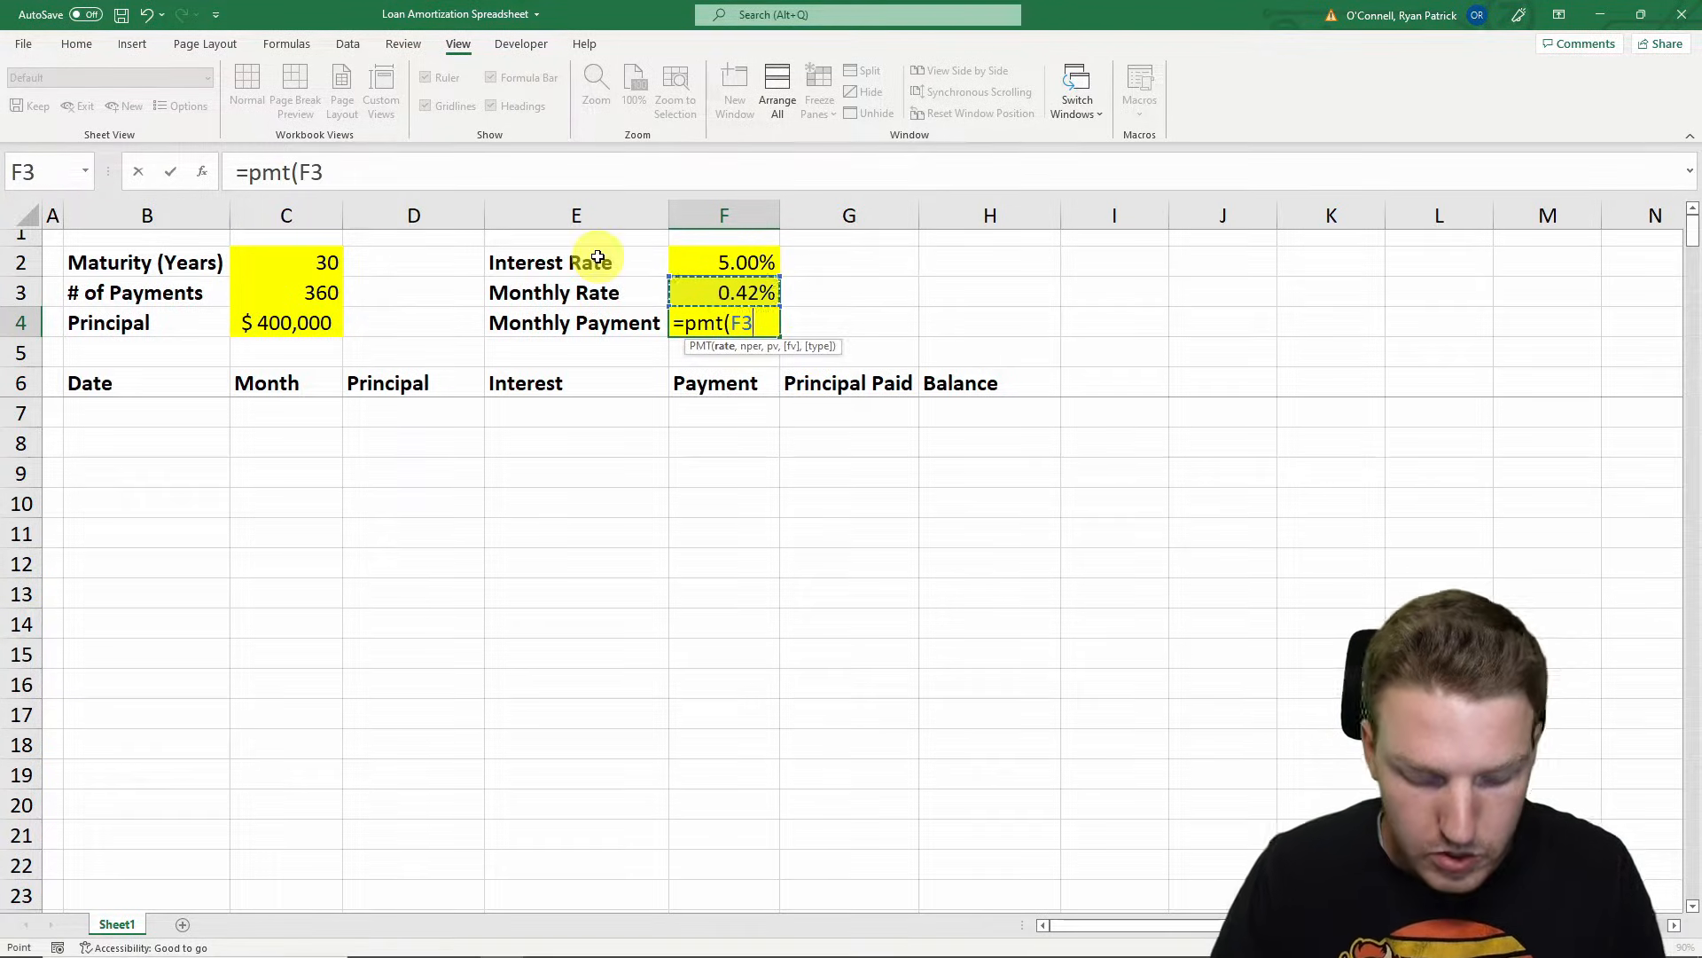
{"action": "type", "text": ","}
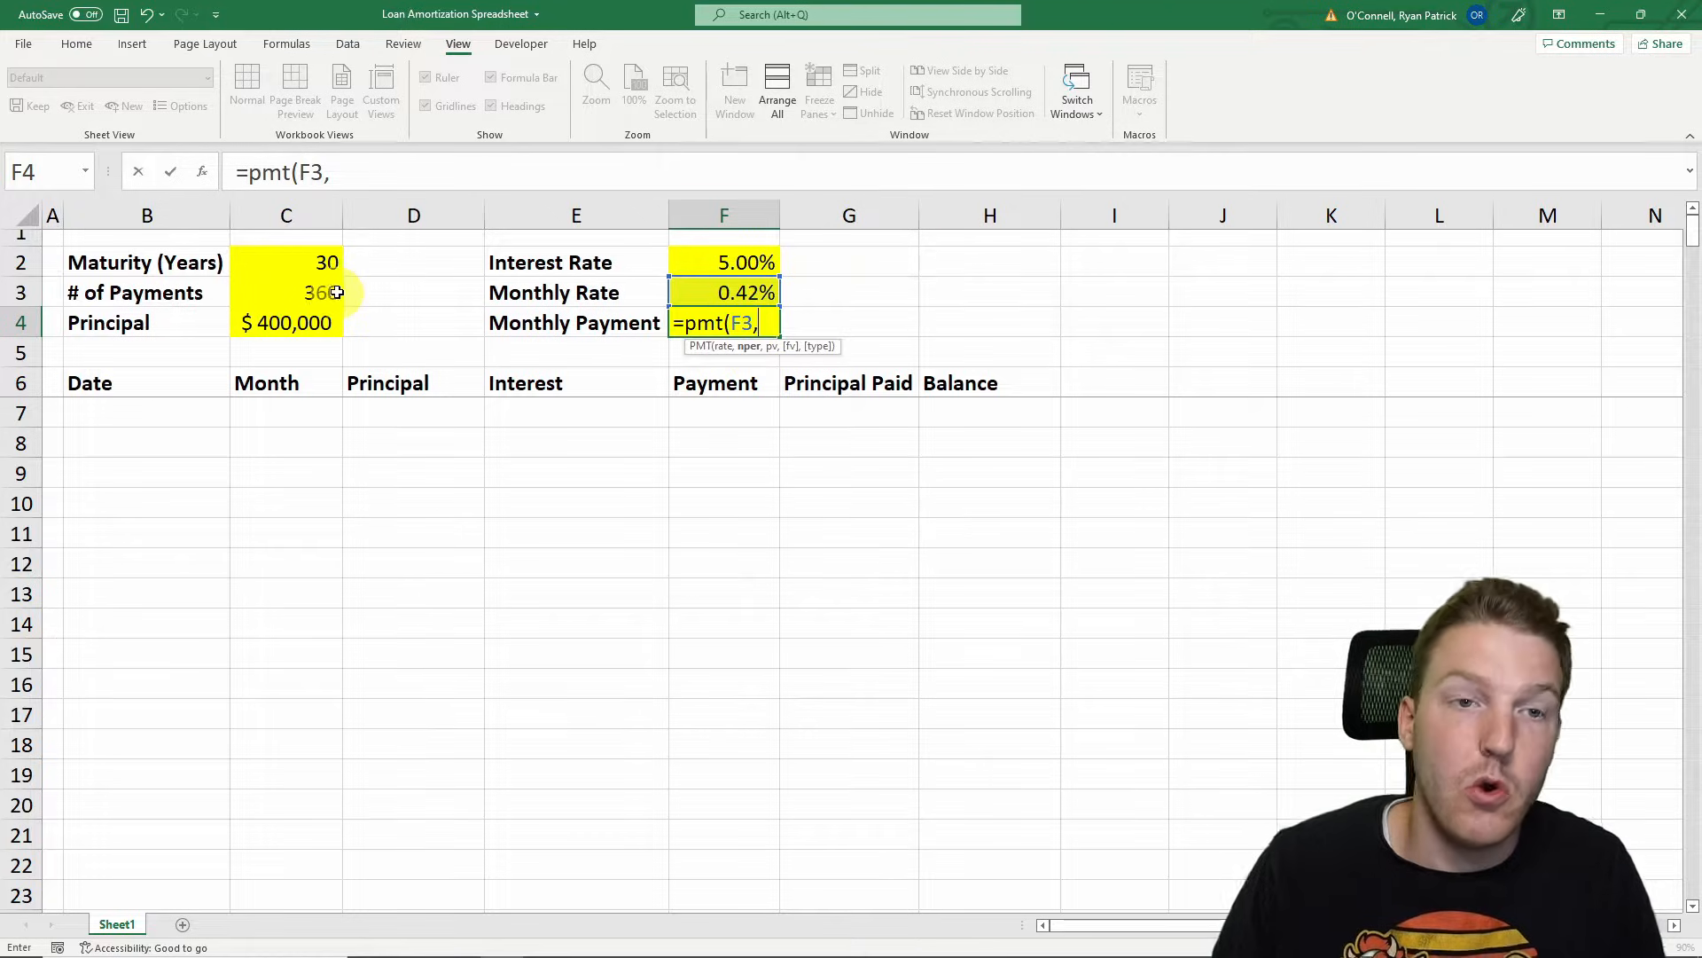
{"action": "left_click", "coordinate": [286, 292]}
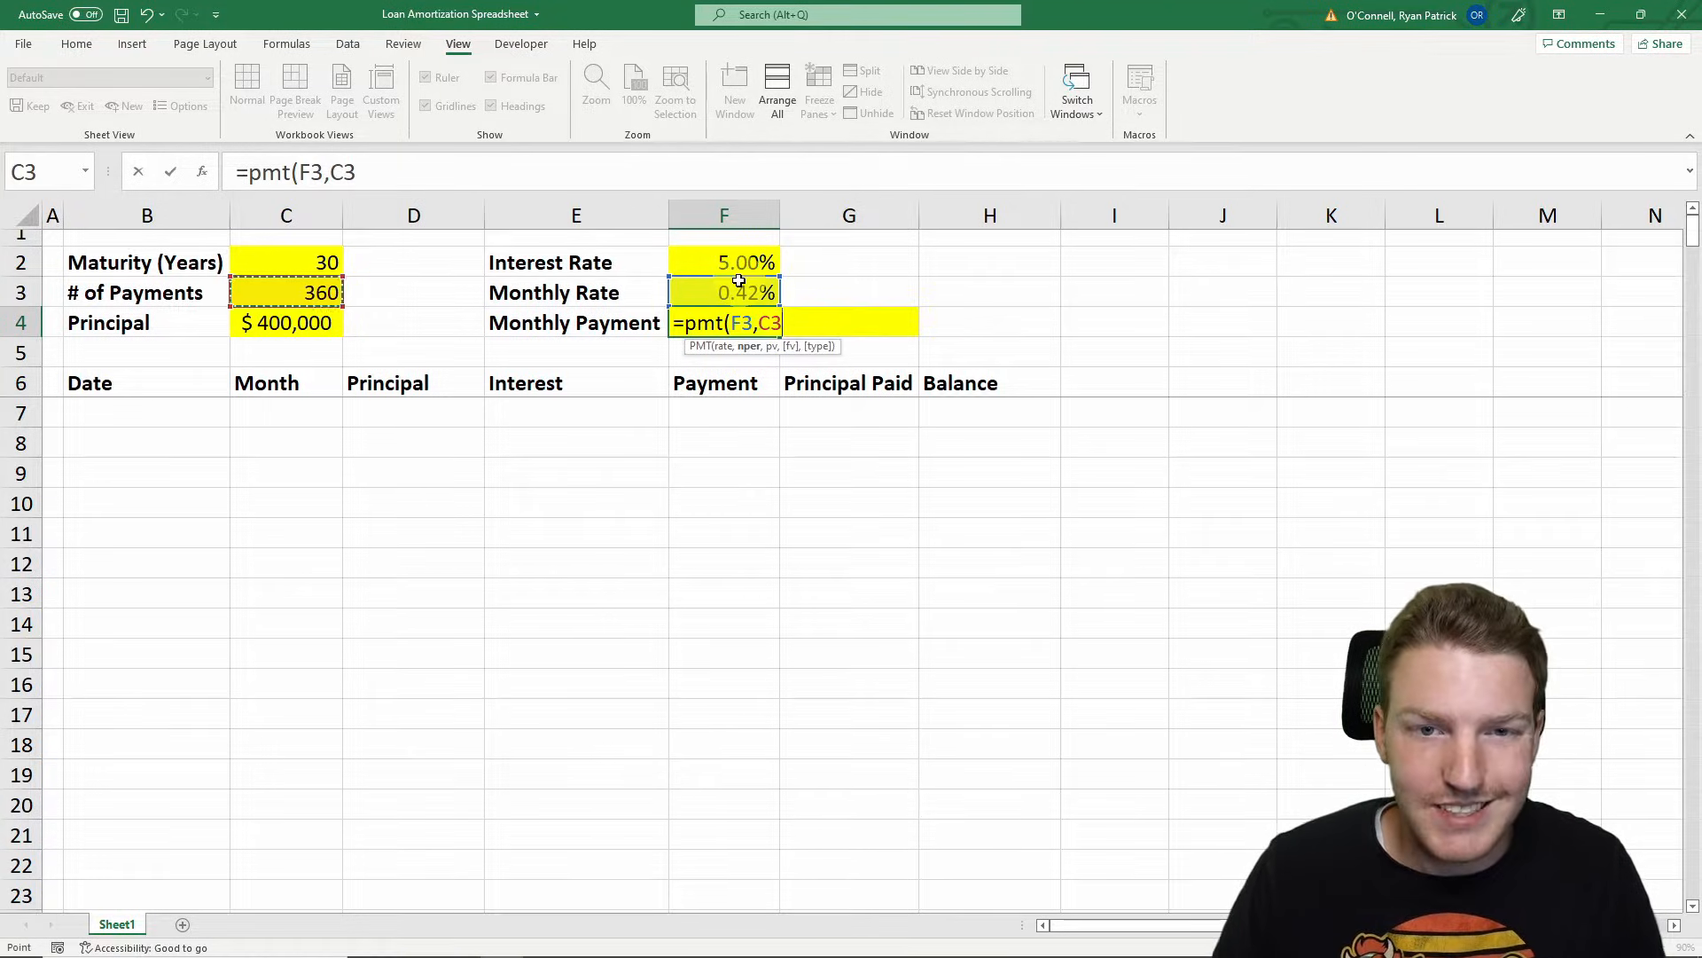
{"action": "type", "text": ","}
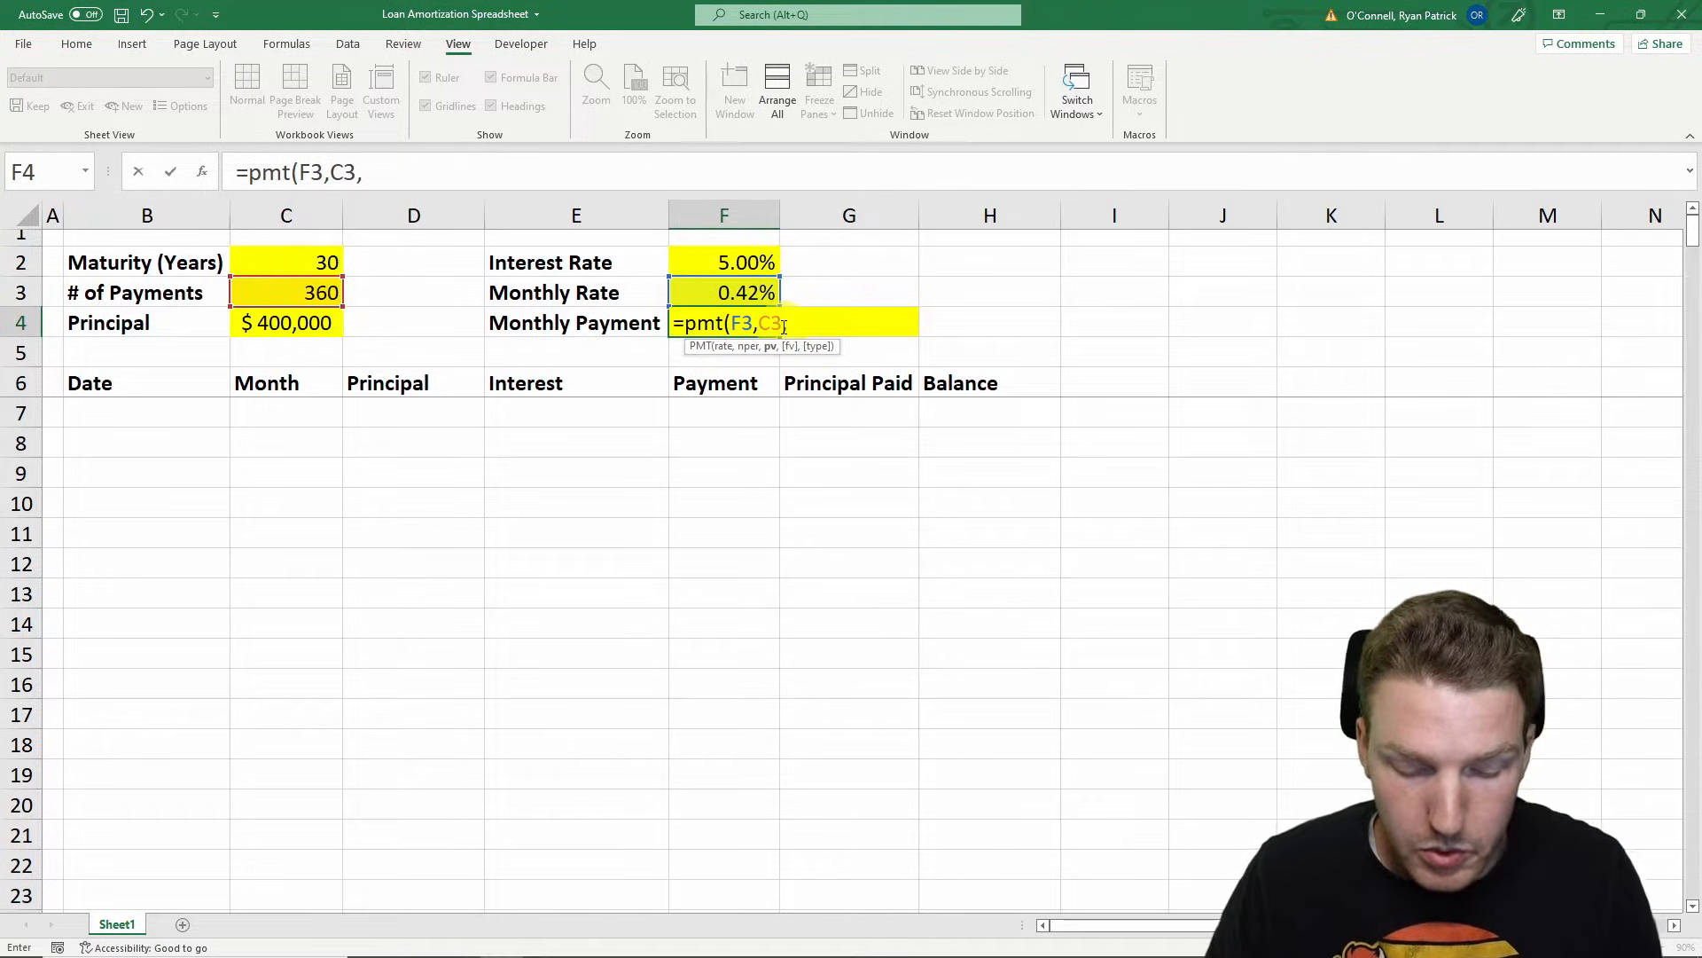
{"action": "type", "text": "-"}
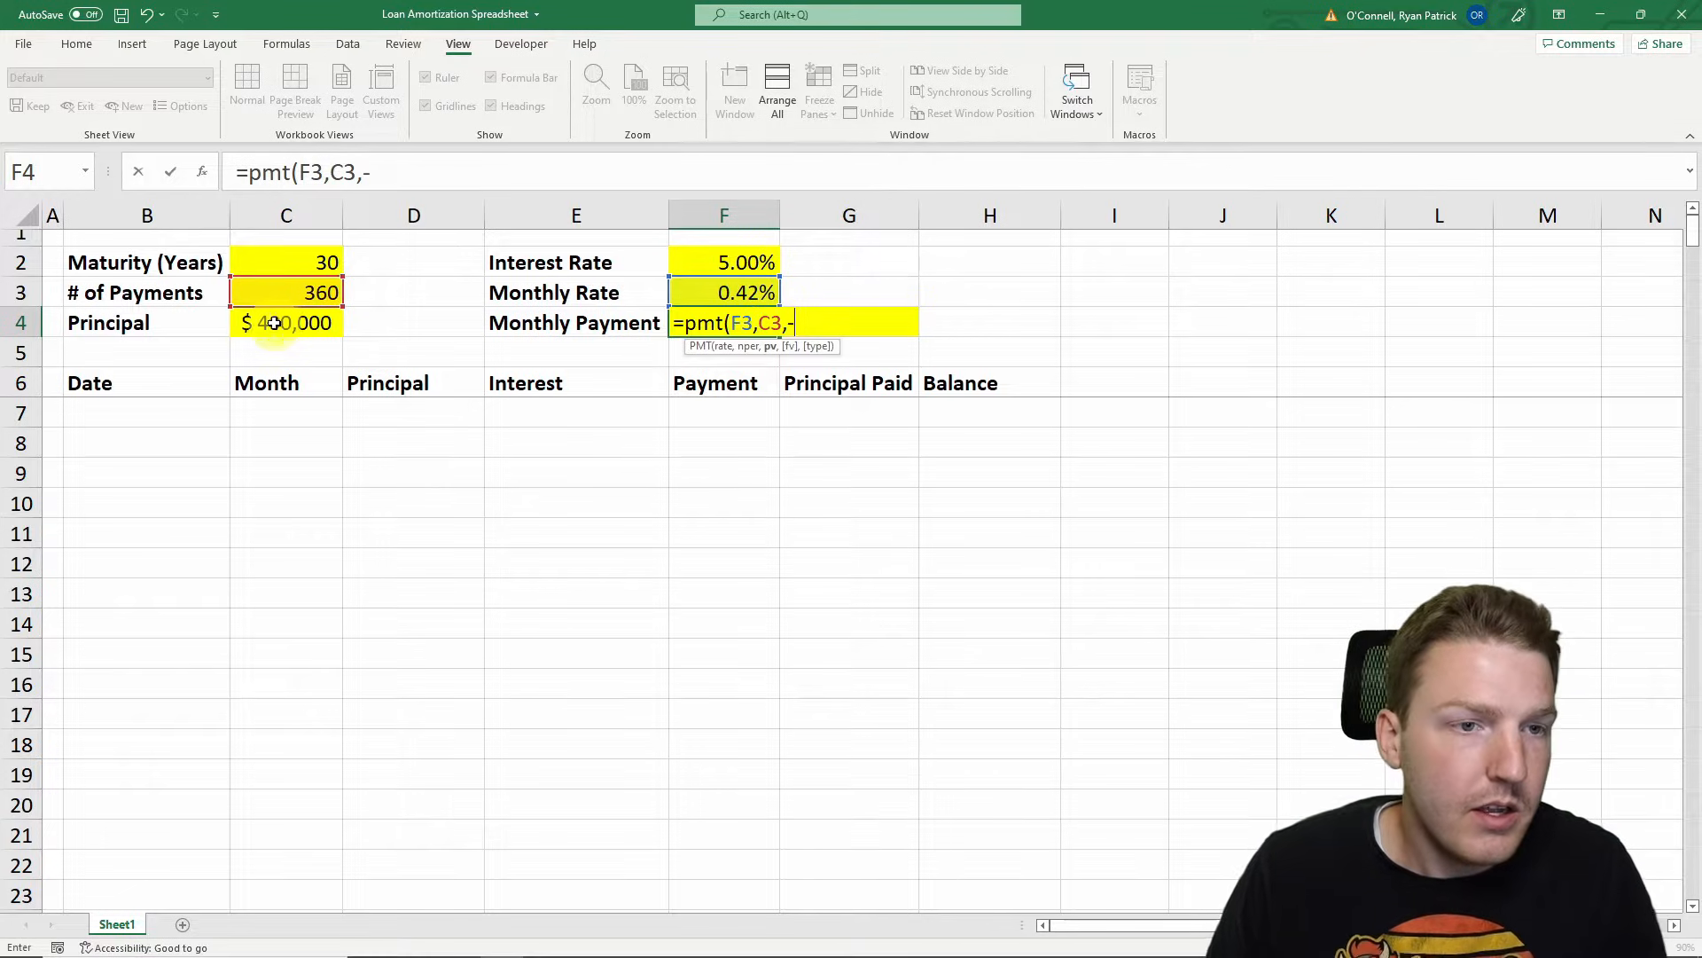
{"action": "left_click", "coordinate": [285, 323]}
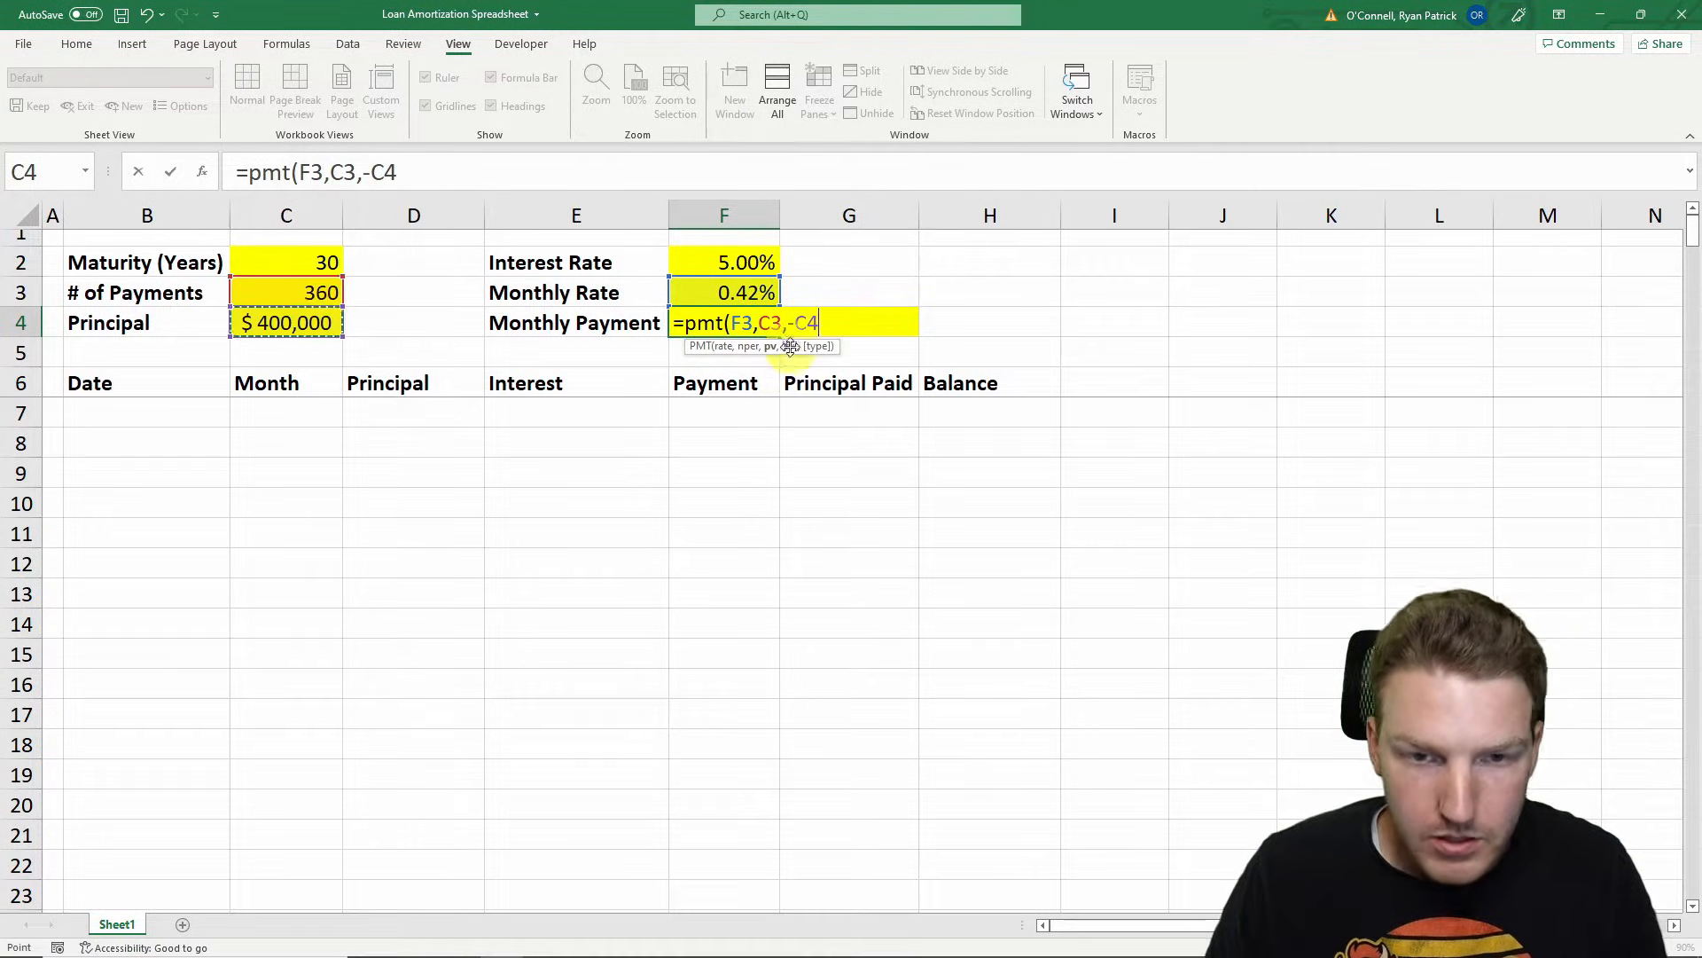
{"action": "type", "text": ","}
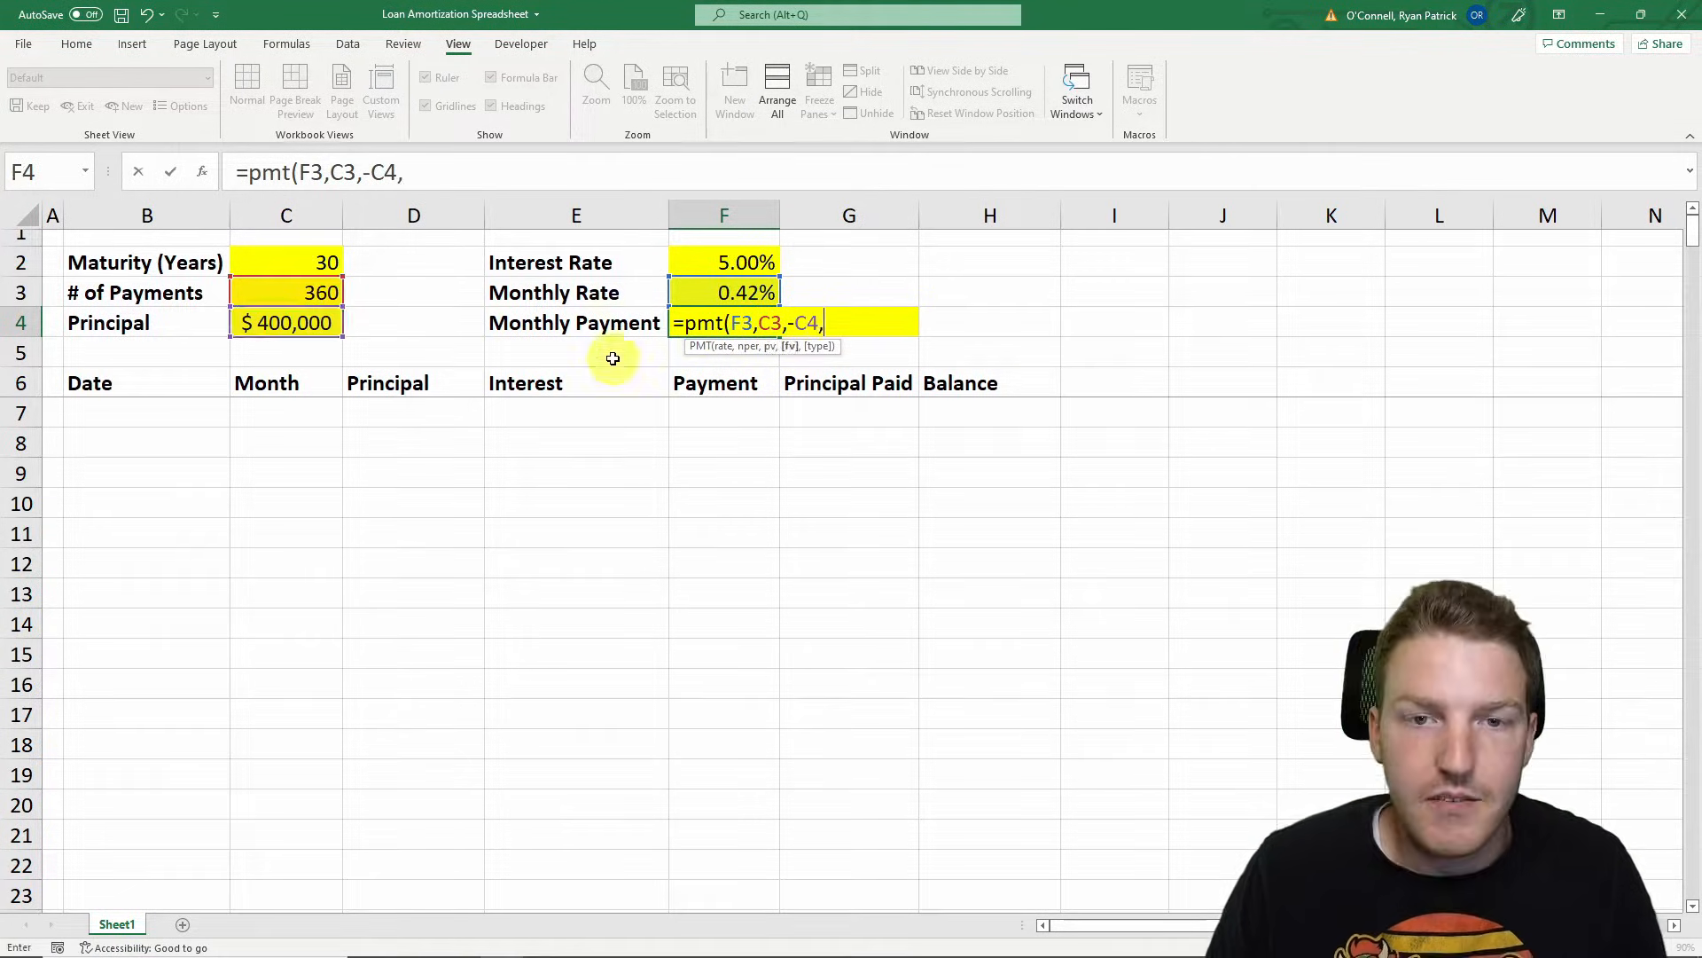
{"action": "type", "text": "0"}
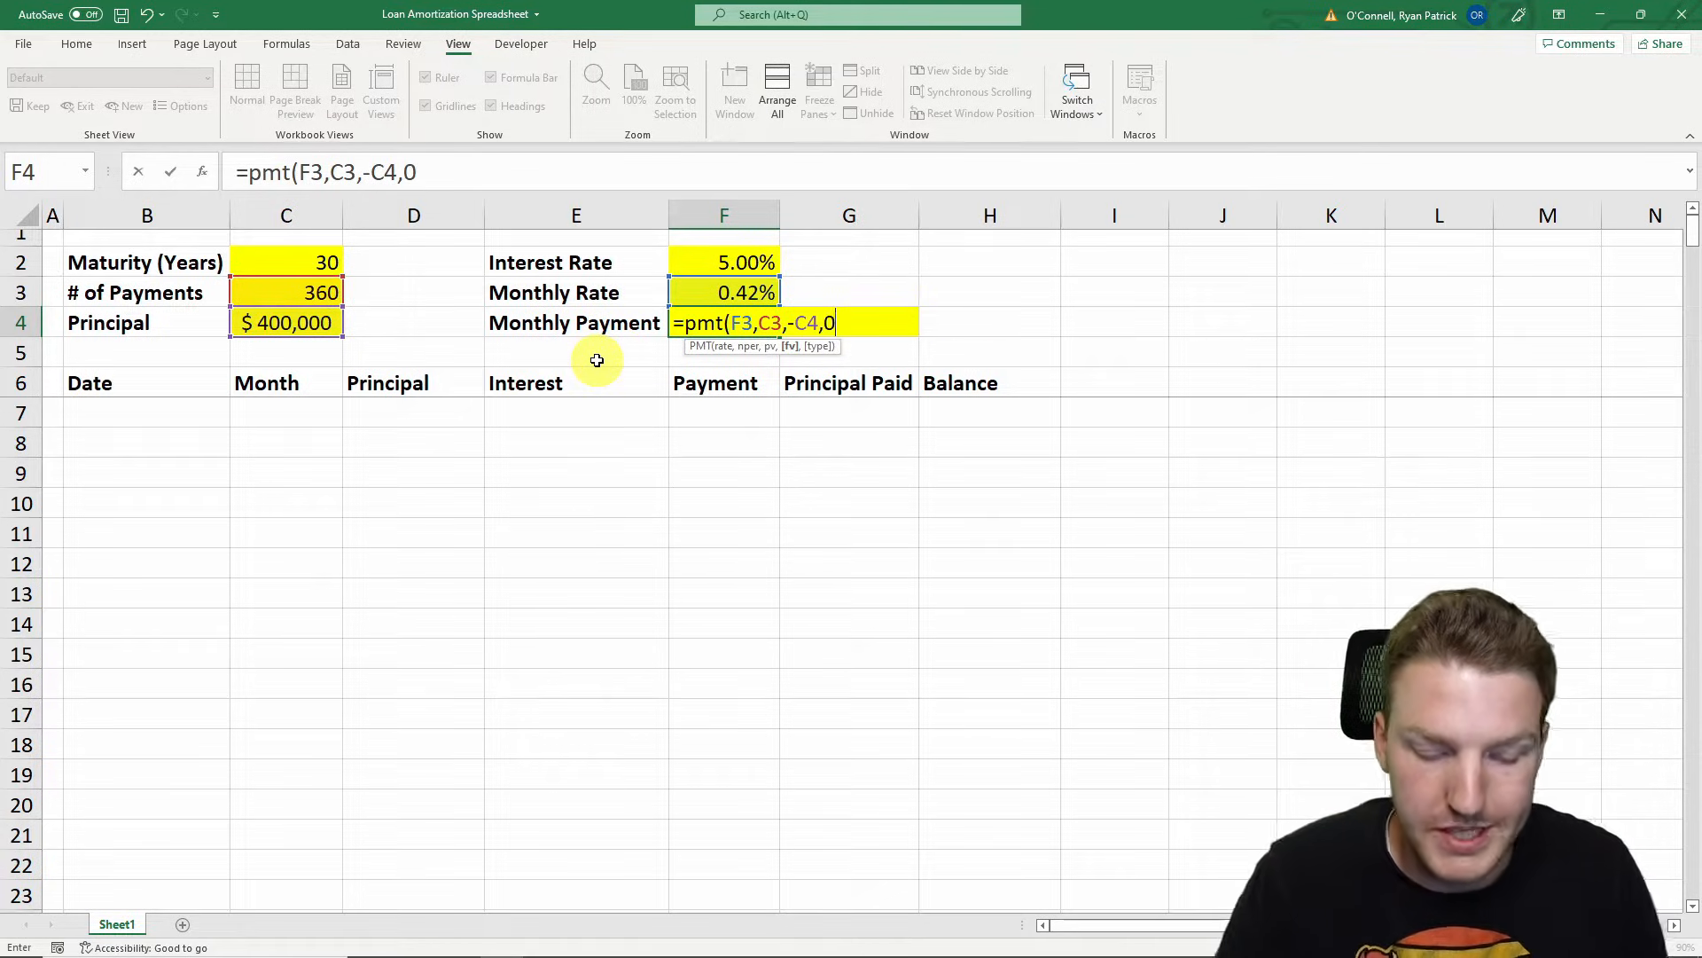
{"action": "type", "text": ")"}
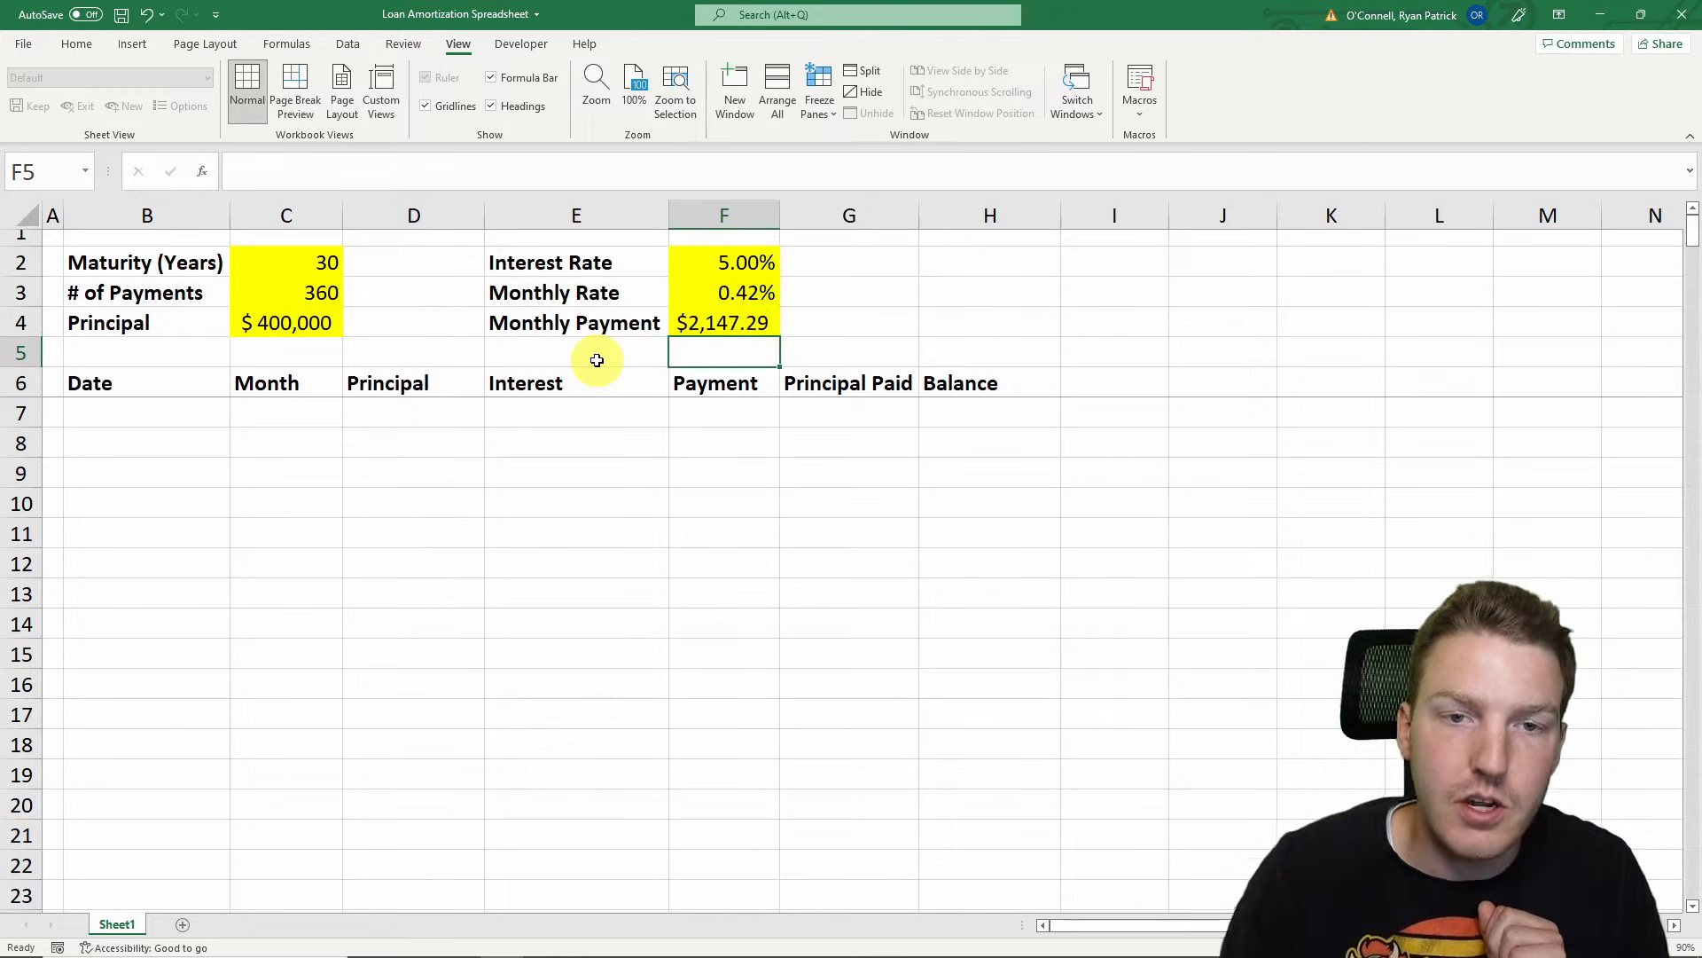
{"action": "left_click", "coordinate": [724, 323]}
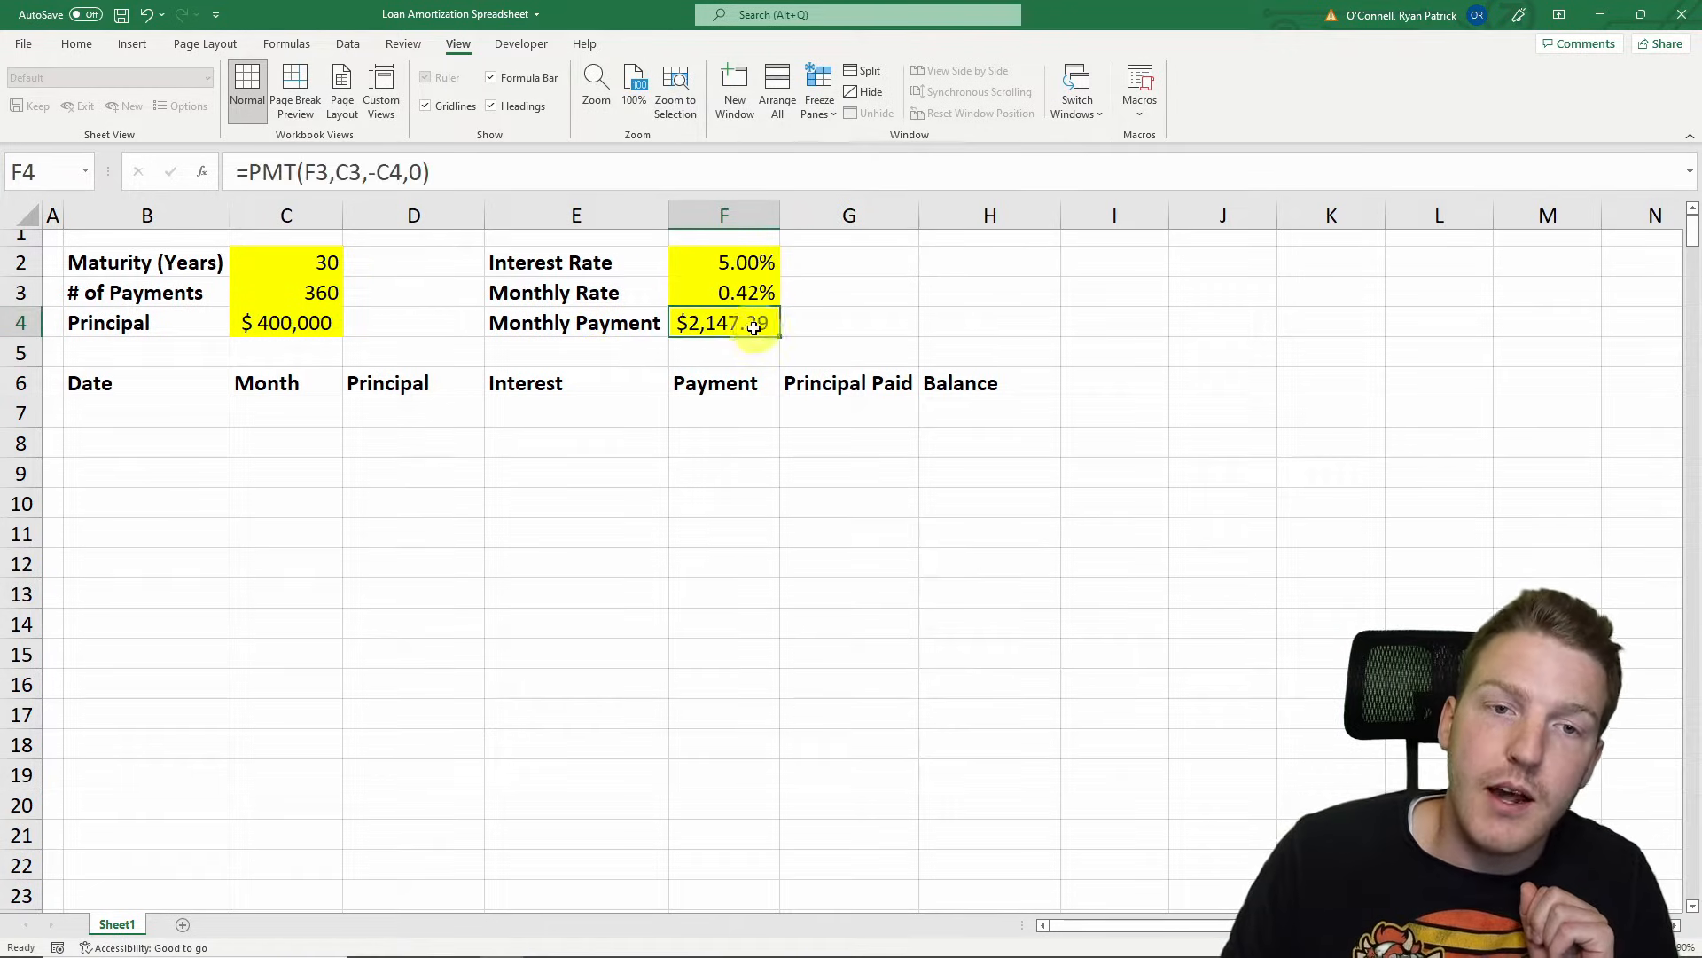
{"action": "mouse_move", "coordinate": [456, 392]}
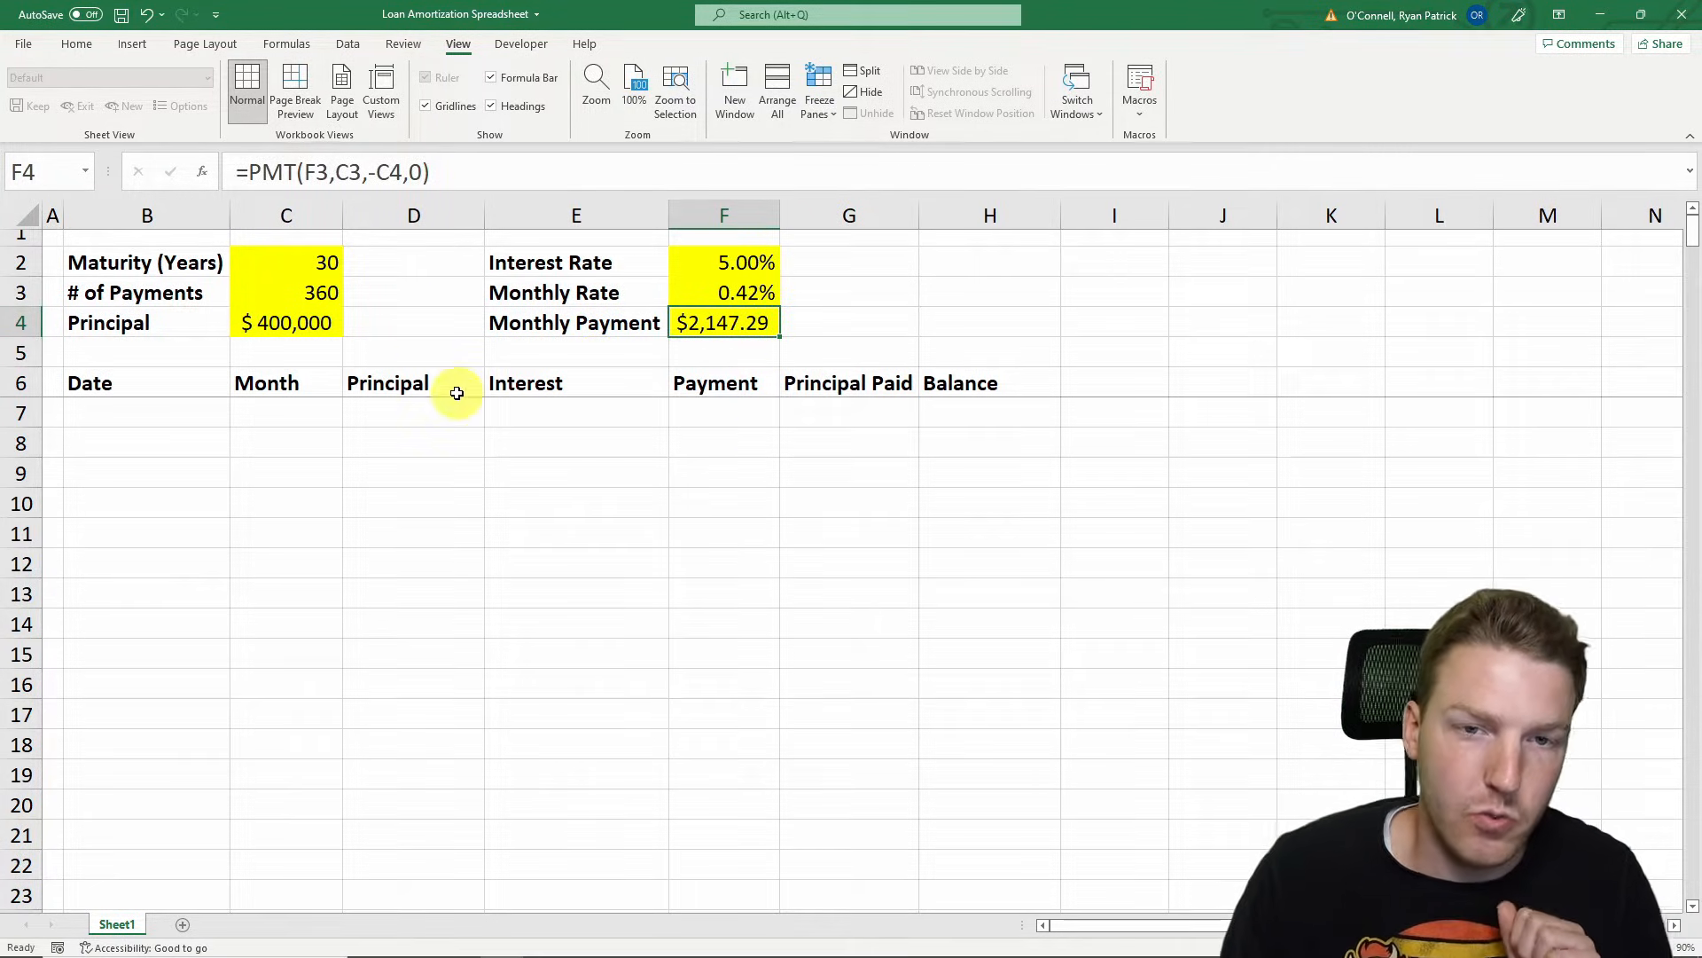
{"action": "mouse_move", "coordinate": [186, 413]}
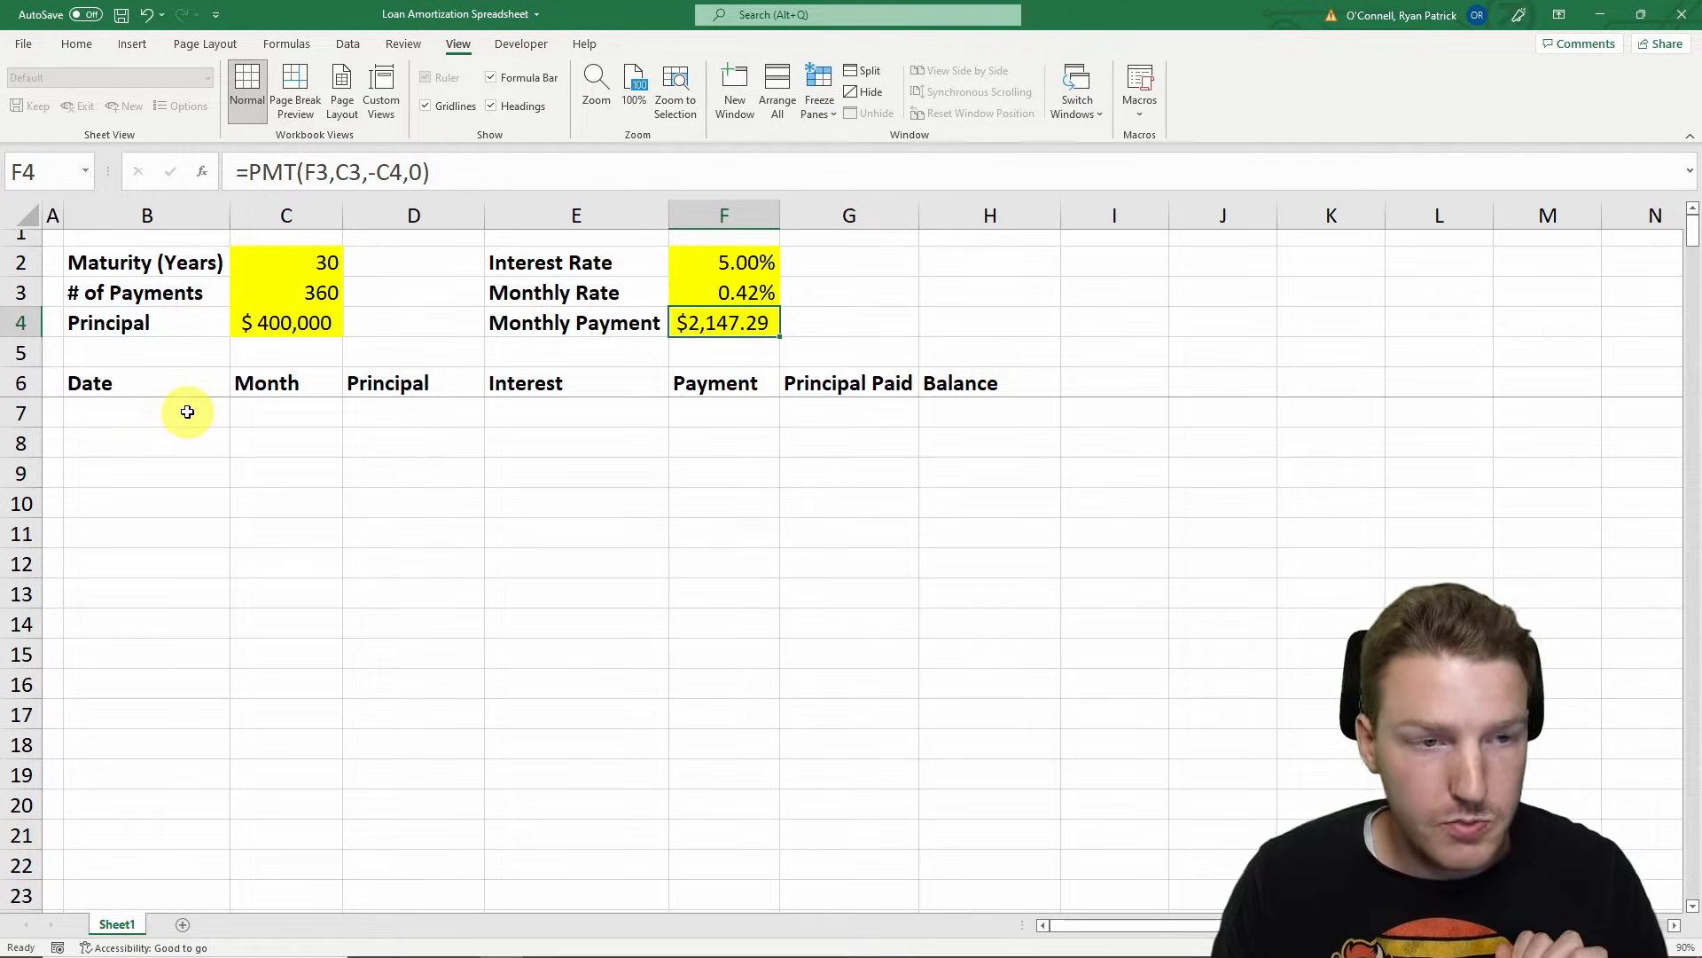
Enter 4/1/2022 and 5/1/2022 as the first two dates in column B
{"action": "left_click", "coordinate": [147, 409]}
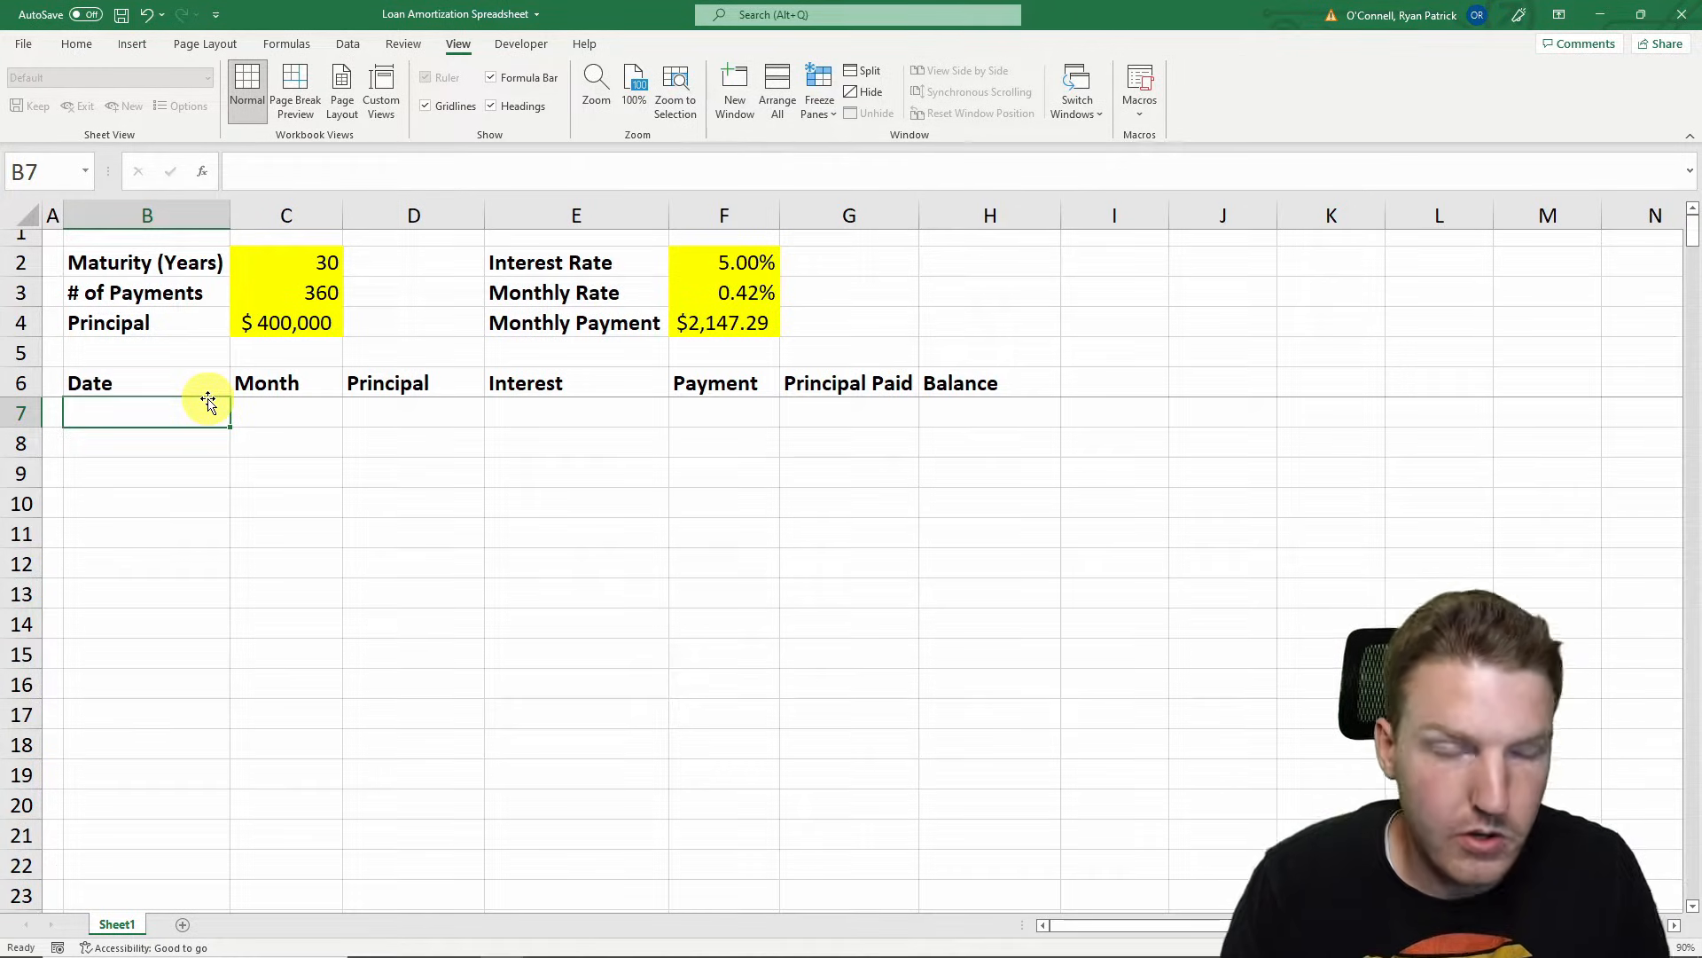
{"action": "type", "text": "4/1"}
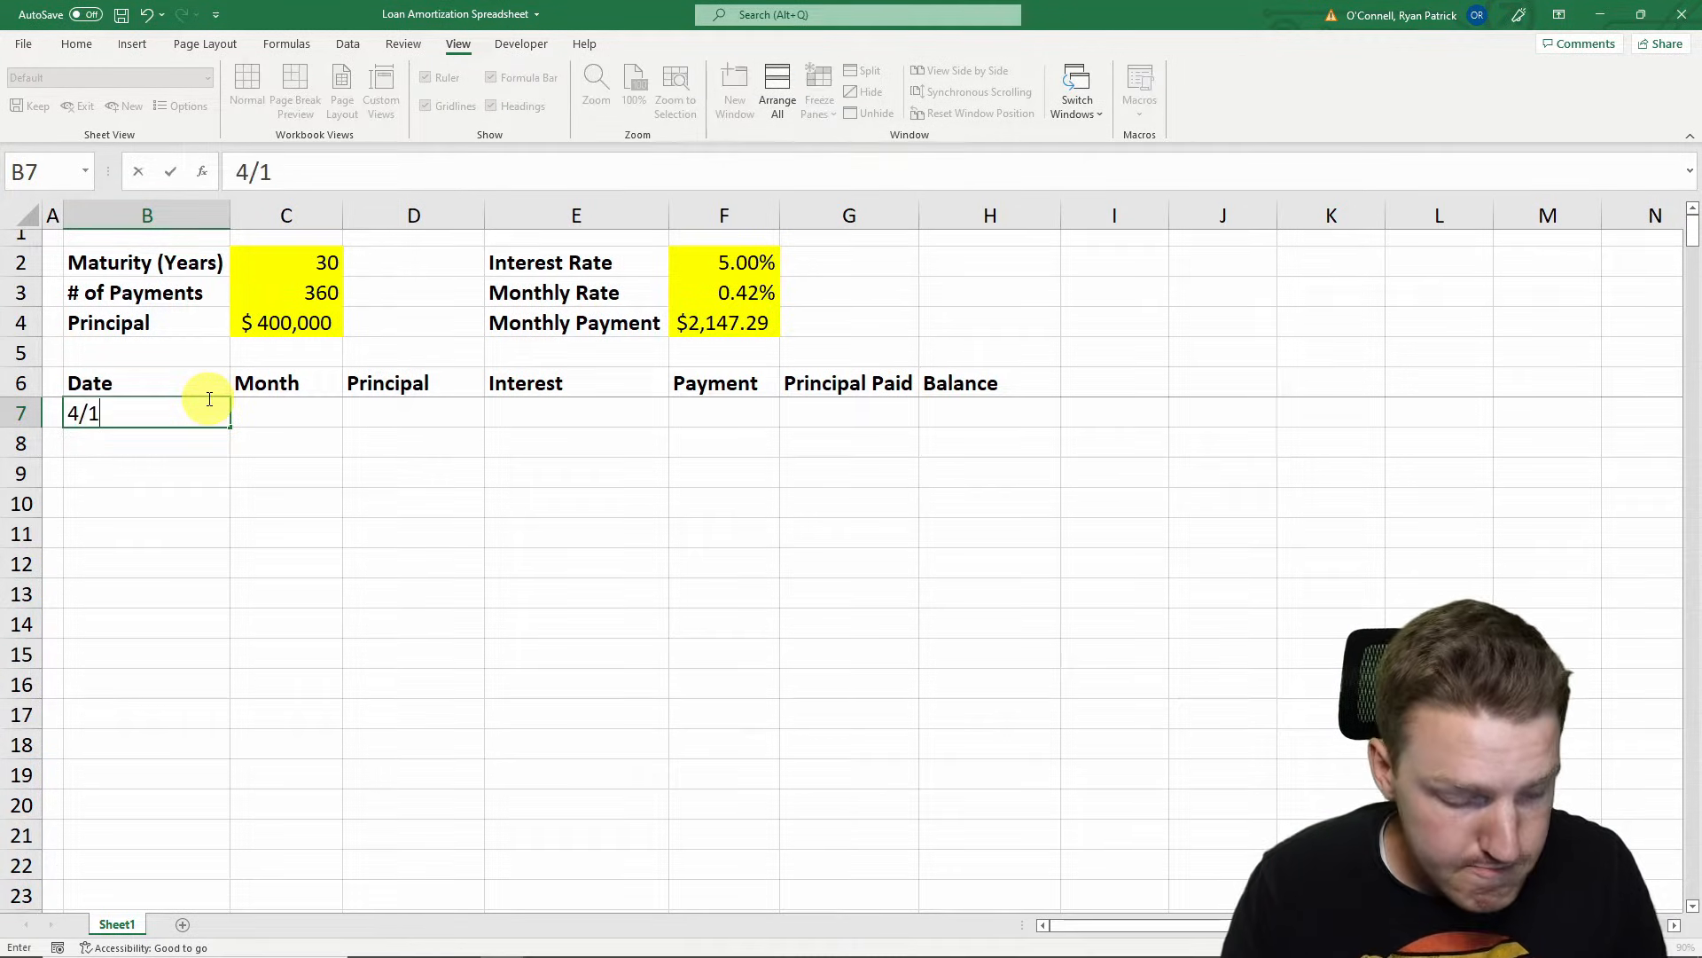
{"action": "type", "text": "/2022"}
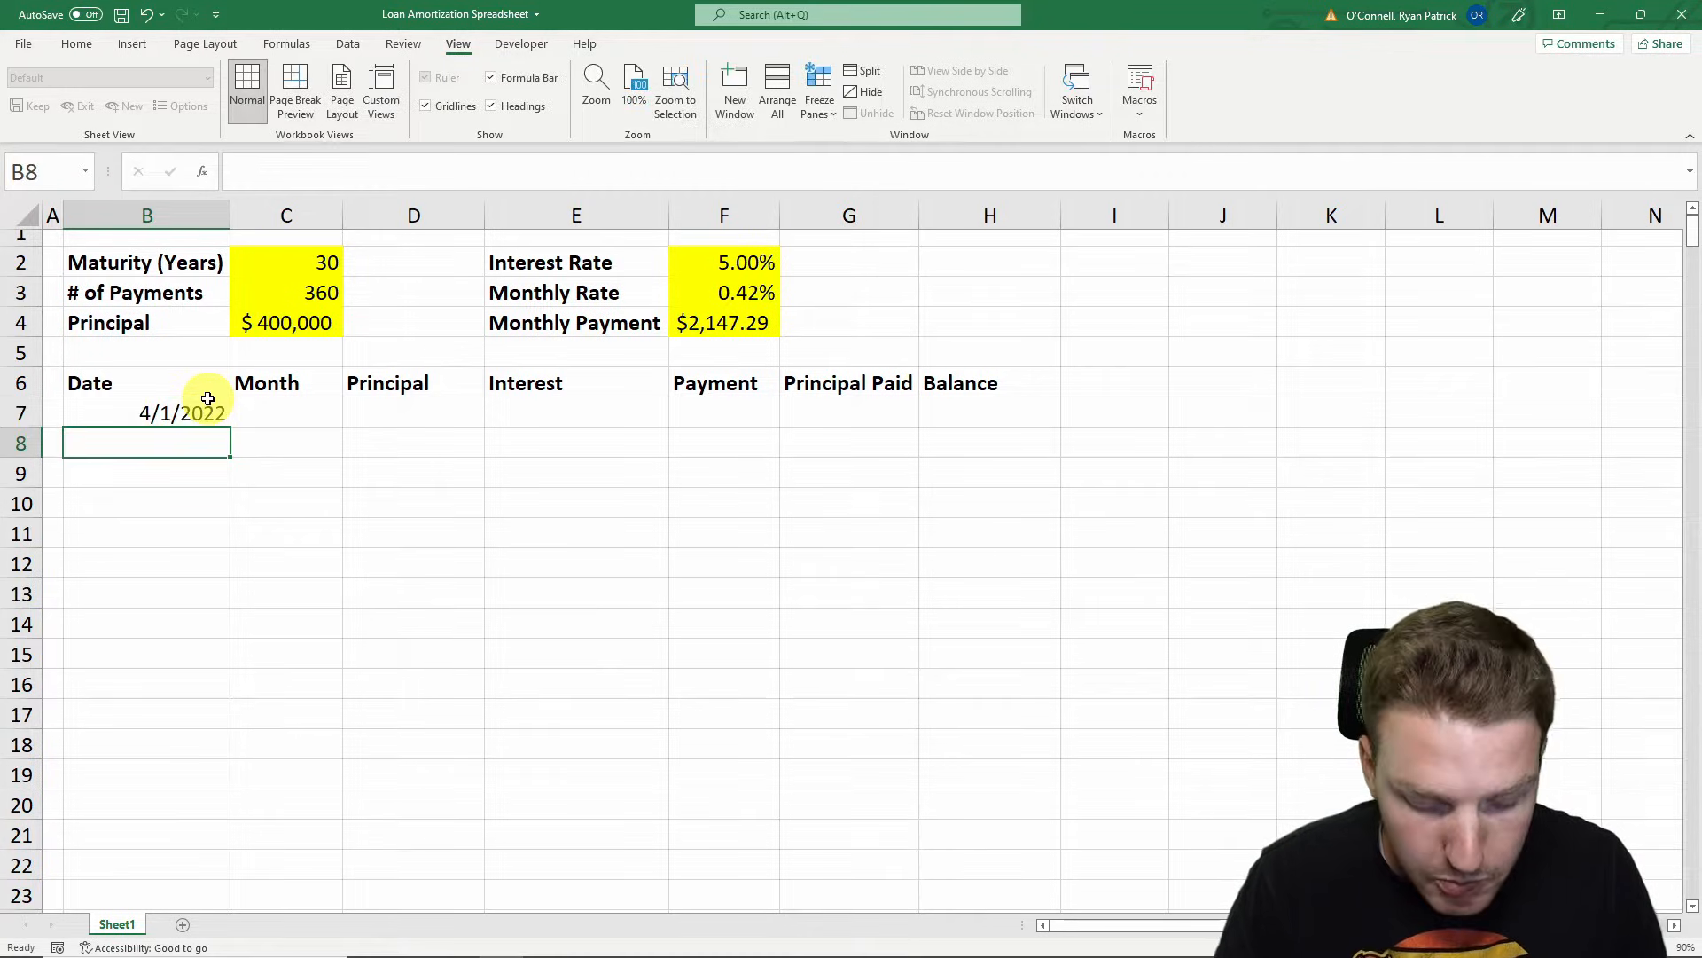
{"action": "type", "text": "5/1/202"}
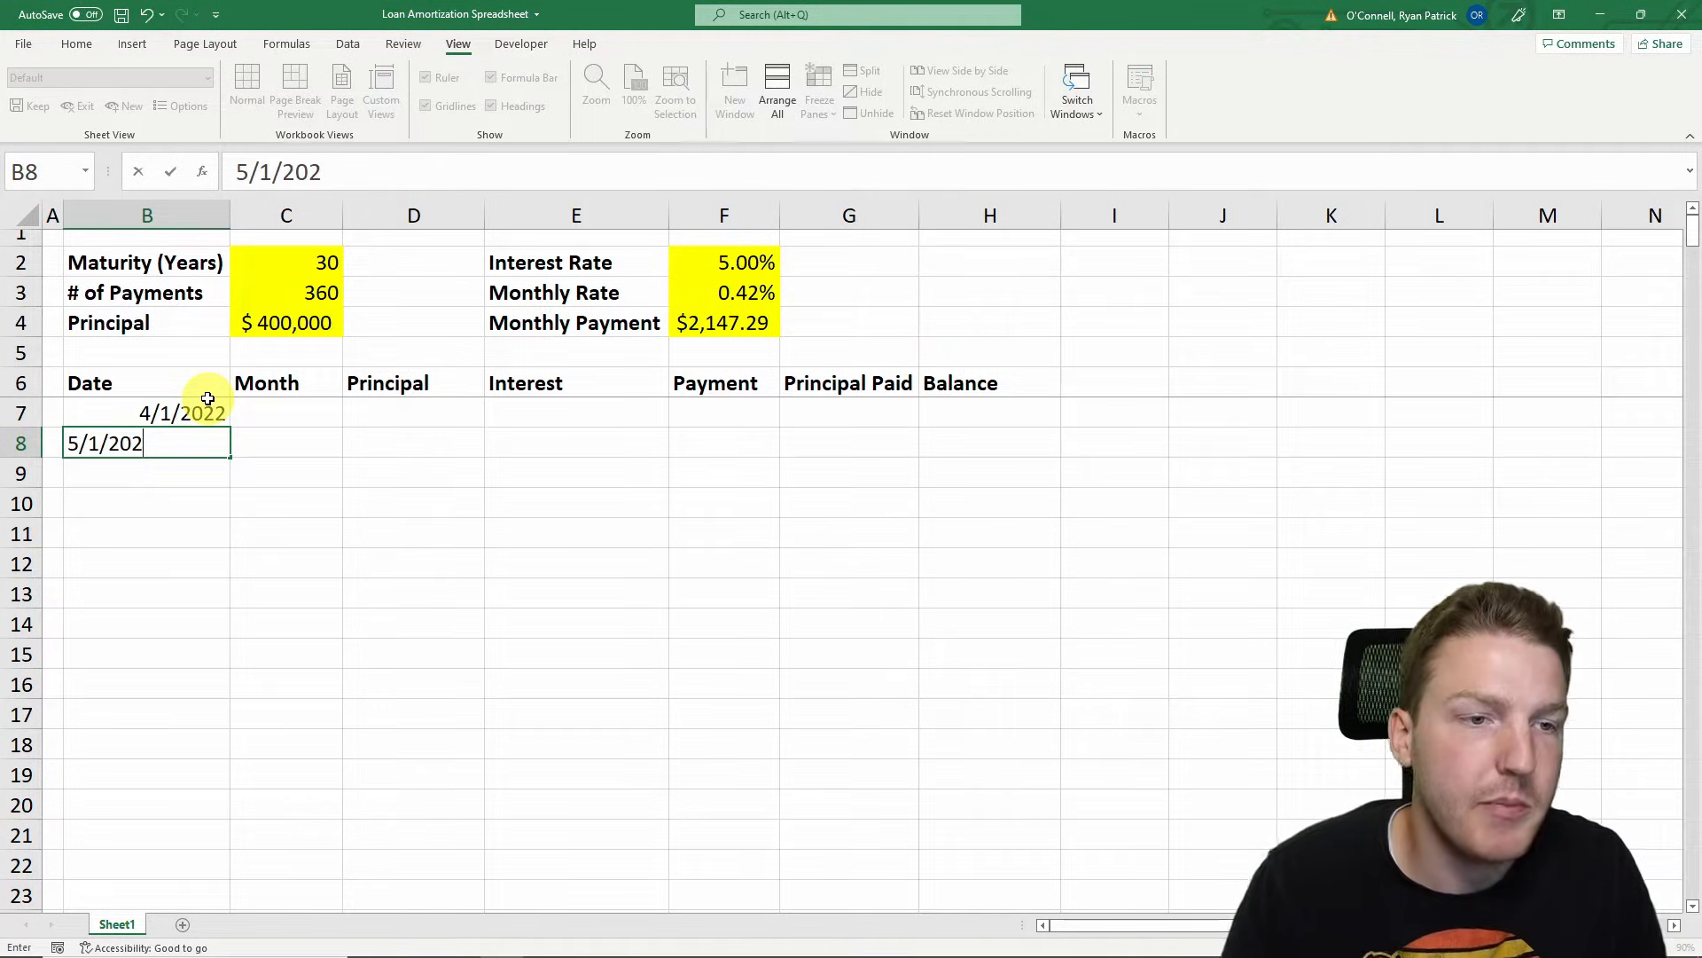
{"action": "key", "text": "enter"}
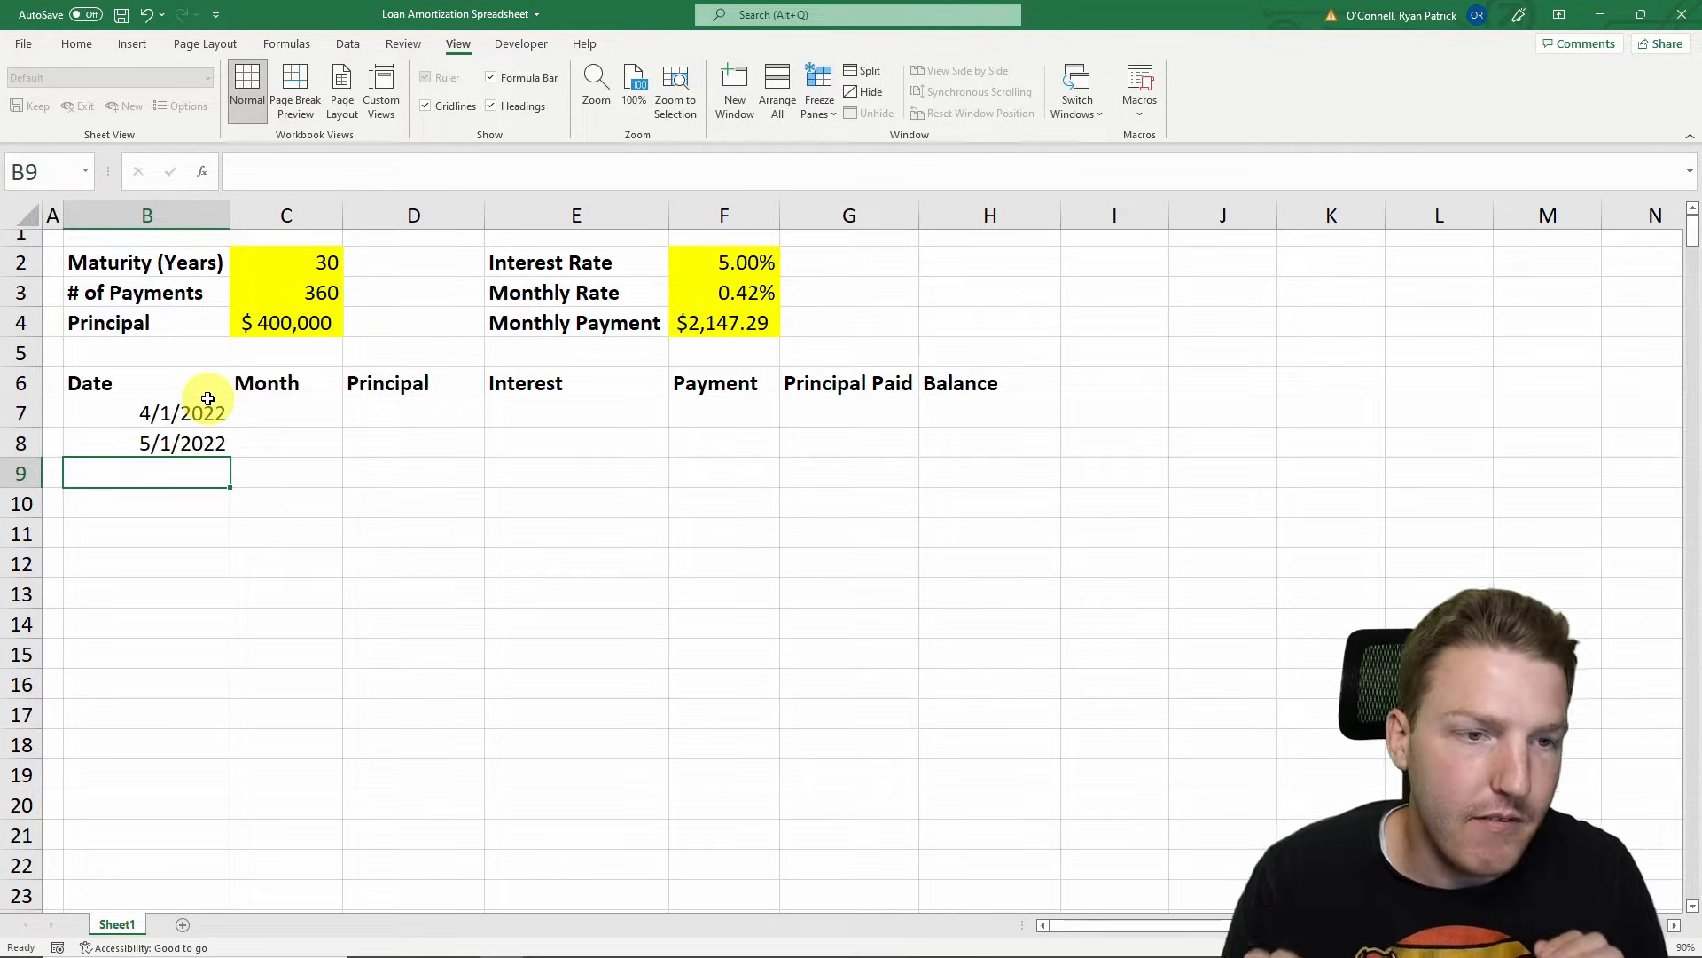
Enter month 1 and fill dates and month numbers down through row 366
{"action": "left_click", "coordinate": [287, 413]}
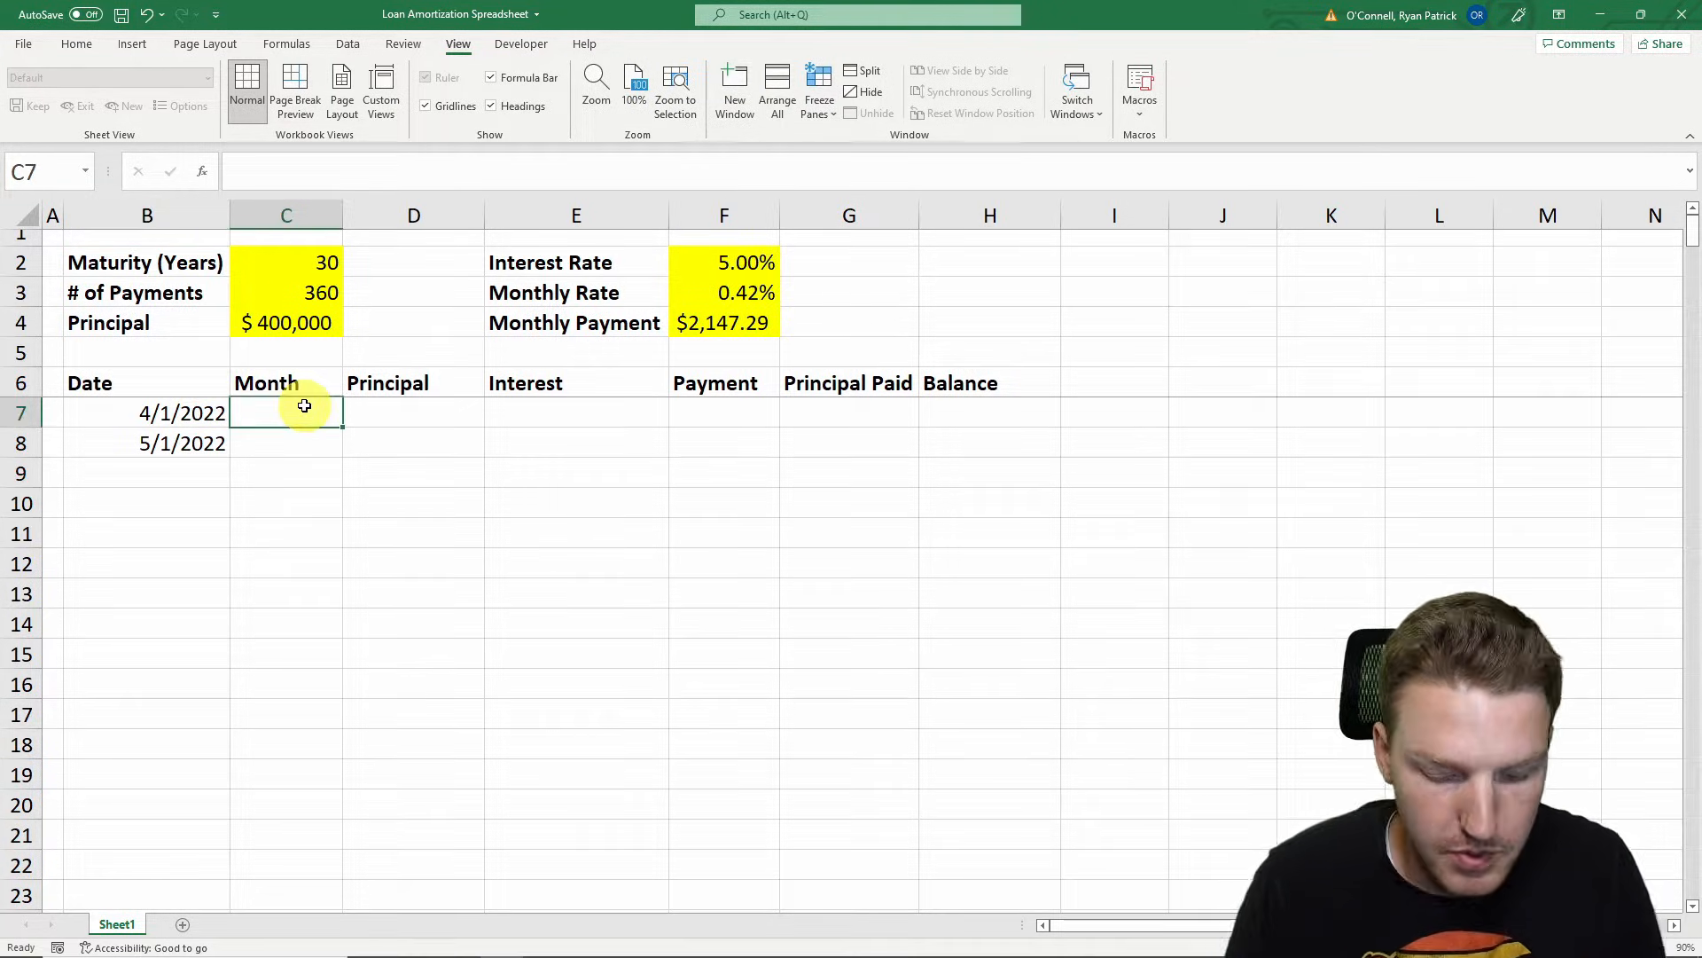
{"action": "key", "text": "Enter"}
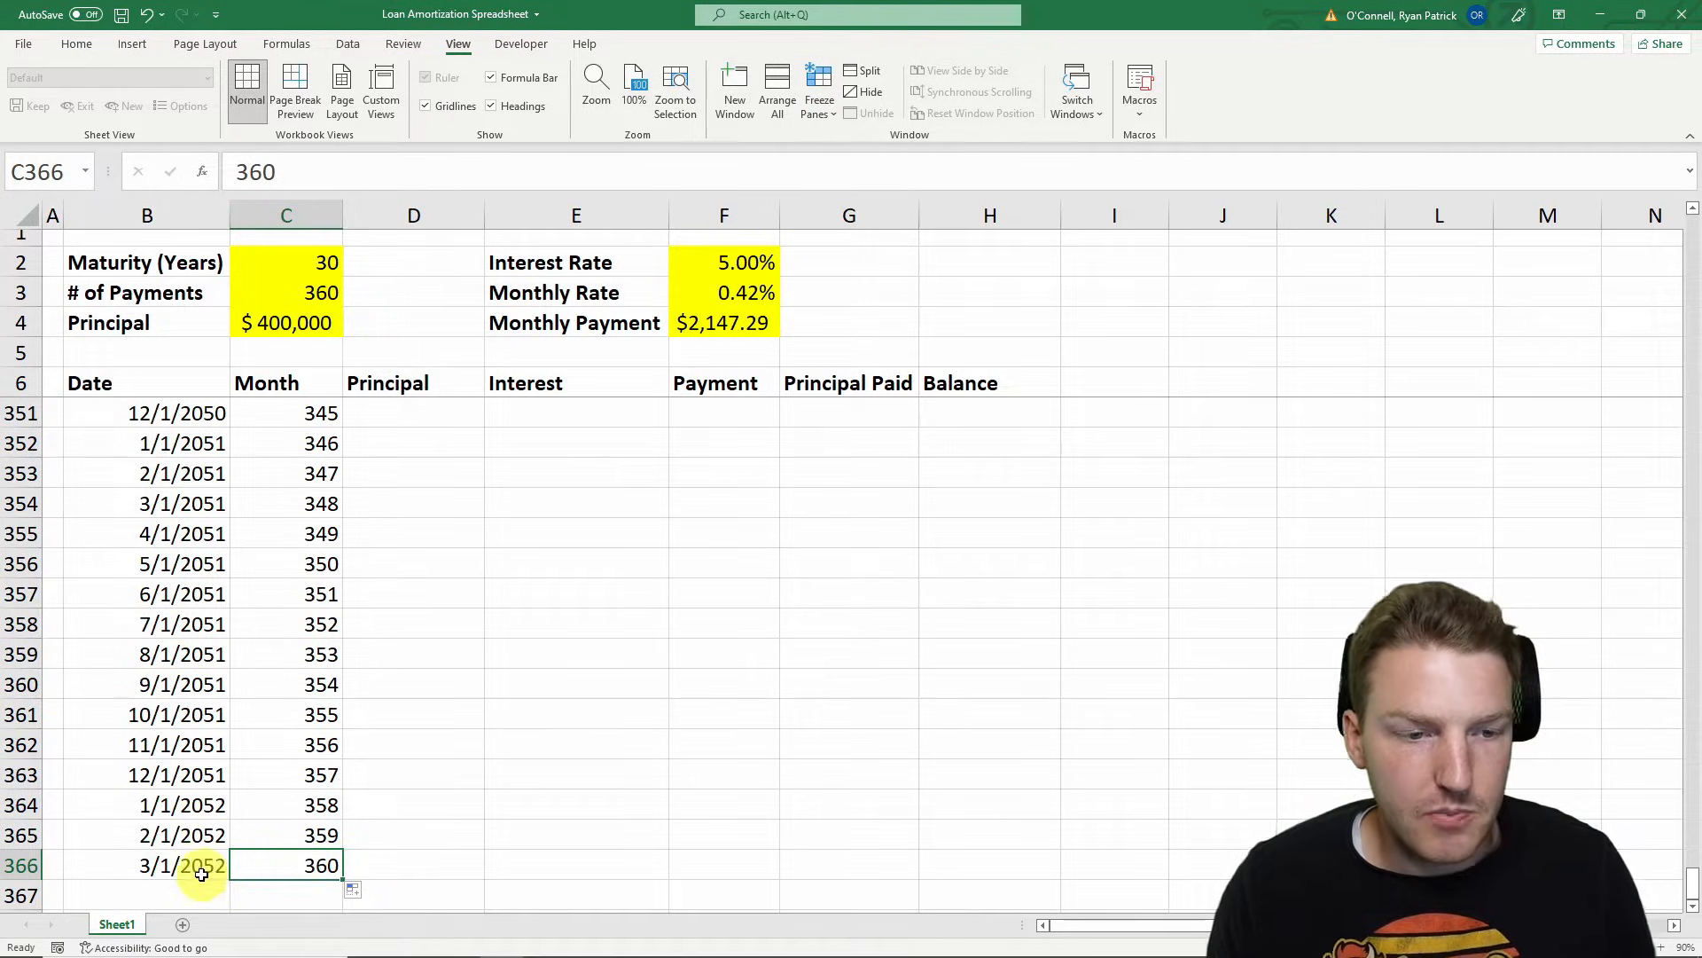
{"action": "left_click", "coordinate": [147, 865]}
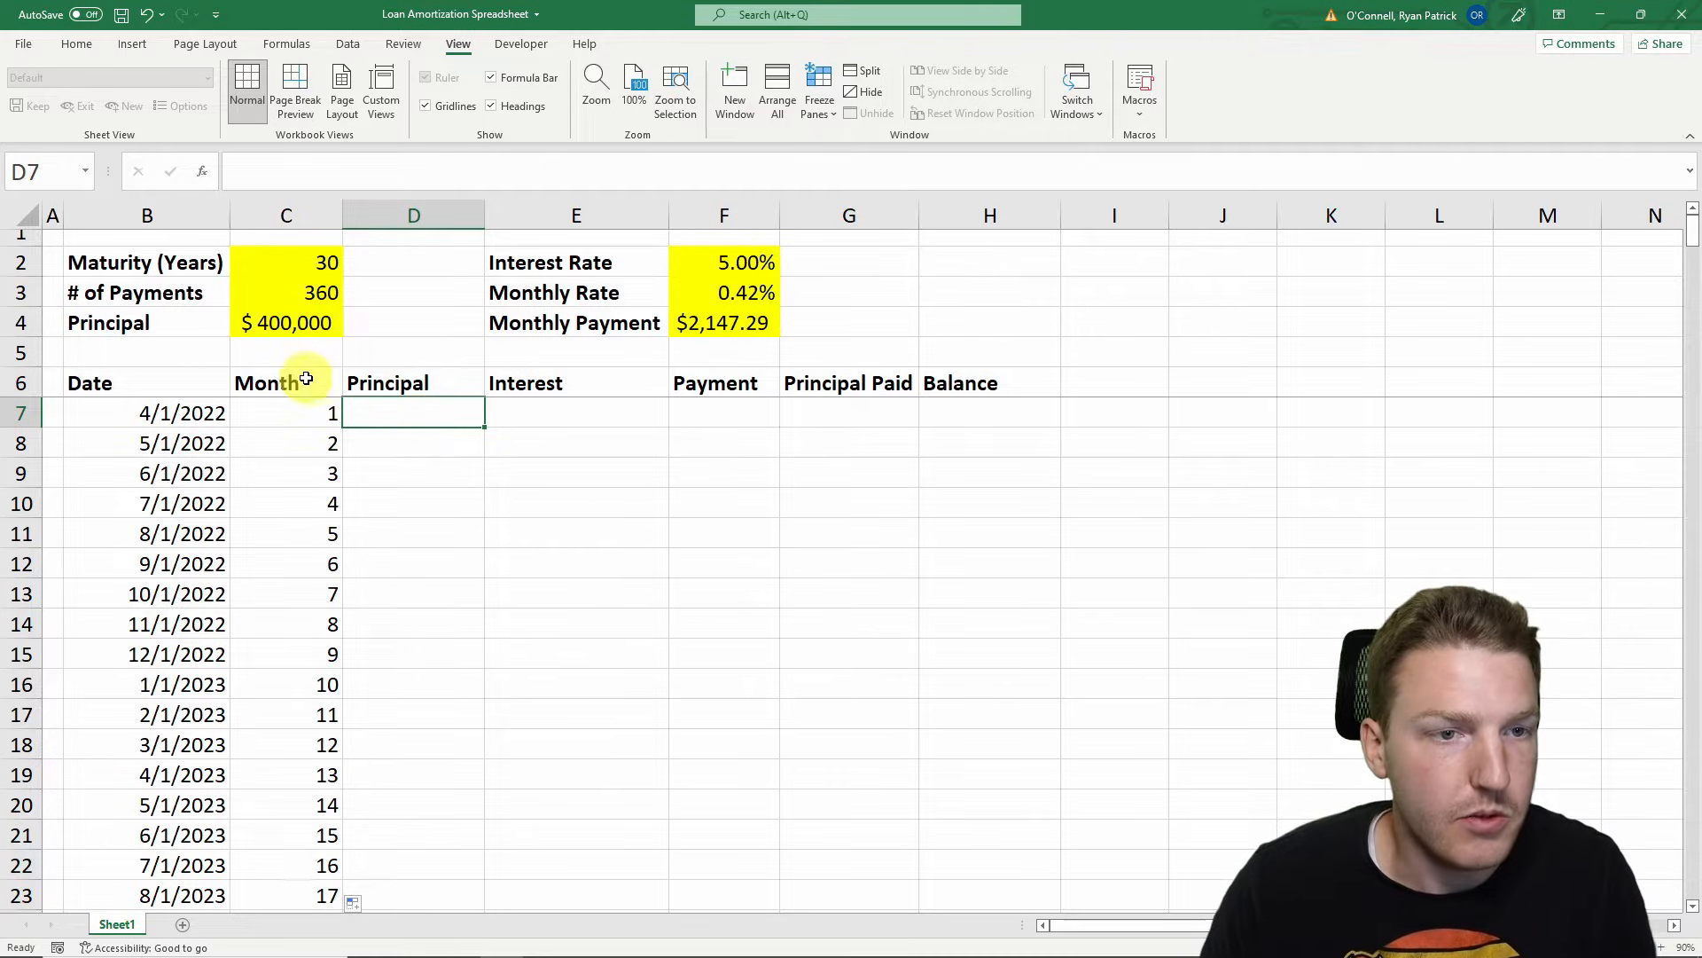
Set month 1's principal to =C4, the $400,000 loan
{"action": "type", "text": "="}
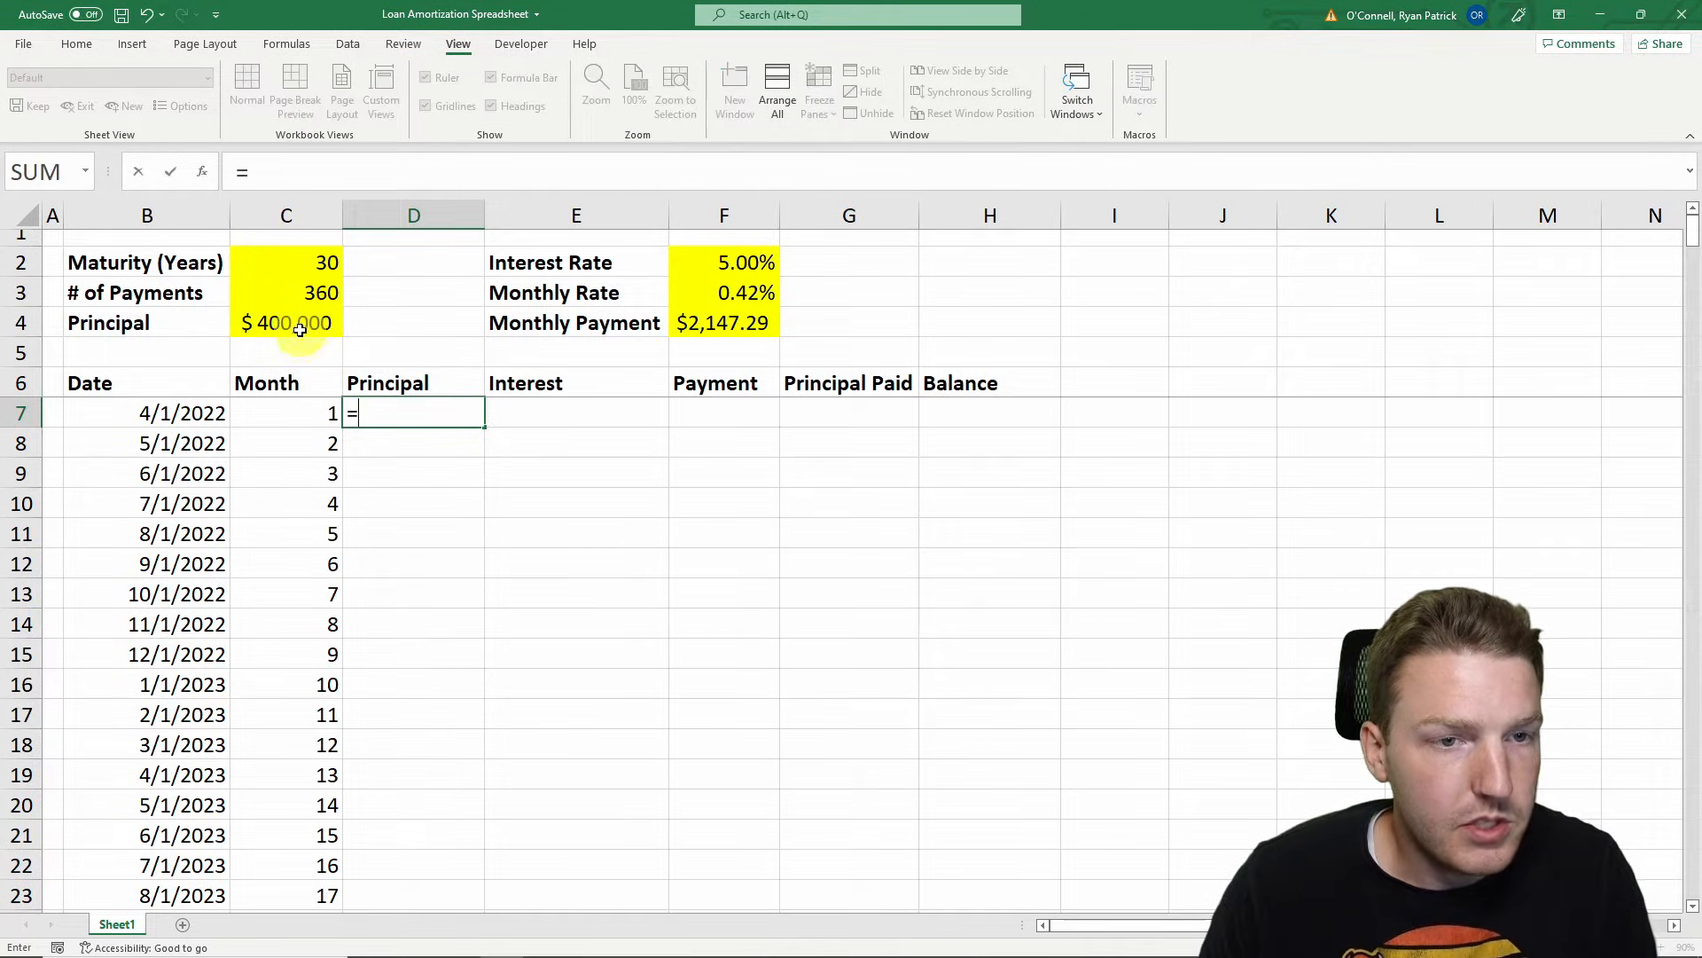
{"action": "left_click", "coordinate": [285, 323]}
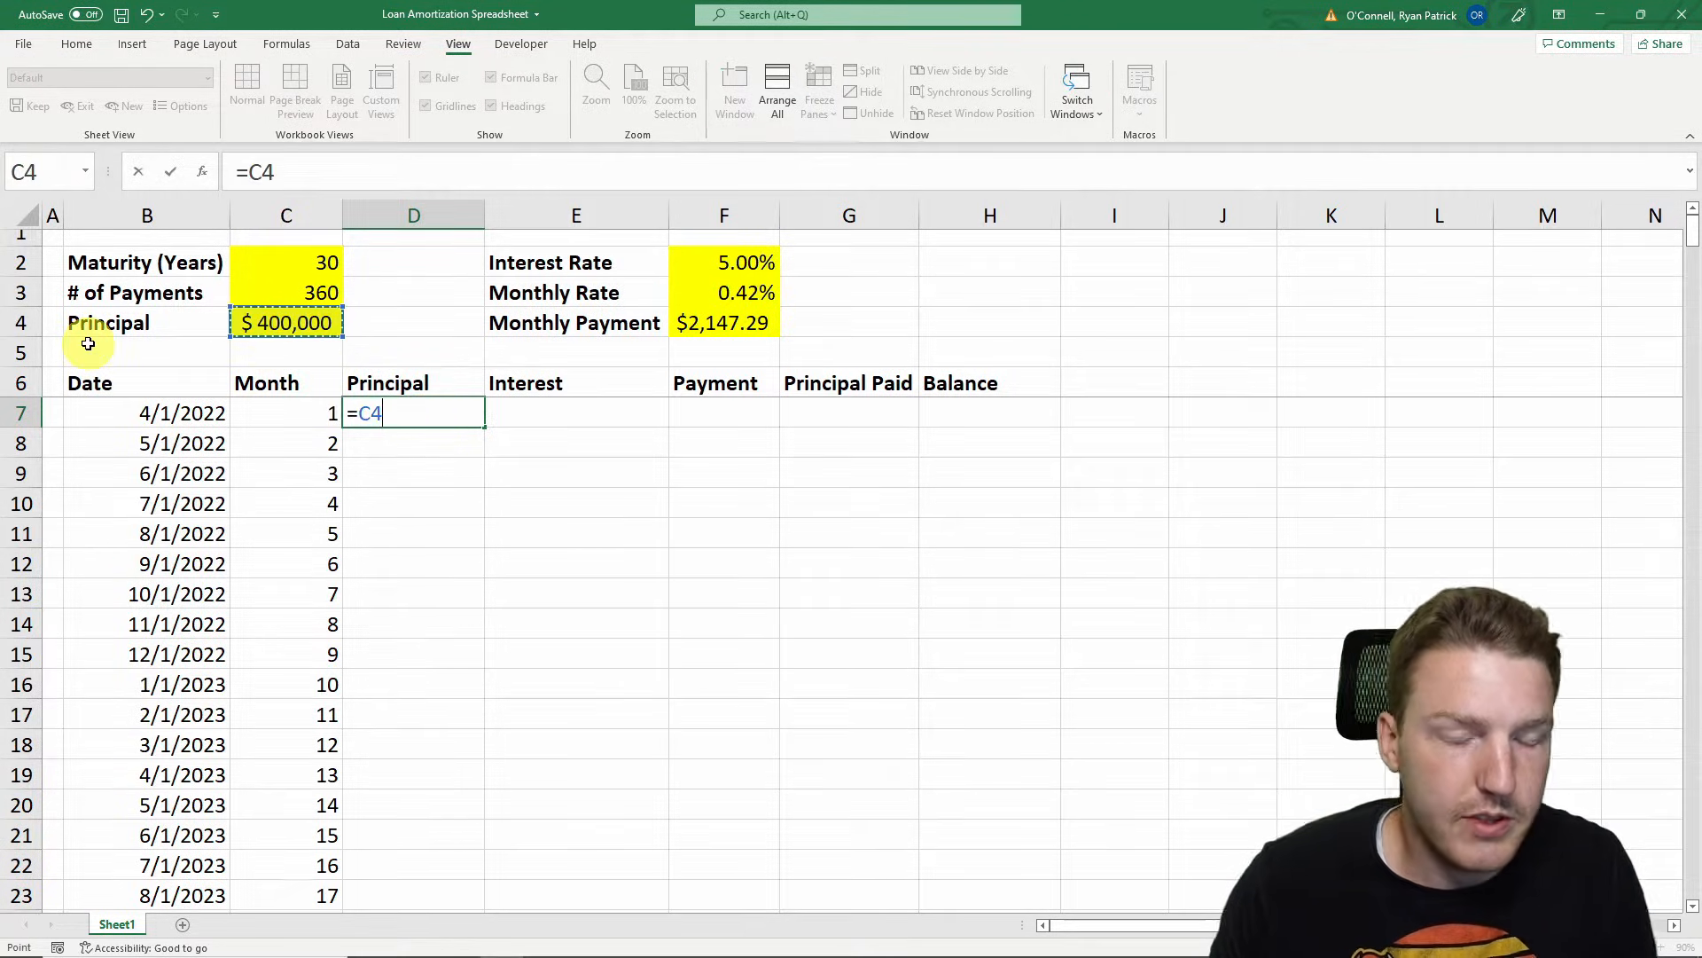
{"action": "key", "text": "Return"}
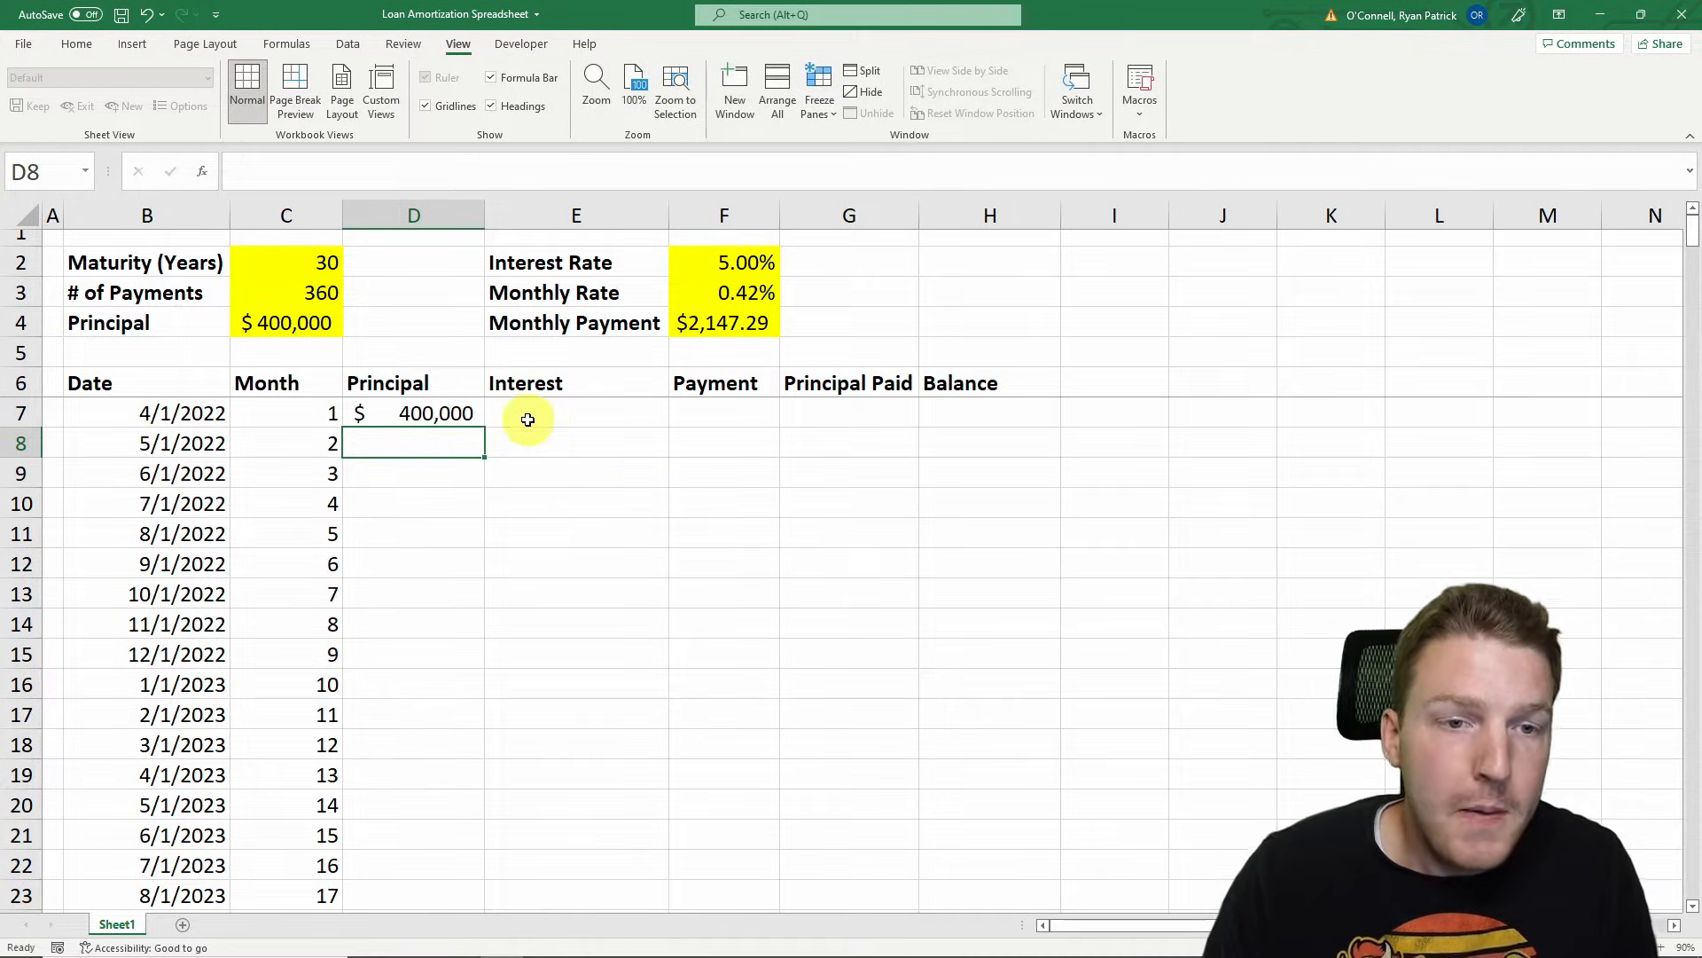
Enter month 1's interest as =D7*$F$3, giving $1,666.67
{"action": "left_click", "coordinate": [574, 413]}
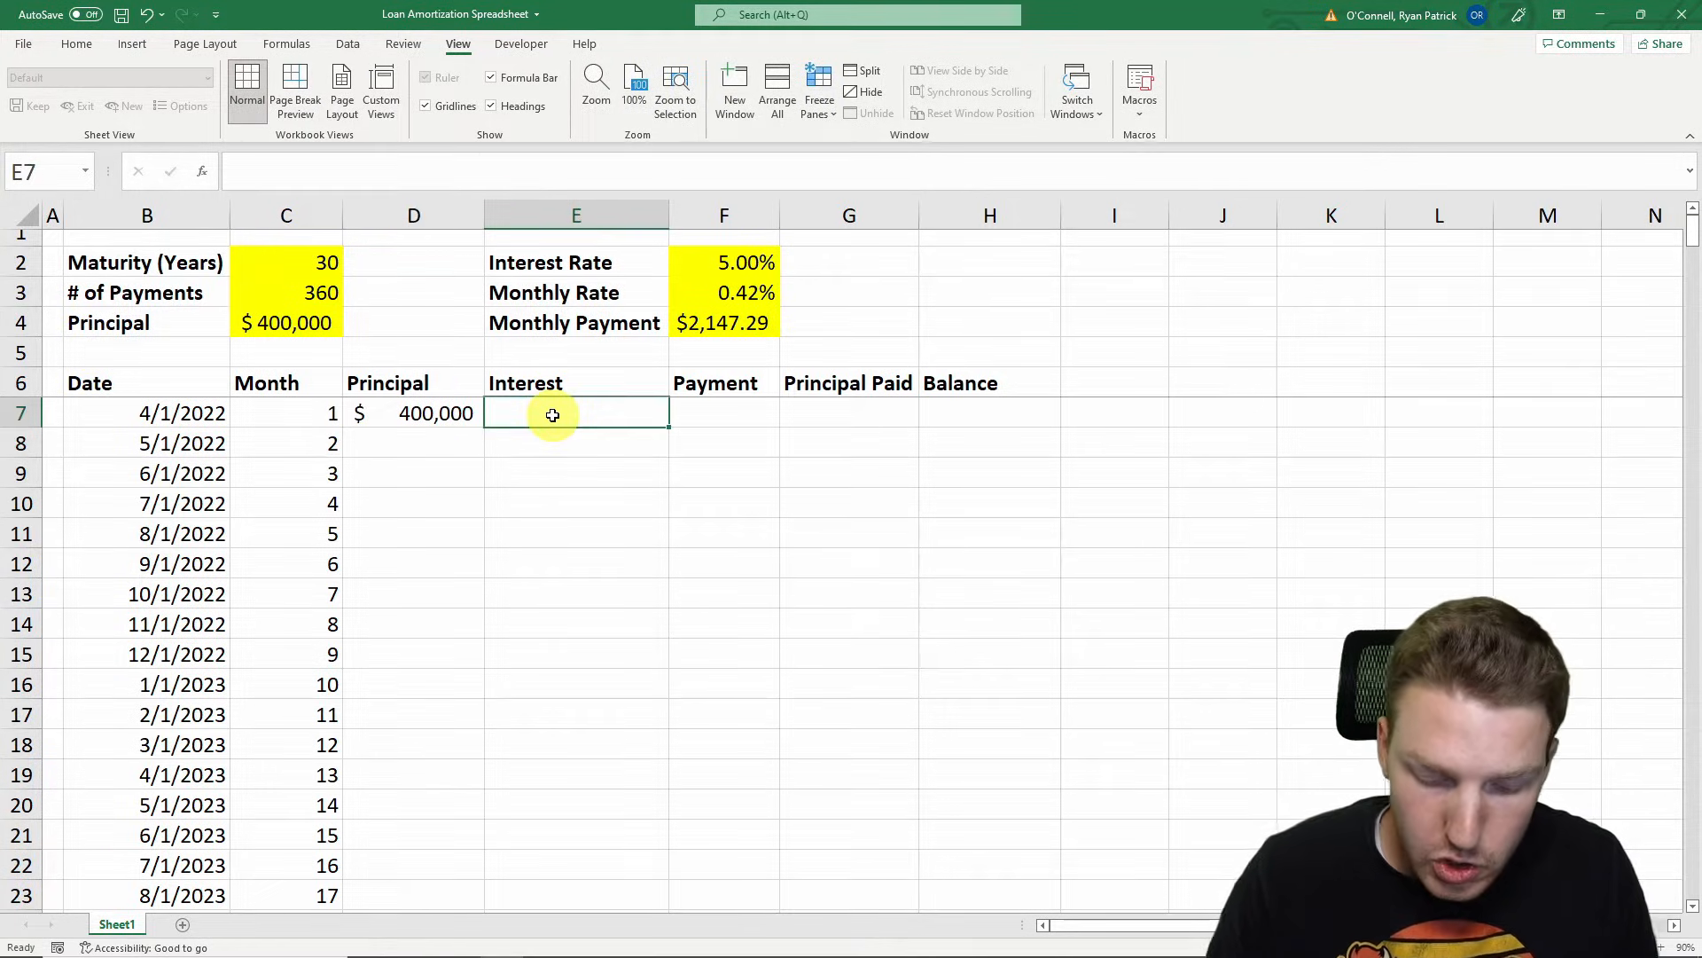
{"action": "type", "text": "=D7"}
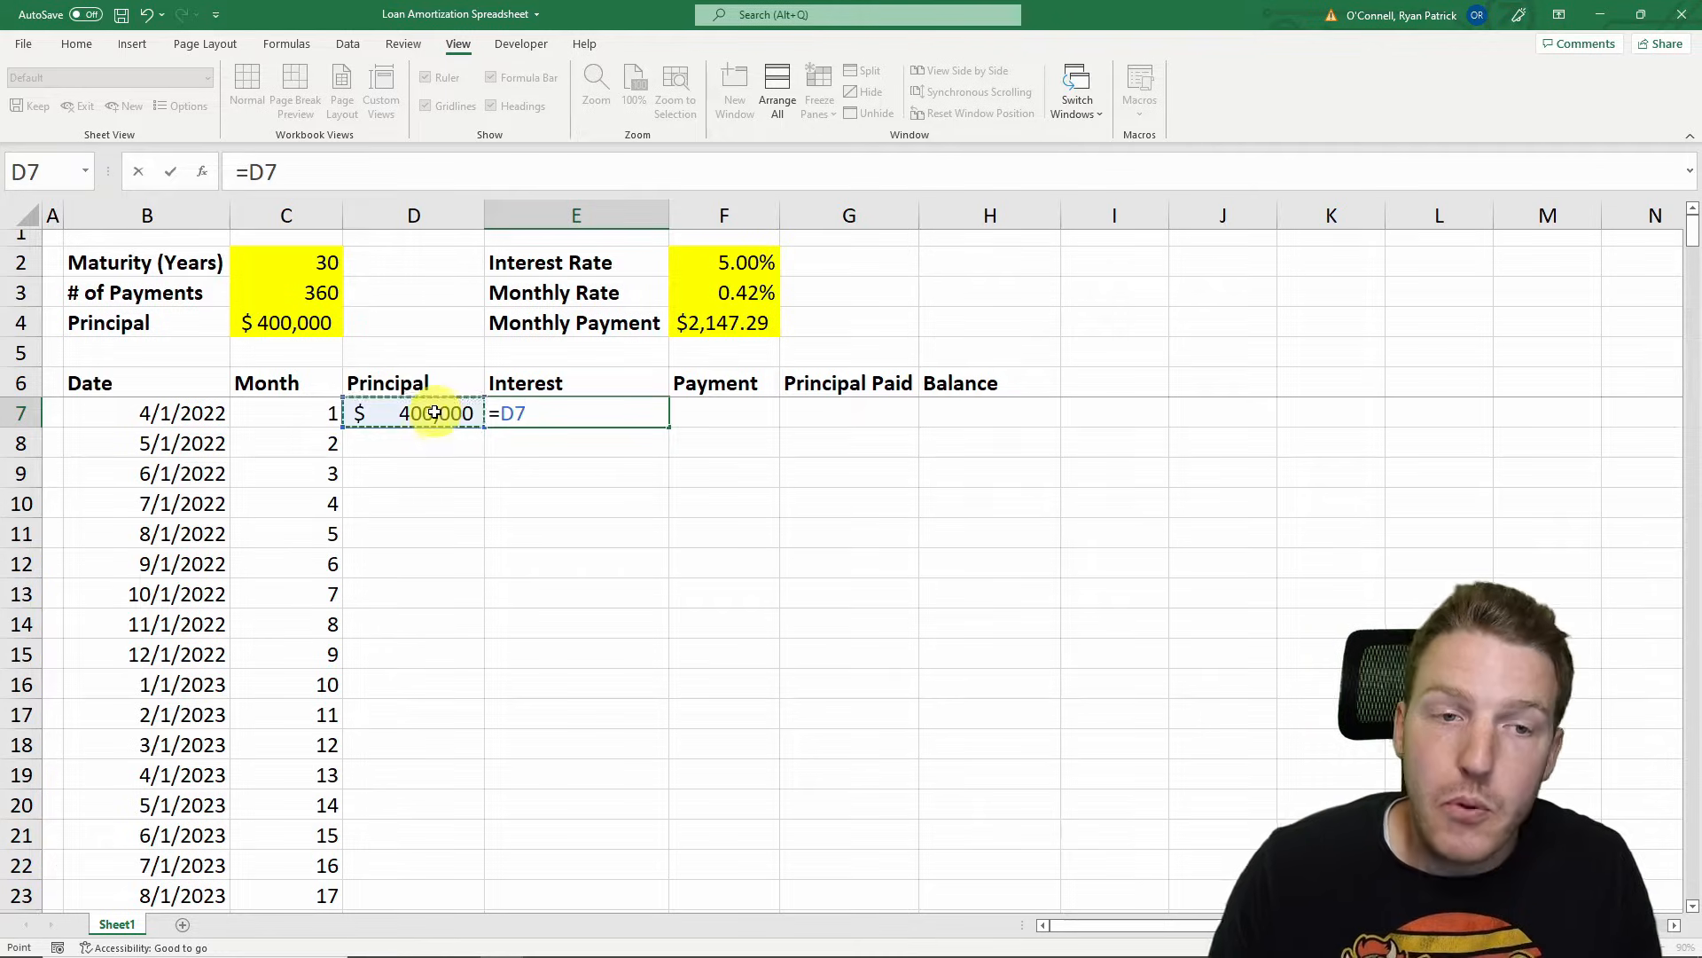
{"action": "type", "text": "*"}
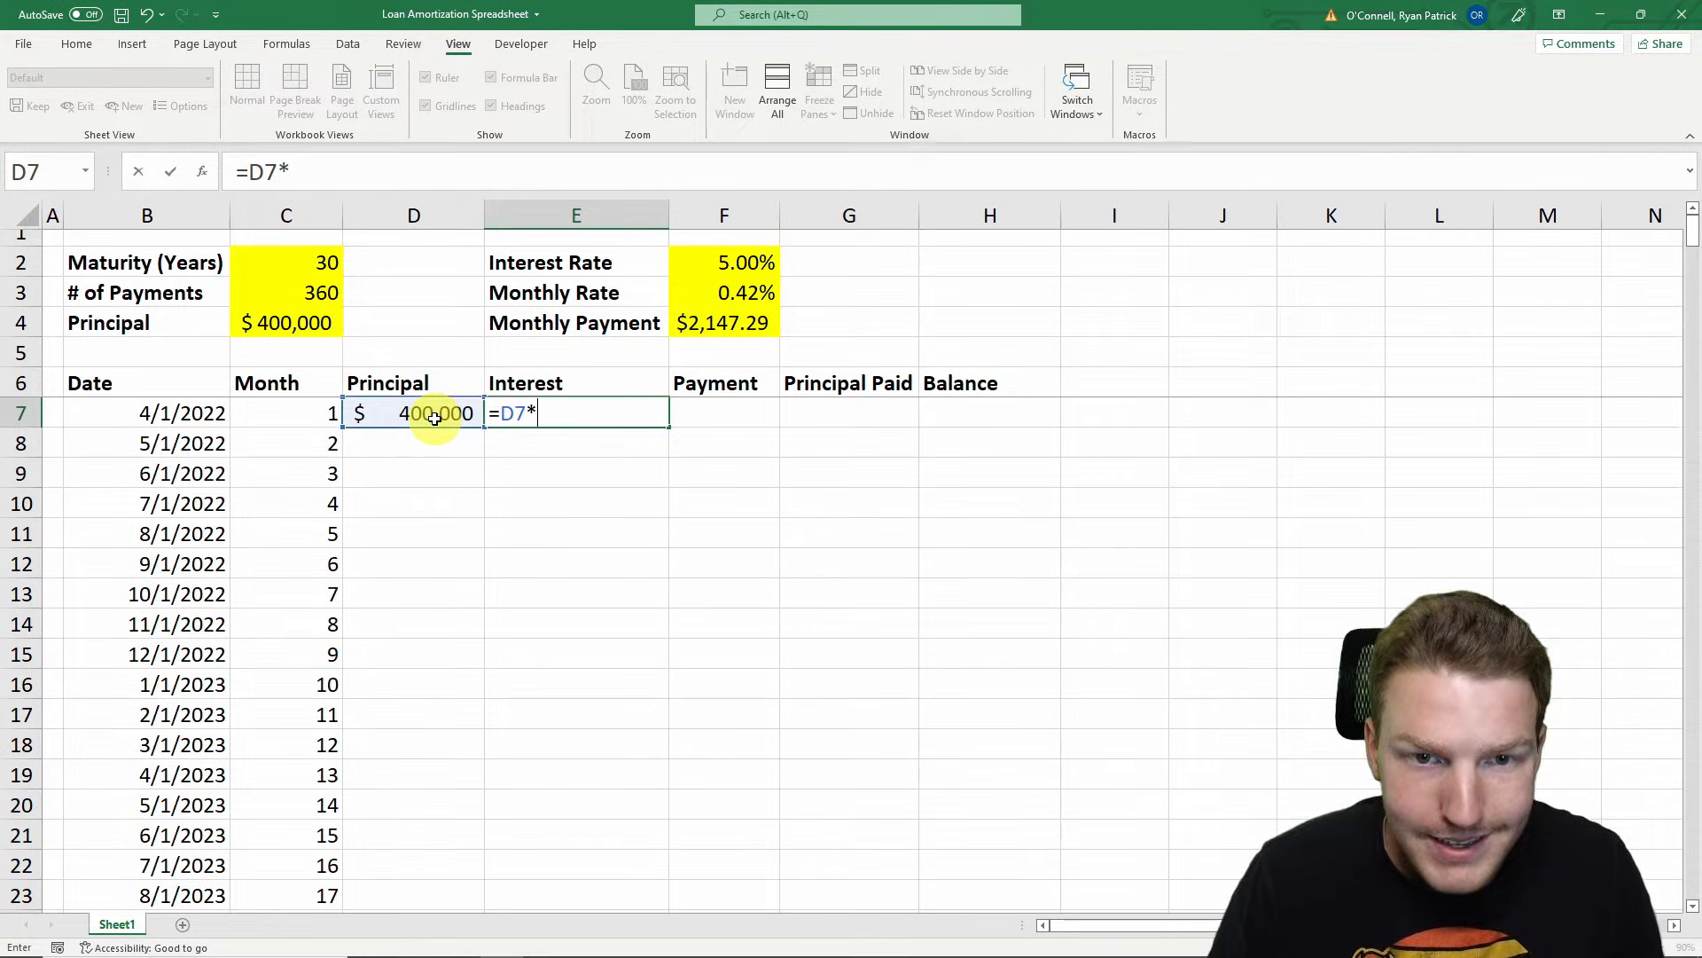
{"action": "left_click", "coordinate": [723, 293]}
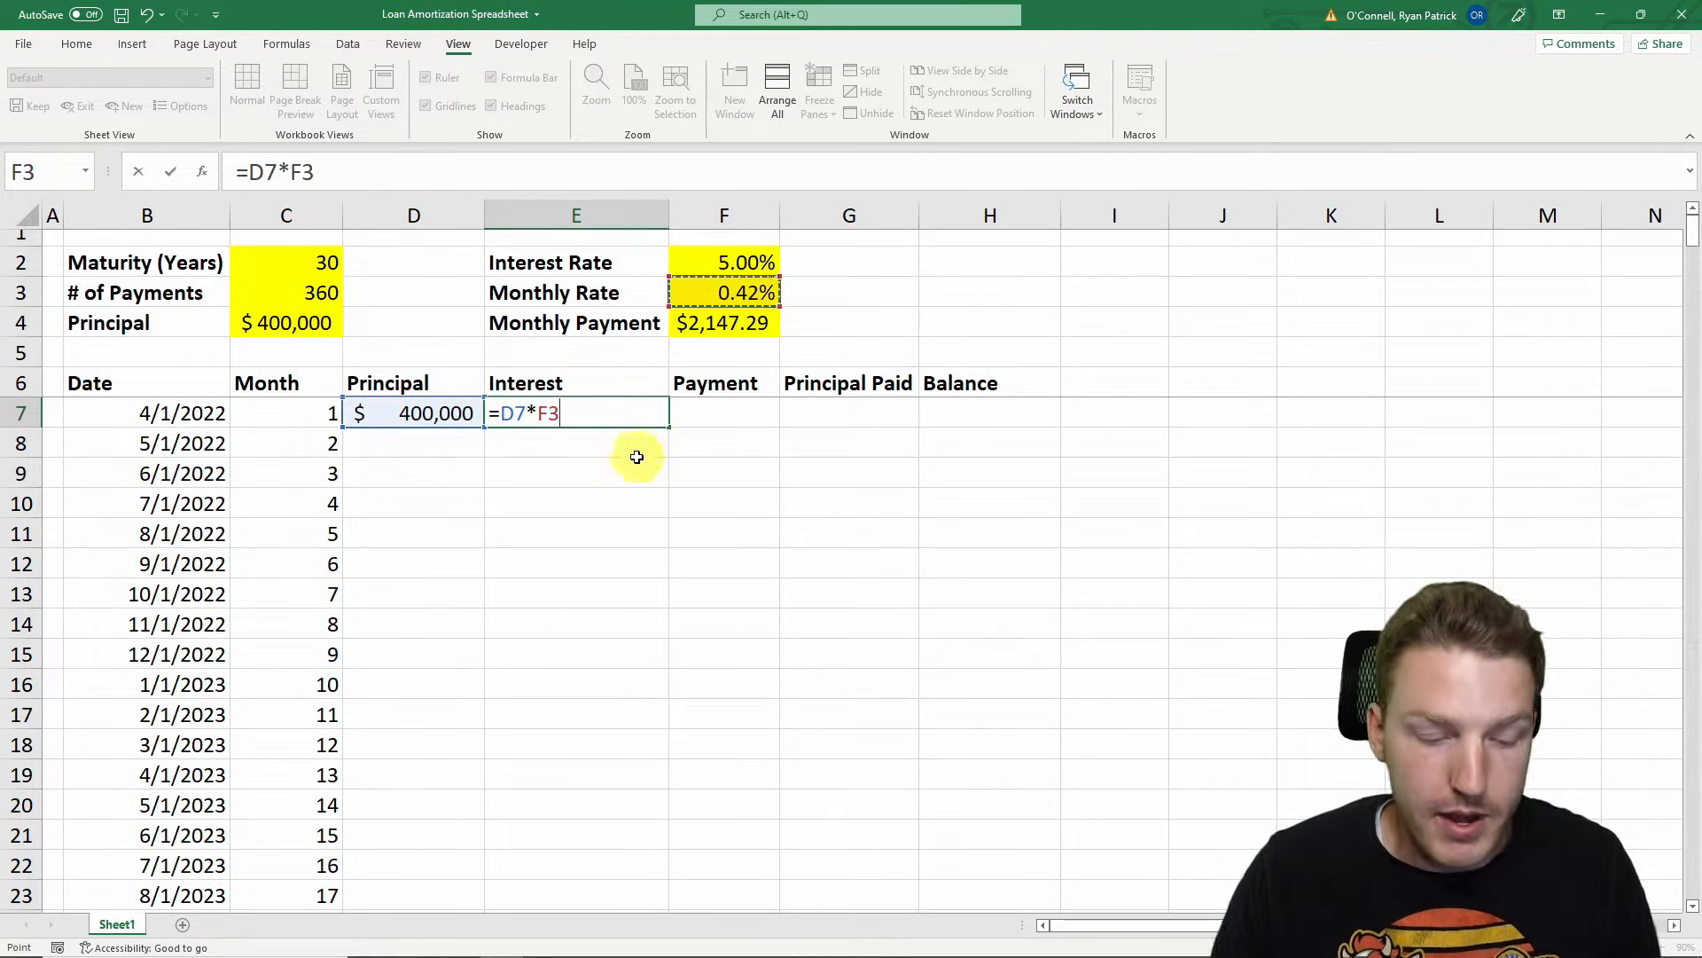
{"action": "mouse_move", "coordinate": [562, 452]}
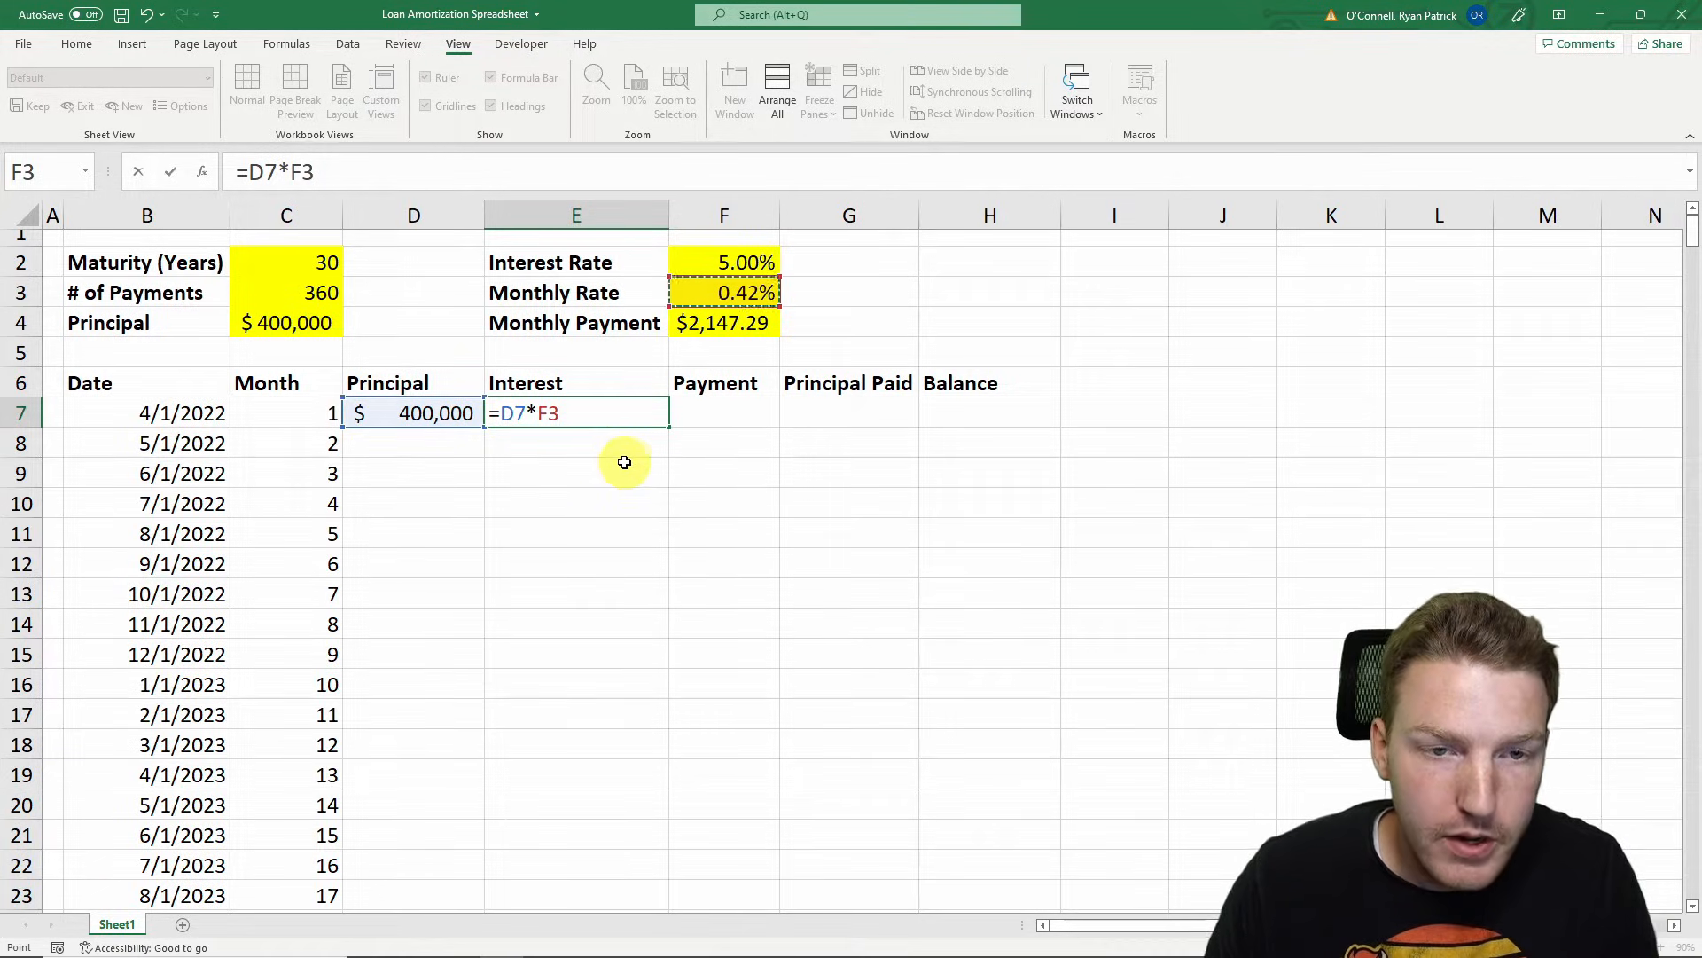
{"action": "key", "text": "f4"}
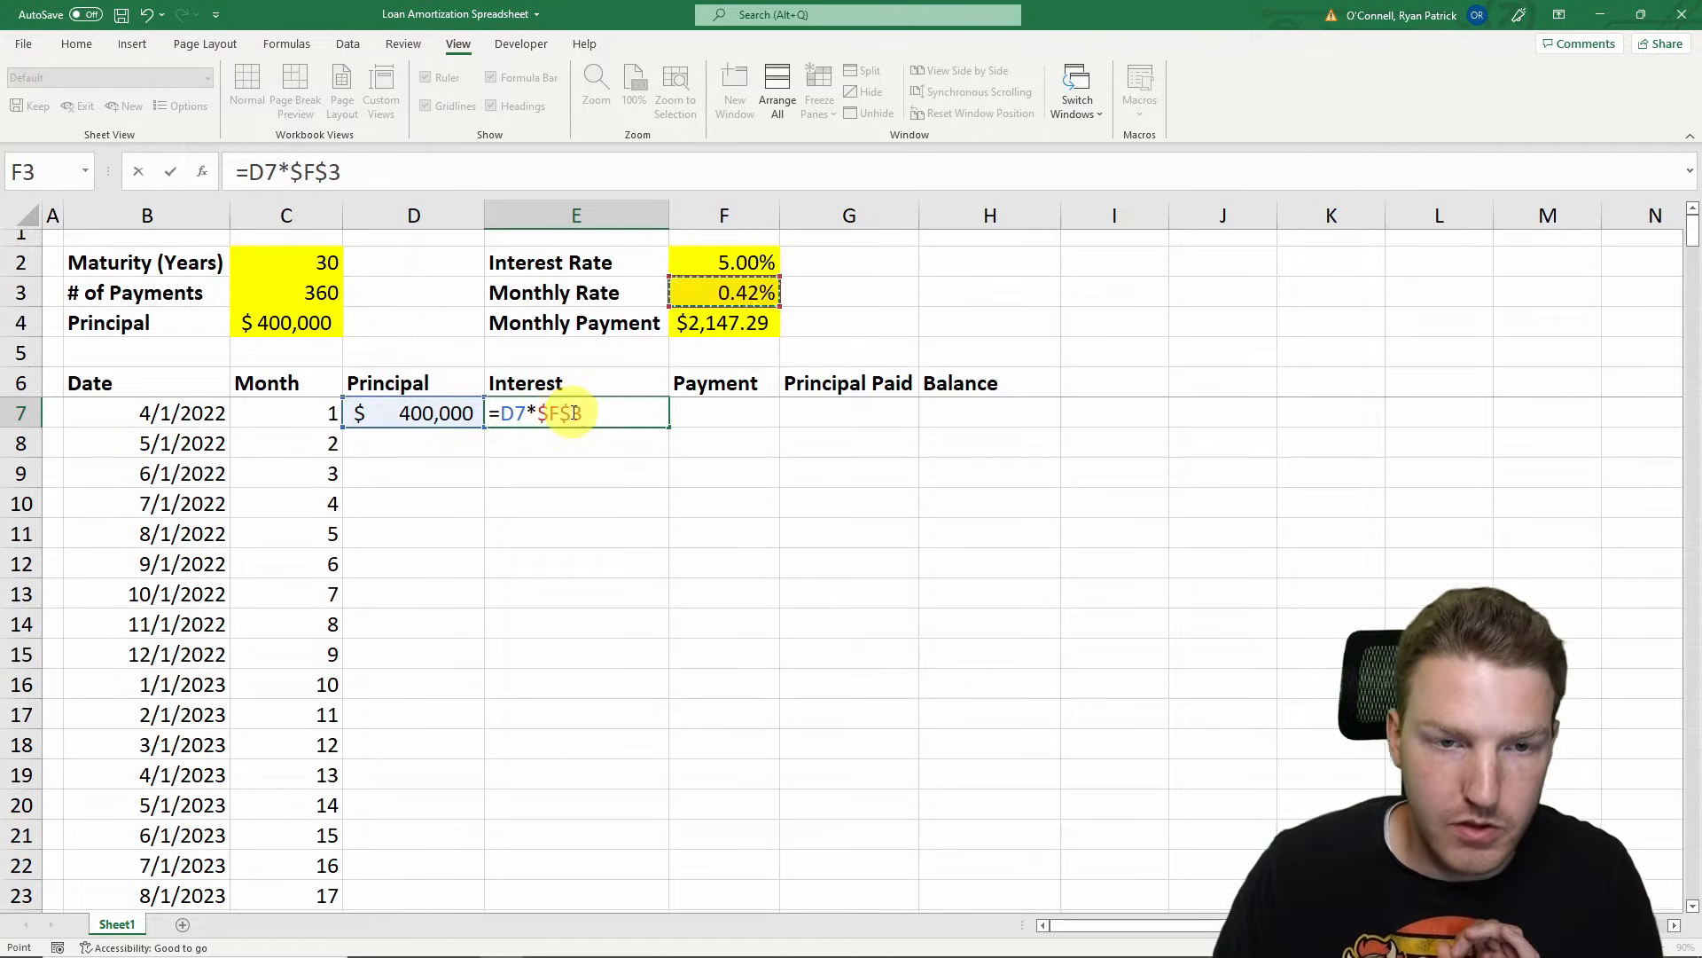
{"action": "key", "text": "Return"}
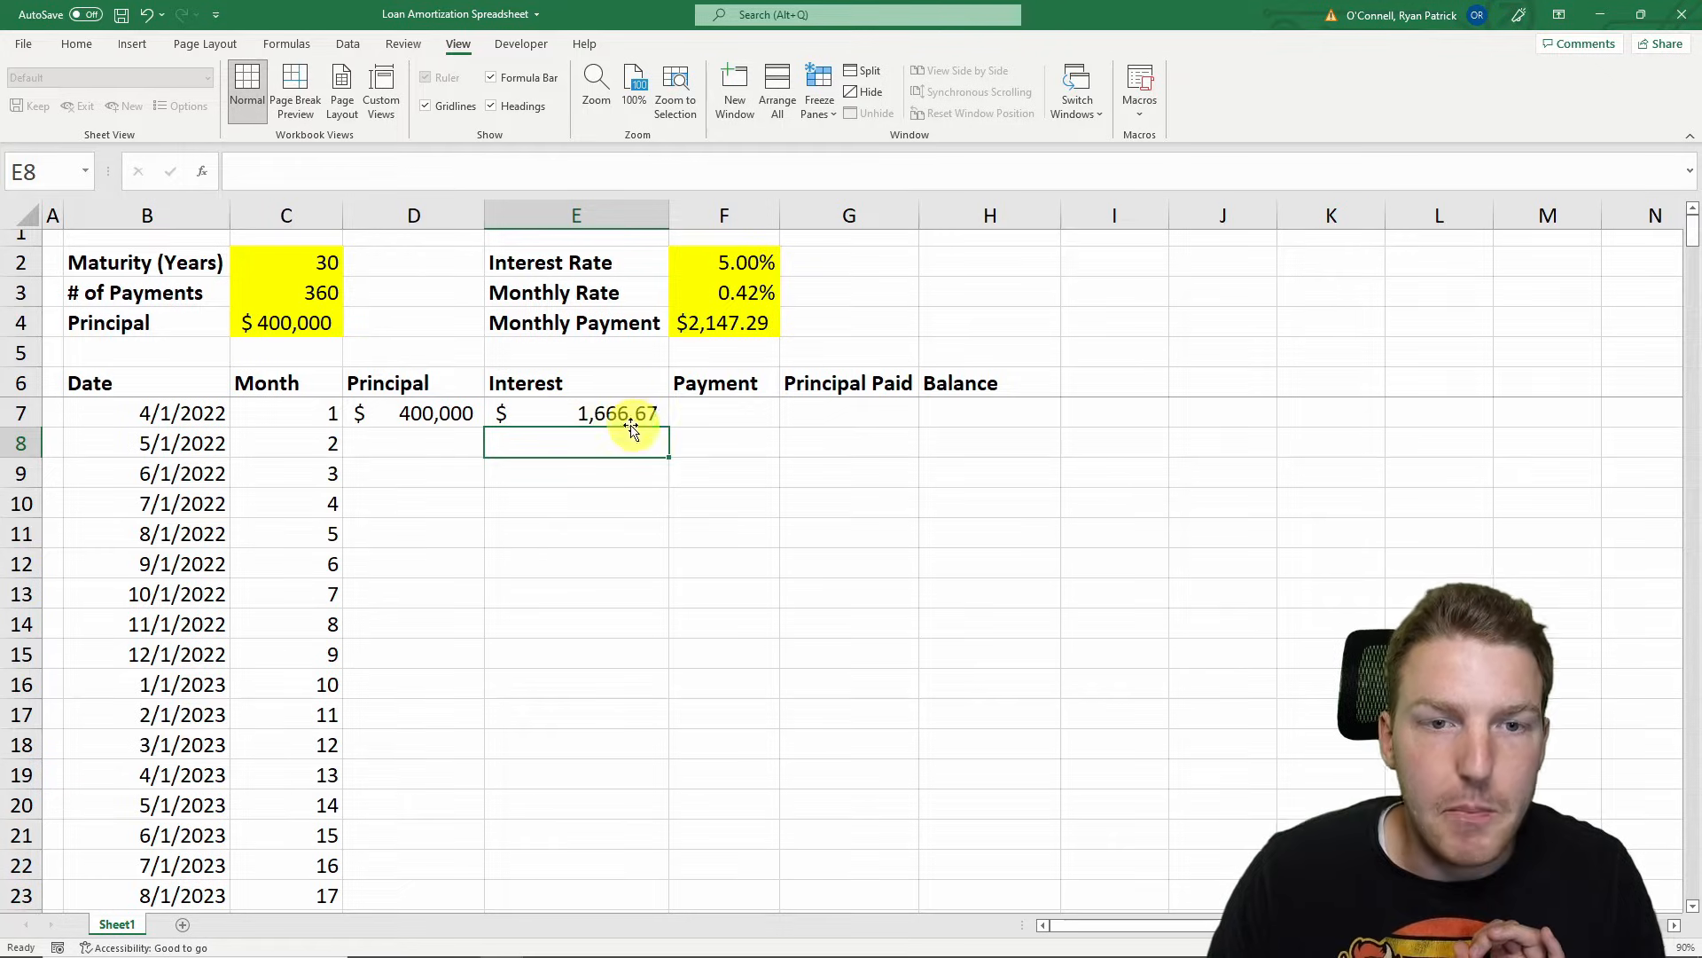
{"action": "mouse_move", "coordinate": [645, 433]}
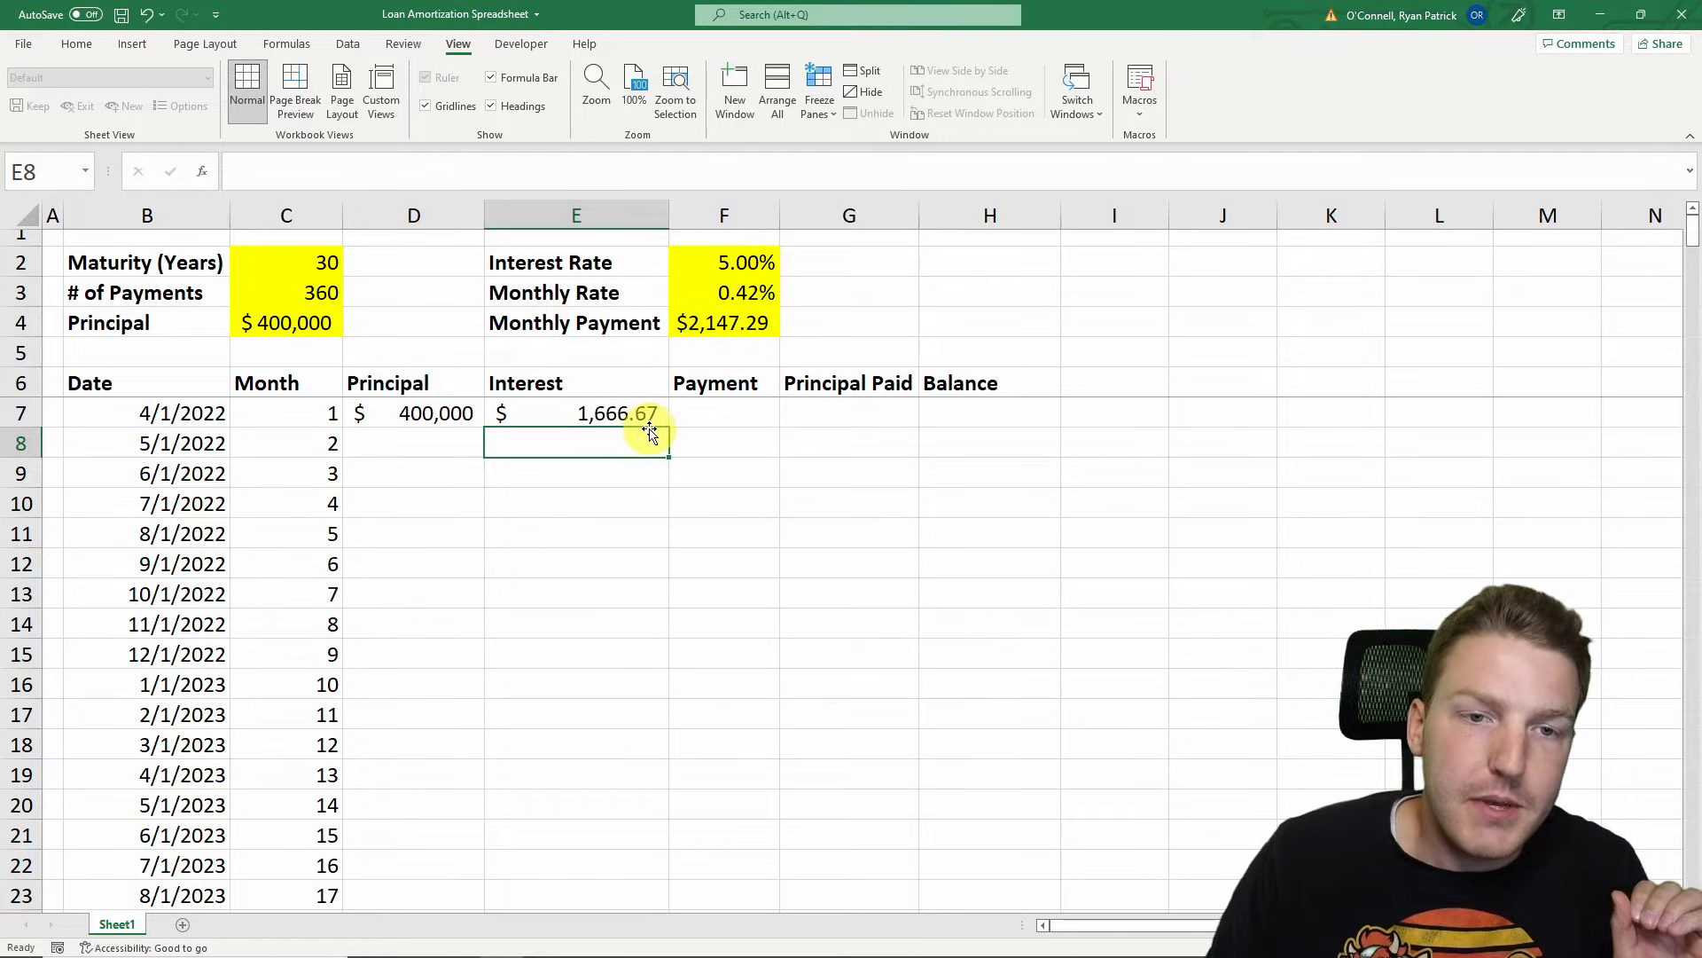
{"action": "mouse_move", "coordinate": [649, 429]}
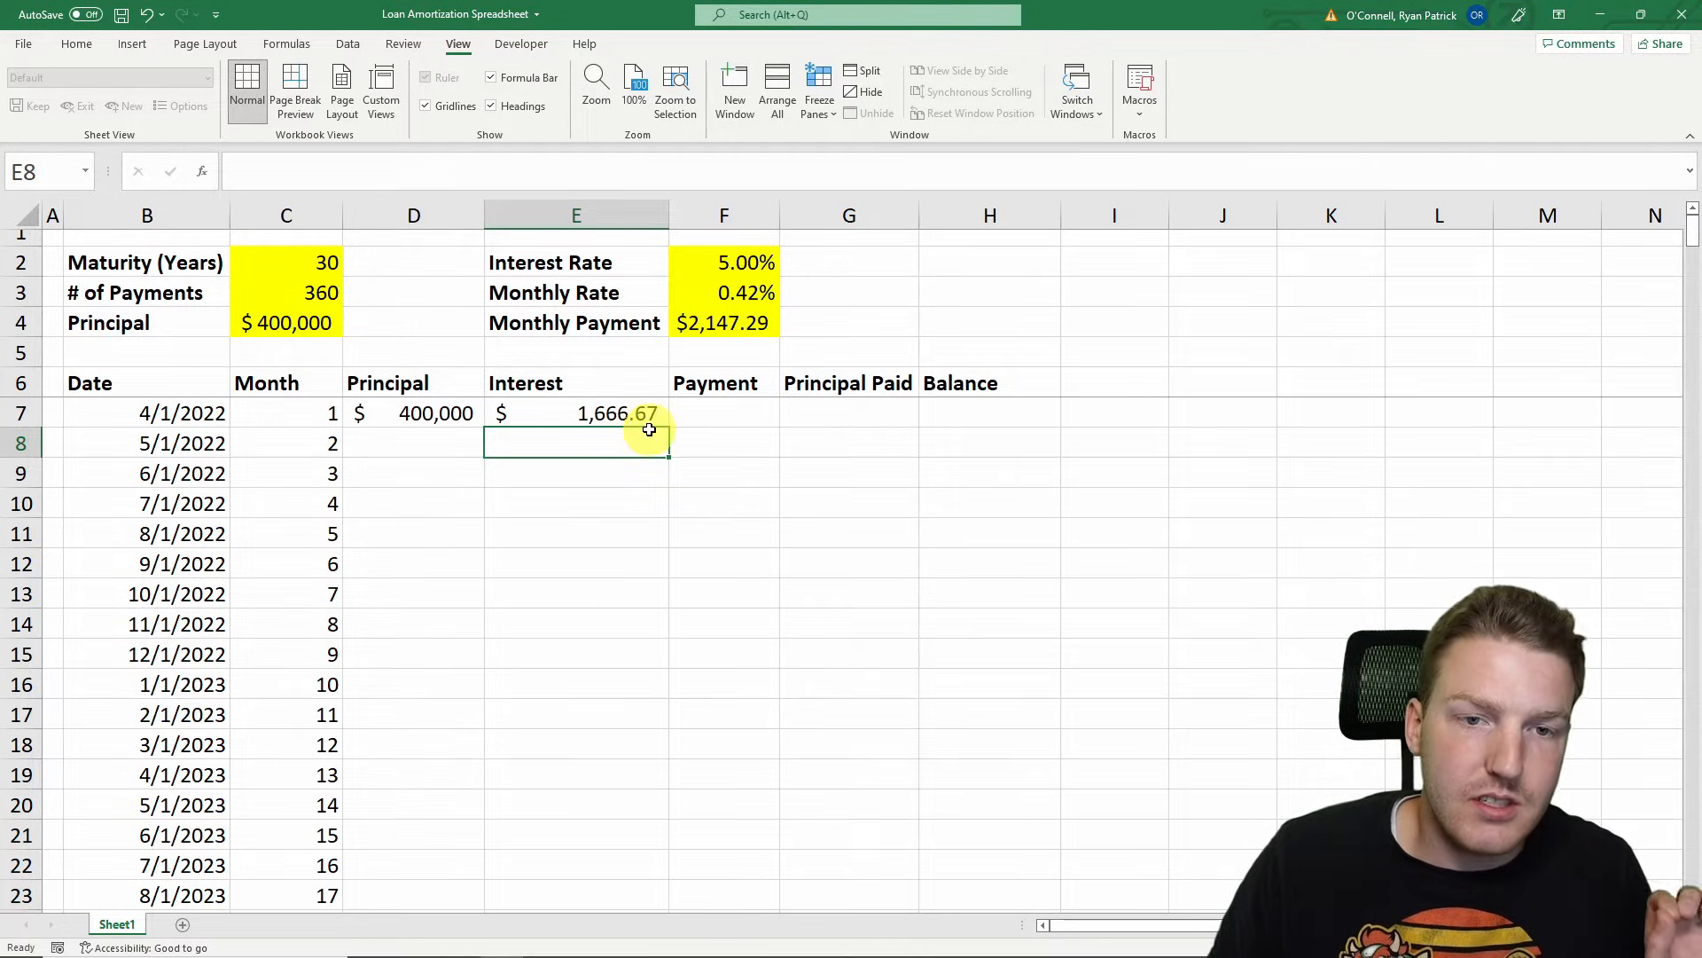
{"action": "mouse_move", "coordinate": [722, 410]}
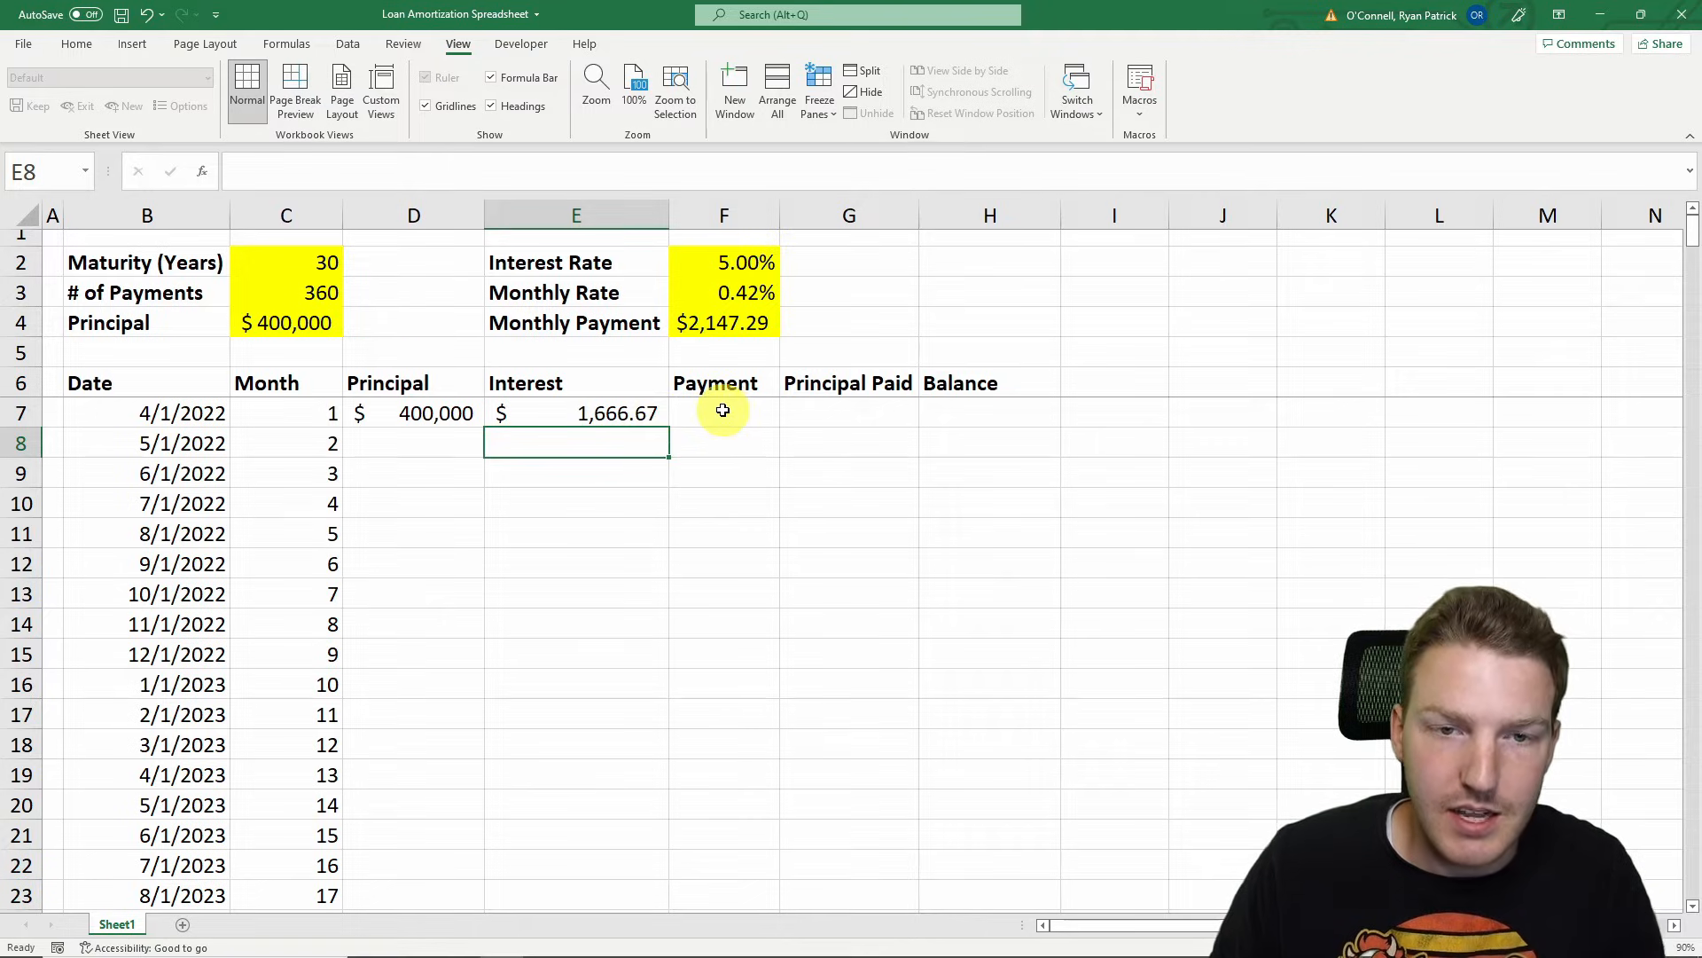
Link month 1's payment to =$F$4, the fixed $2,147.29
{"action": "left_click", "coordinate": [723, 413]}
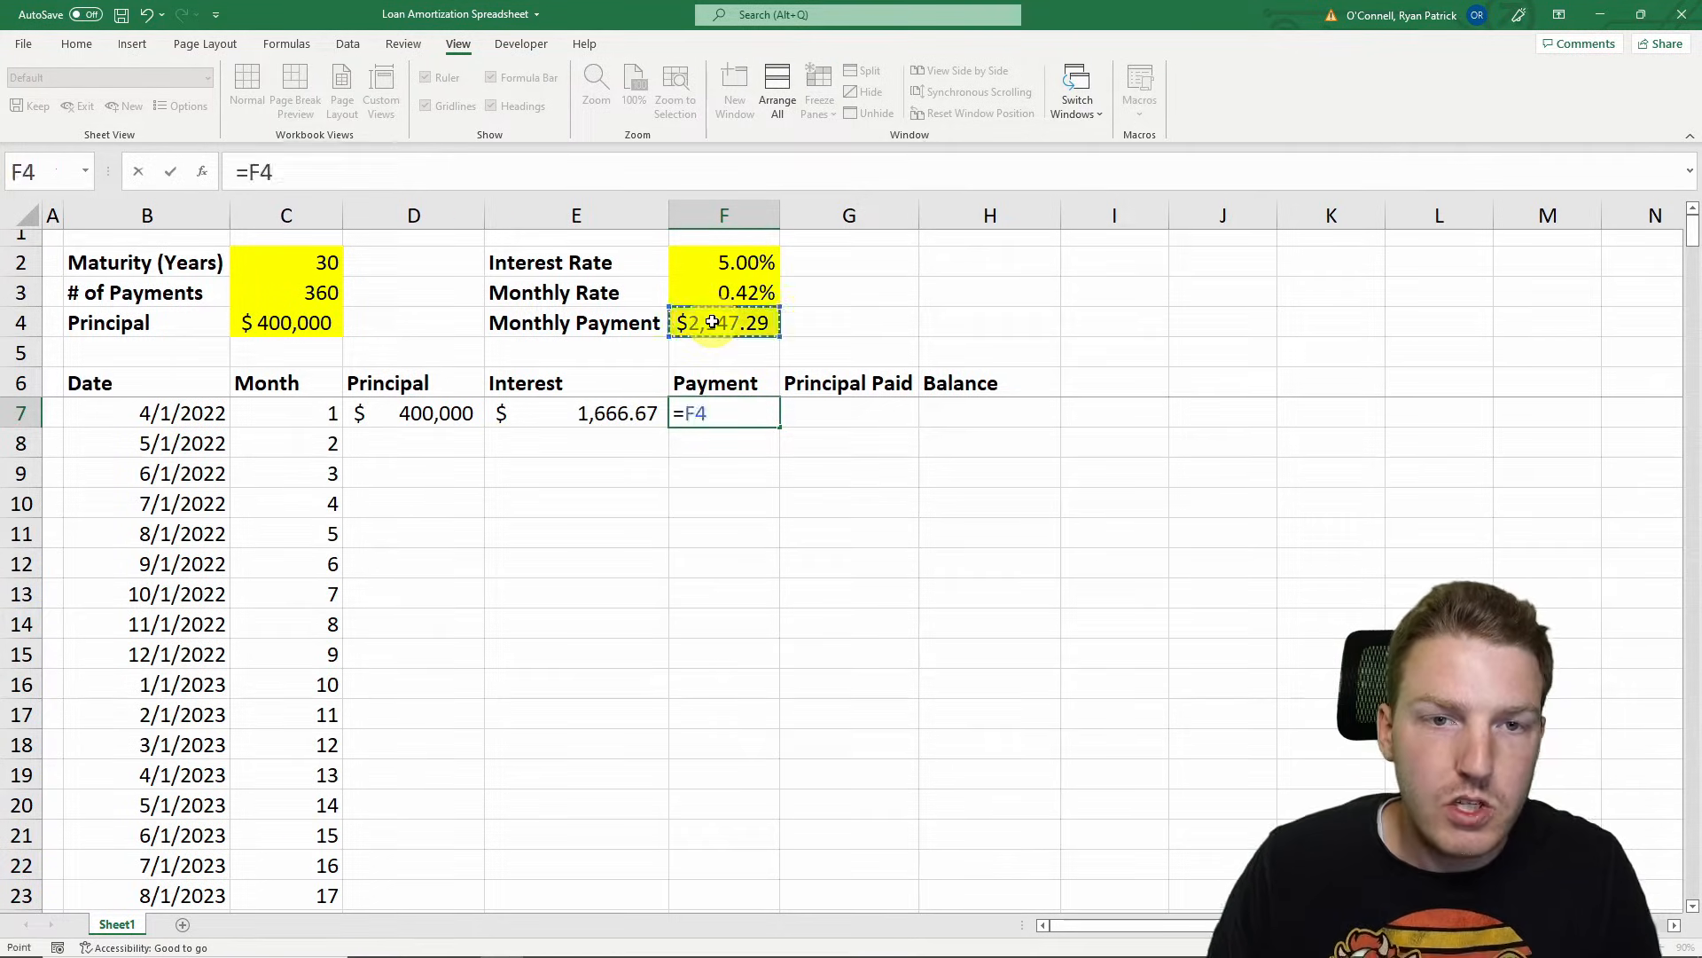
{"action": "mouse_move", "coordinate": [801, 399]}
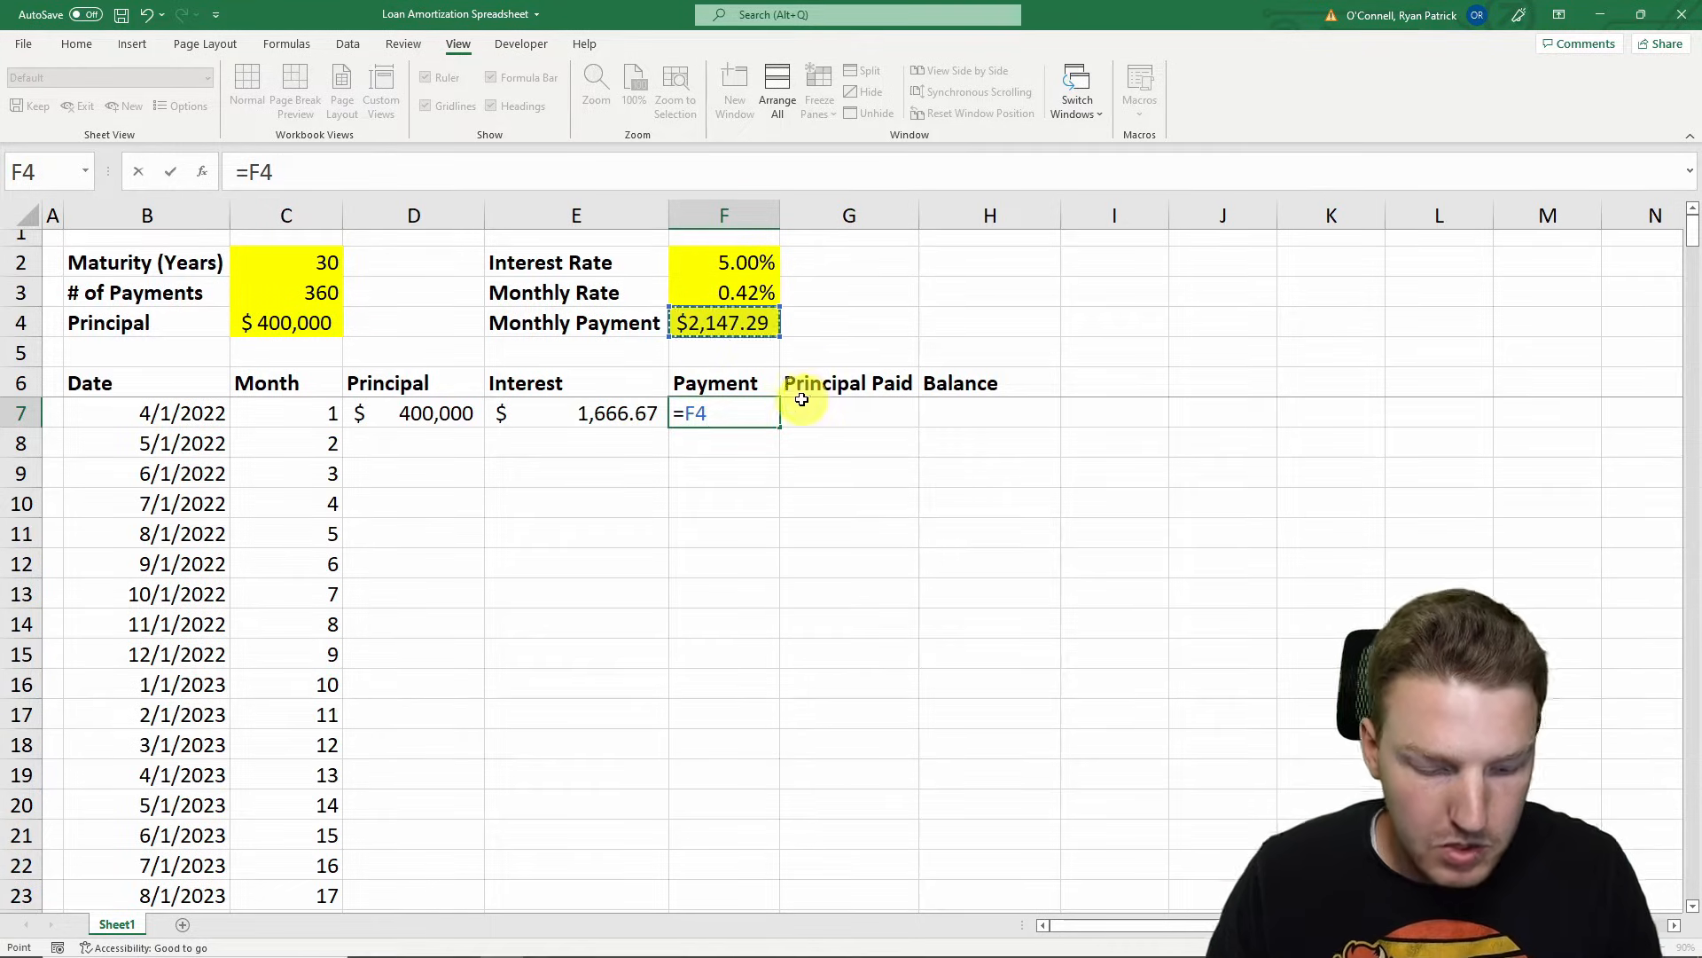
{"action": "mouse_move", "coordinate": [909, 486]}
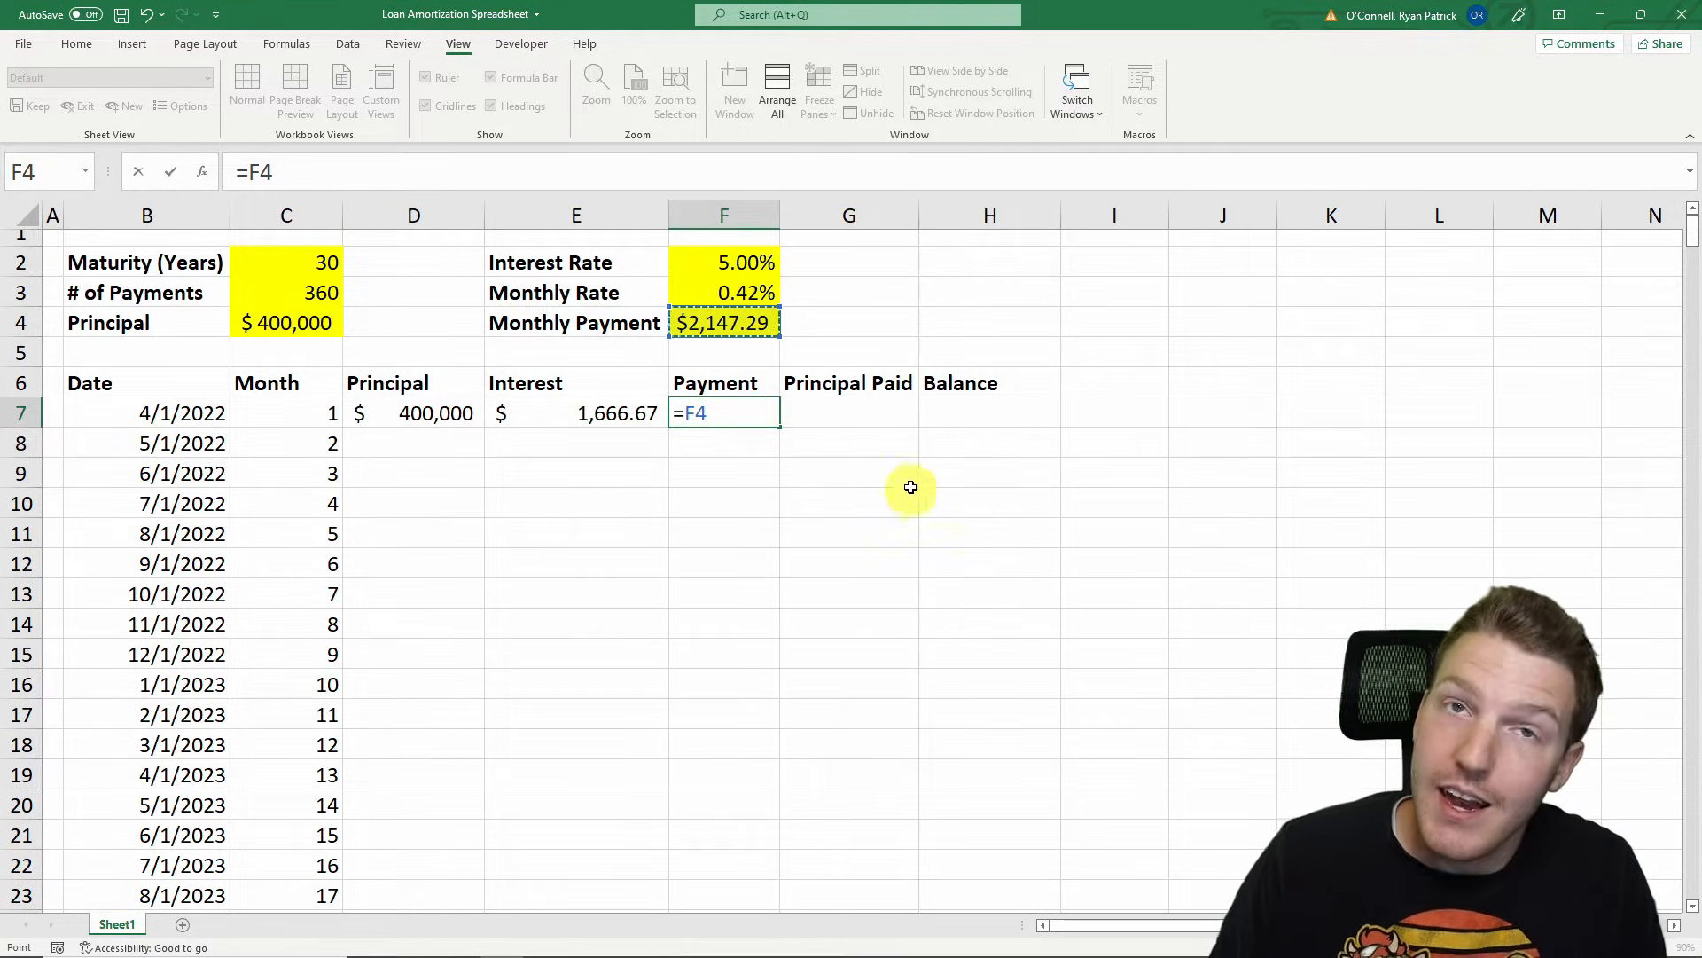
{"action": "mouse_move", "coordinate": [805, 436]}
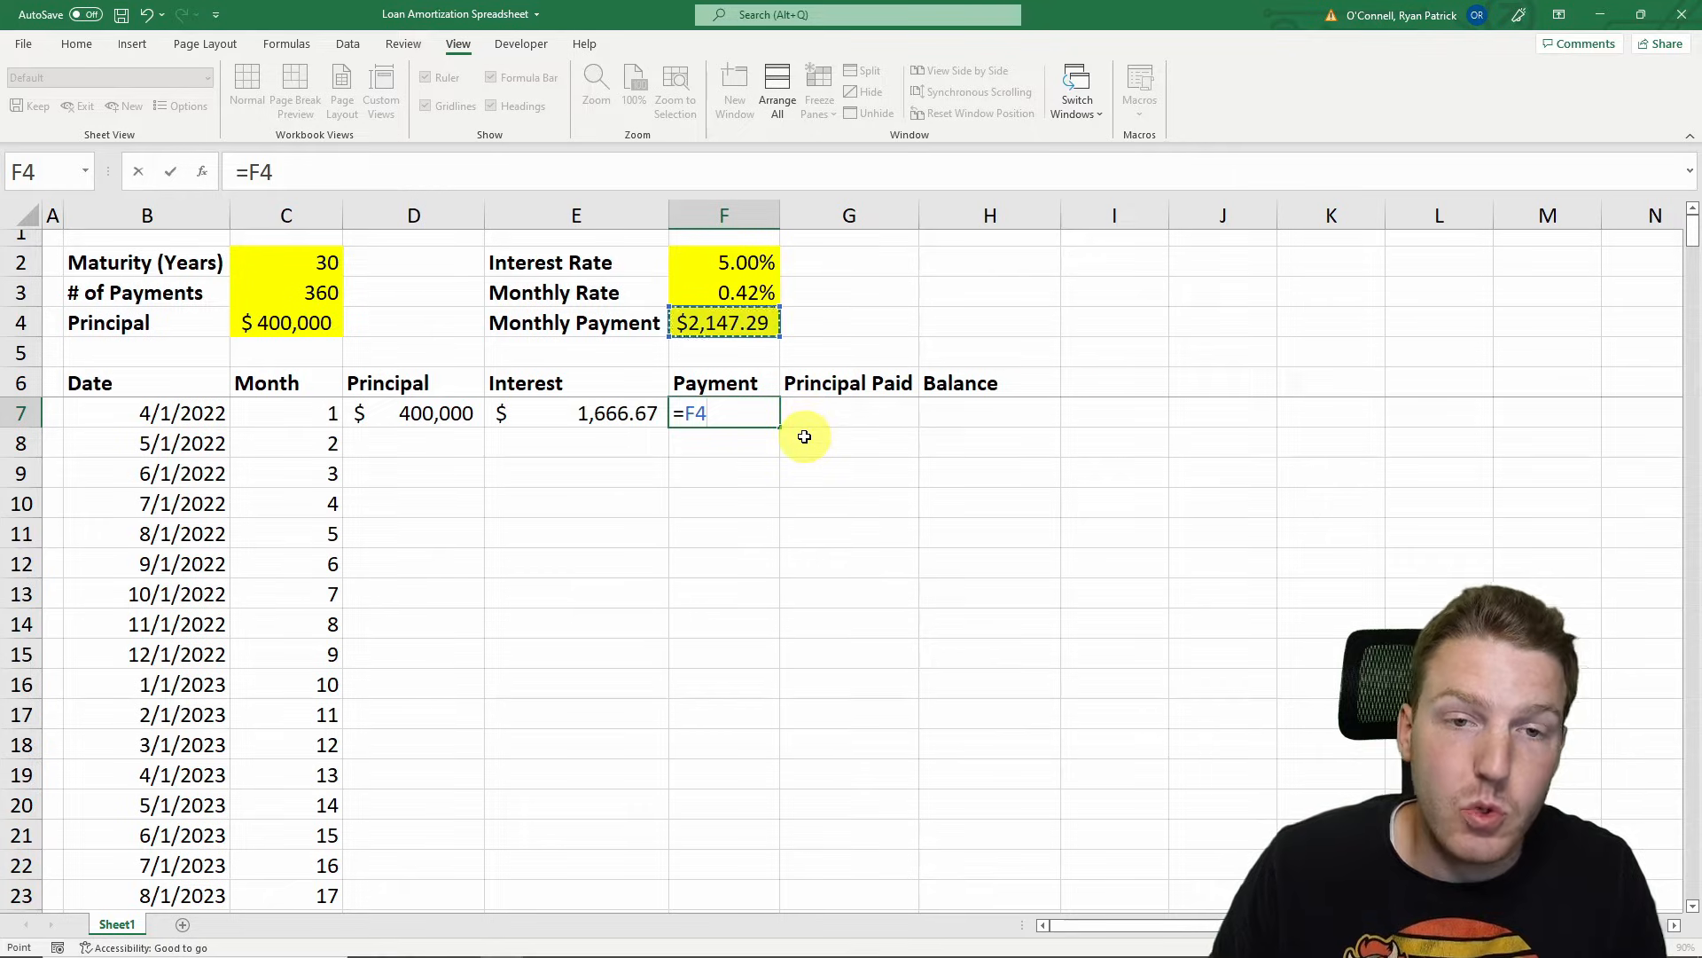
{"action": "key", "text": "f4"}
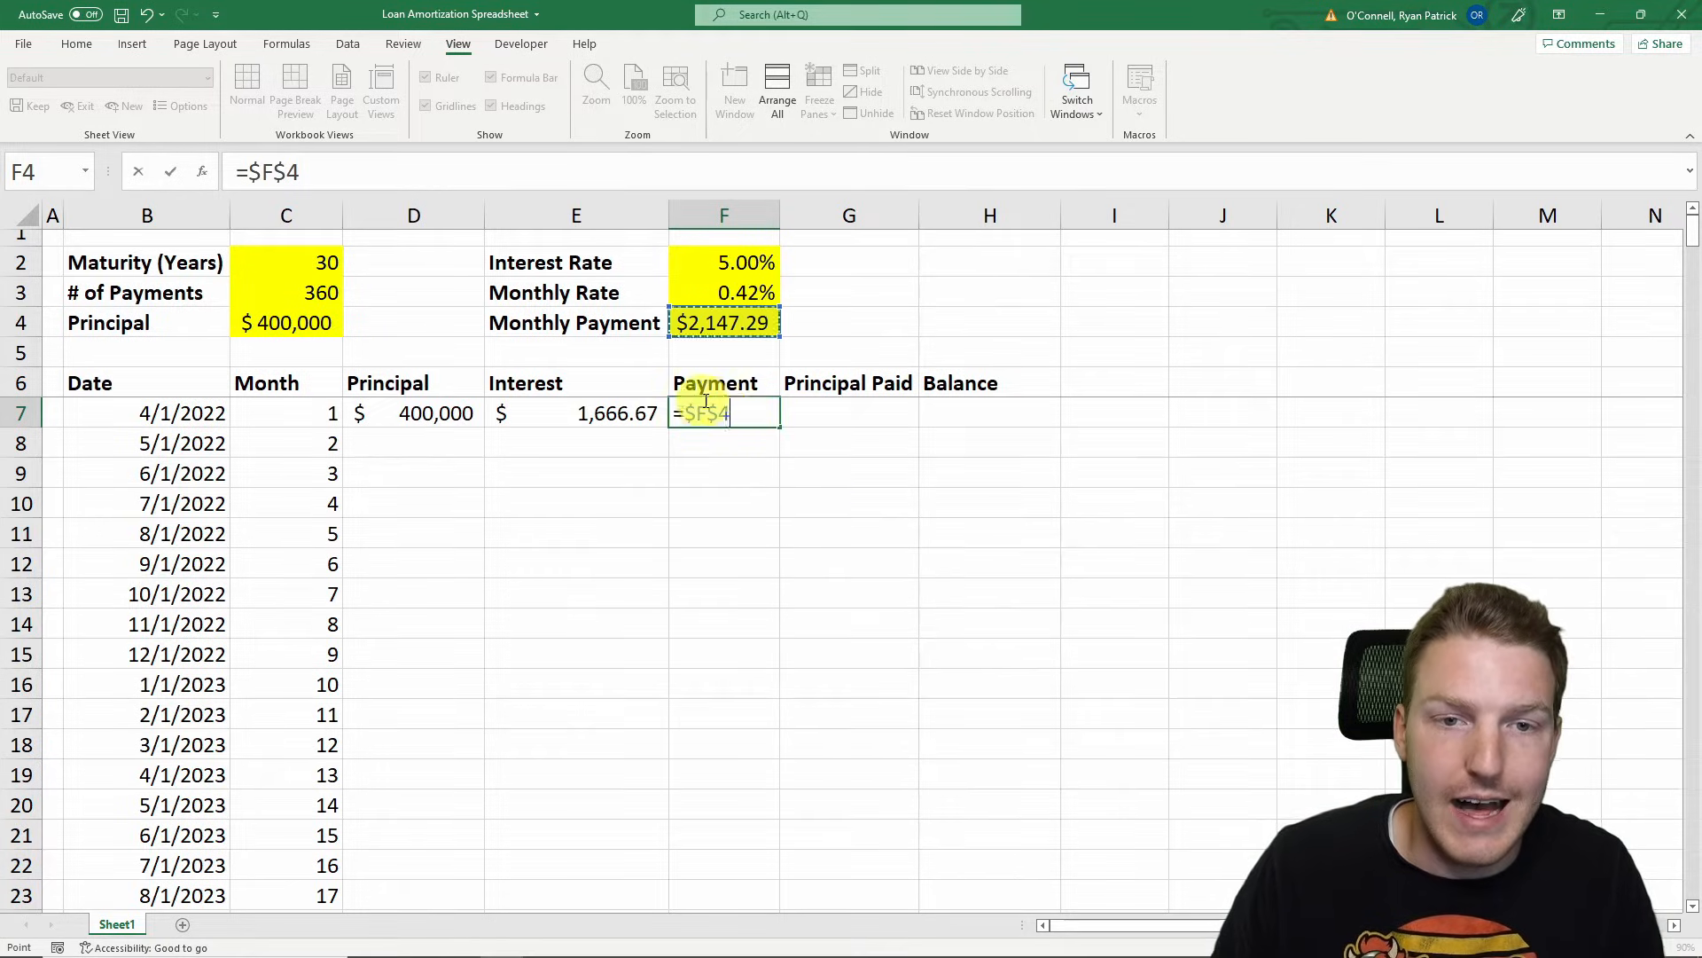
{"action": "mouse_move", "coordinate": [766, 440]}
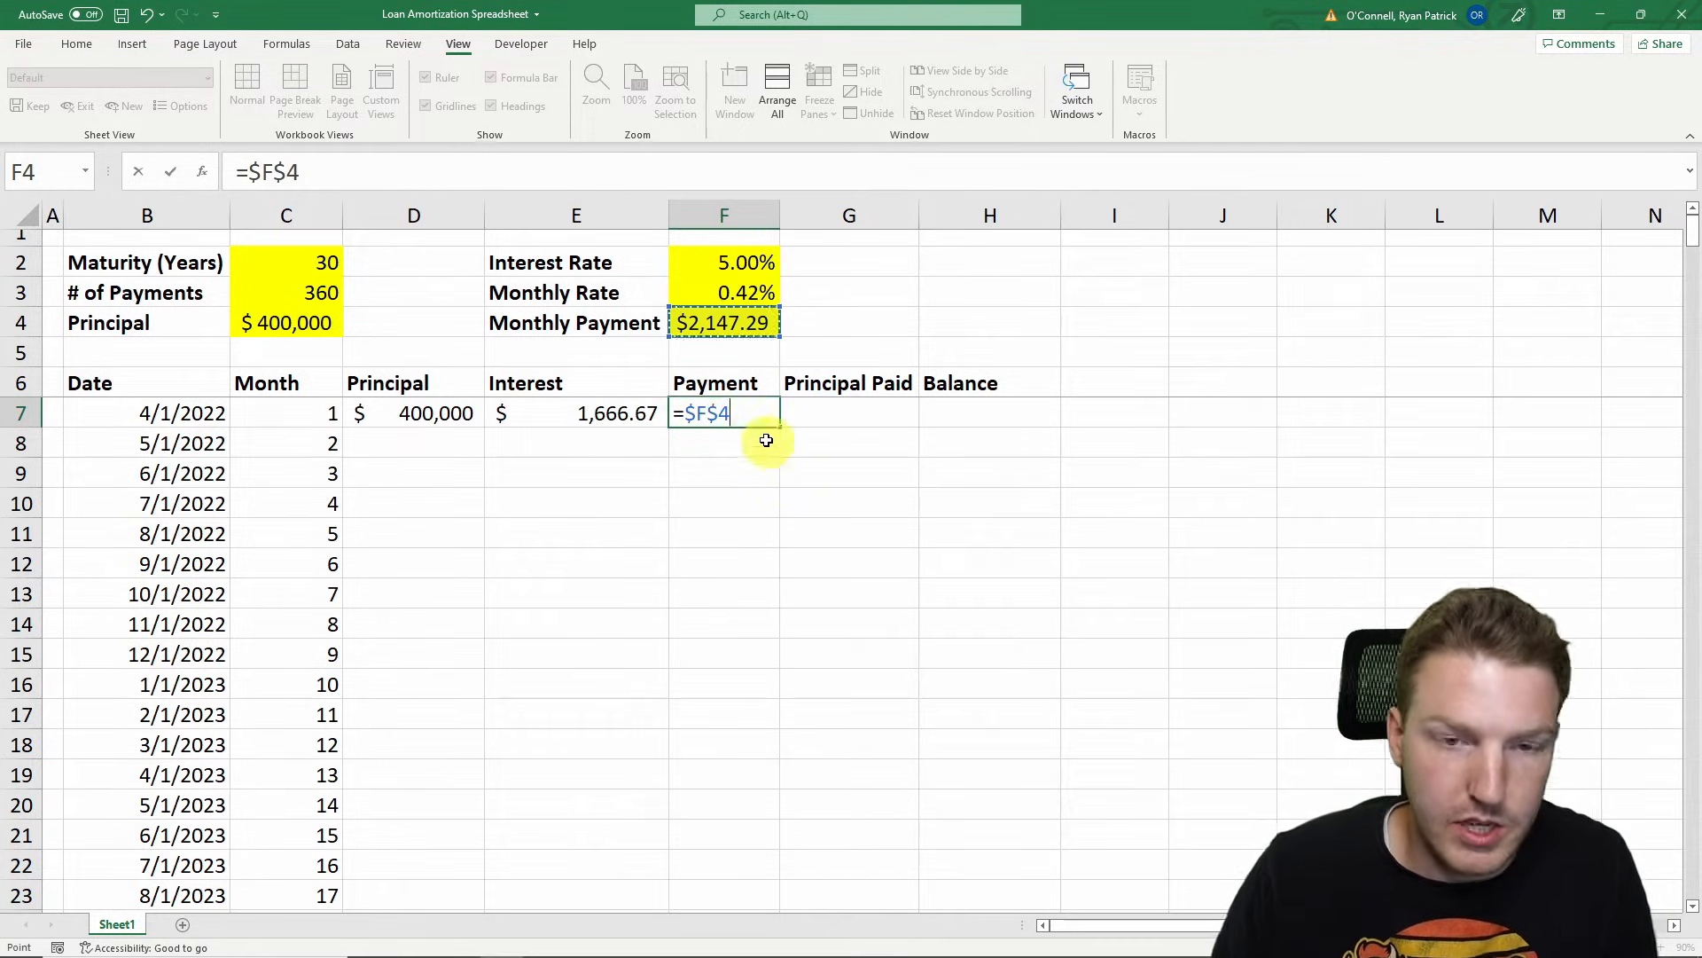
{"action": "mouse_move", "coordinate": [837, 467]}
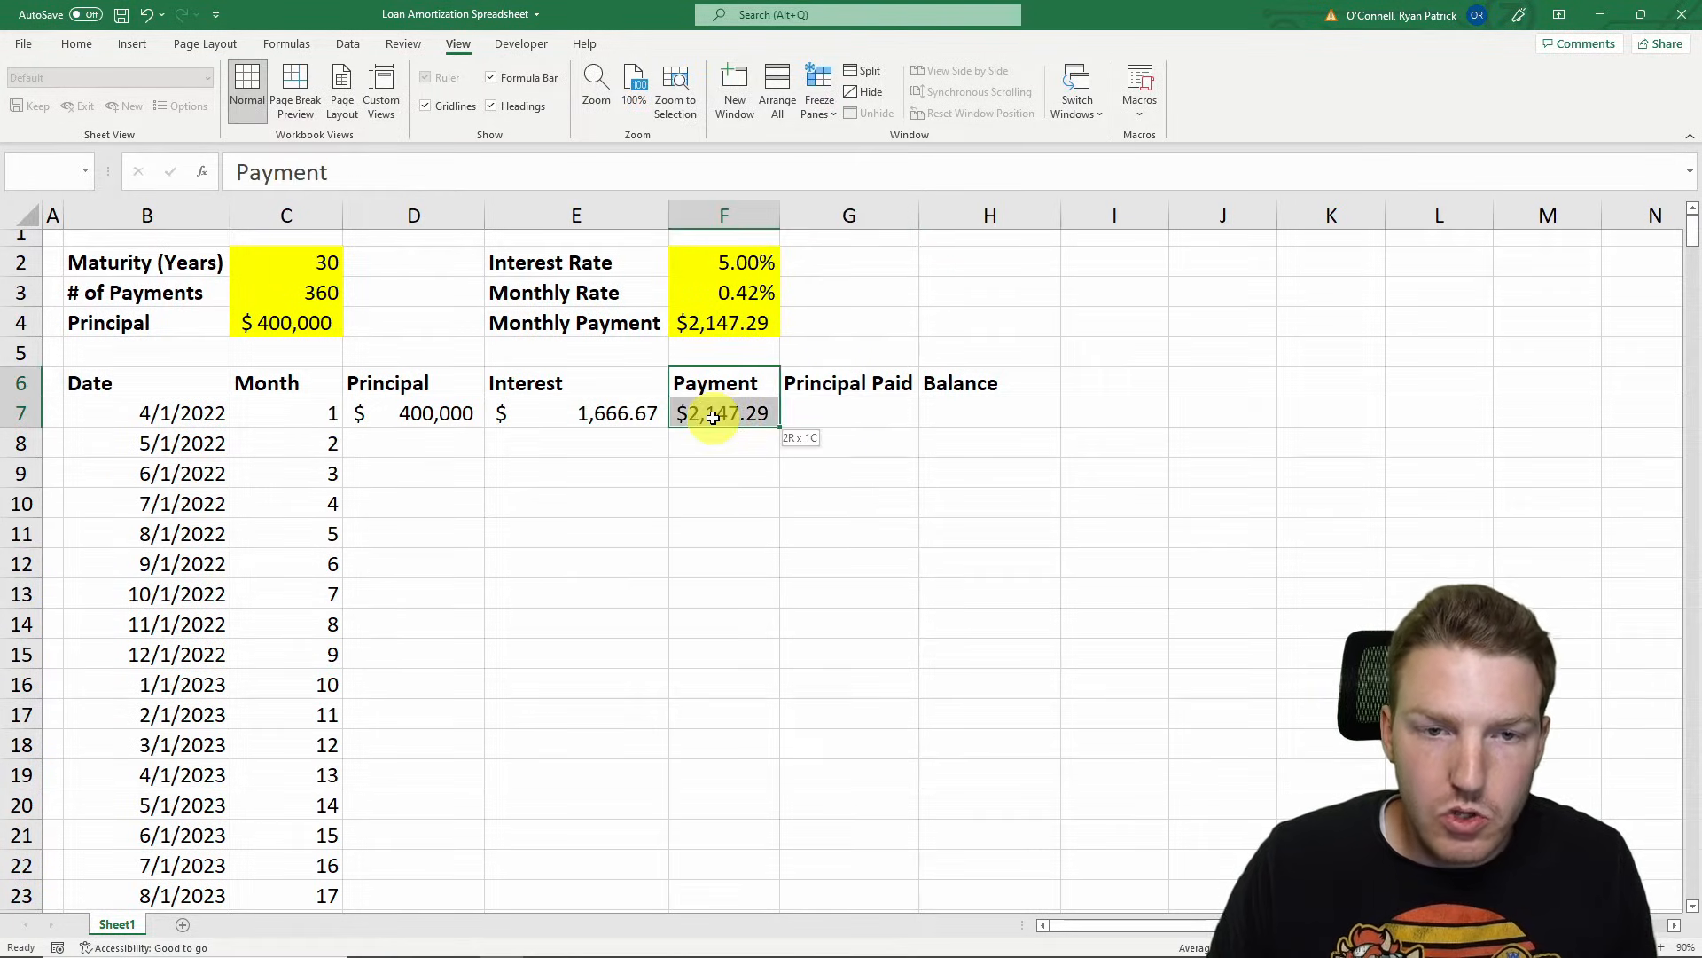
{"action": "left_click", "coordinate": [575, 414]}
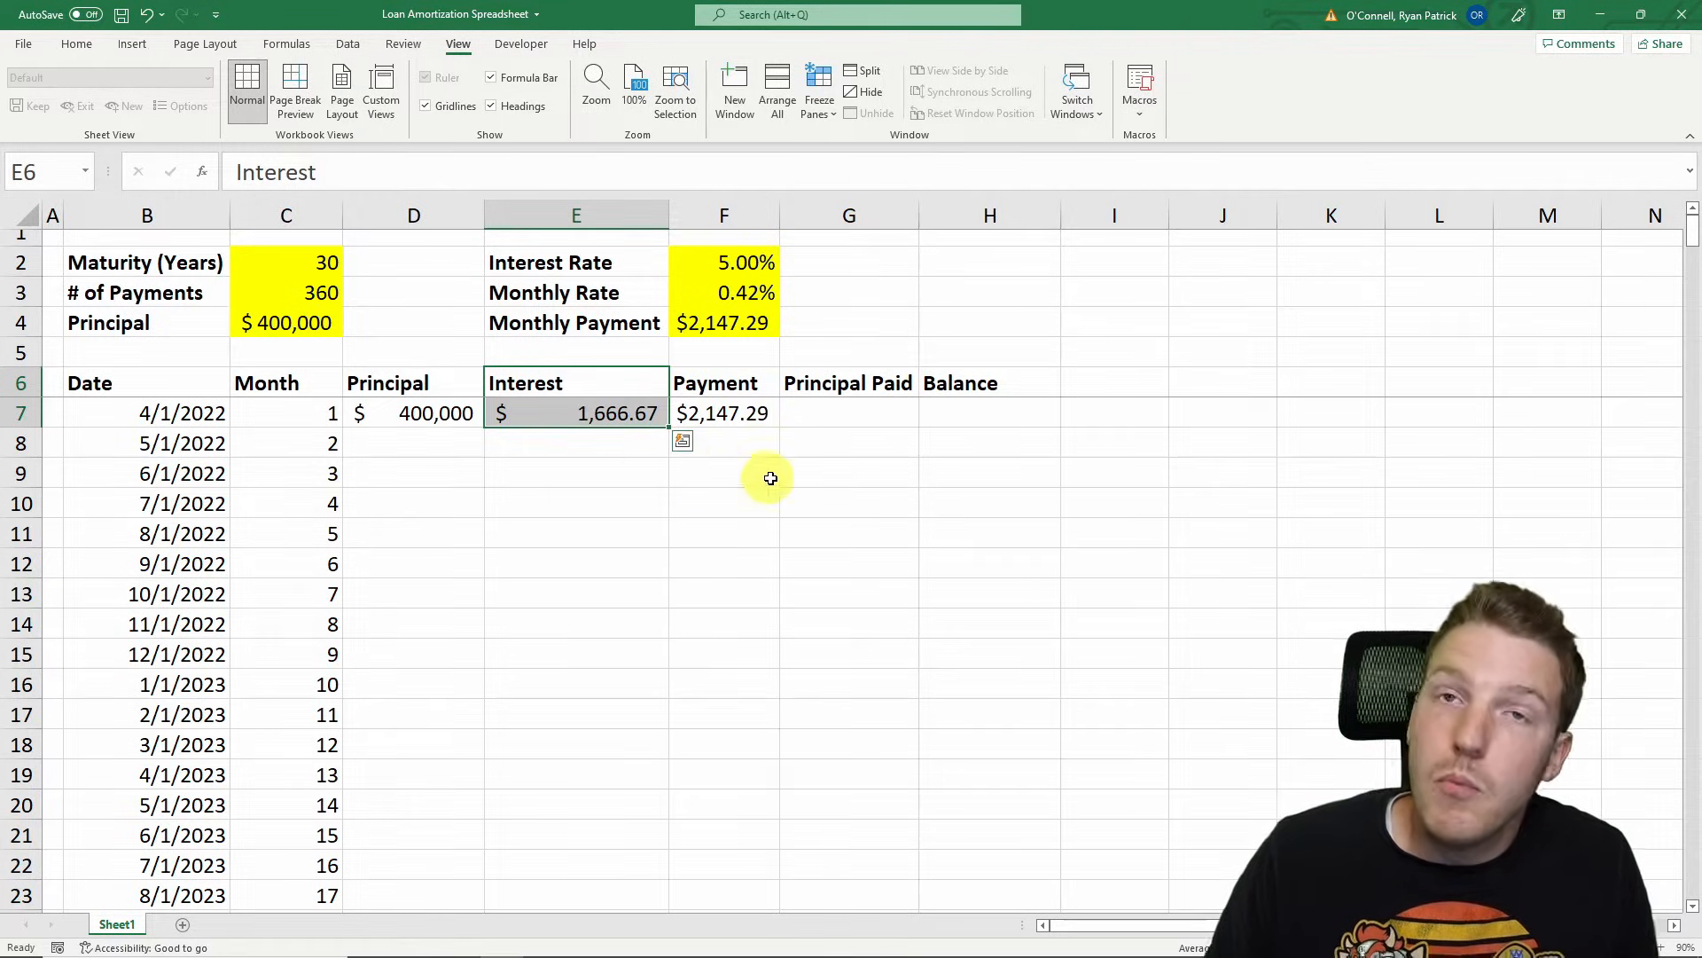
Enter month 1's principal paid as =F7-E7, giving $480.62
{"action": "left_click", "coordinate": [849, 413]}
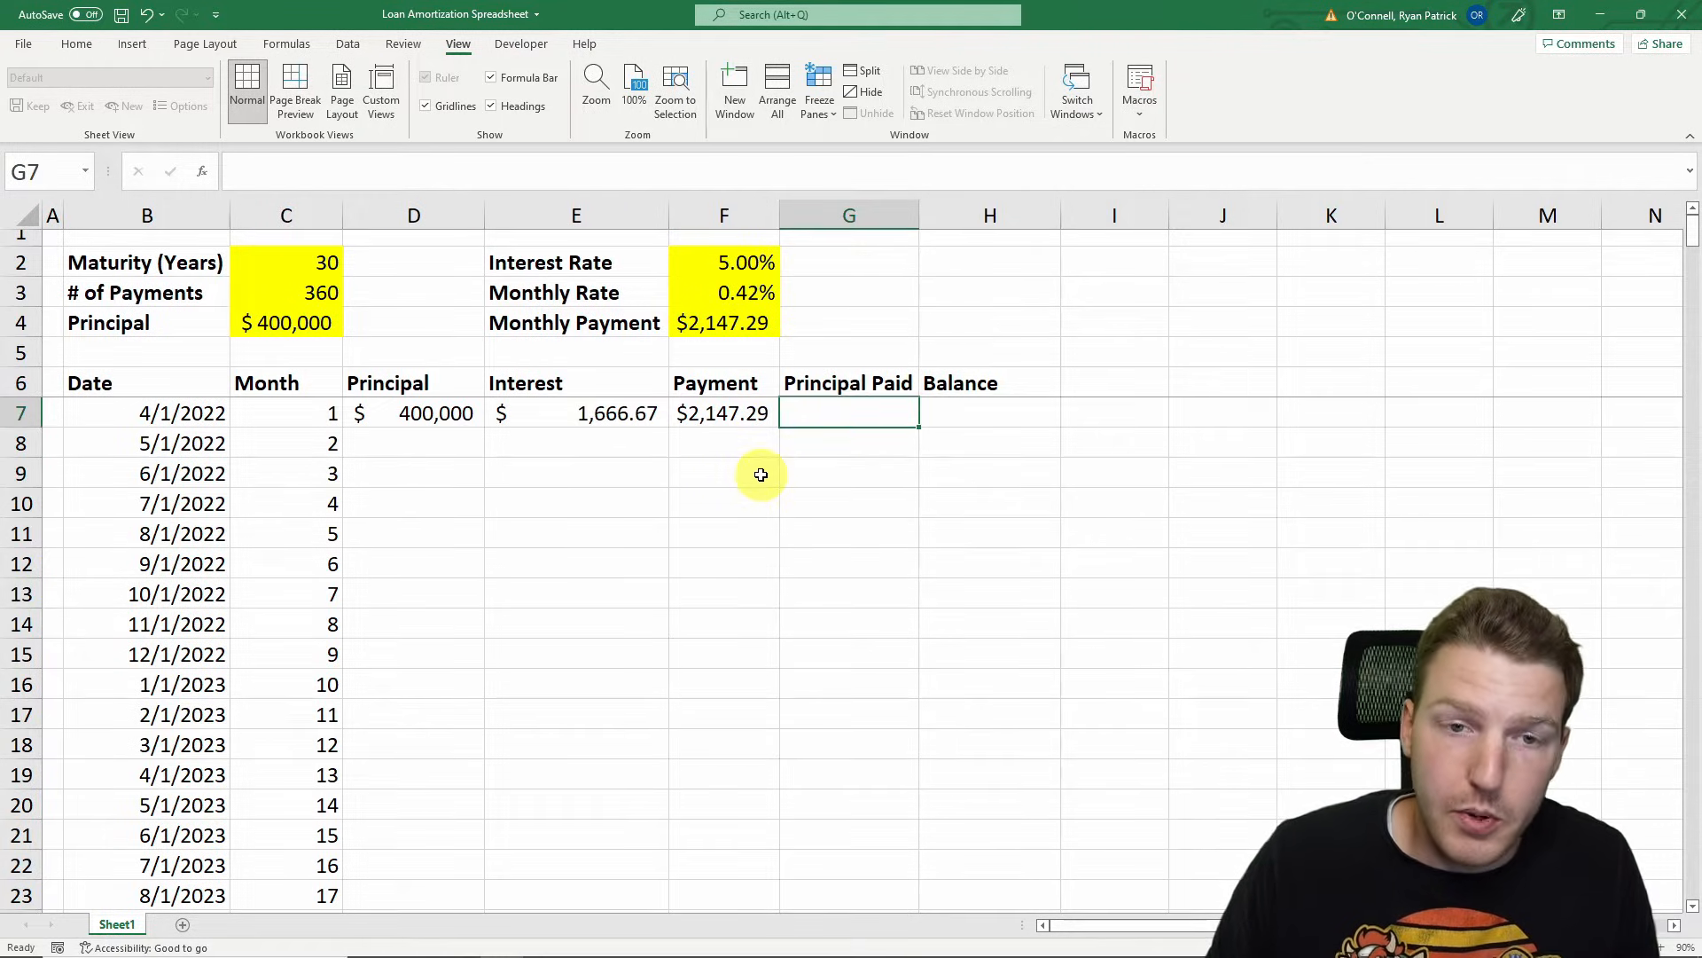
{"action": "type", "text": "="}
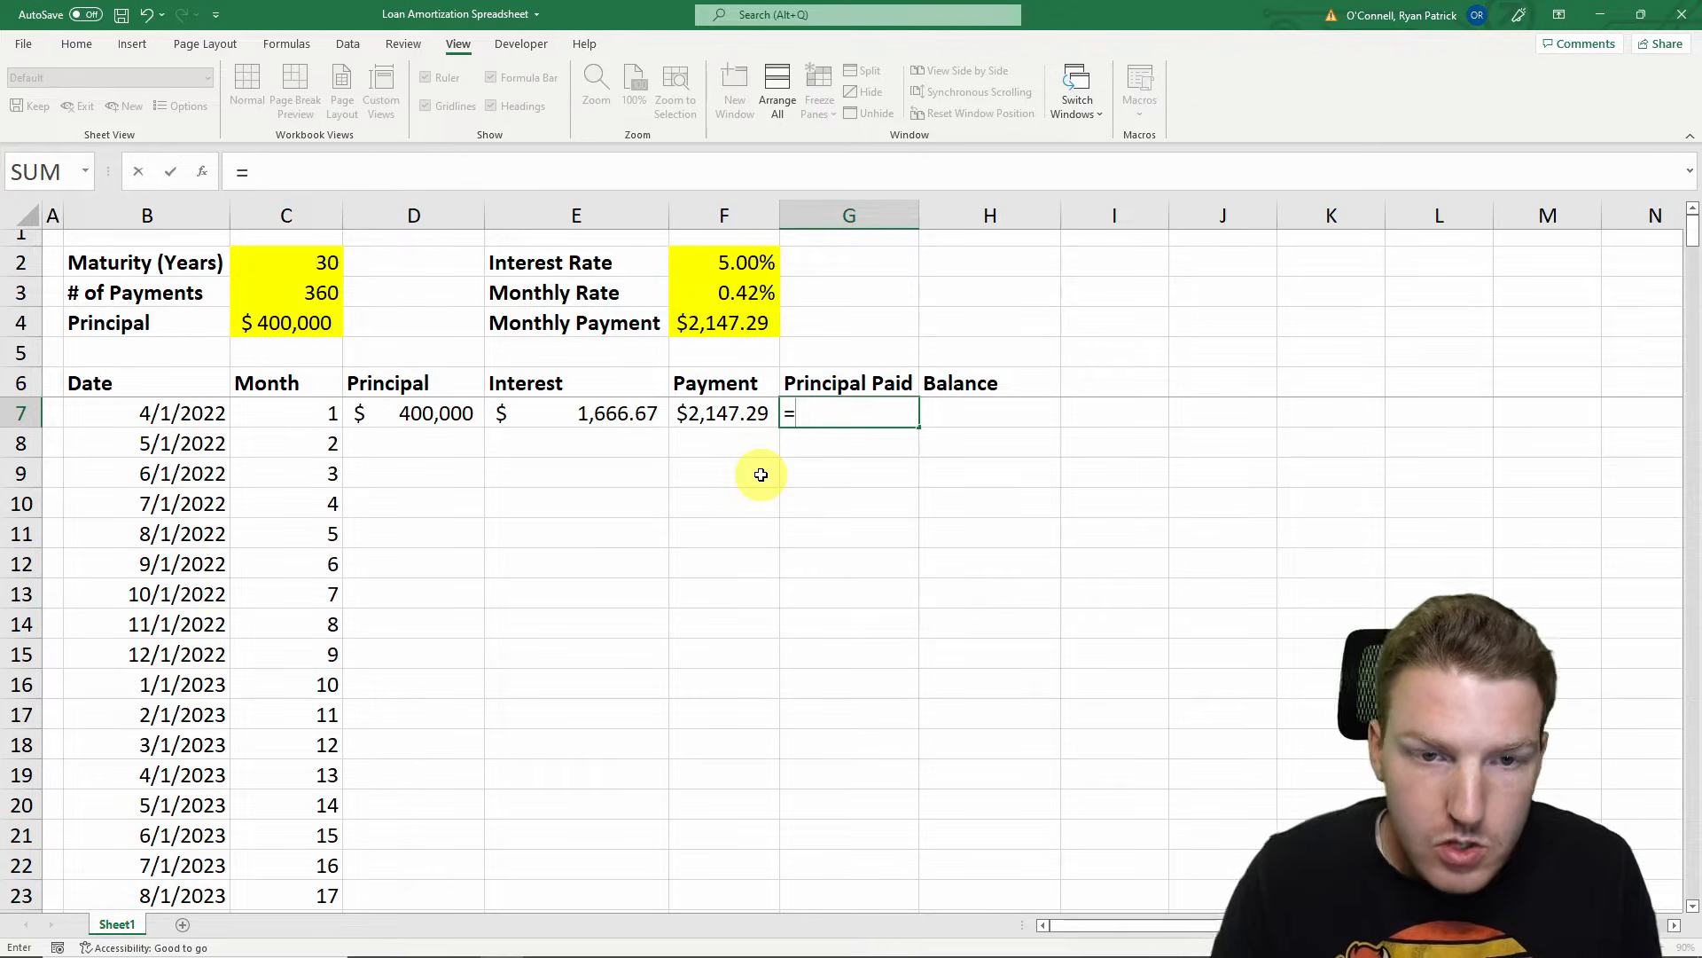
{"action": "left_click", "coordinate": [723, 413]}
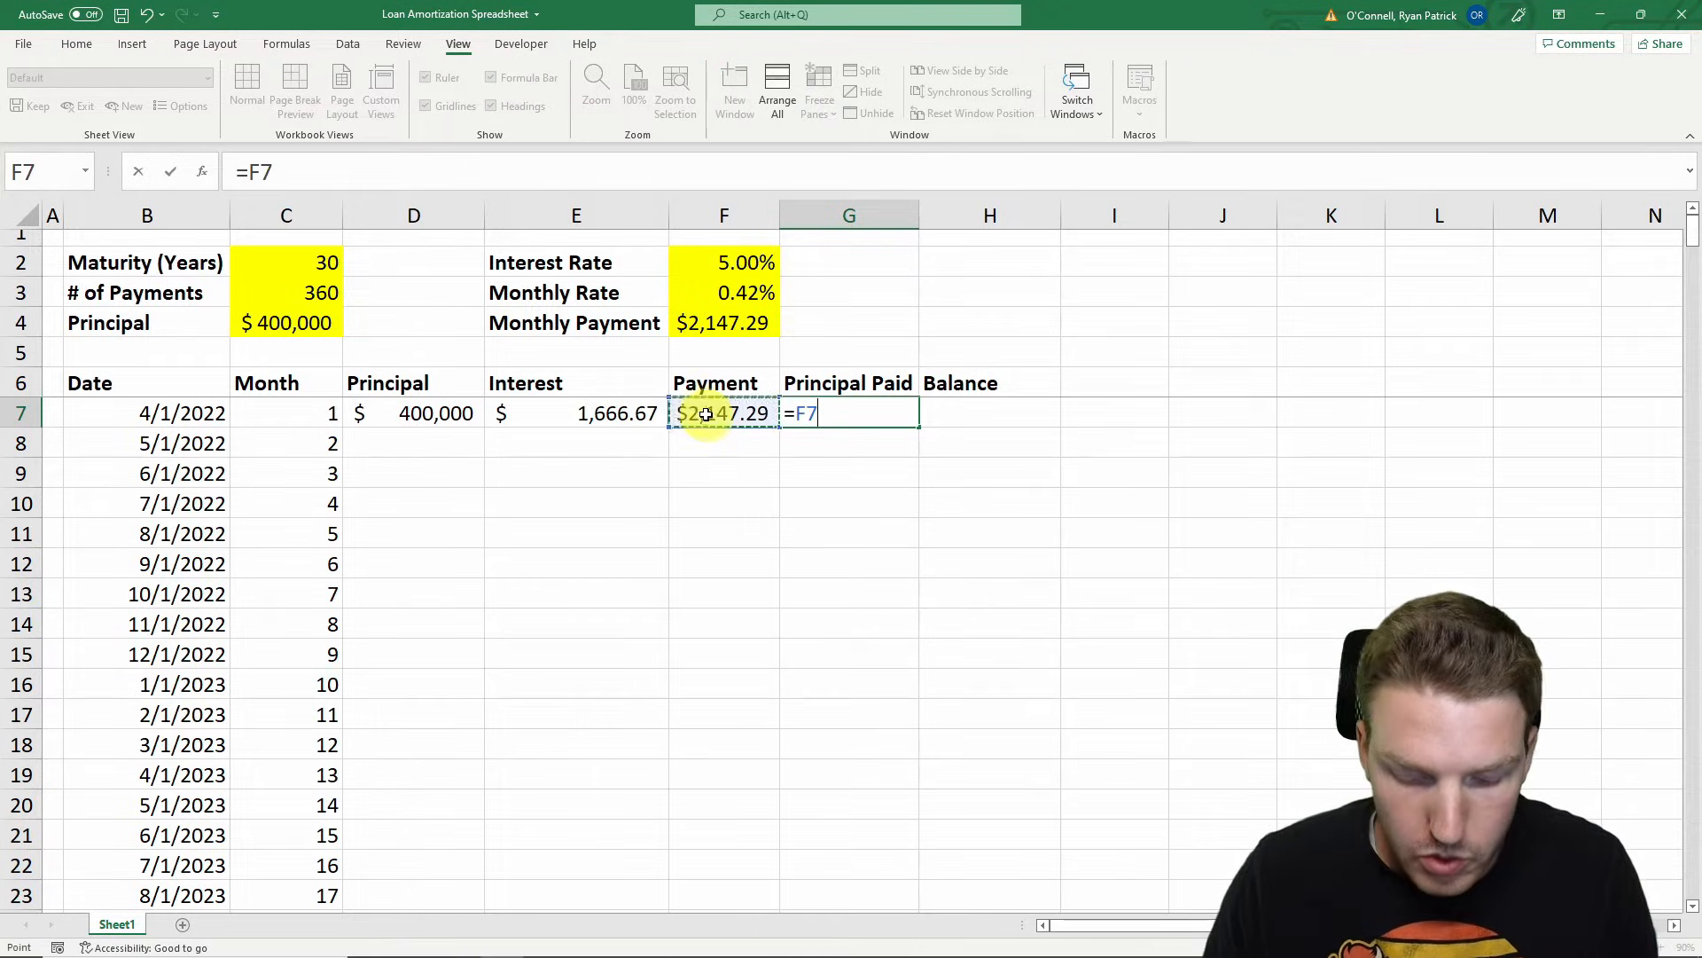
{"action": "key", "text": "Return"}
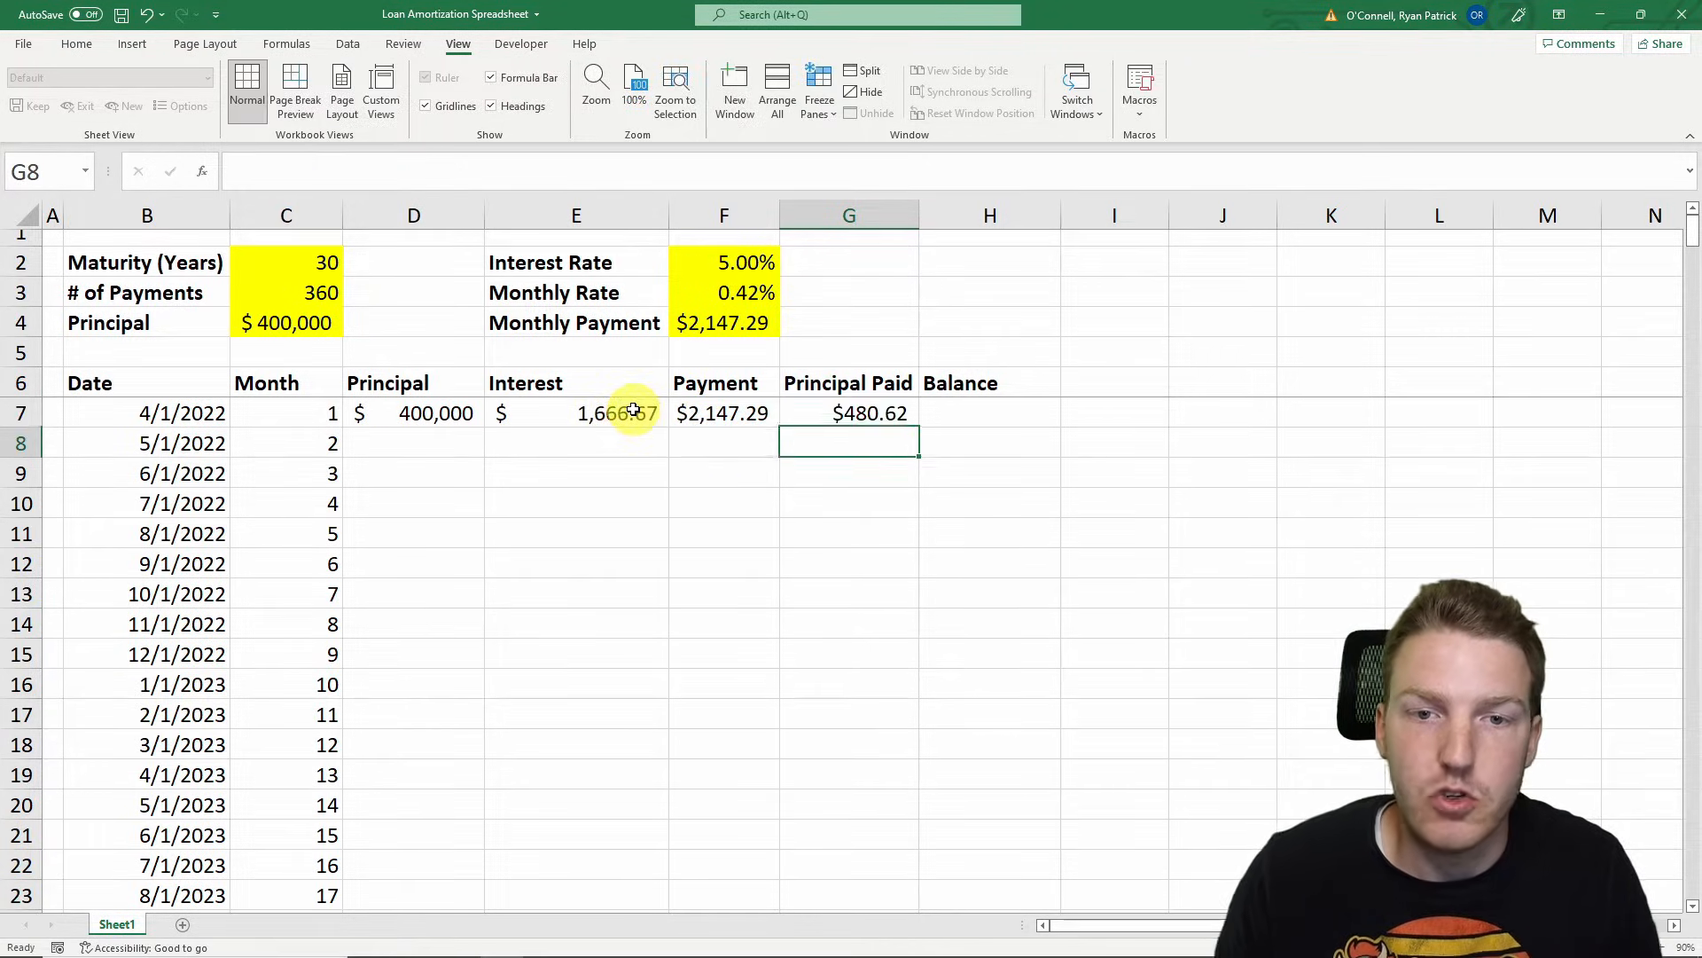
{"action": "left_click", "coordinate": [848, 413]}
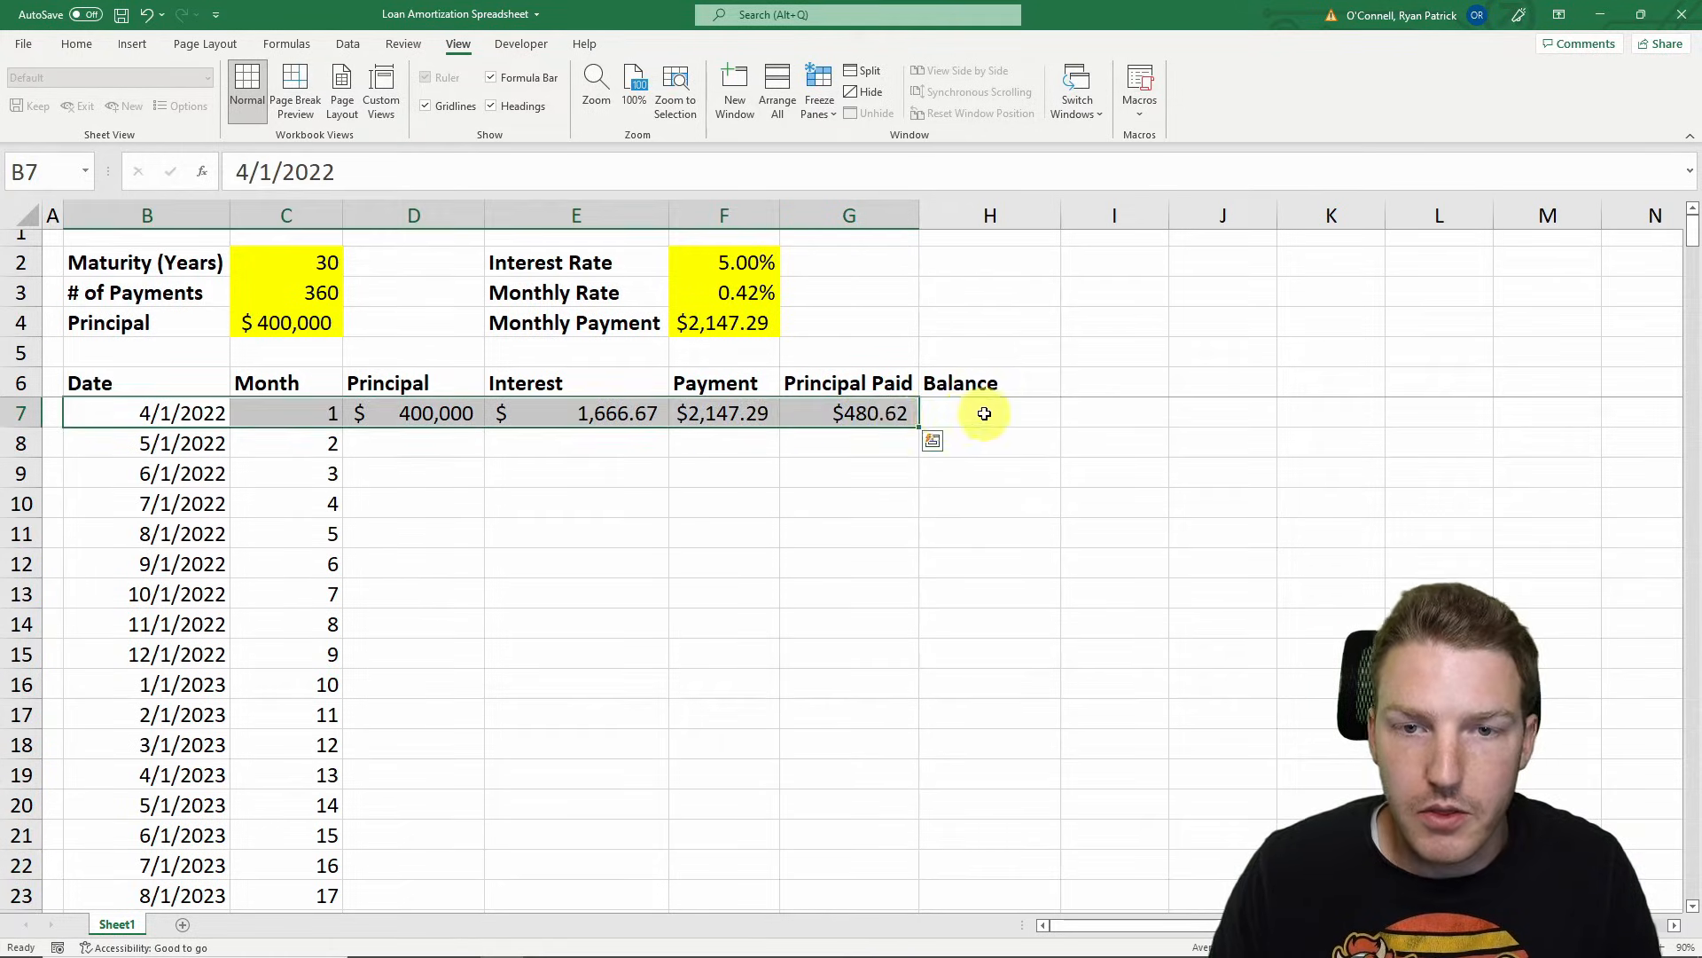
Enter month 1's balance as =D7-G7, giving $399,519.38
{"action": "left_click", "coordinate": [989, 413]}
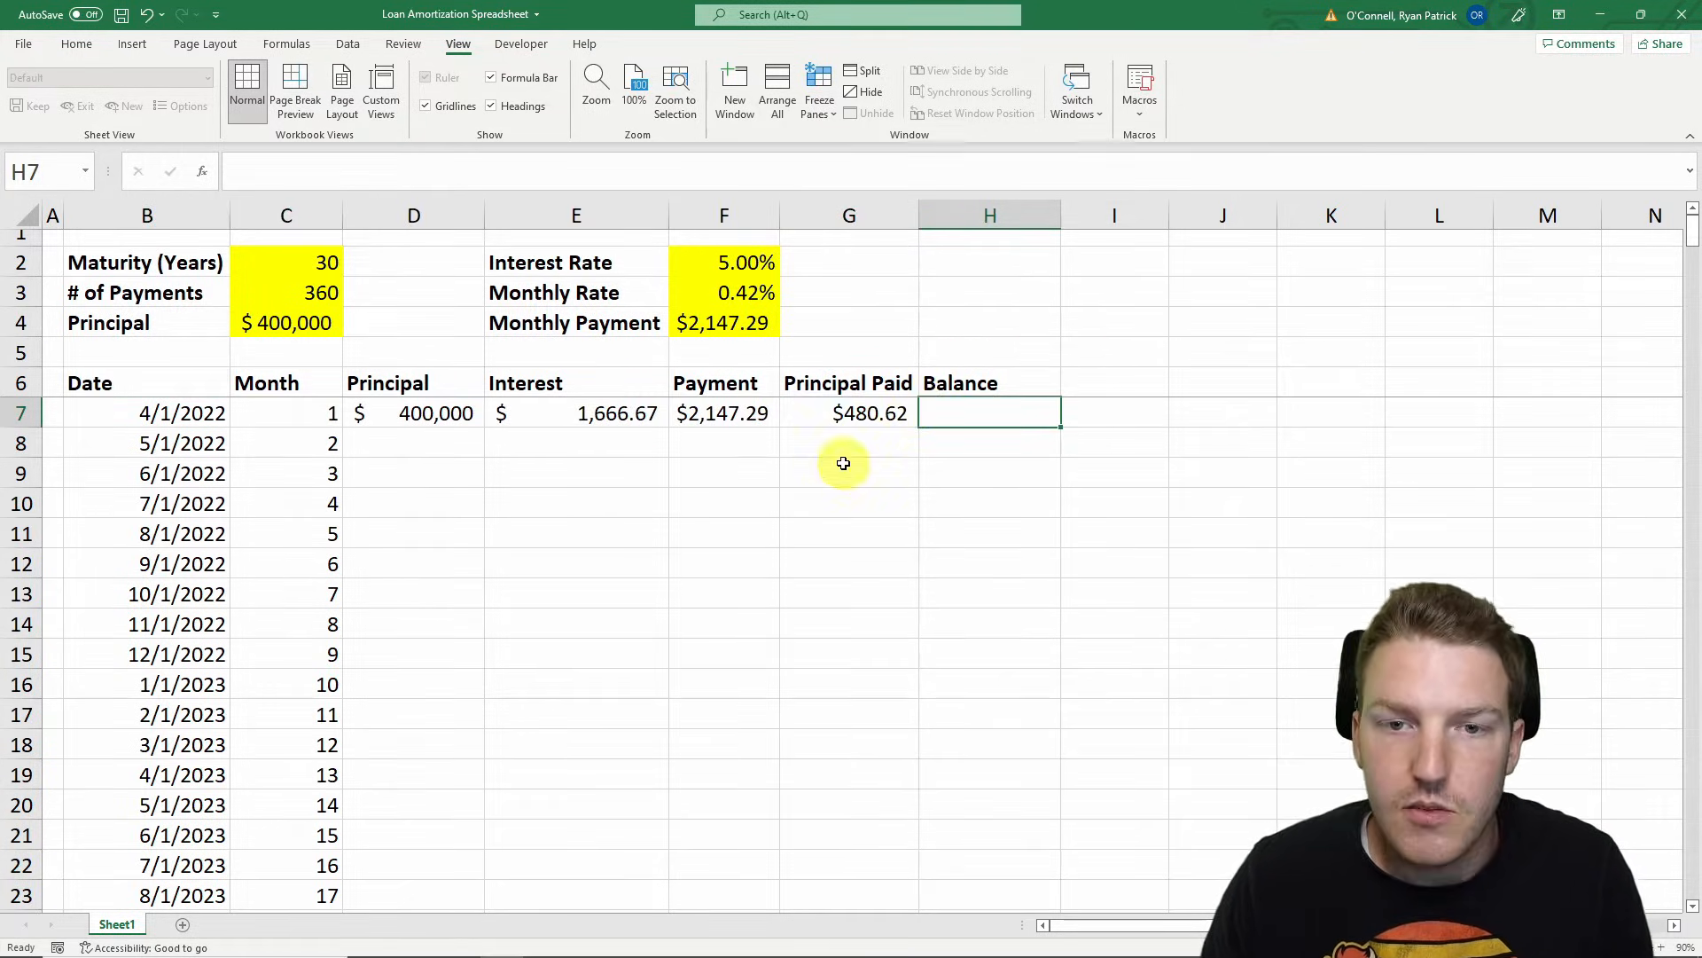
{"action": "left_click", "coordinate": [413, 413]}
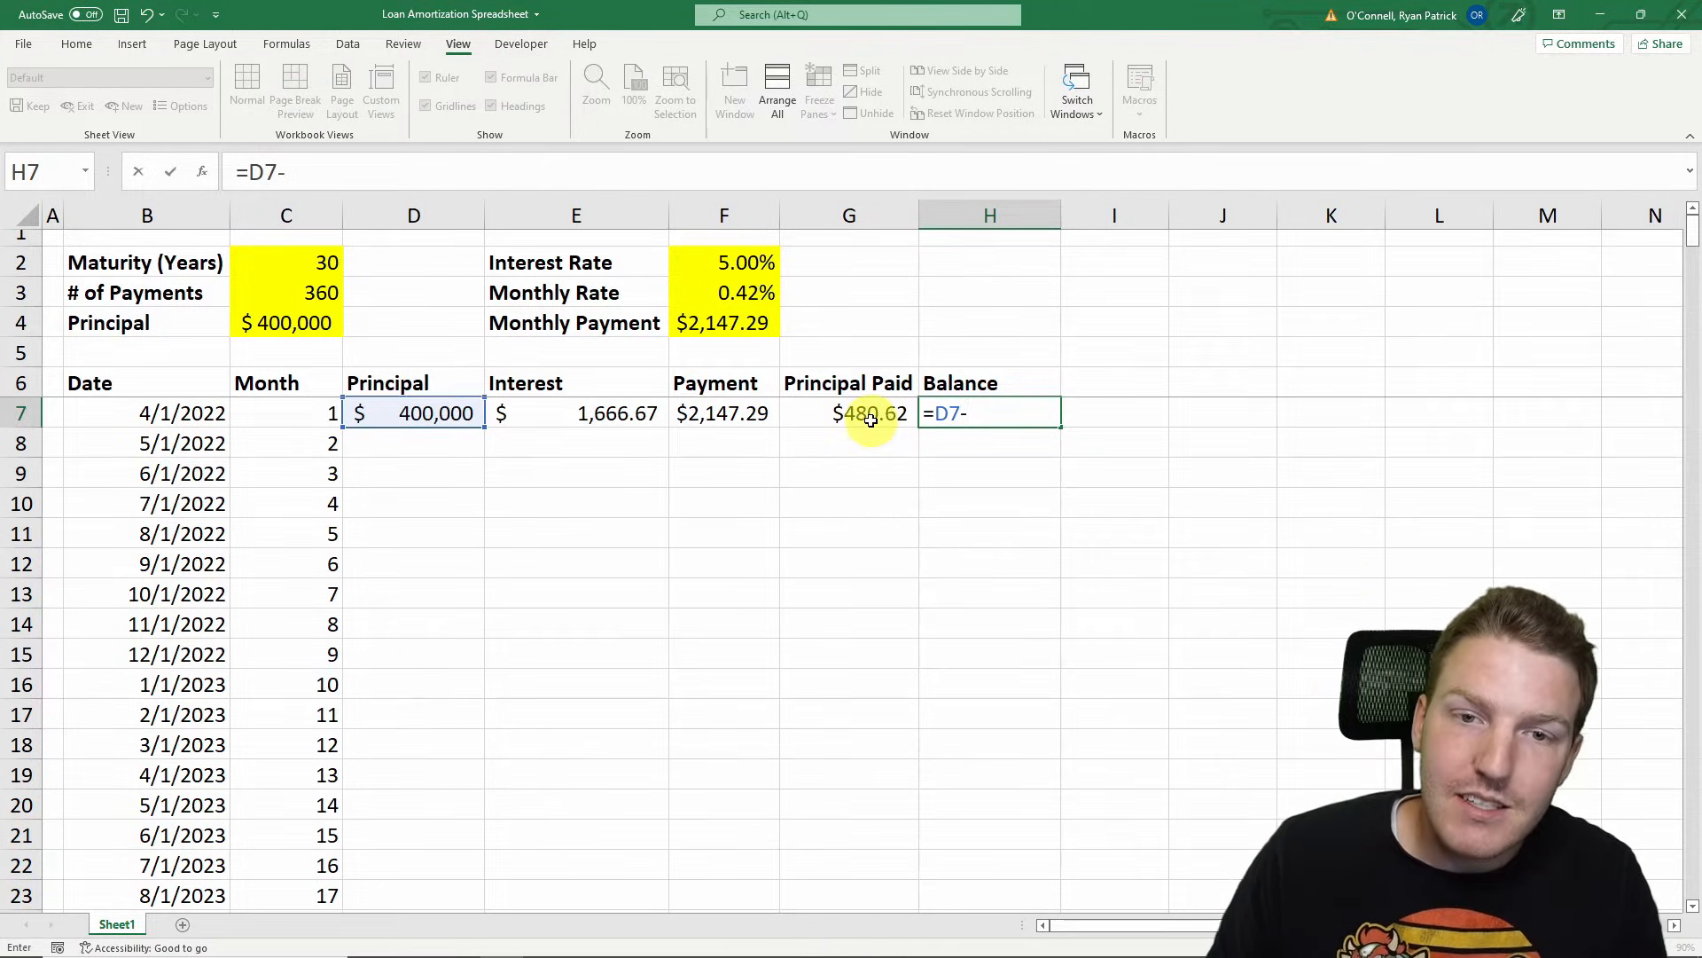
{"action": "left_click", "coordinate": [849, 413]}
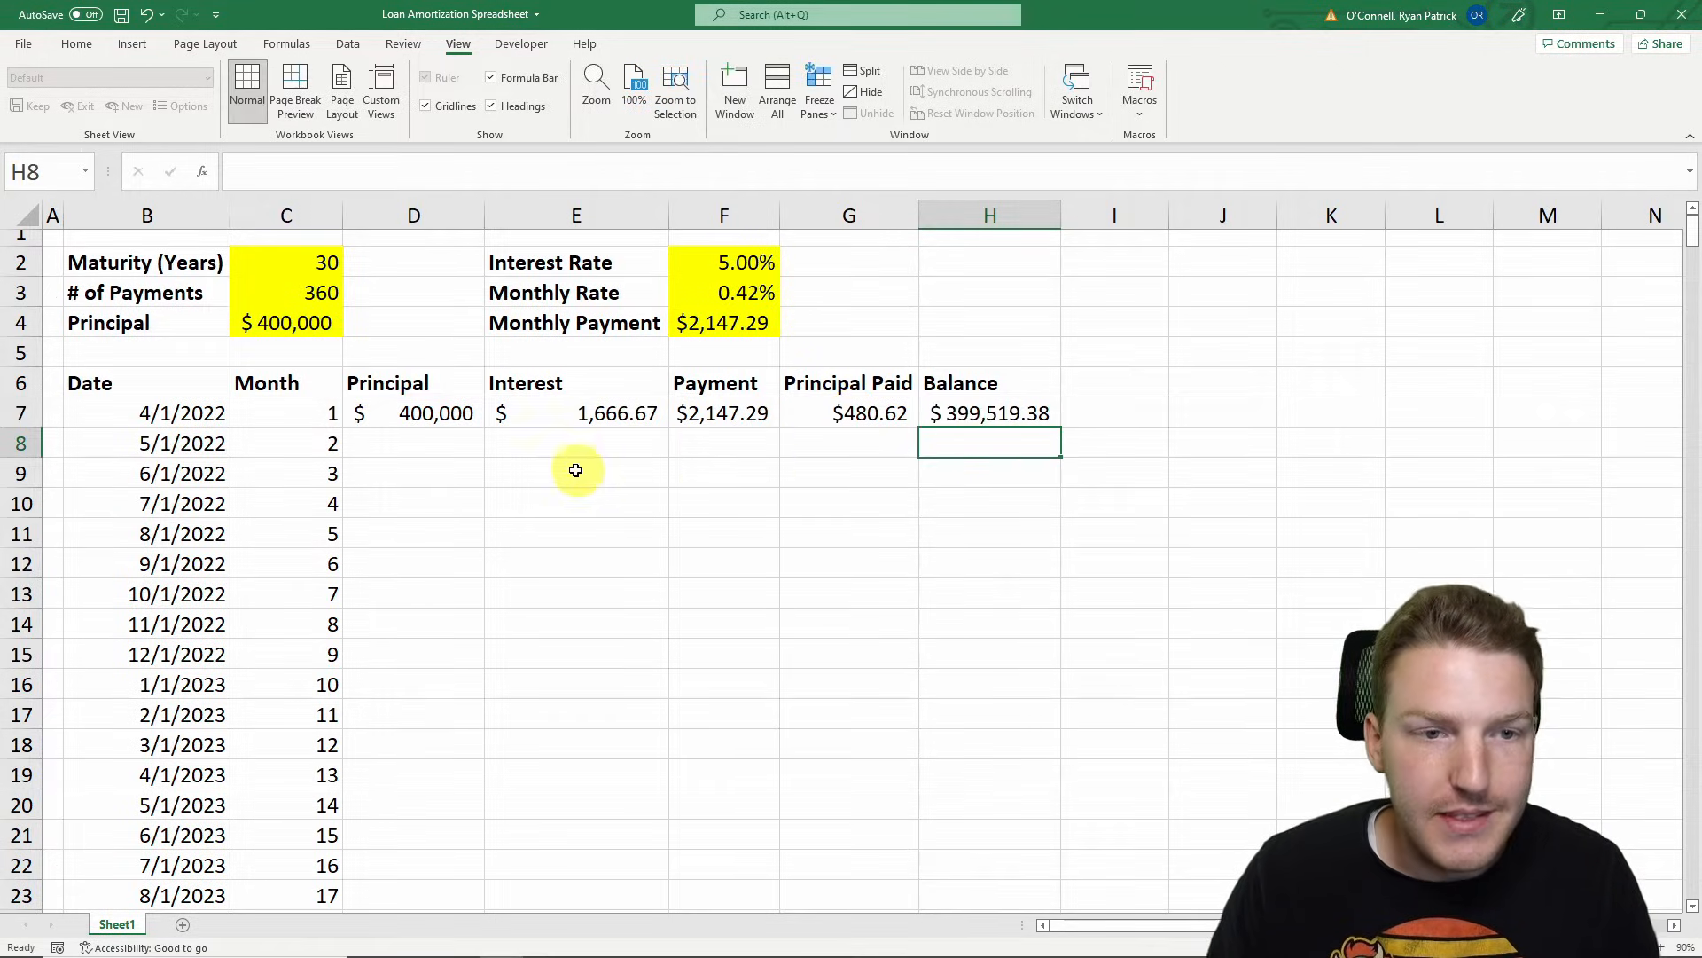
Carry month 1's balance =H7 into month 2's $399,519.38 principal
{"action": "left_click", "coordinate": [414, 441]}
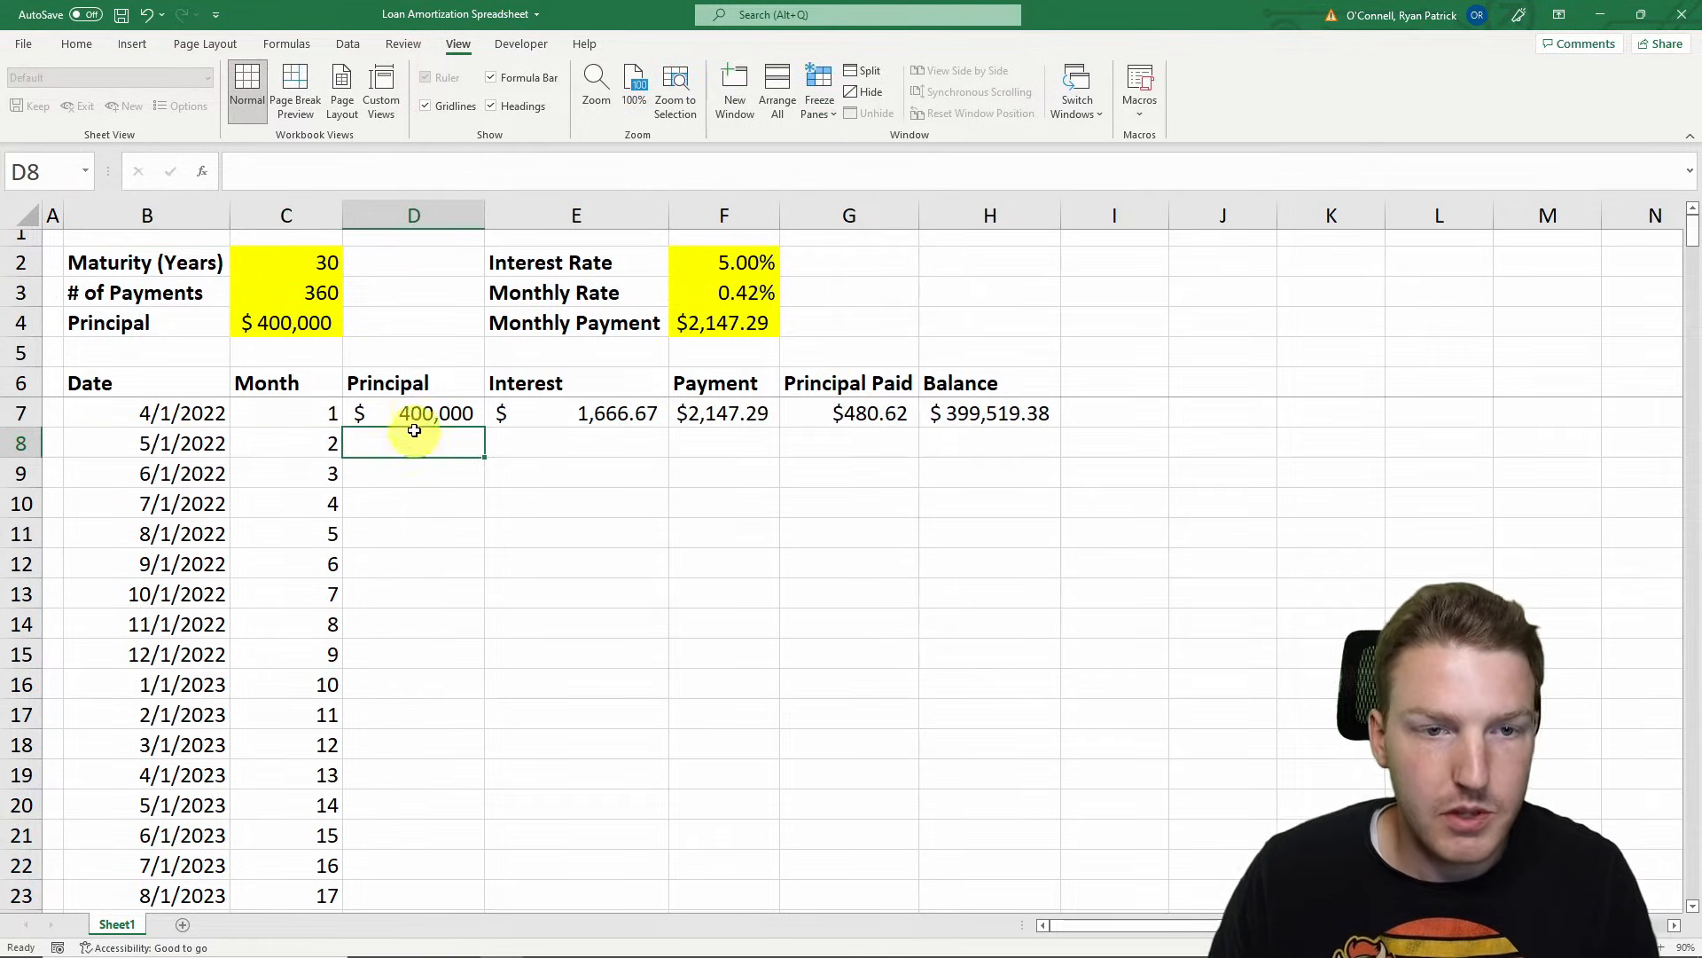
{"action": "type", "text": "=D7"}
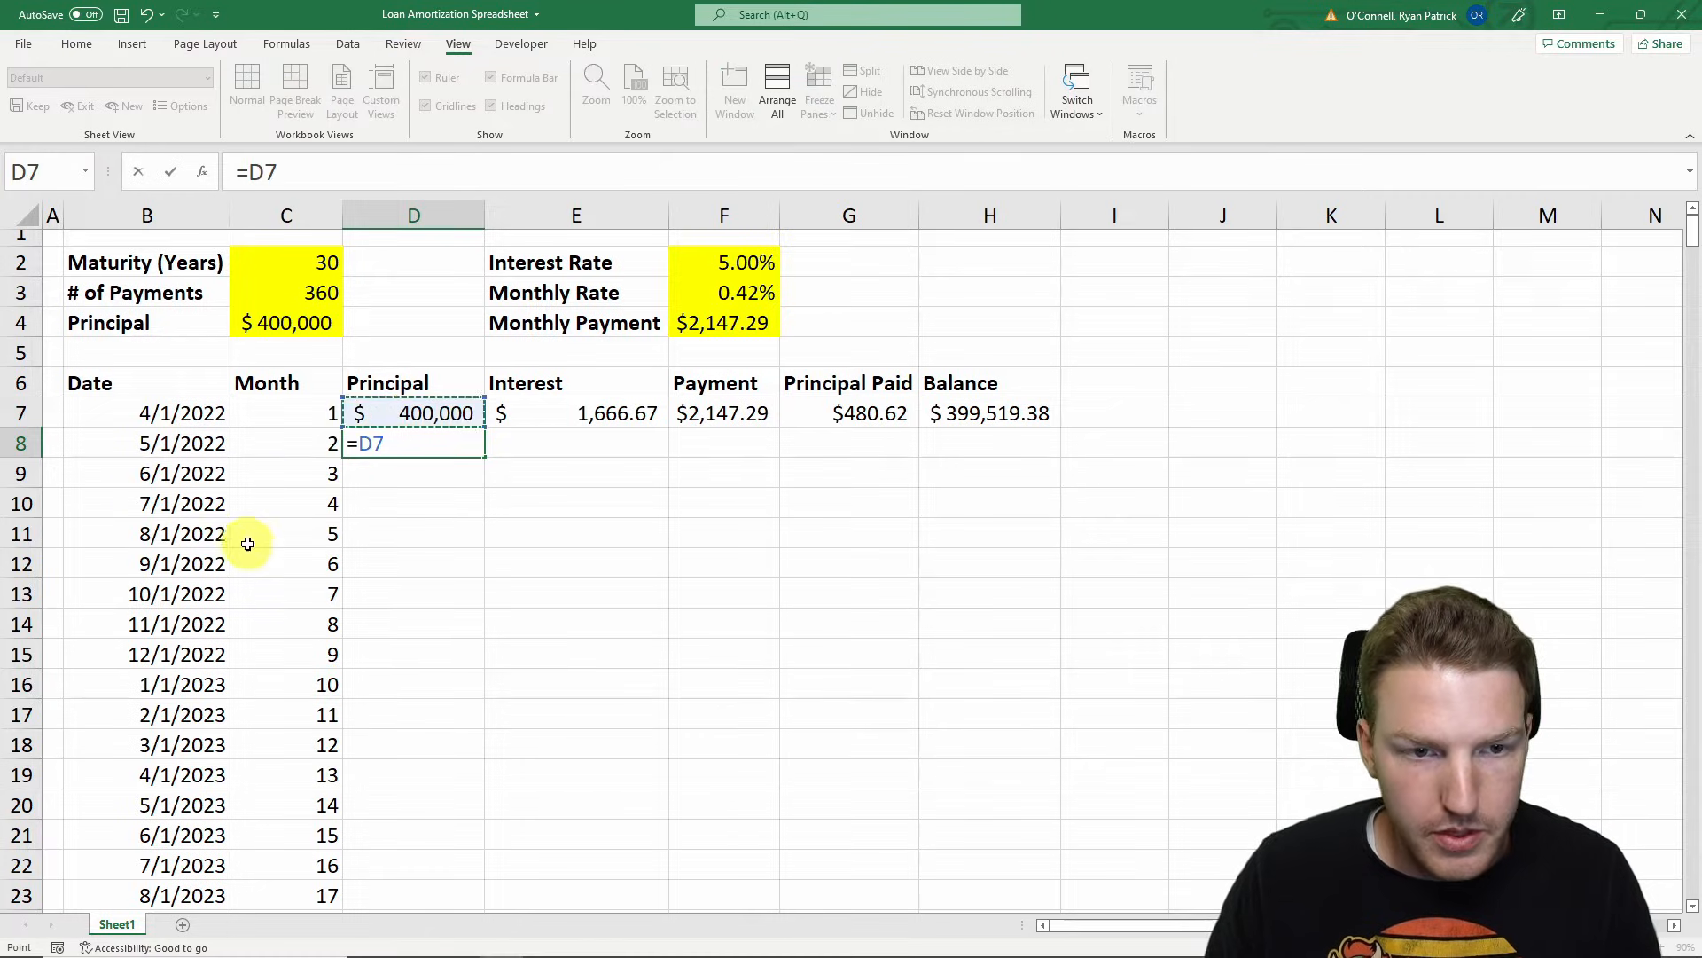
{"action": "mouse_move", "coordinate": [647, 443]}
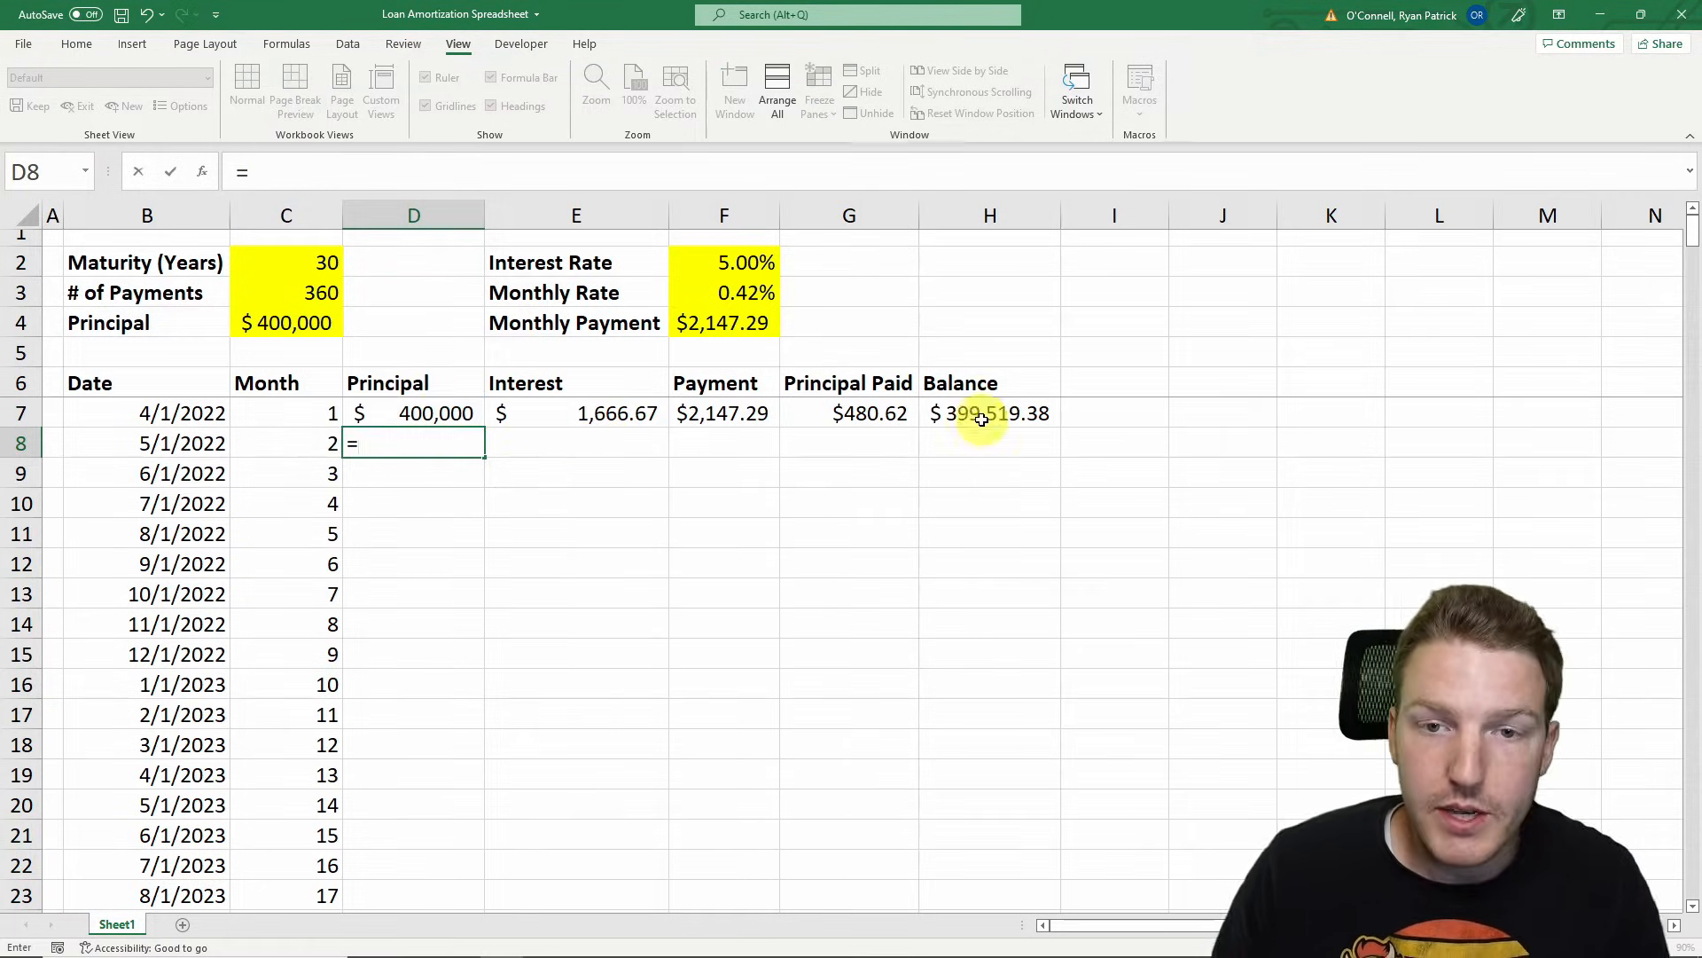
{"action": "left_click", "coordinate": [990, 414]}
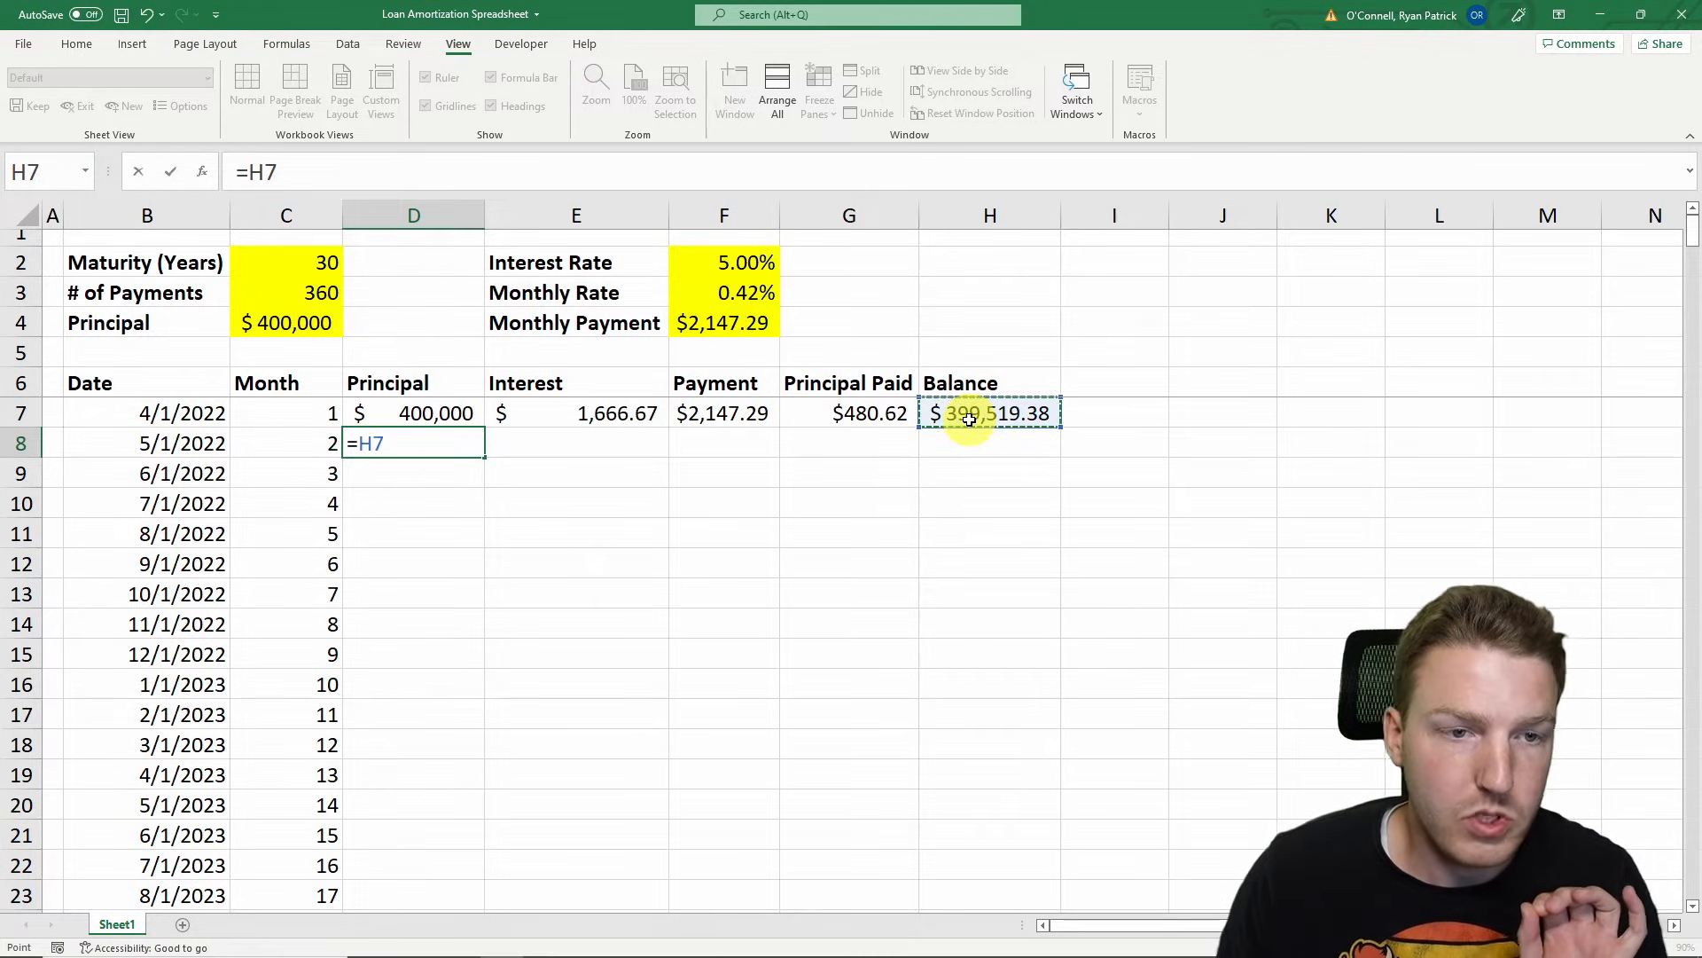
{"action": "key", "text": "Return"}
{"action": "type", "text": "=D8*$F$3"}
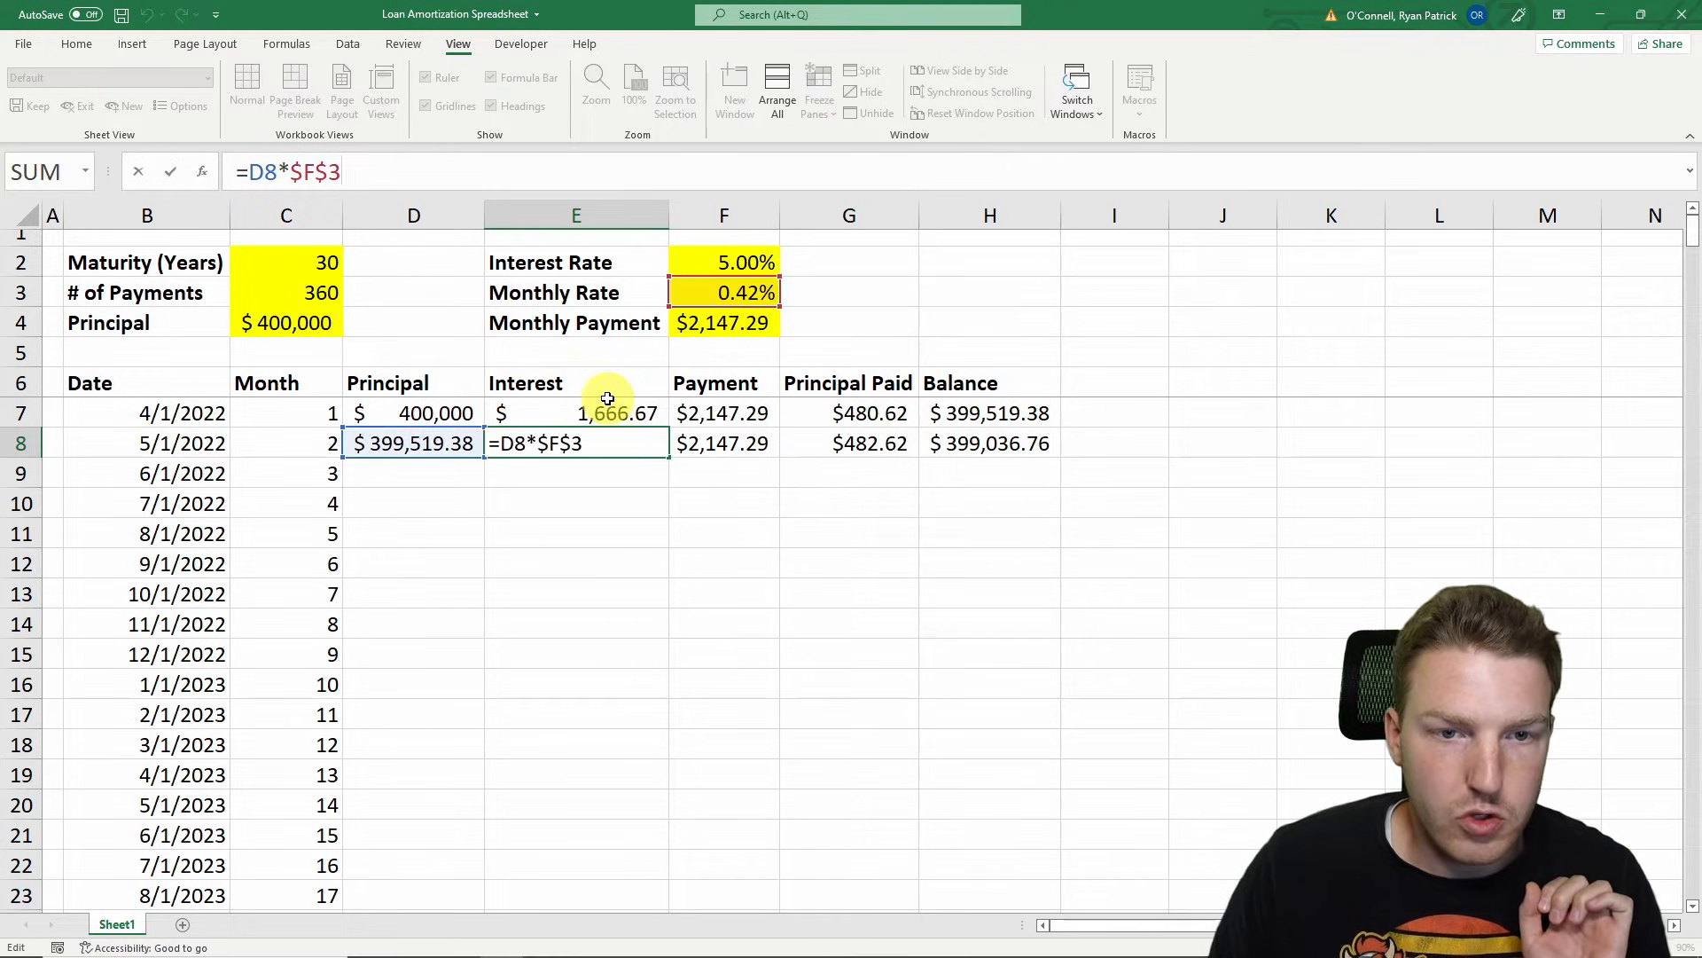
Fill month 2's interest, payment and principal paid and verify the formulas
{"action": "key", "text": "Return"}
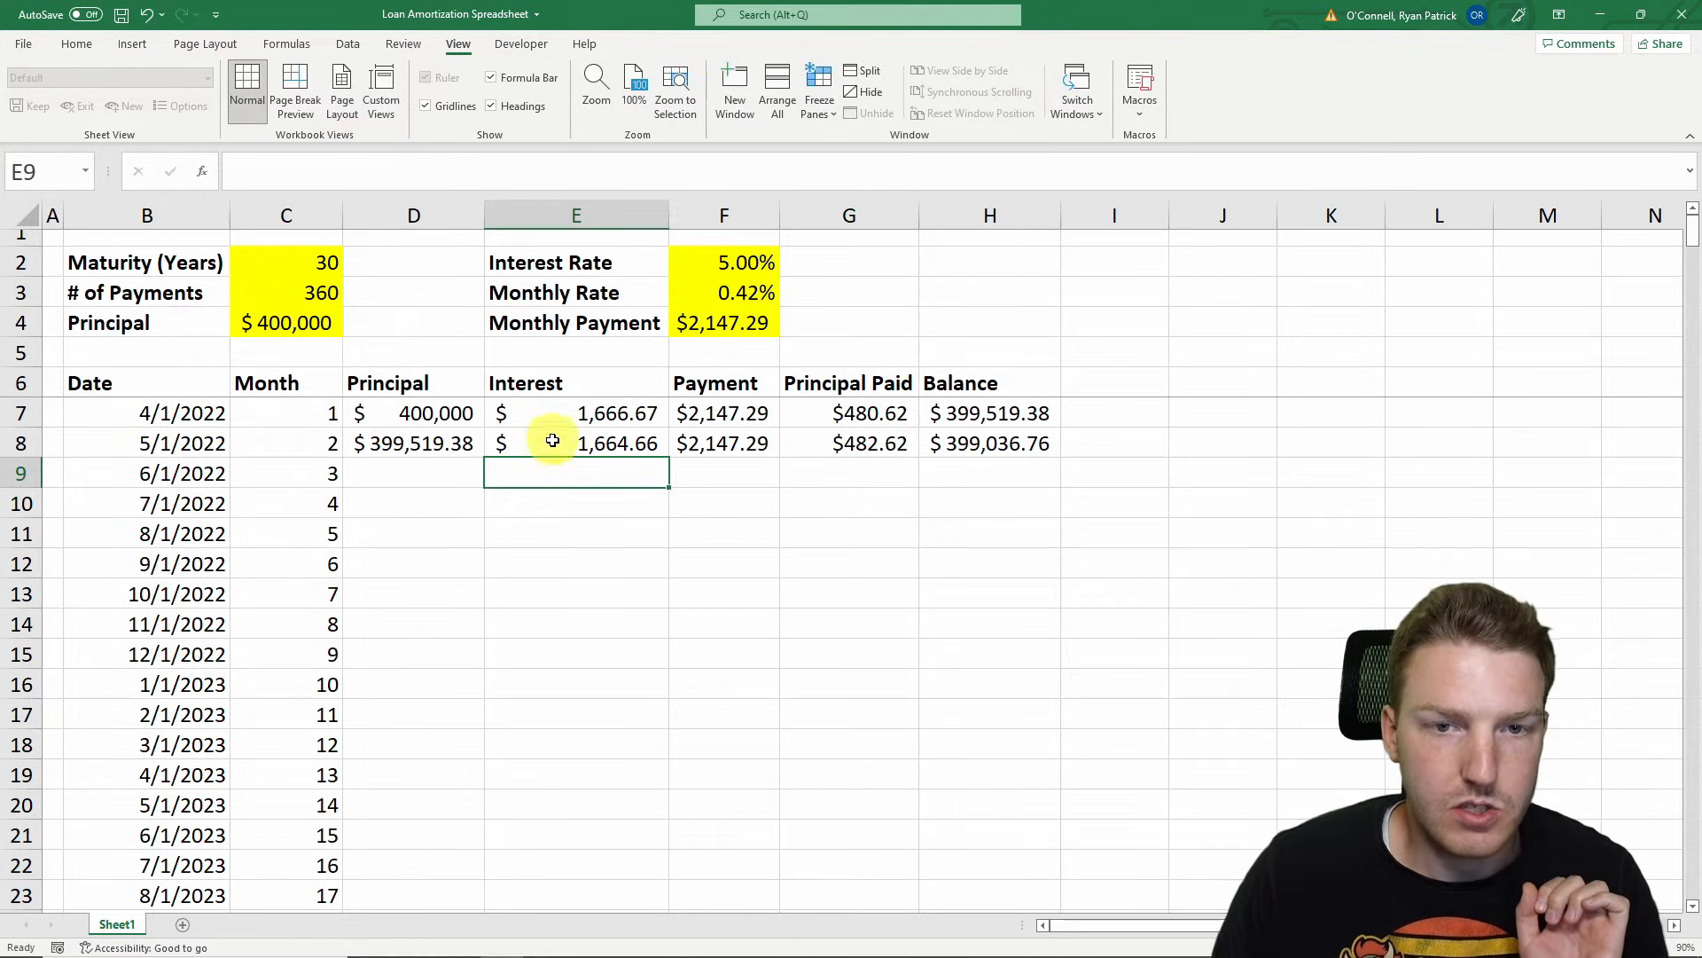
{"action": "left_click", "coordinate": [575, 444]}
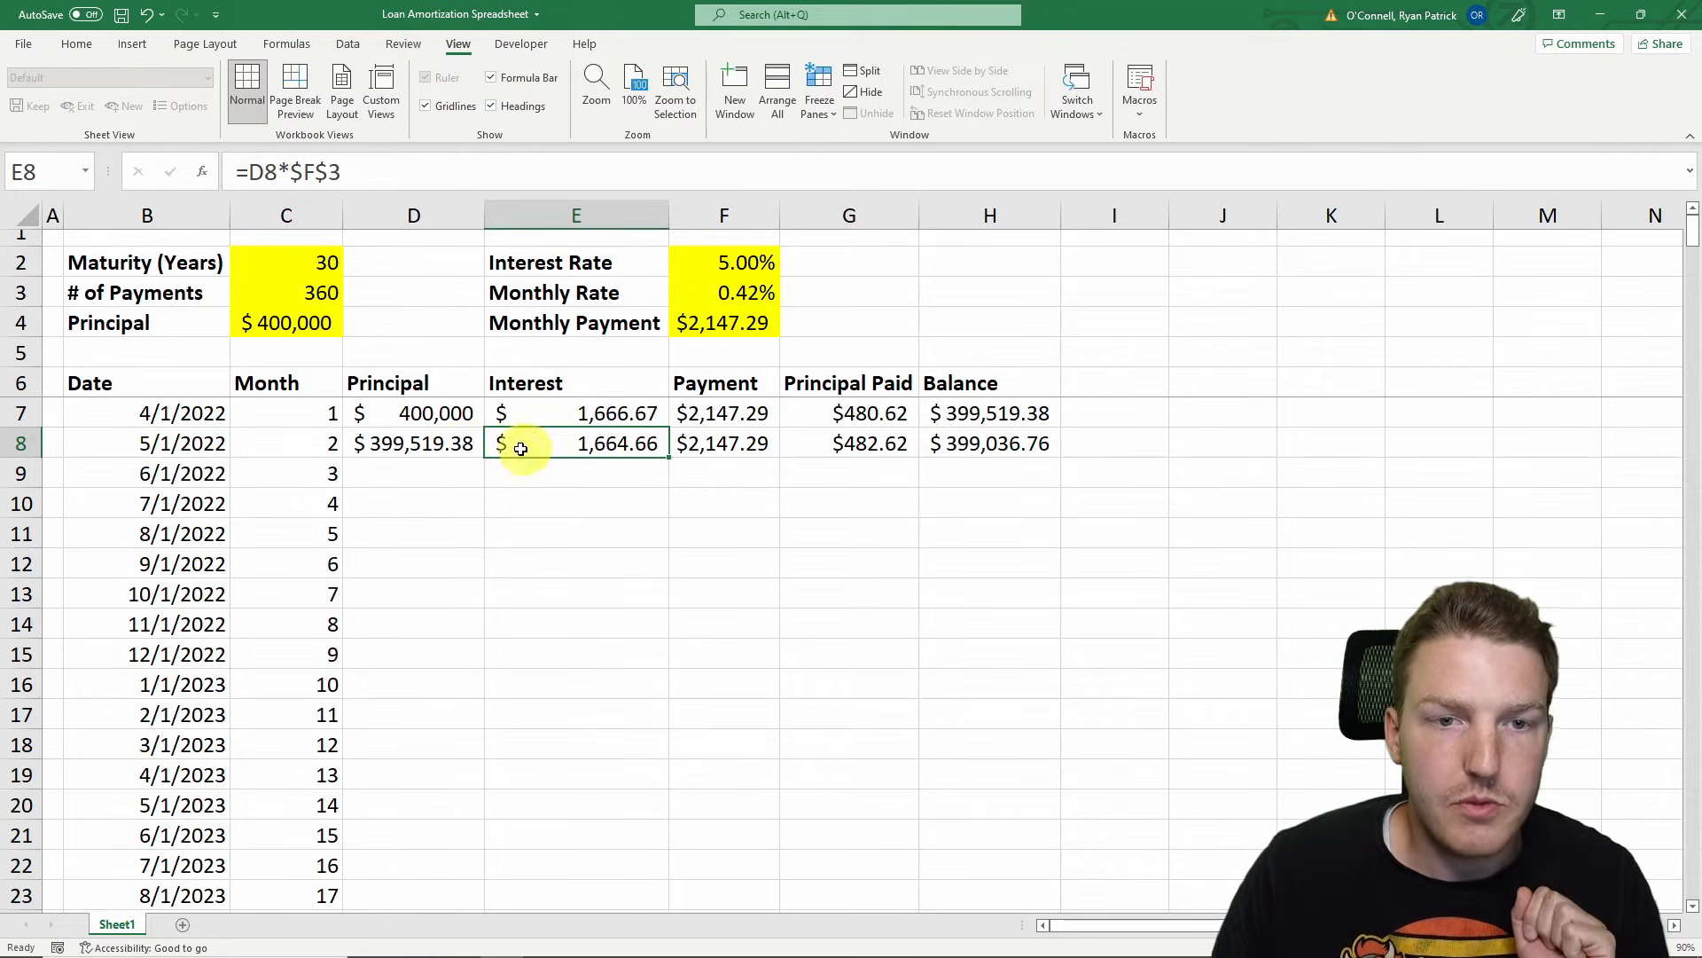
{"action": "left_click", "coordinate": [724, 443]}
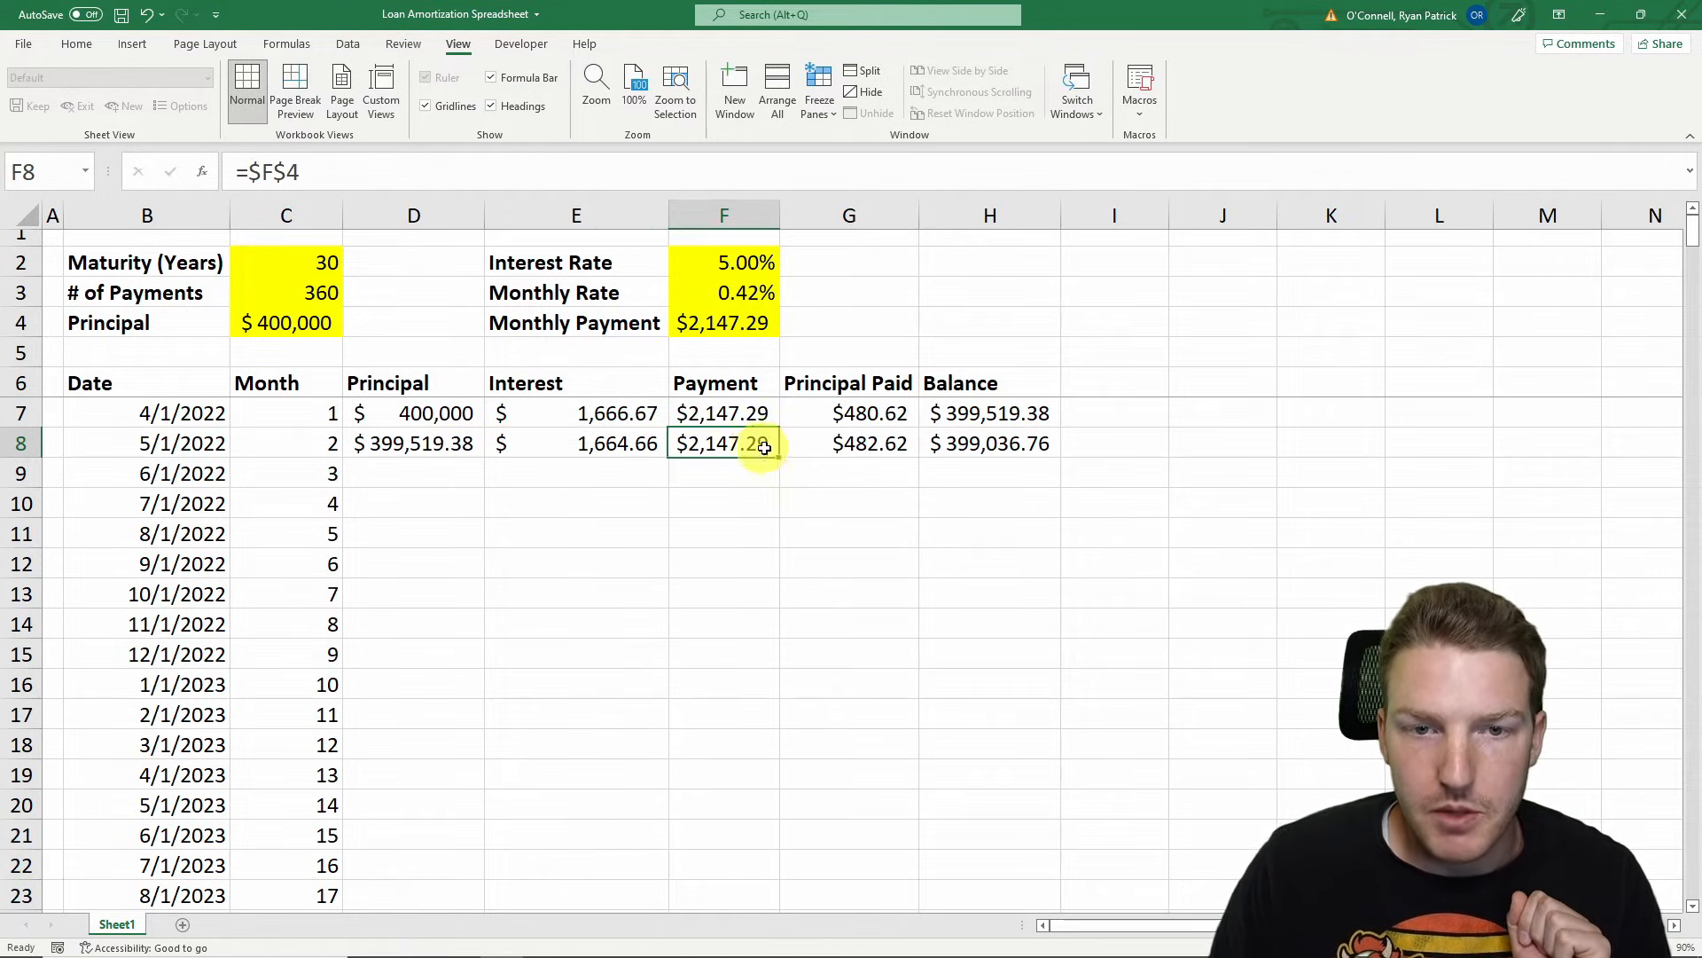
{"action": "left_click", "coordinate": [849, 444]}
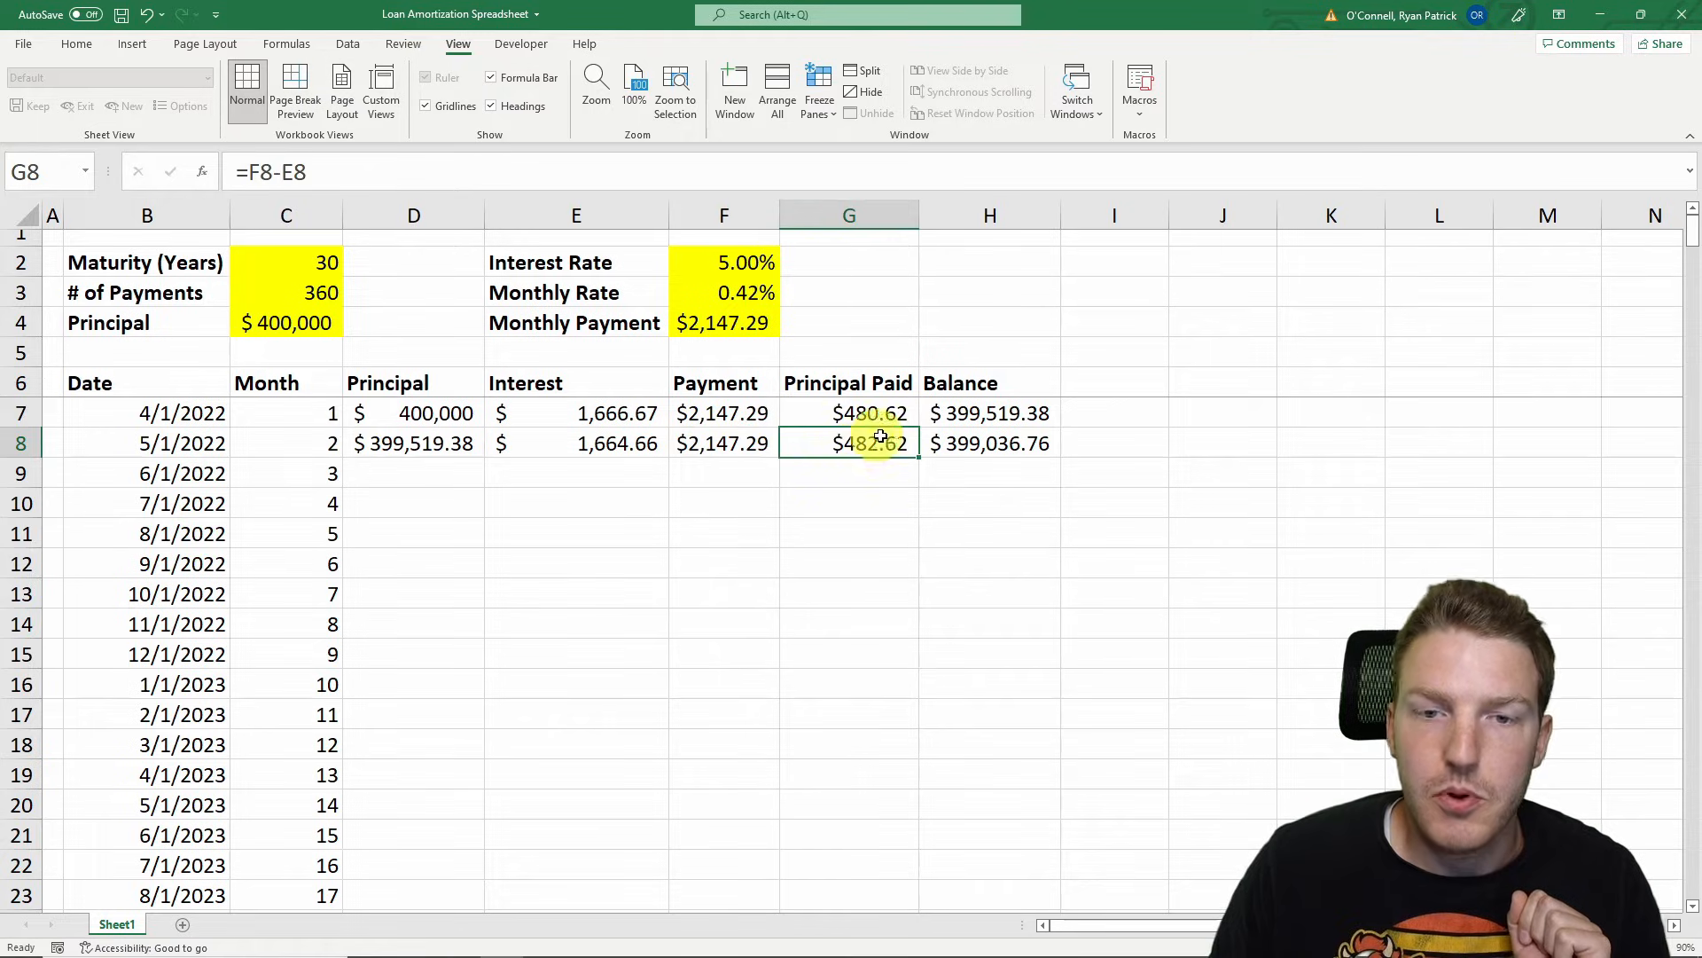
{"action": "mouse_move", "coordinate": [926, 463]}
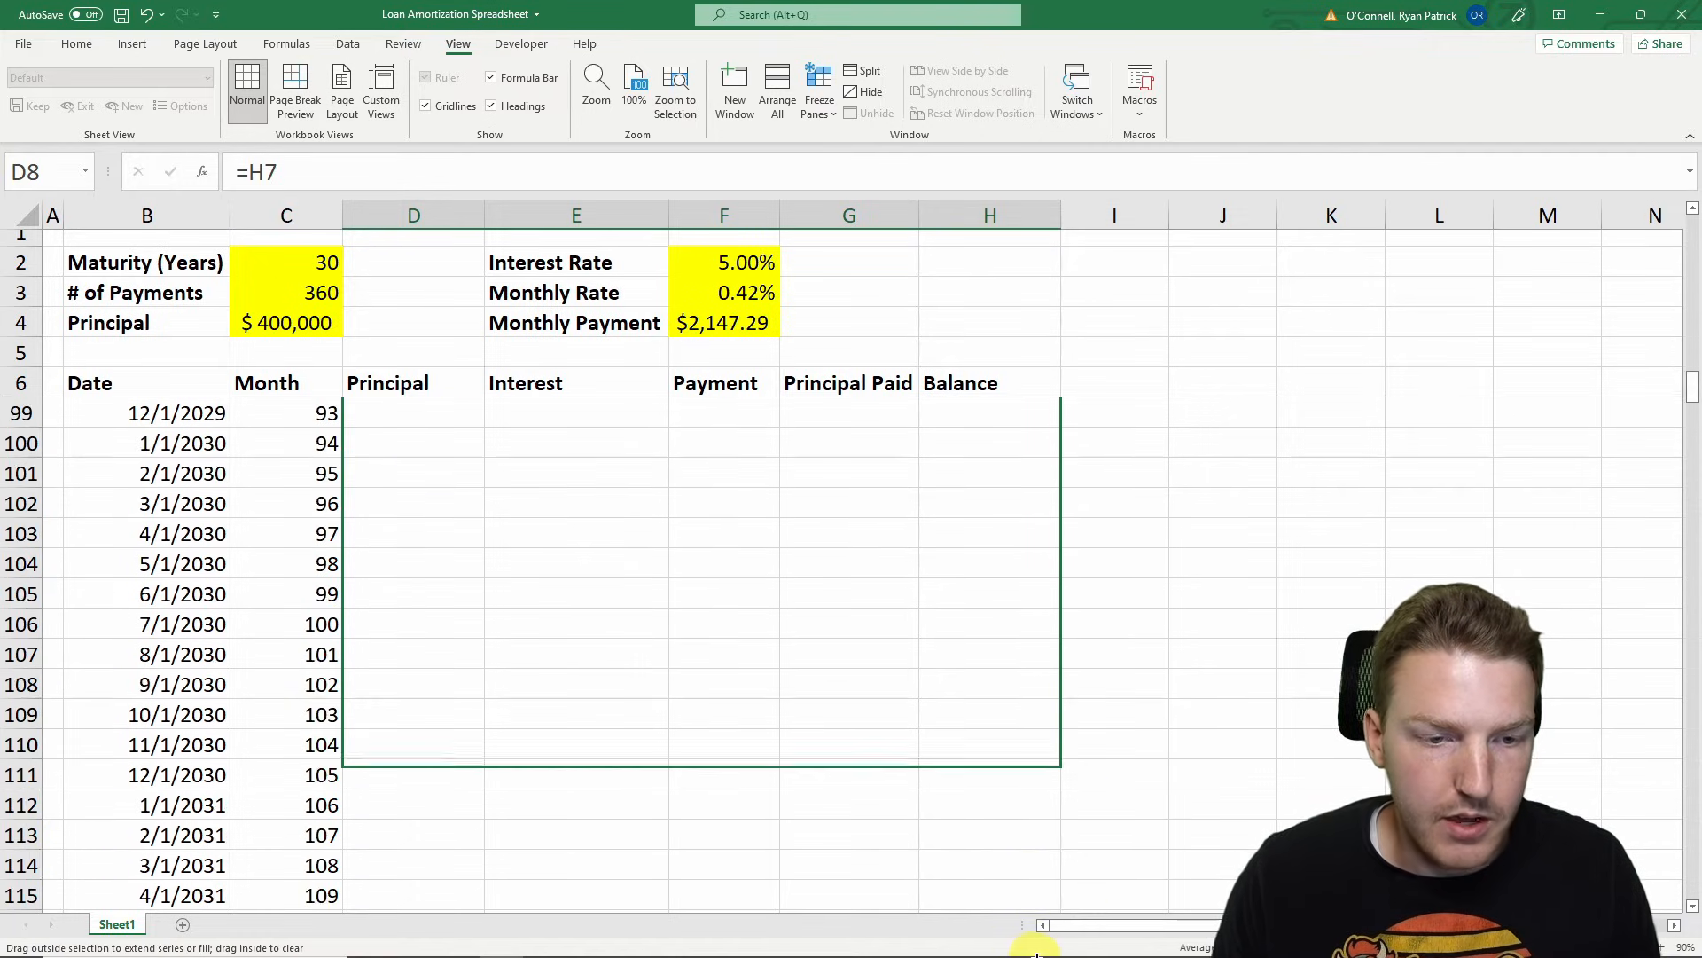
{"action": "scroll", "scroll_direction": "down", "scroll_amount": 3}
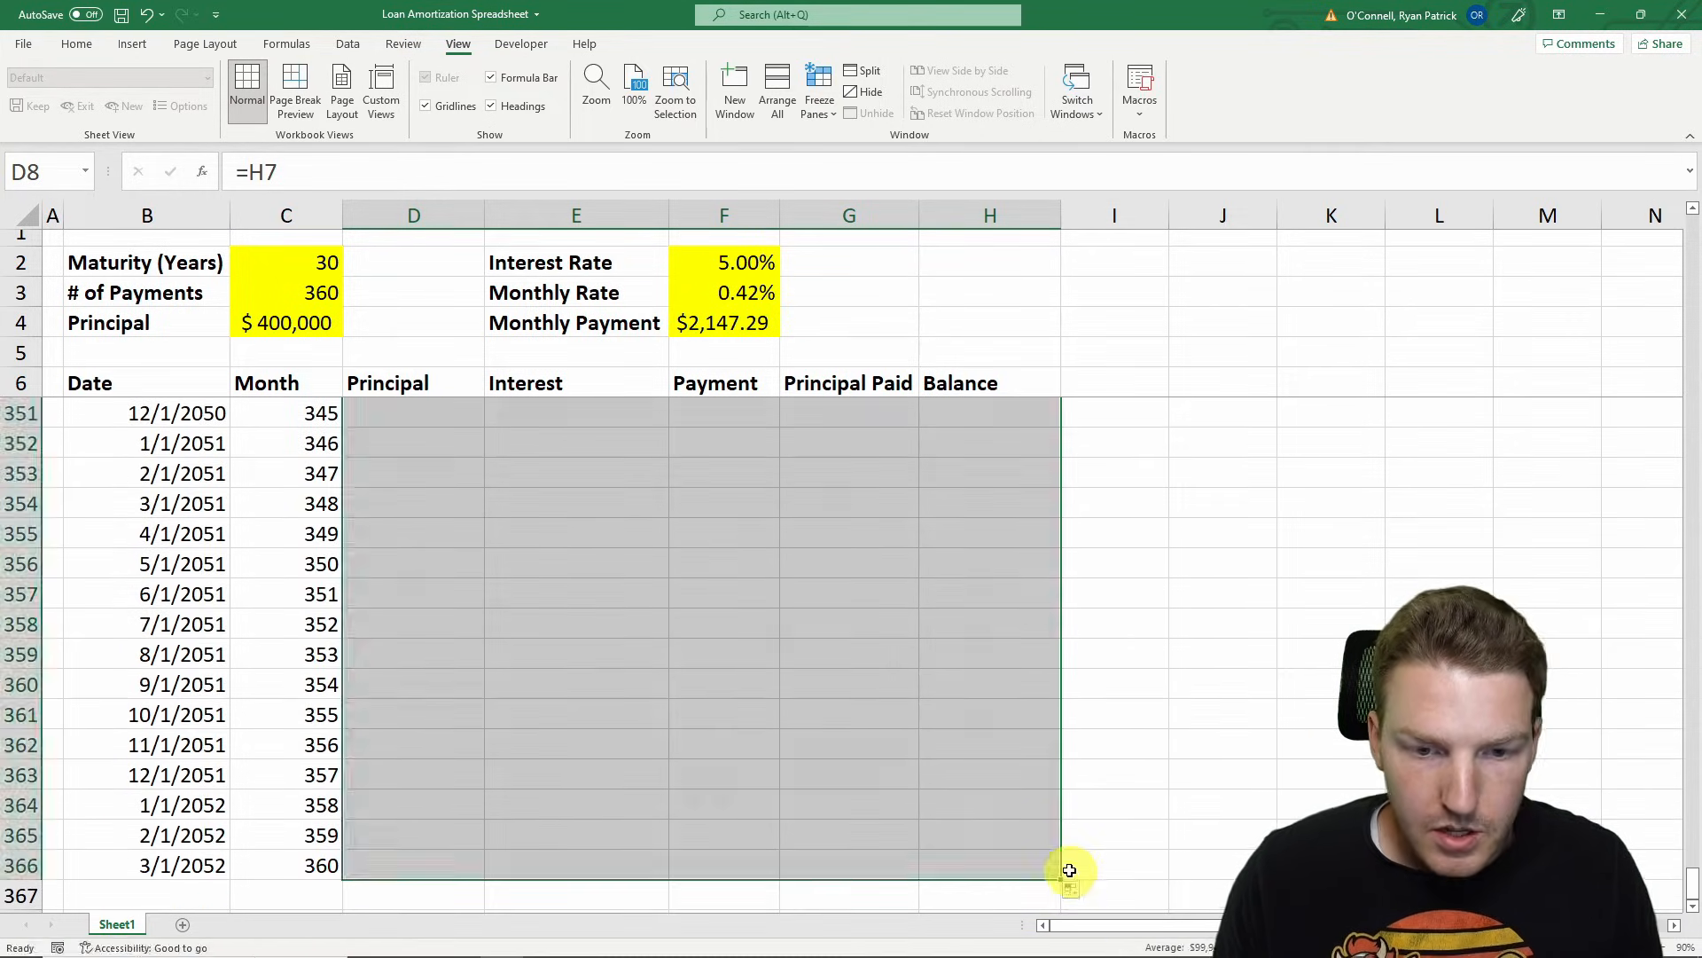
{"action": "left_click", "coordinate": [850, 496]}
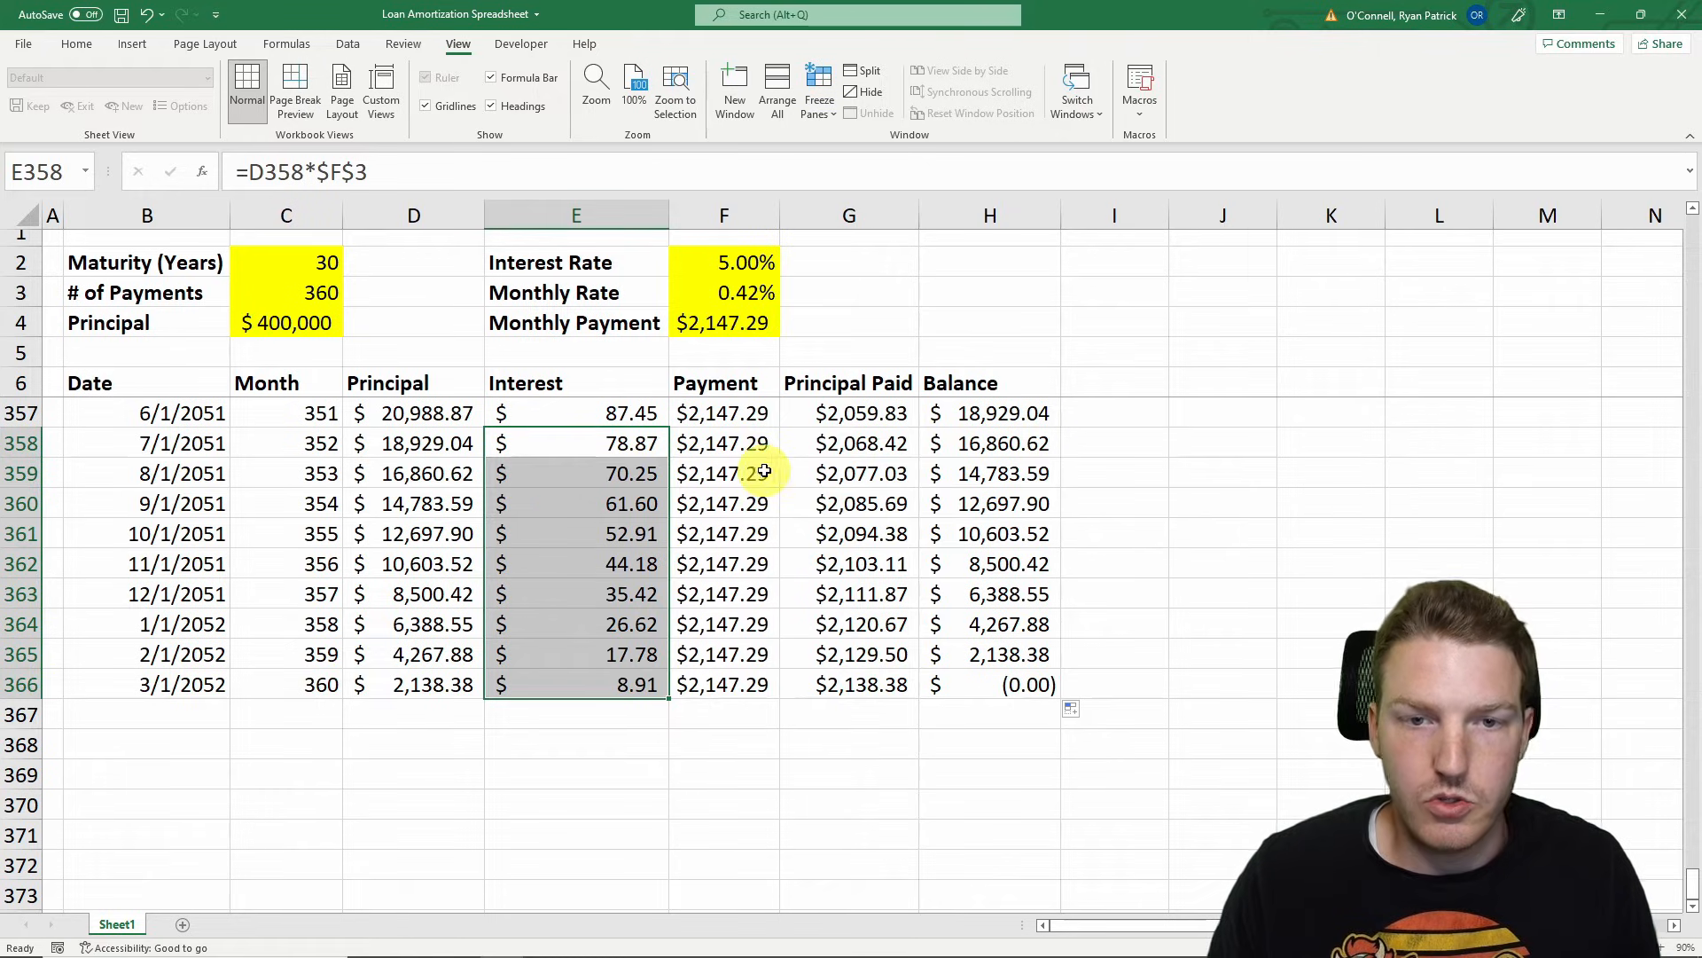
{"action": "left_click", "coordinate": [850, 443]}
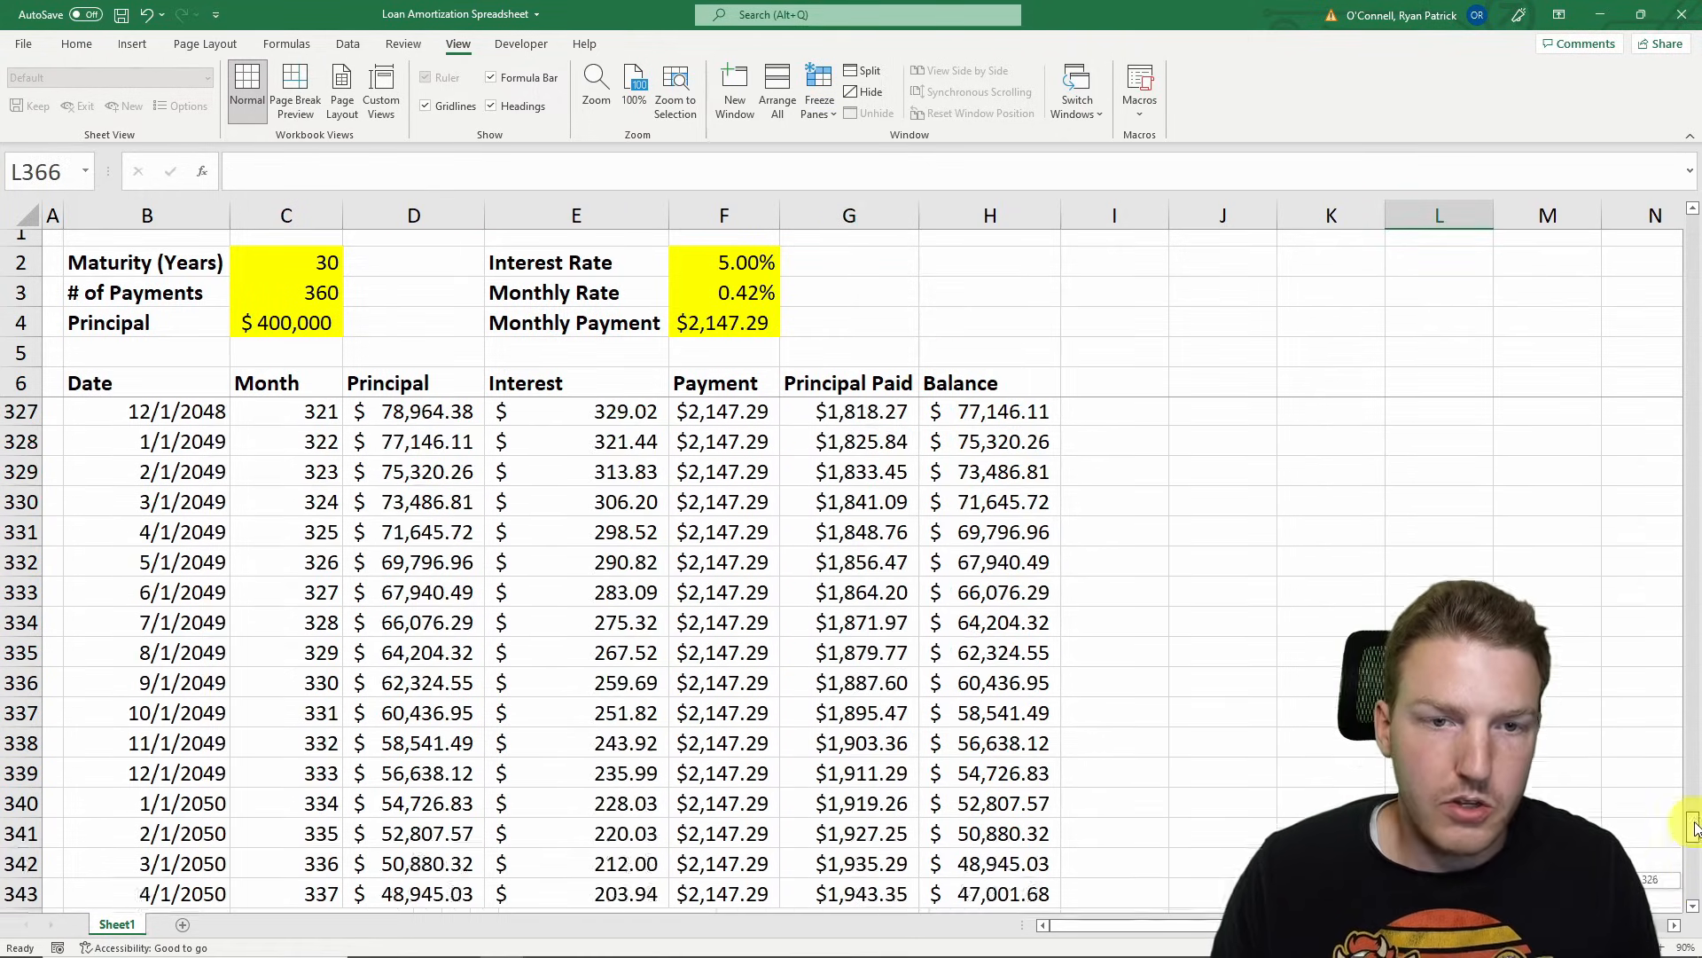
{"action": "scroll", "scroll_direction": "up", "scroll_amount": 3}
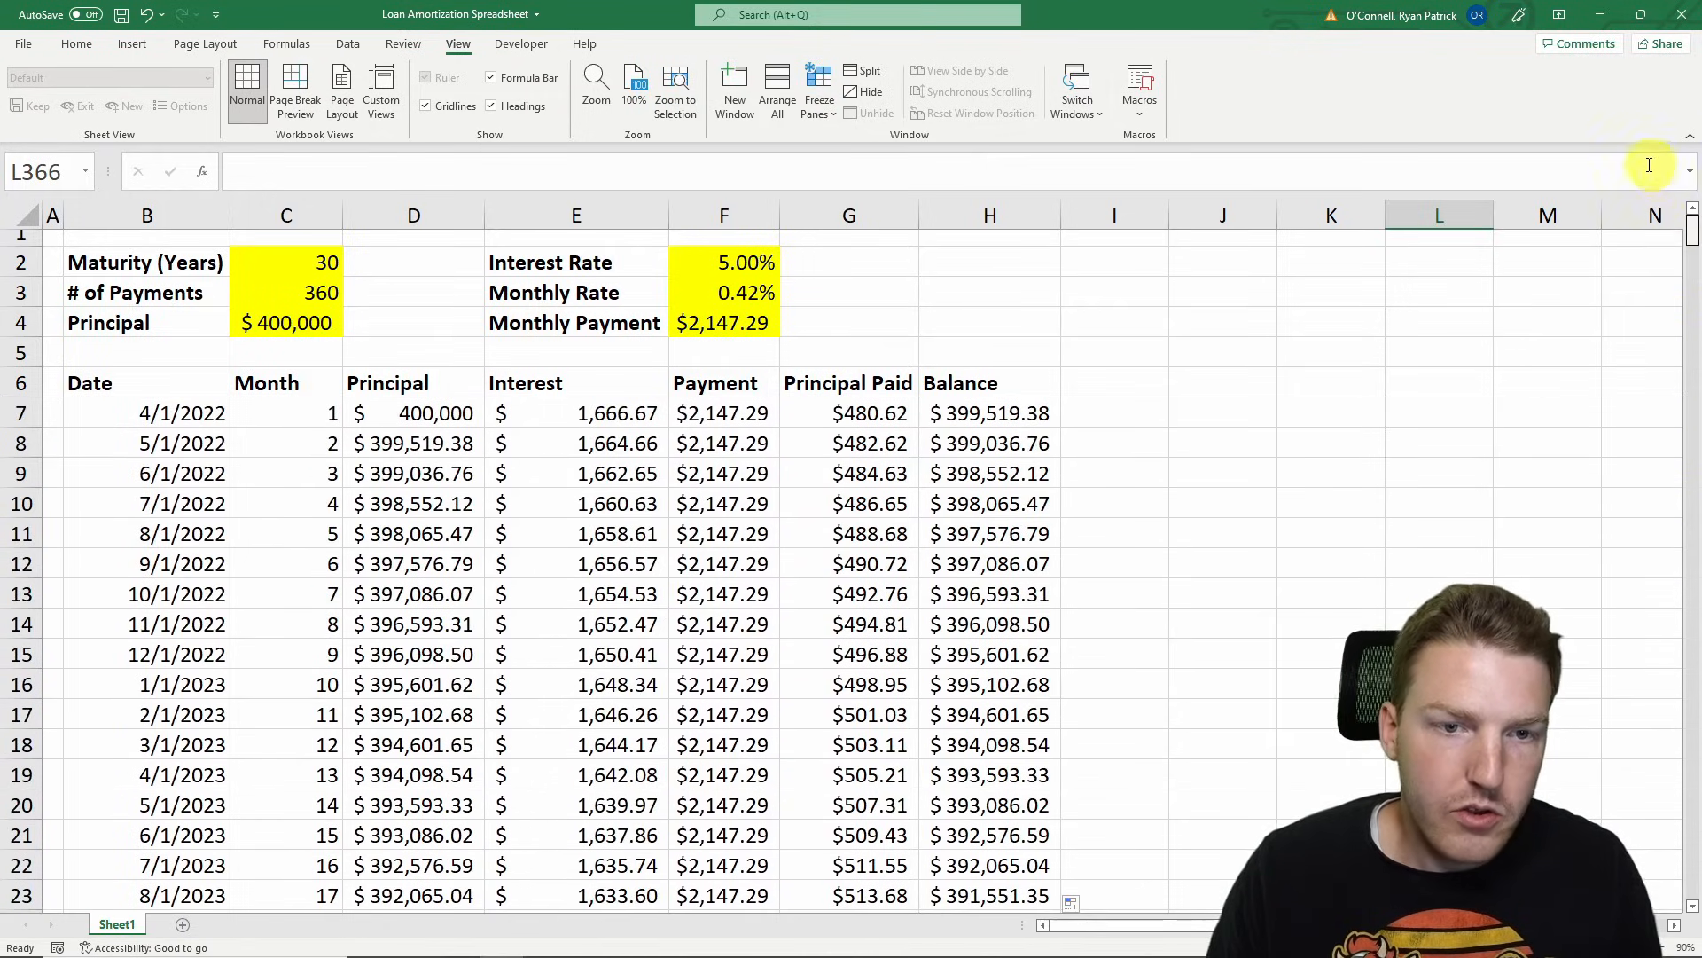
{"action": "left_click", "coordinate": [724, 413]}
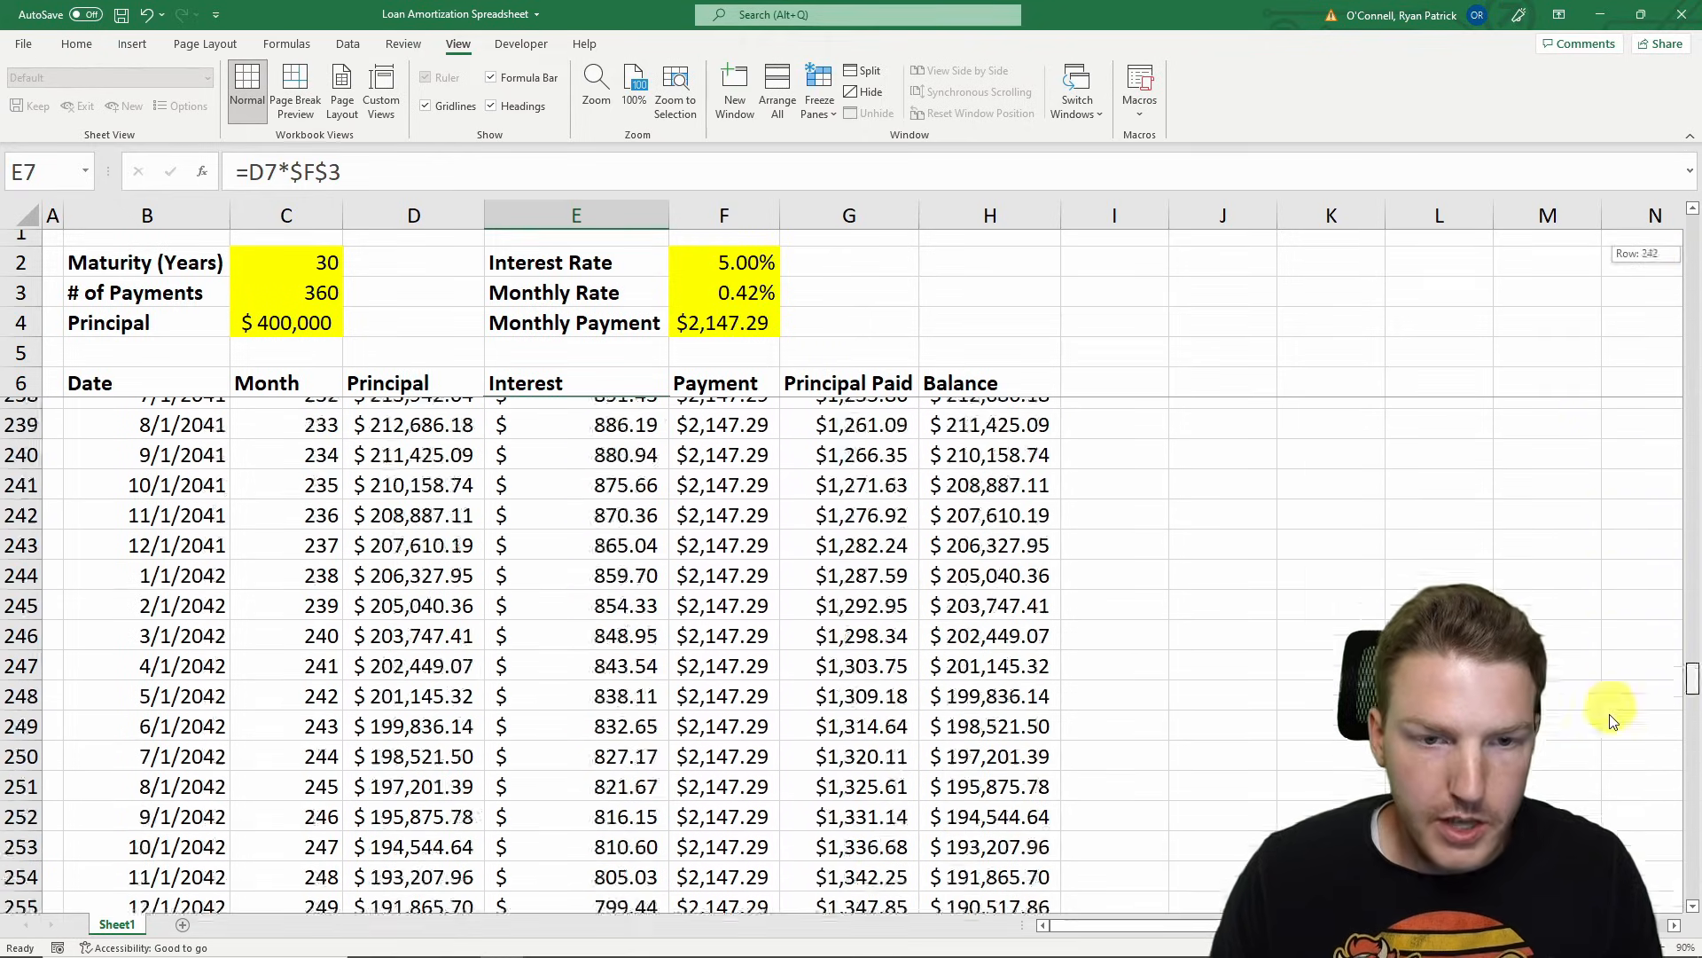
{"action": "scroll", "scroll_direction": "down", "scroll_amount": 3}
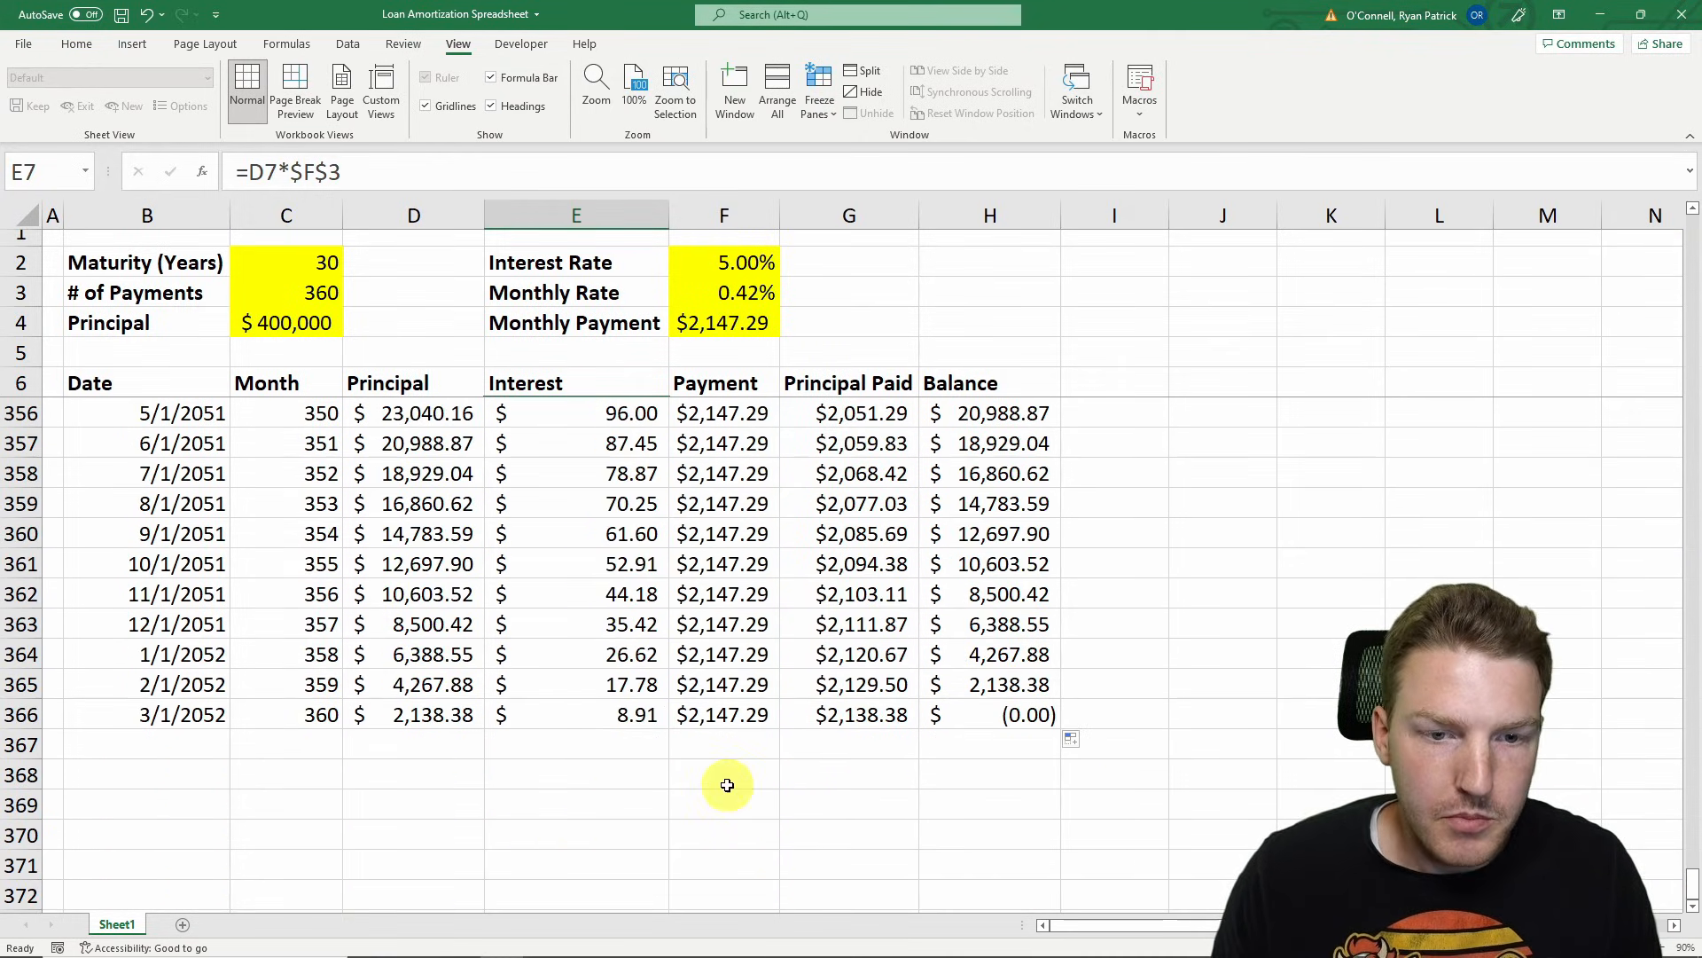
Total the interest ($373,023.14) and payment ($773,023.14) columns with SUM formulas in row 368
{"action": "left_click", "coordinate": [576, 775]}
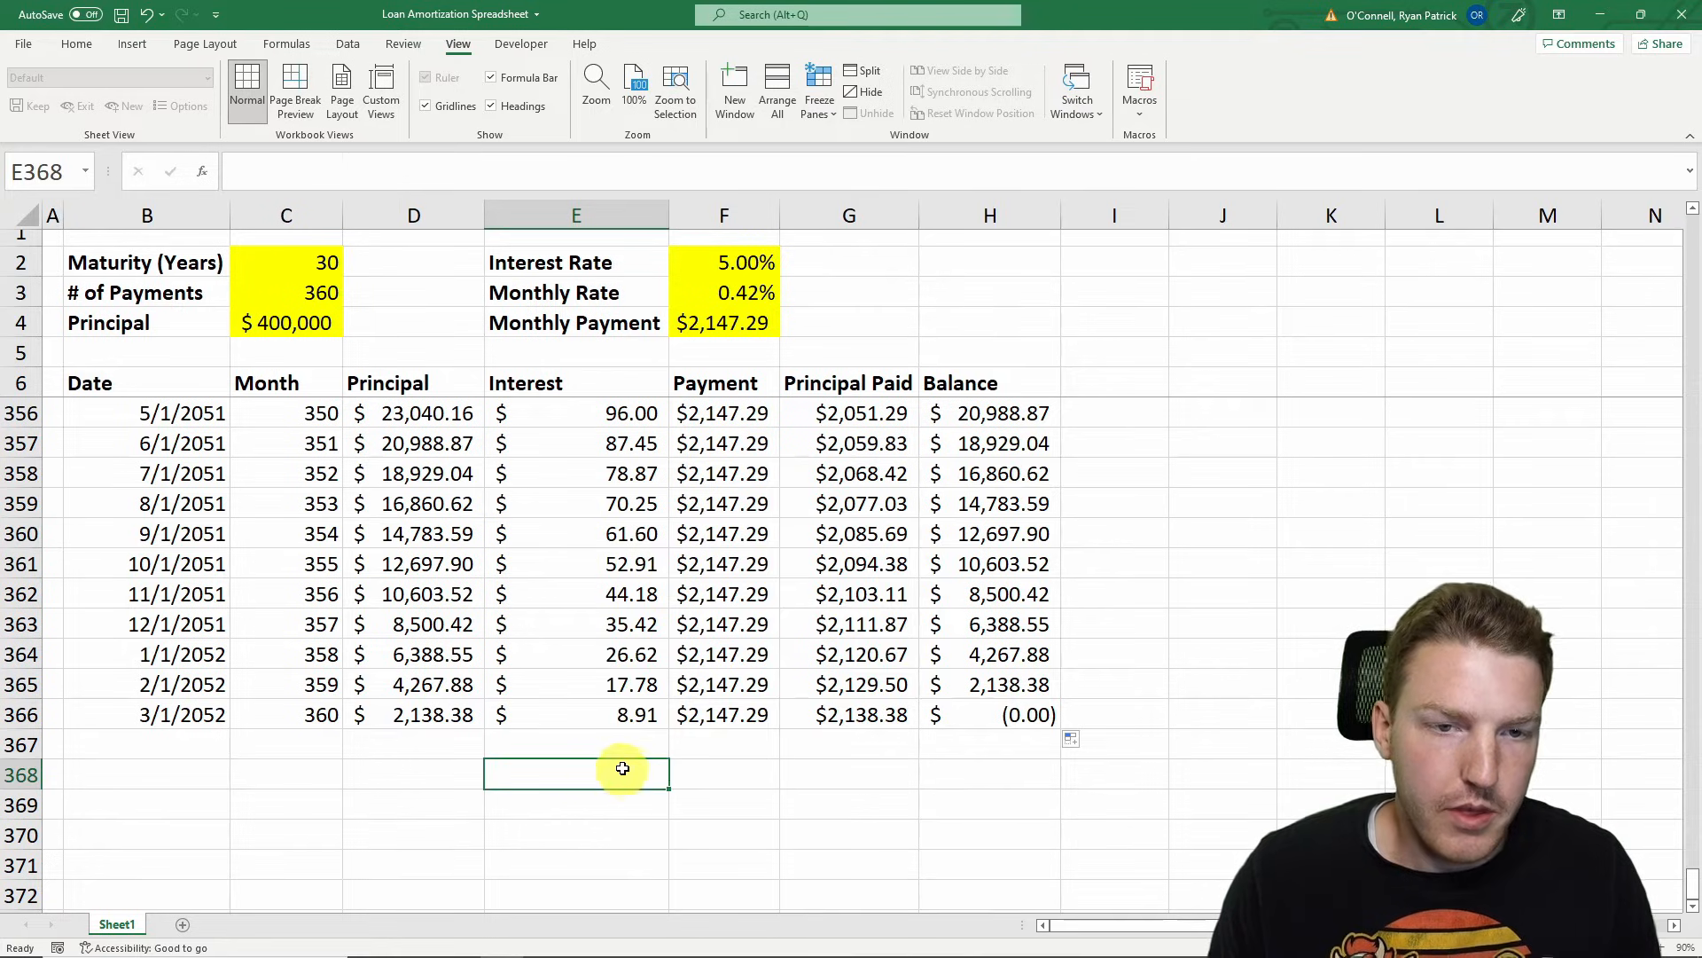
{"action": "type", "text": "="}
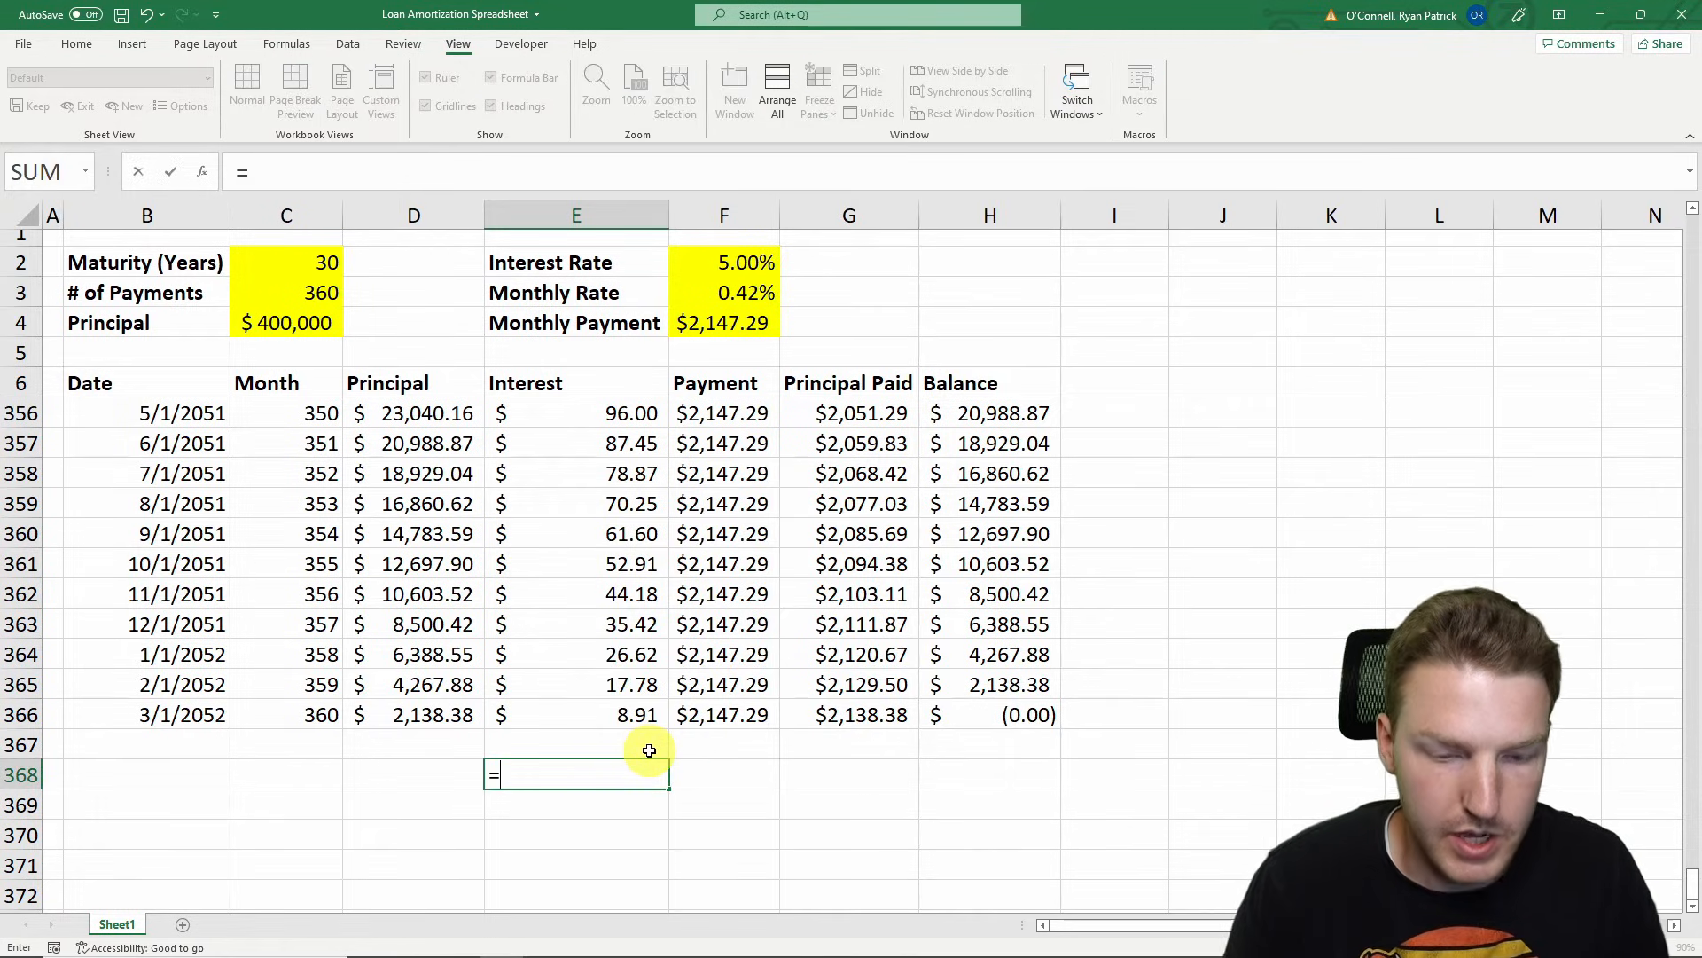
{"action": "type", "text": "sum(E367"}
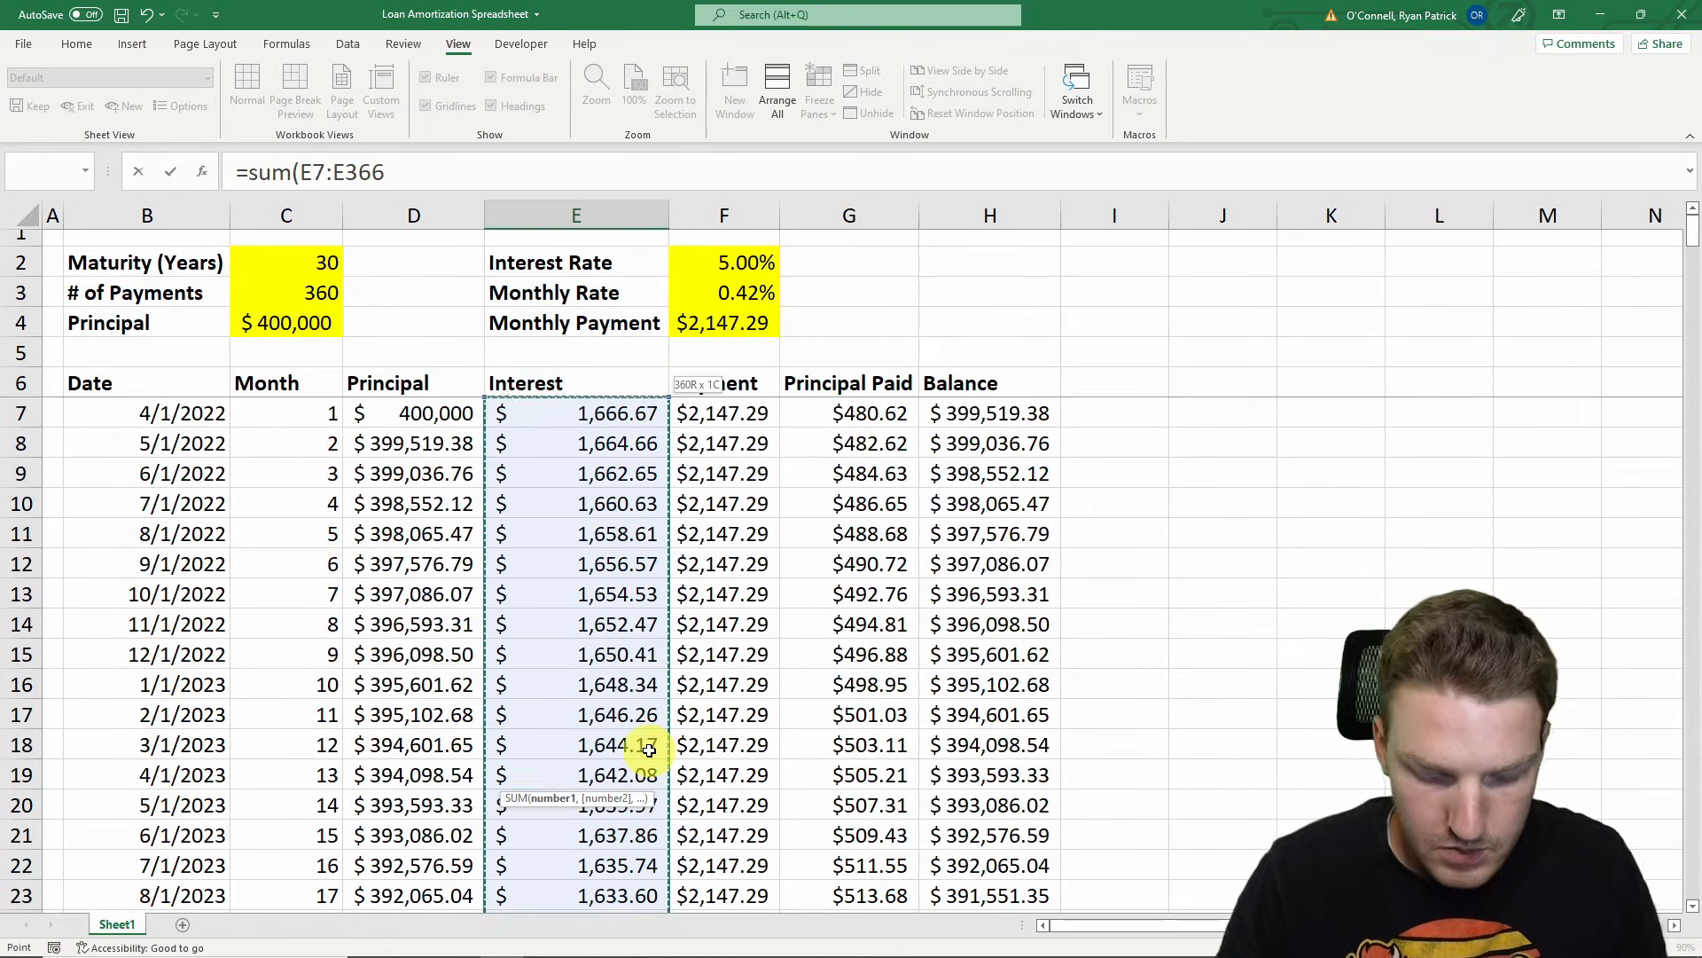
{"action": "key", "text": "Return"}
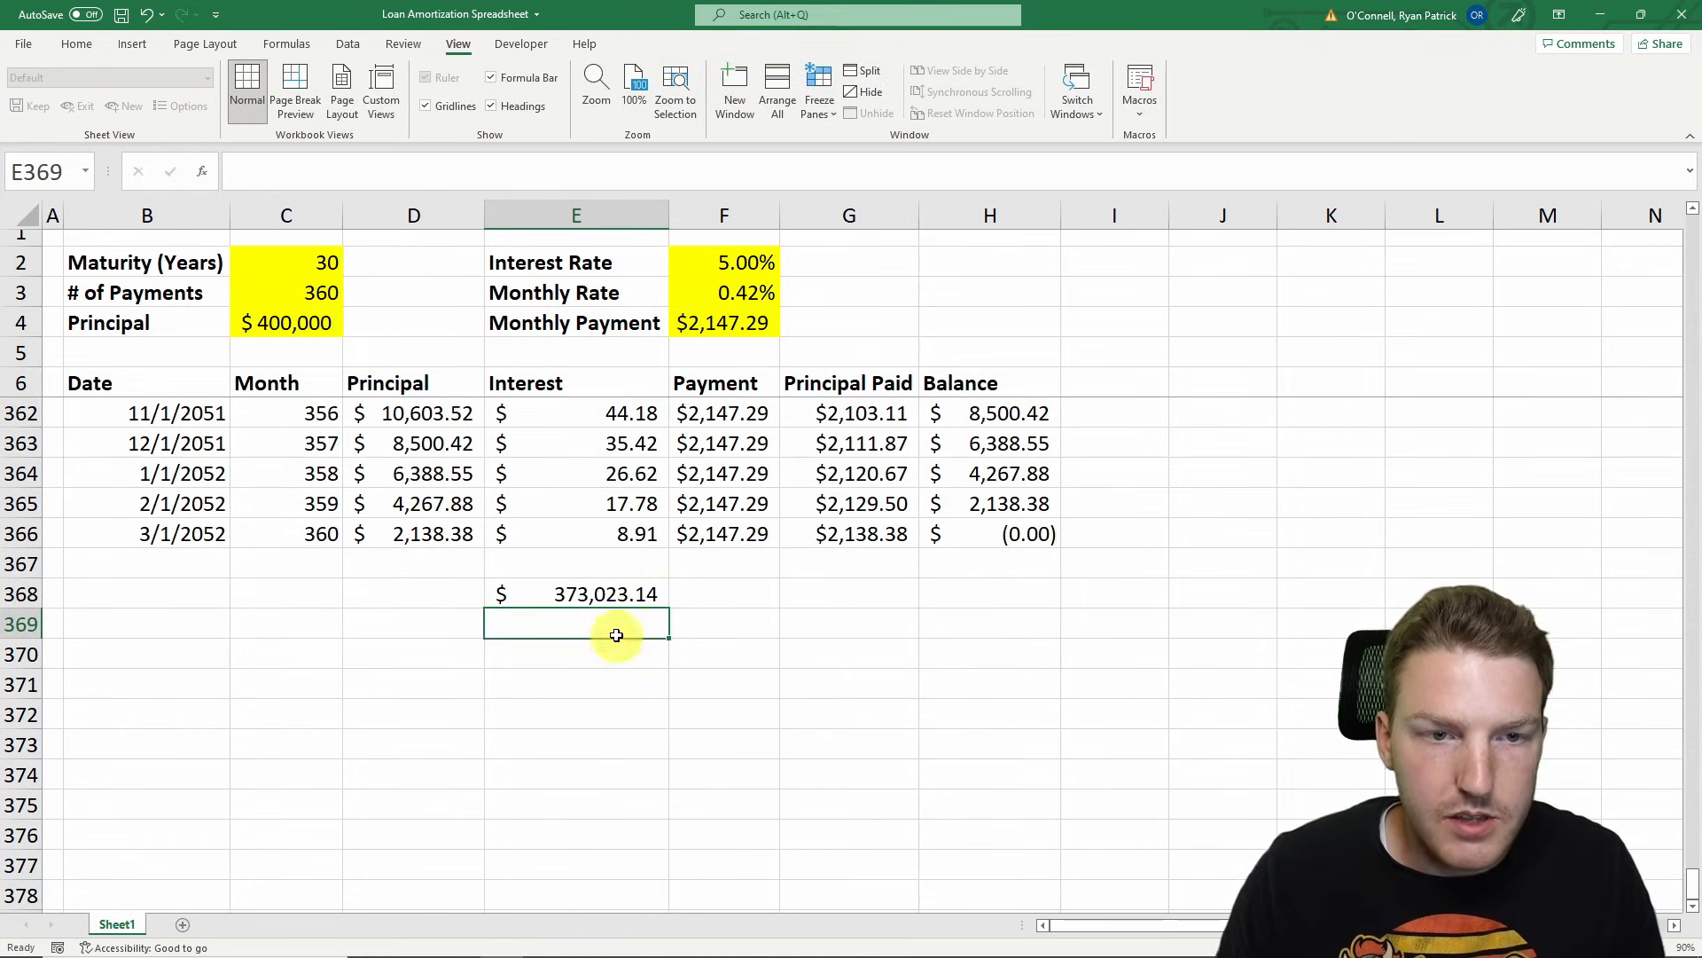
{"action": "left_click", "coordinate": [723, 594]}
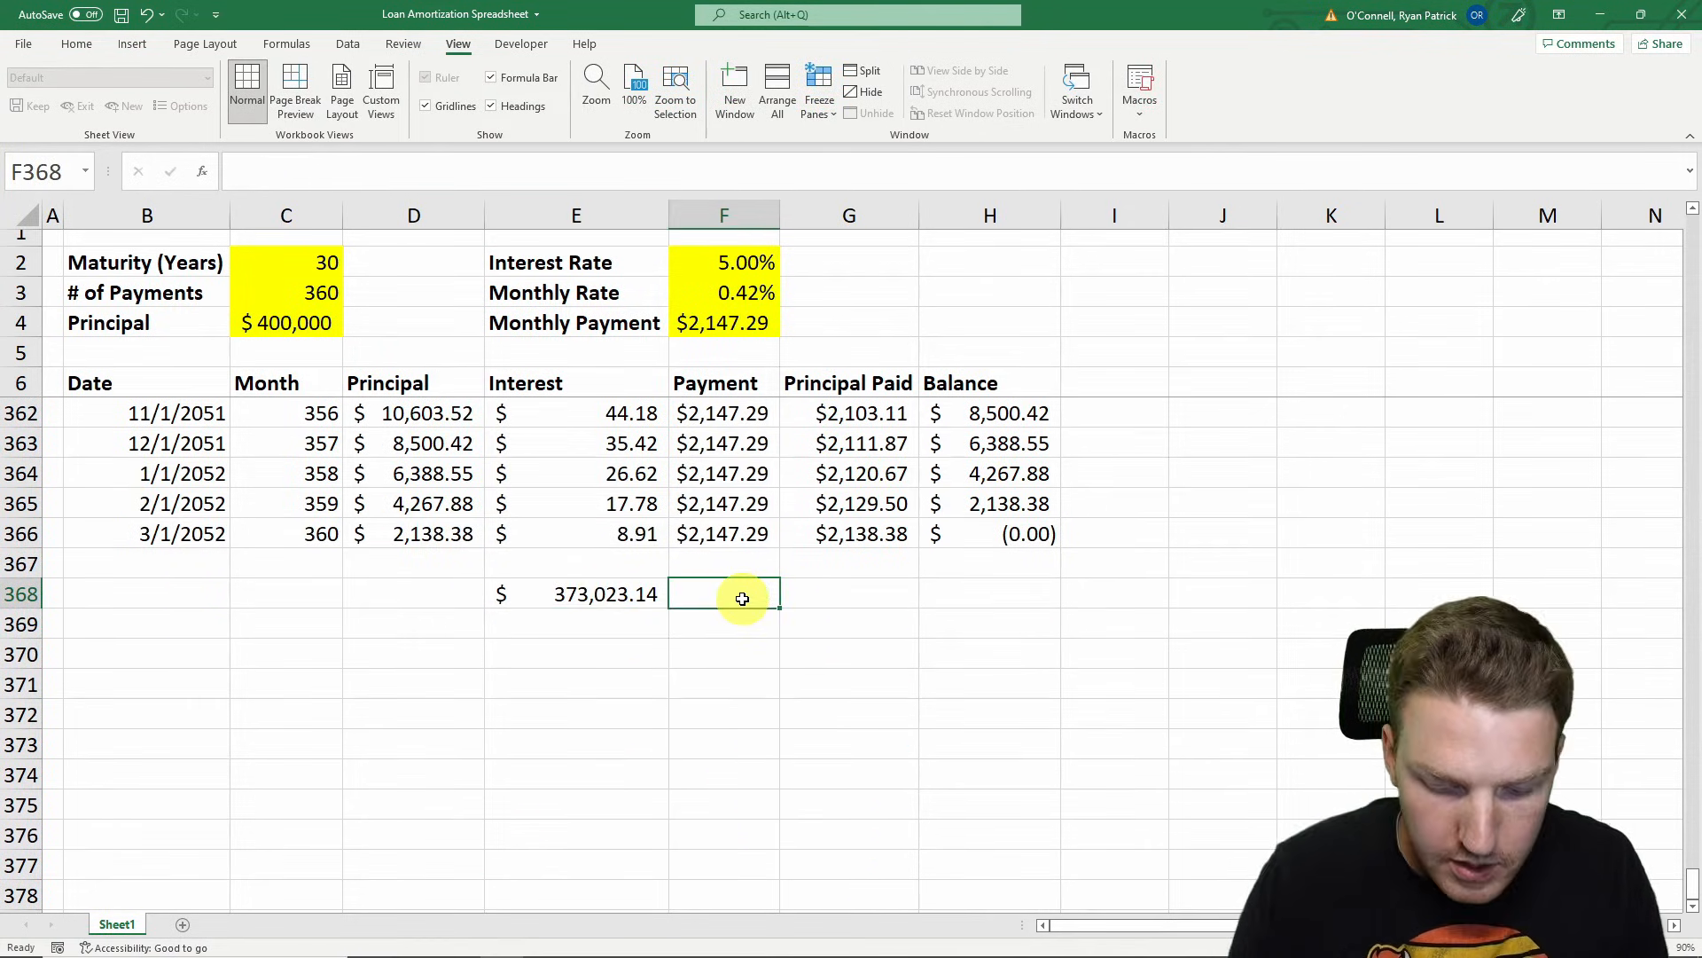
{"action": "type", "text": "="}
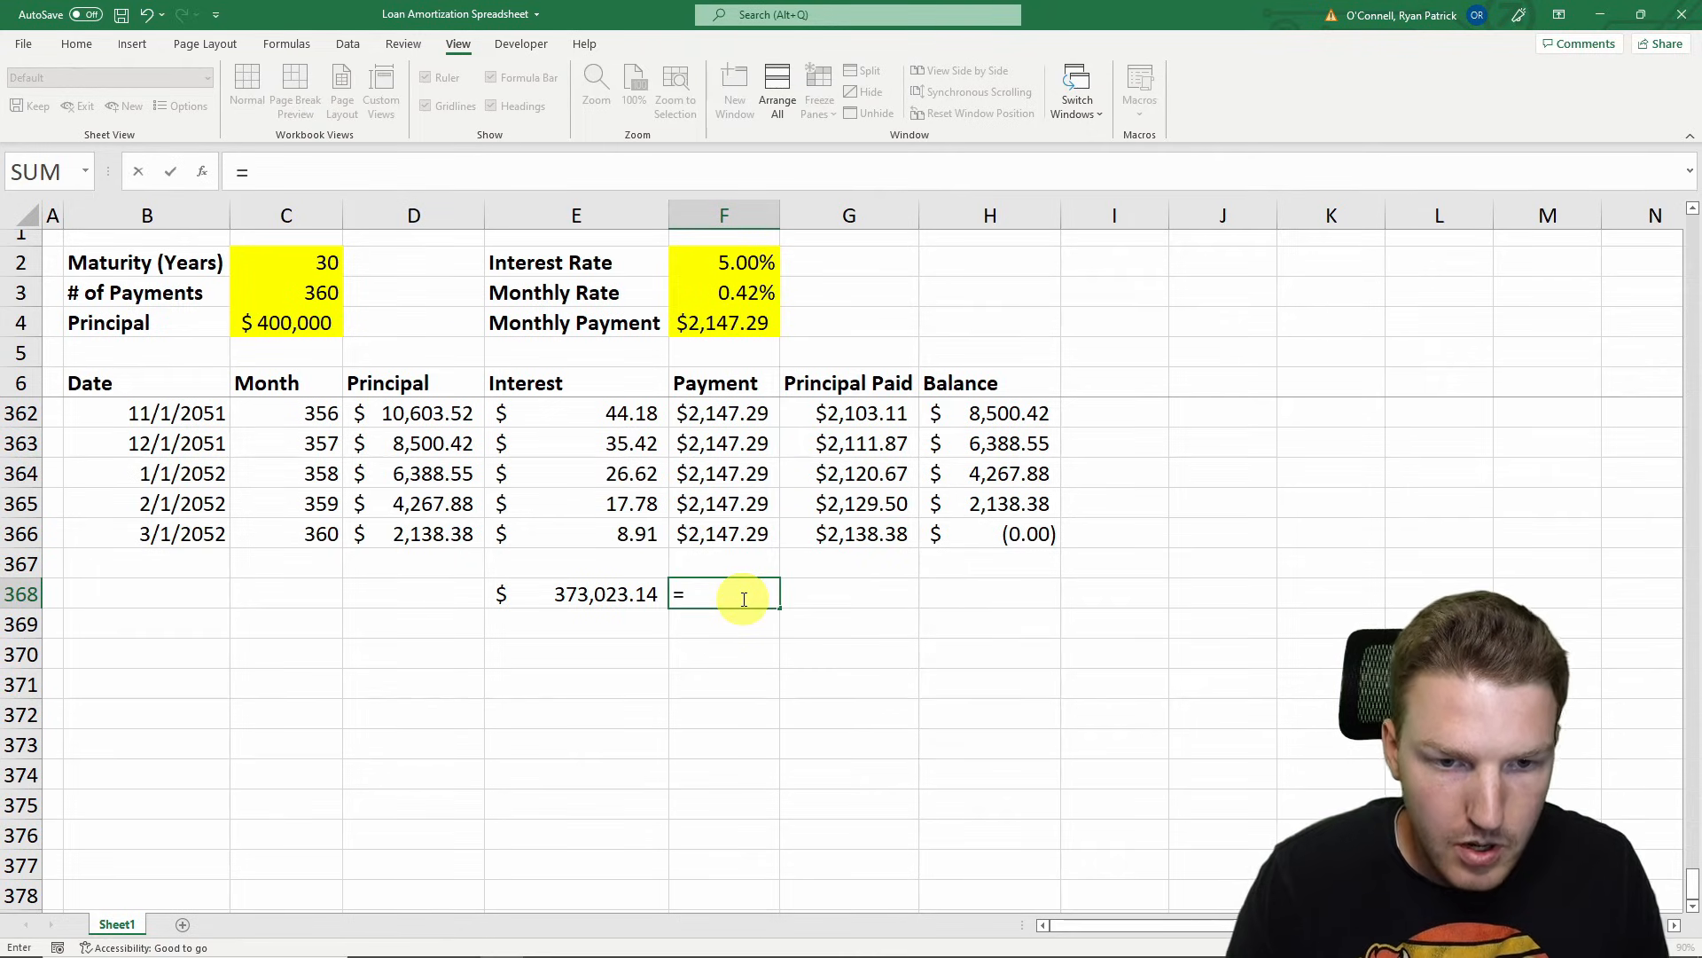
{"action": "type", "text": "sum(F7:F366"}
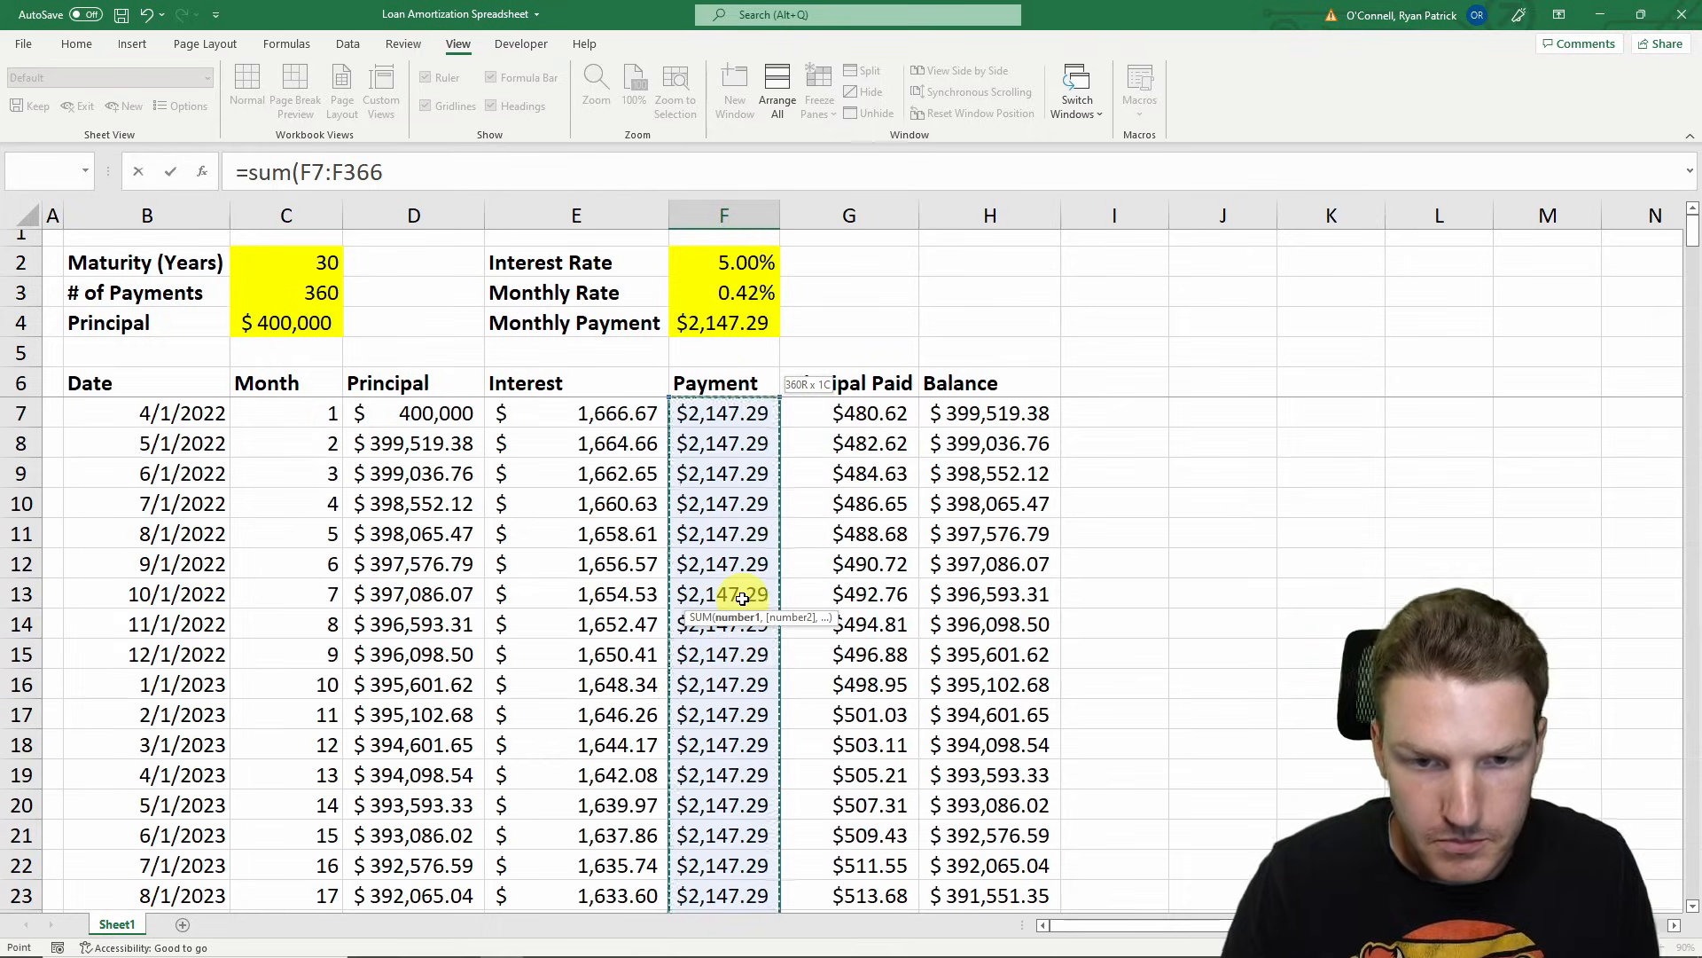
{"action": "key", "text": "Return"}
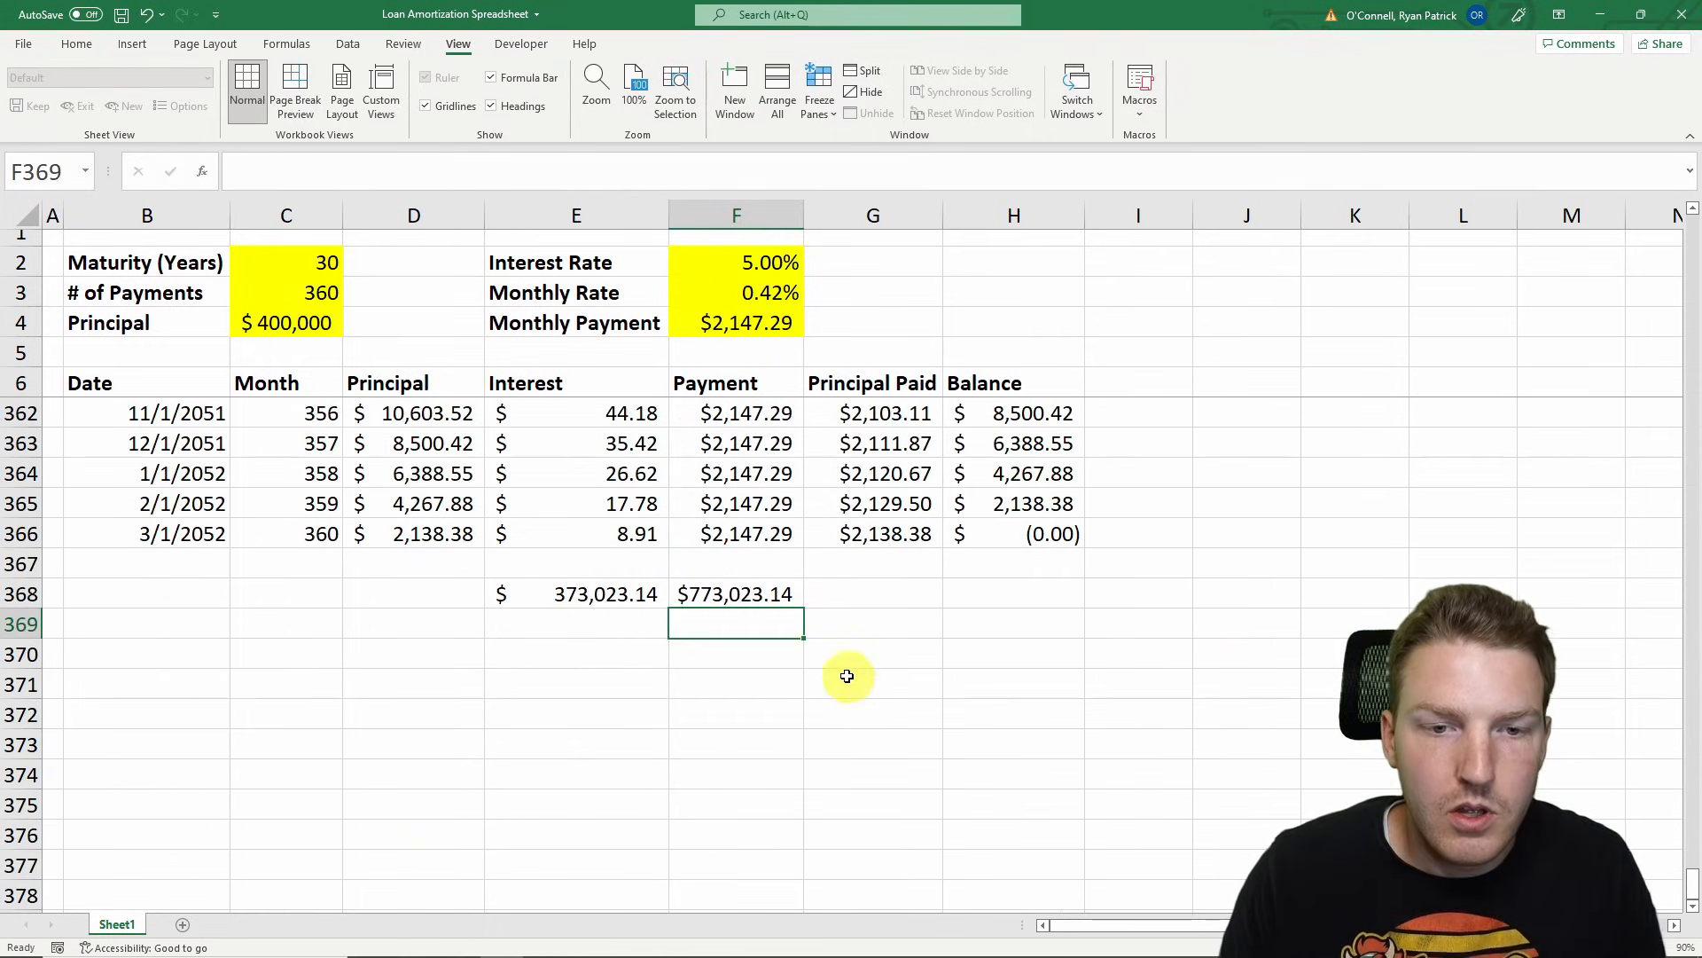
Compute principal paid as payment total minus interest total, giving $400,000.00
{"action": "type", "text": "="}
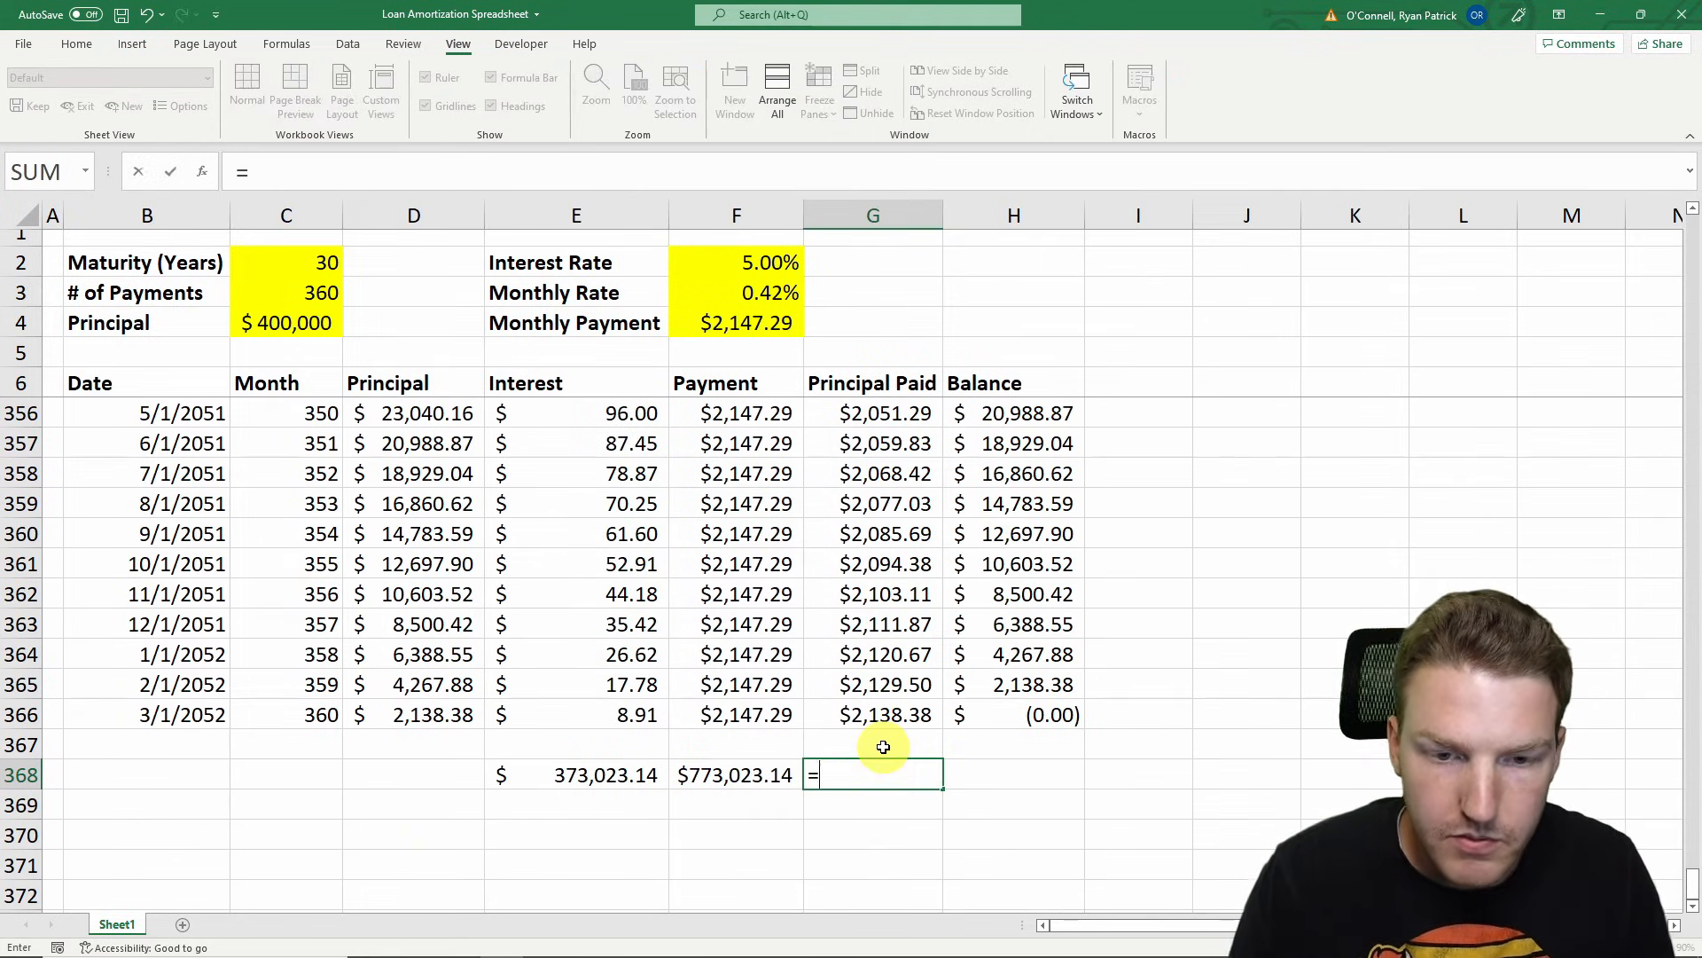
{"action": "left_click", "coordinate": [736, 775]}
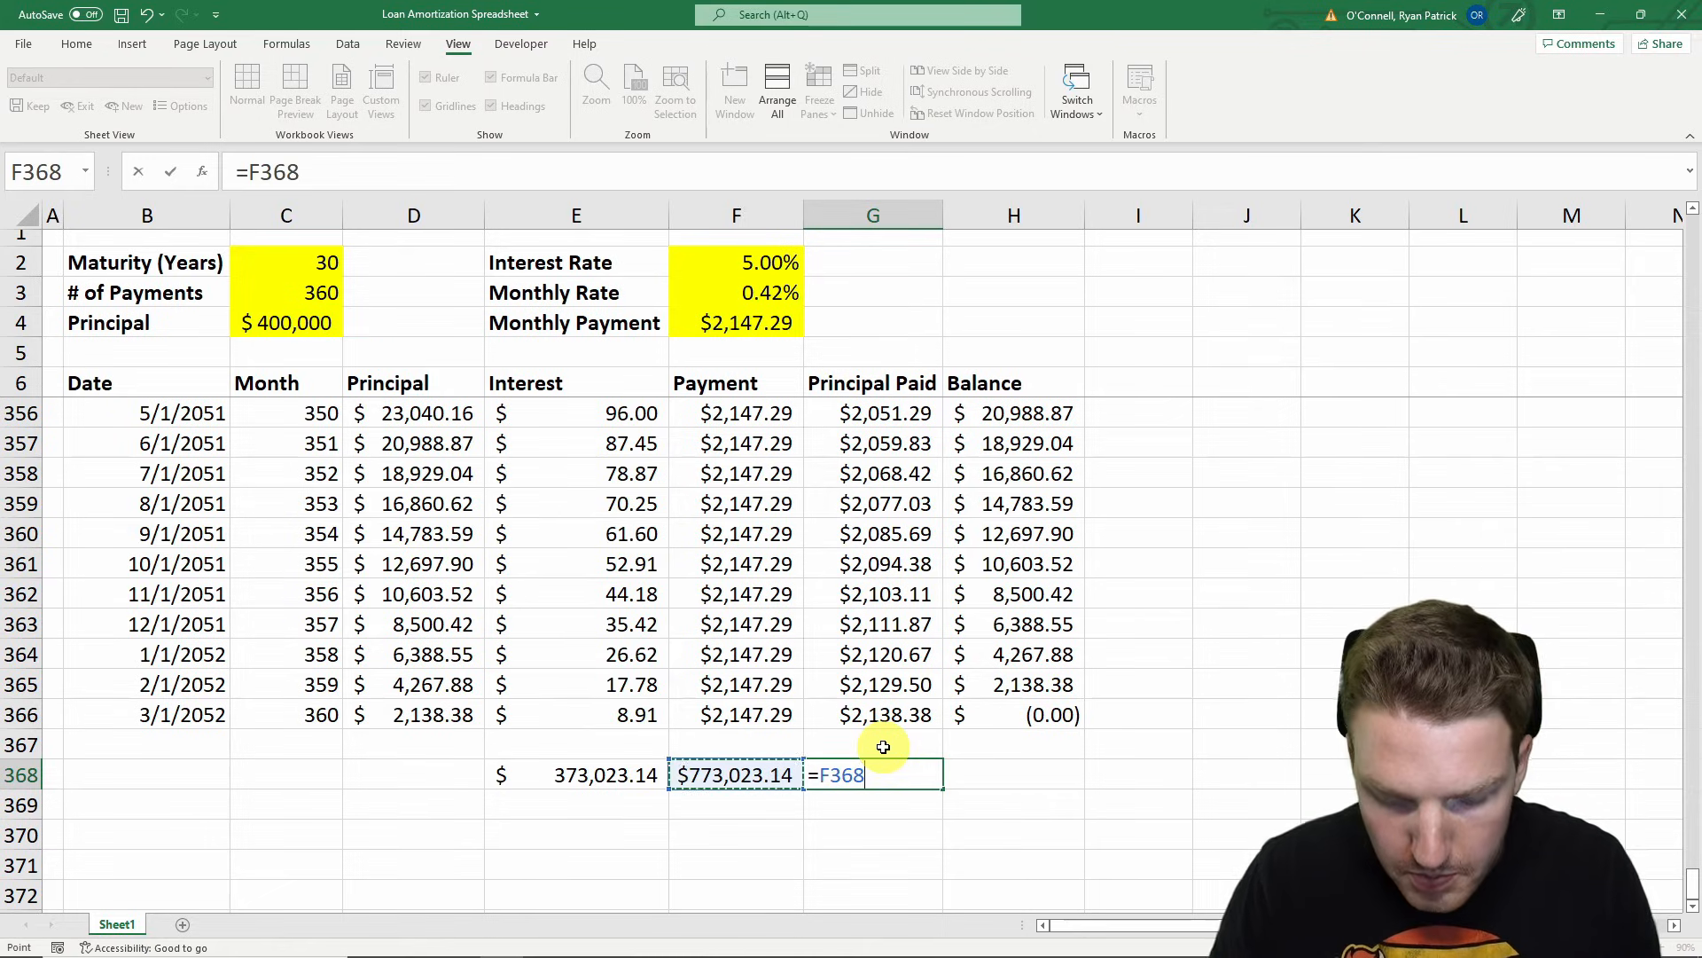
{"action": "key", "text": "Return"}
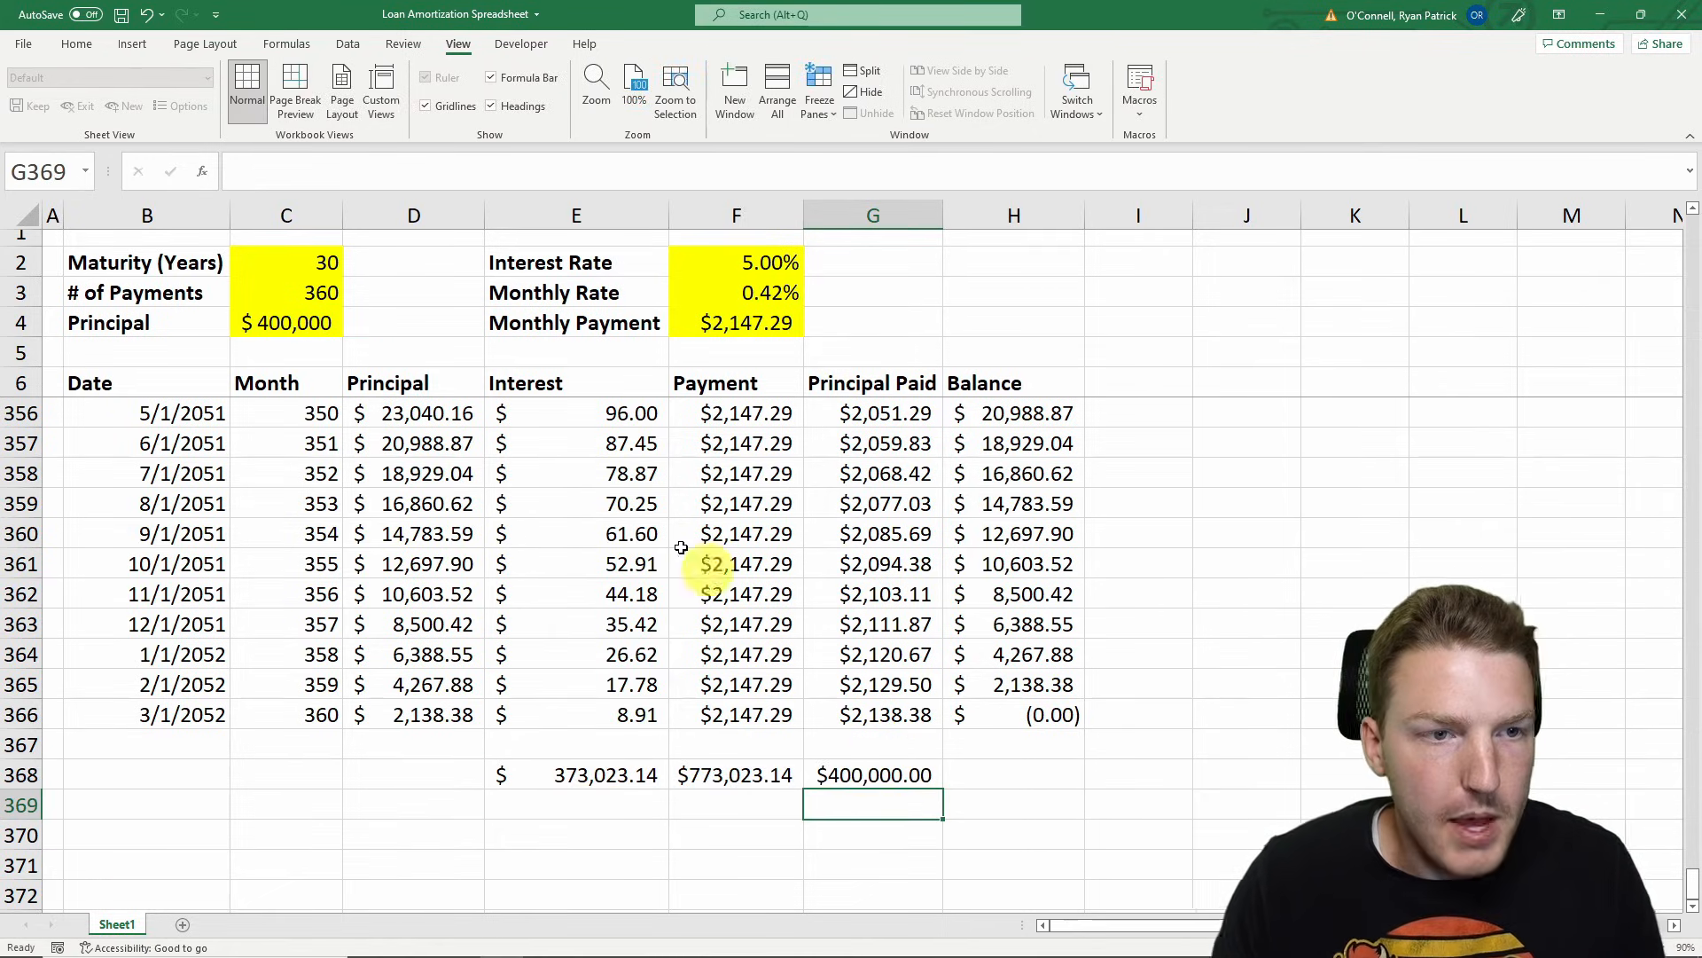
{"action": "left_click", "coordinate": [873, 775]}
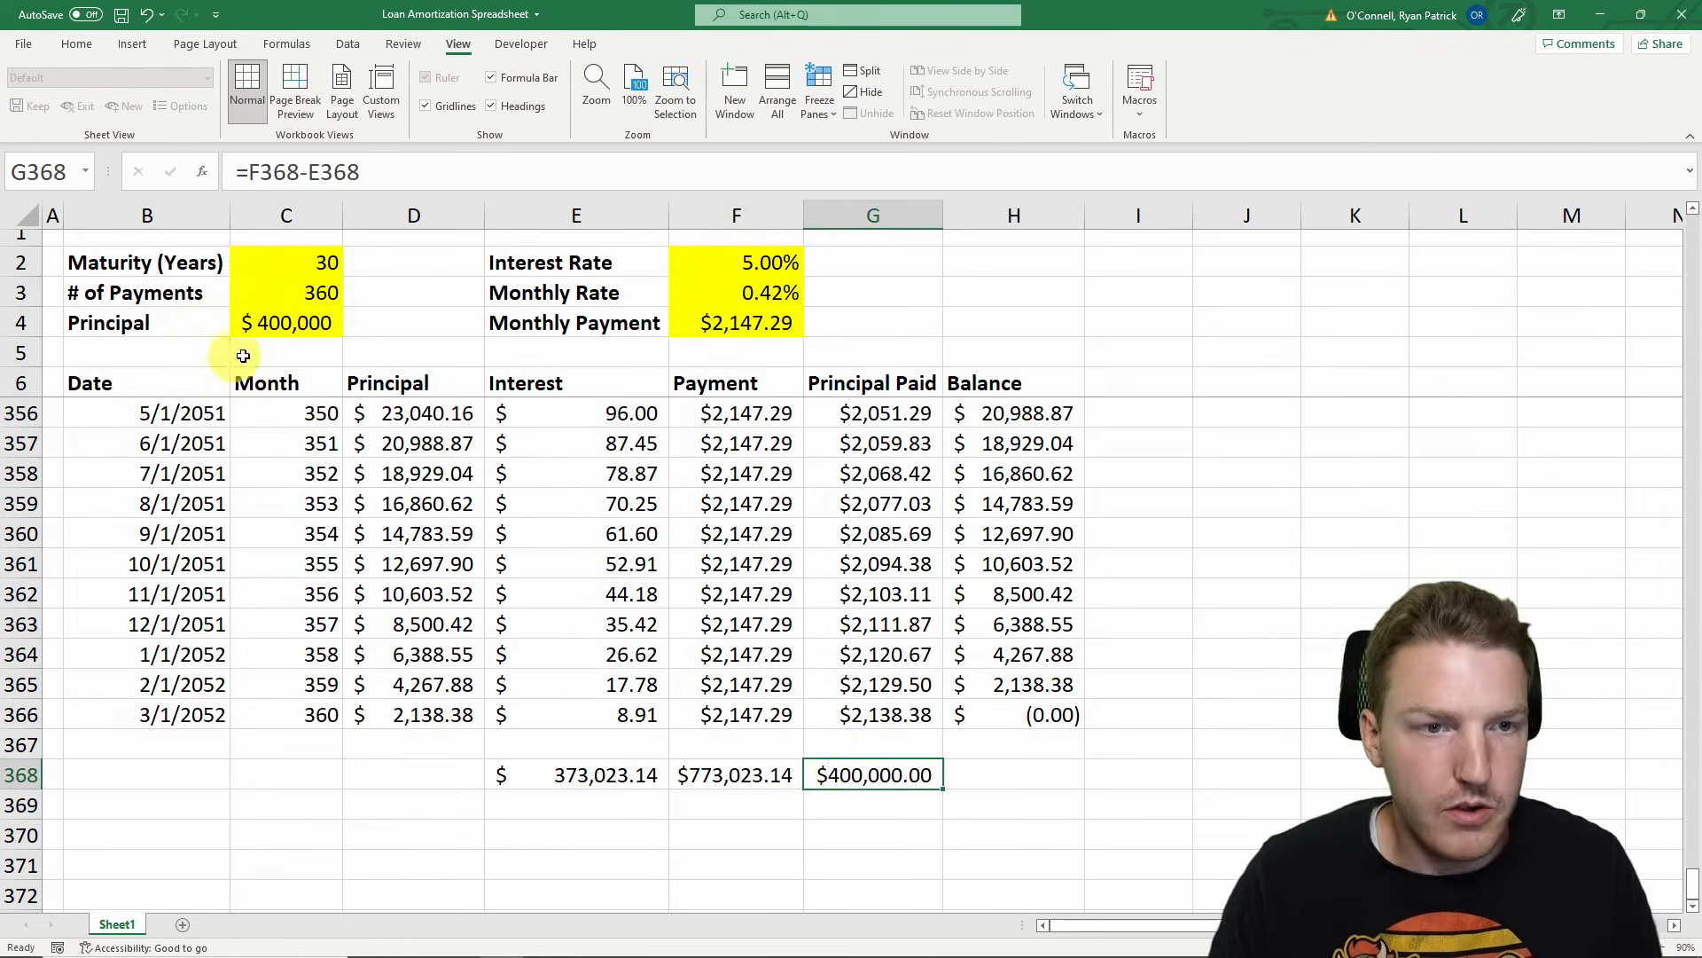
{"action": "left_click", "coordinate": [1355, 684]}
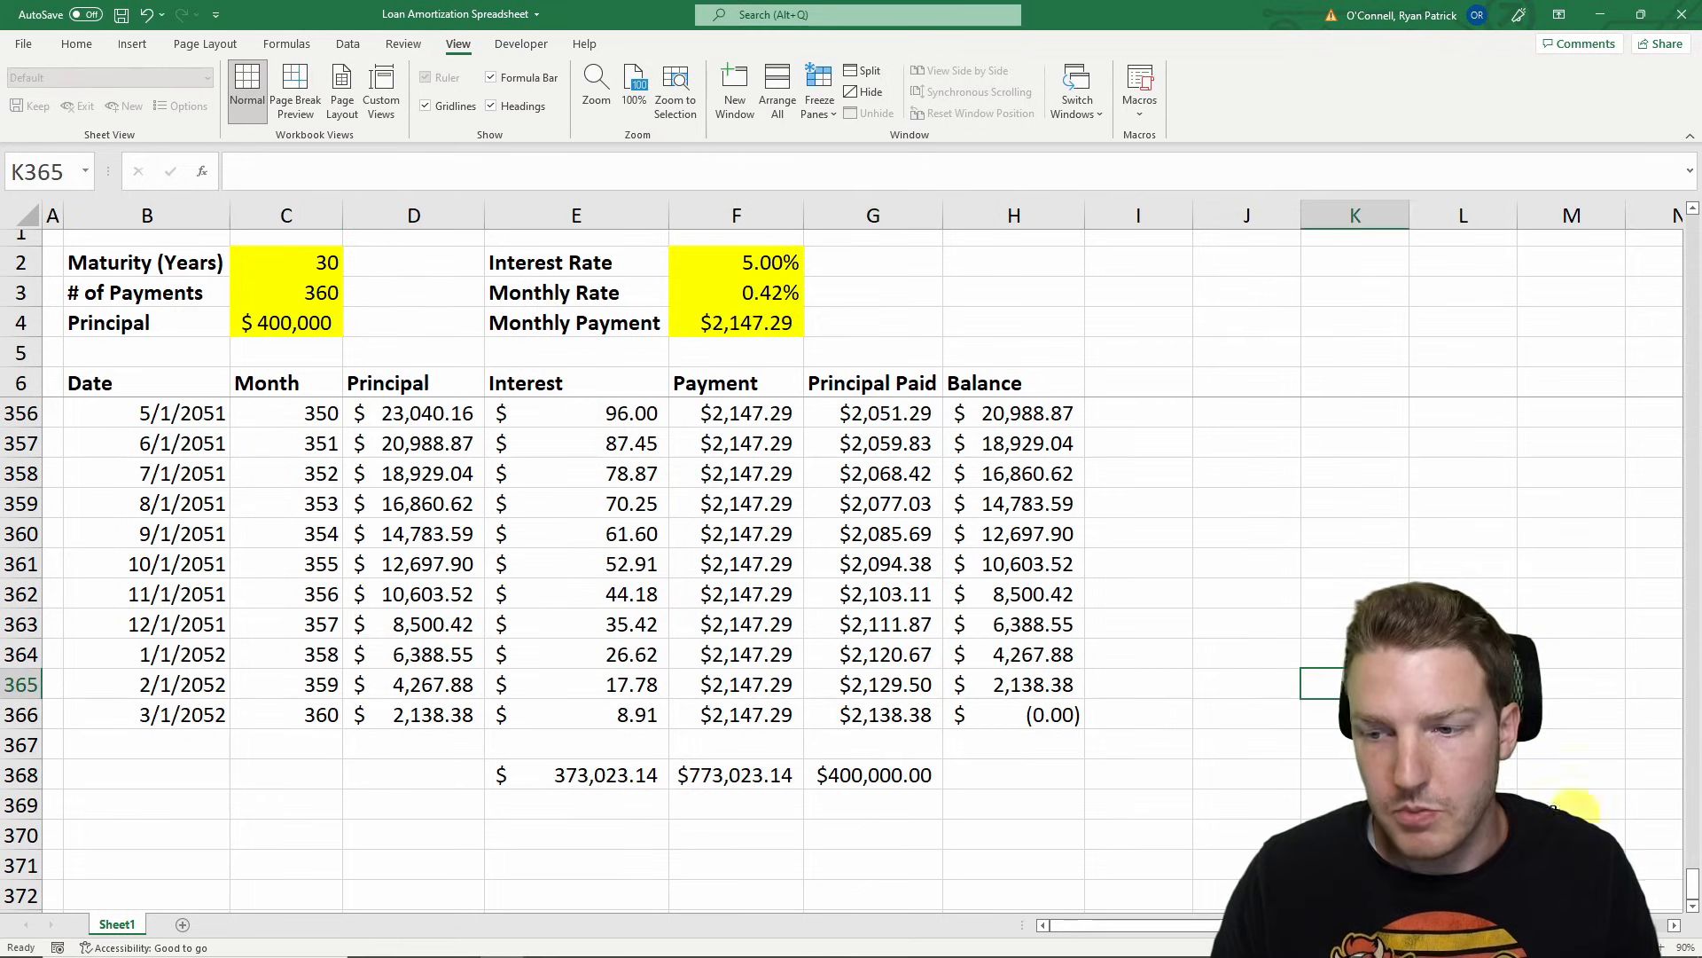
Change the loan principal in C4 to $600,000 so the PMT payment recalculates to $3,220.93
{"action": "left_click", "coordinate": [1014, 715]}
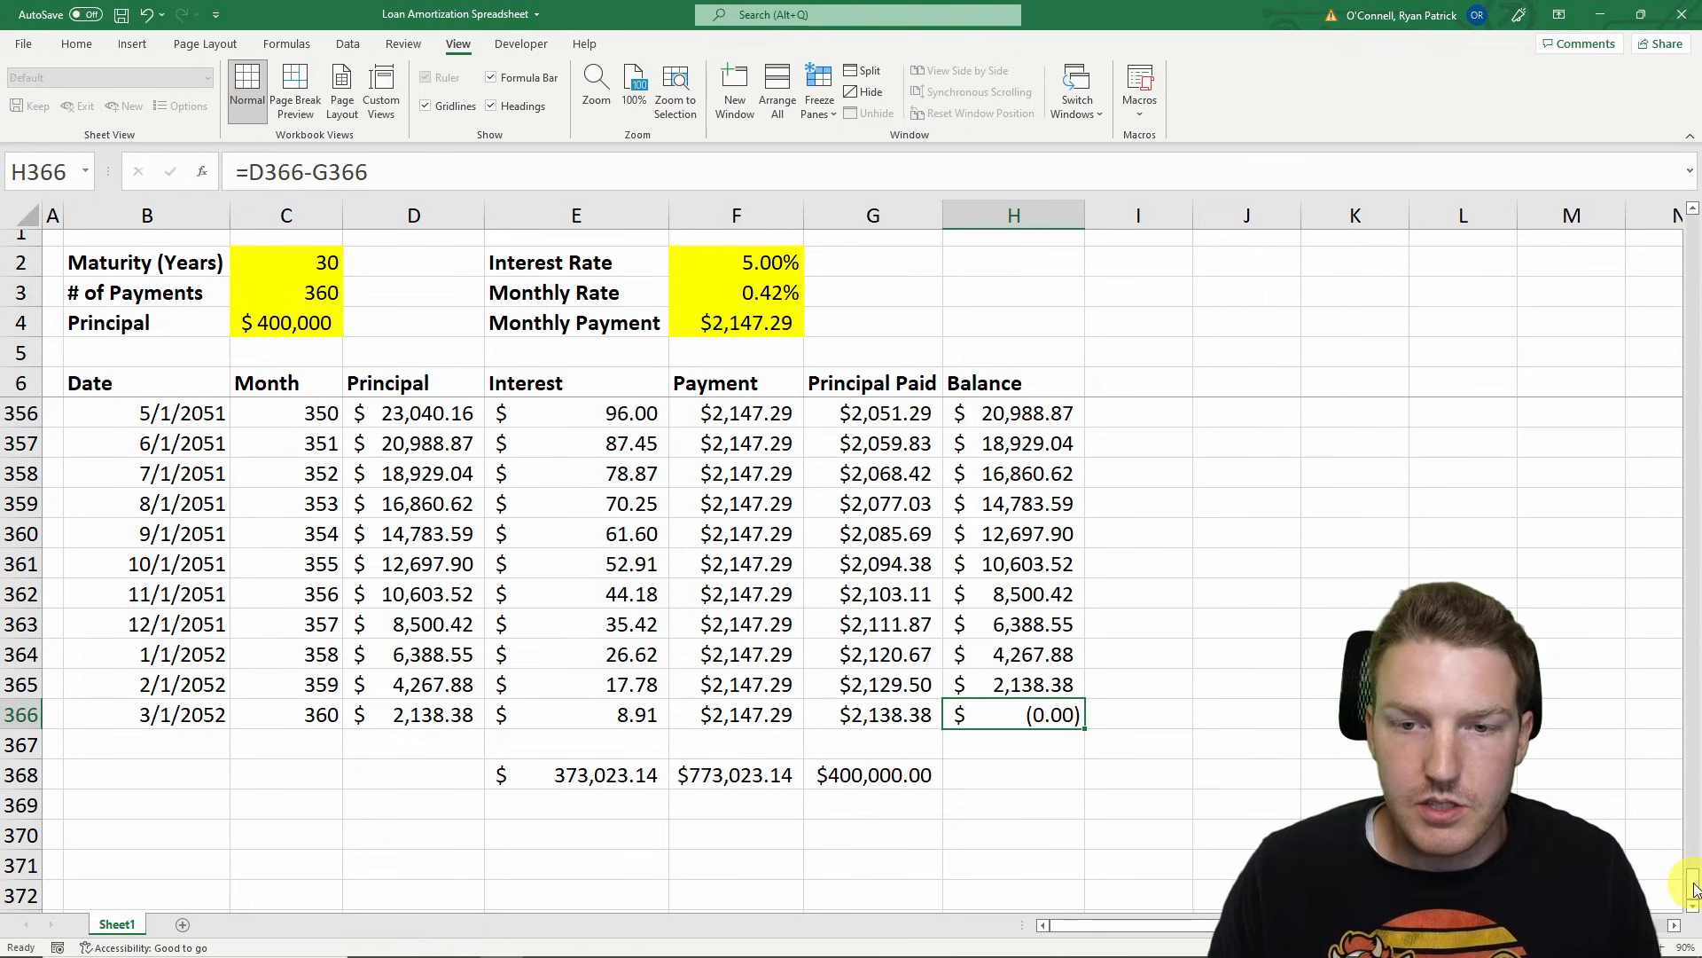
{"action": "scroll", "scroll_direction": "up", "scroll_amount": 3}
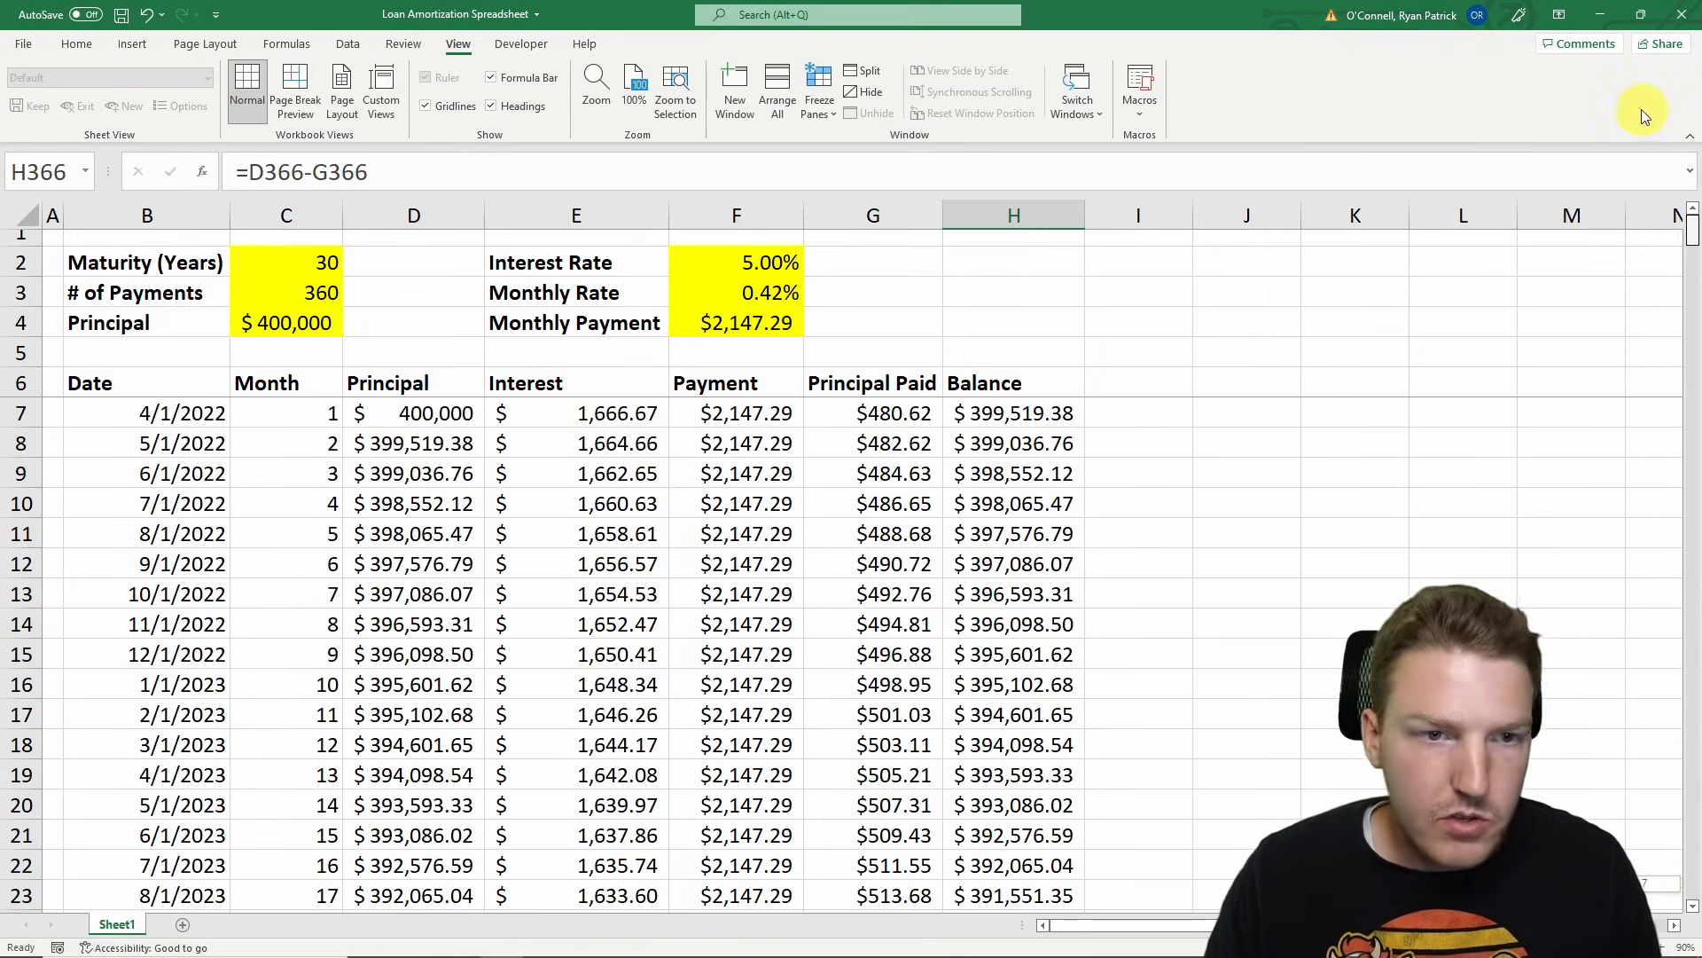
{"action": "left_click", "coordinate": [285, 323]}
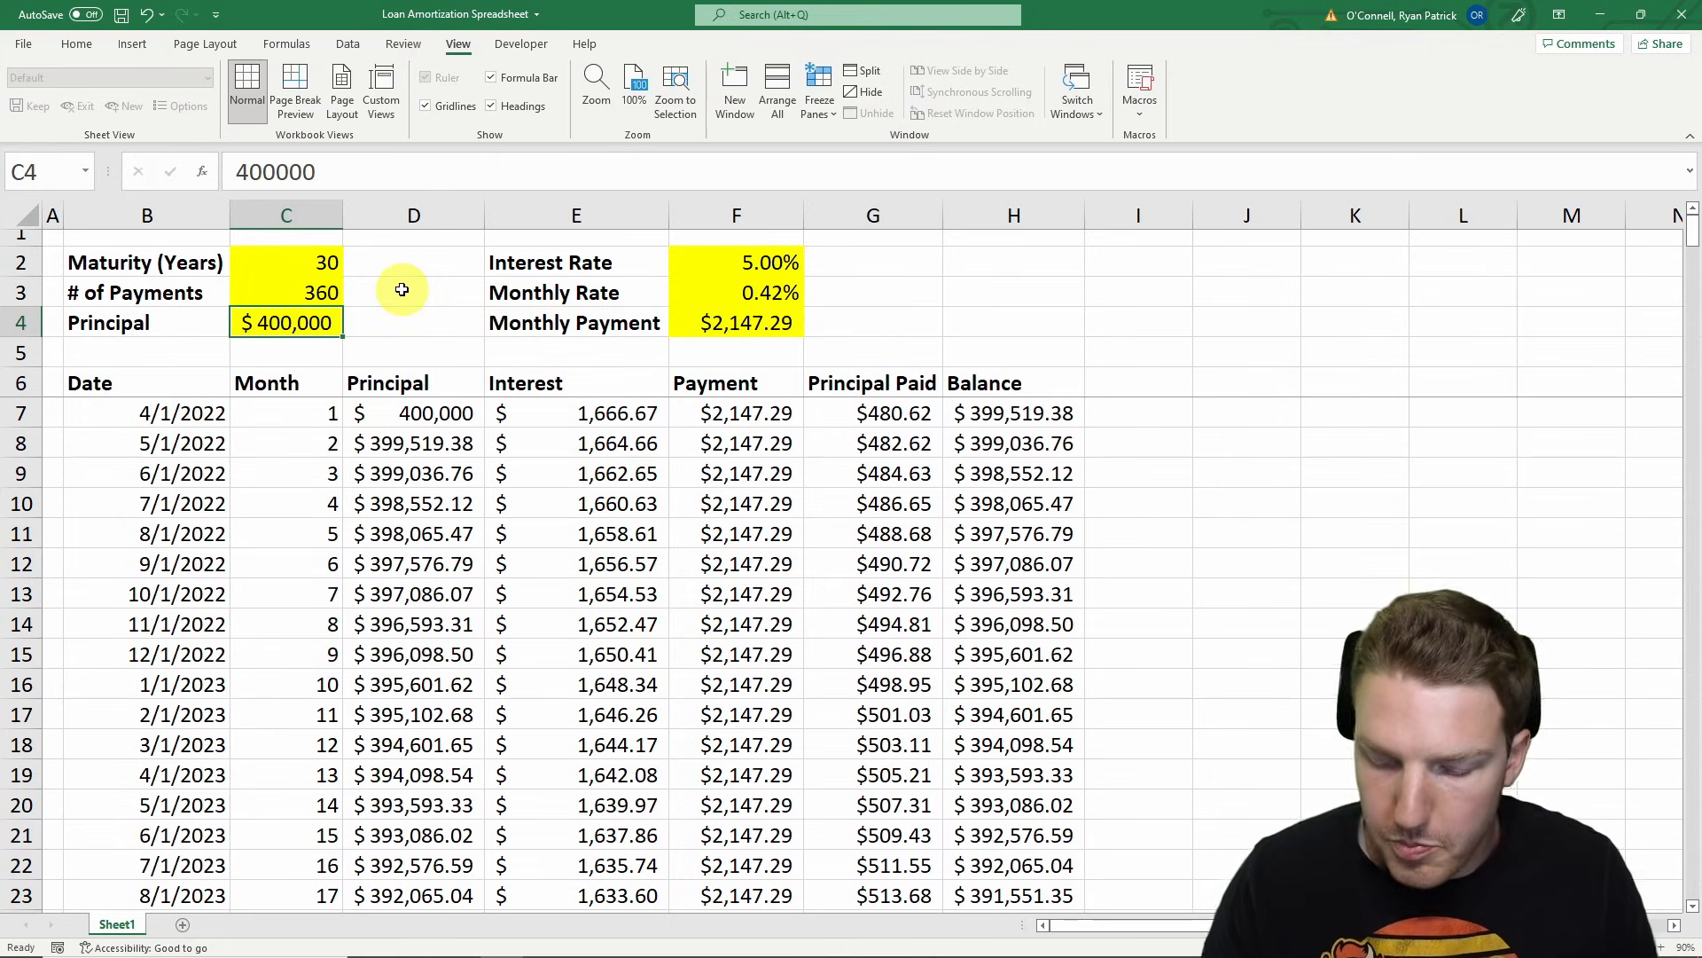
{"action": "type", "text": "6000"}
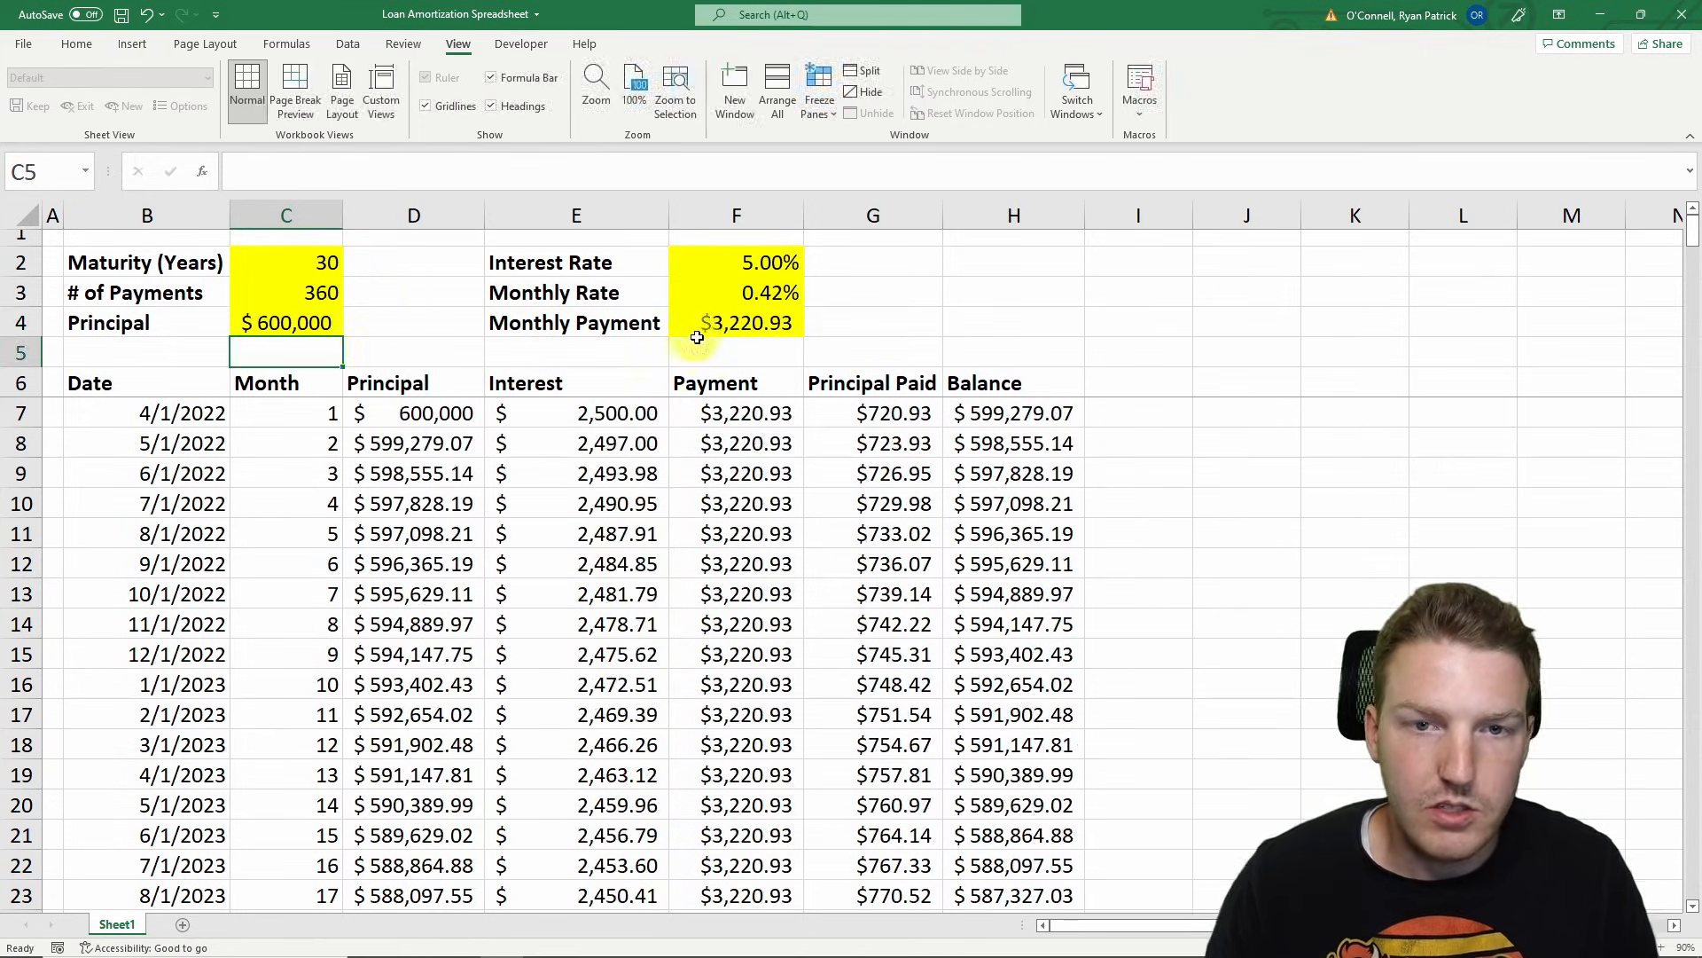
{"action": "left_click", "coordinate": [736, 322]}
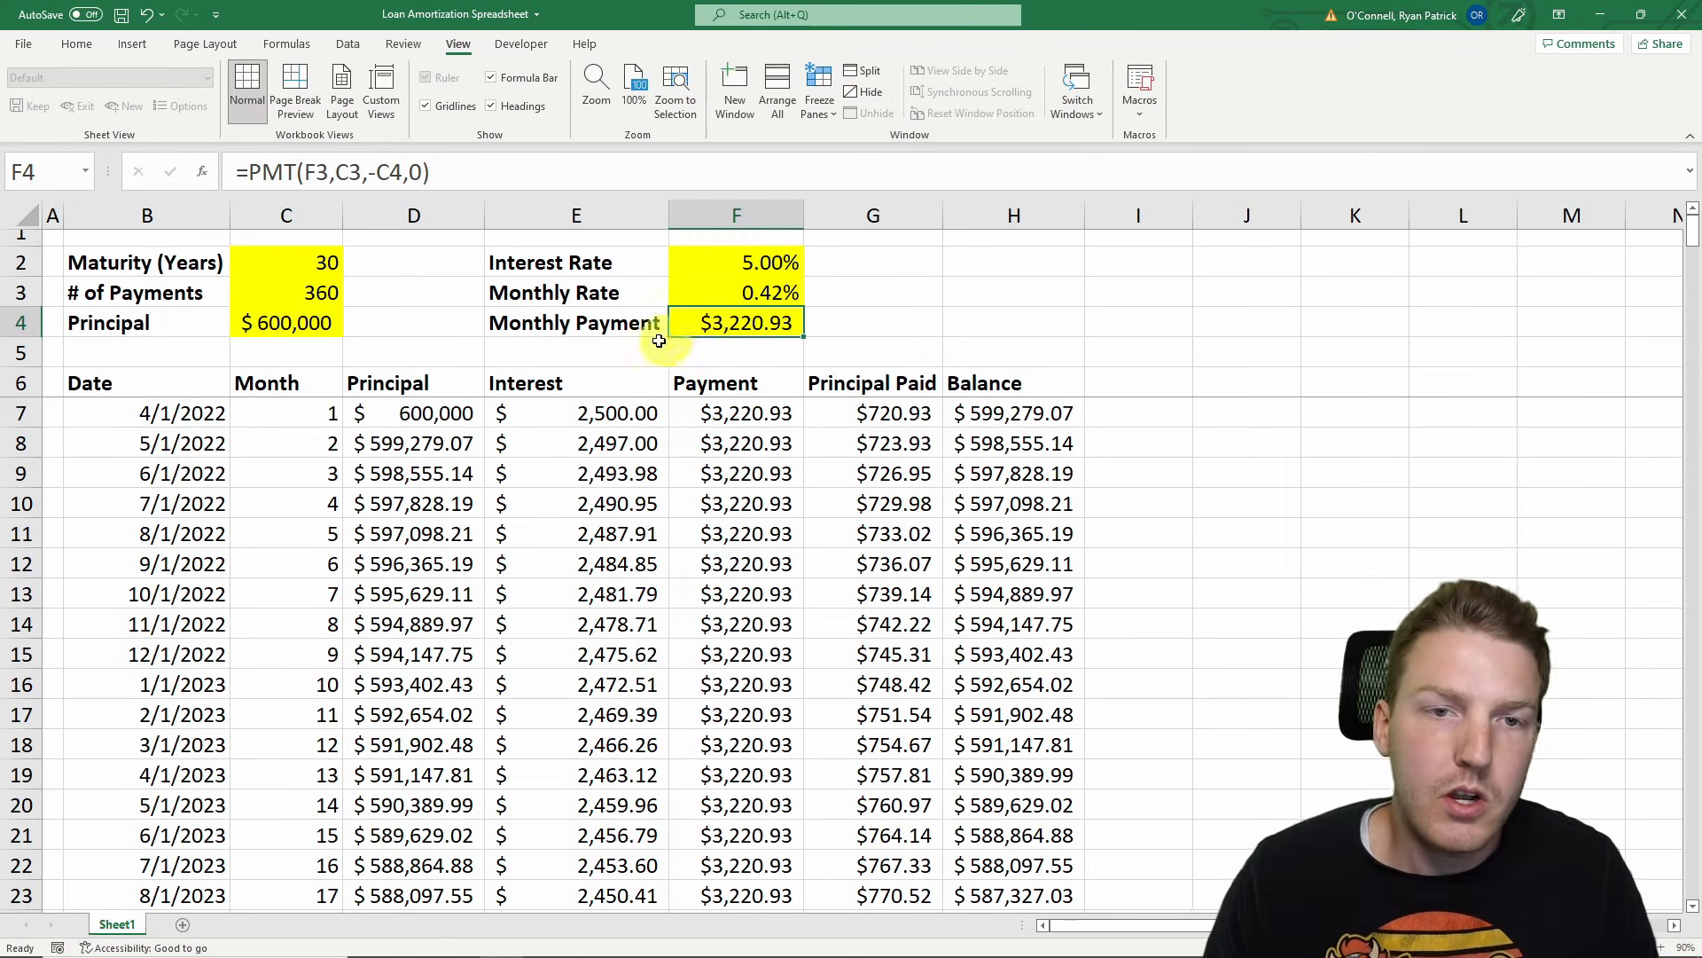
{"action": "left_click", "coordinate": [873, 323]}
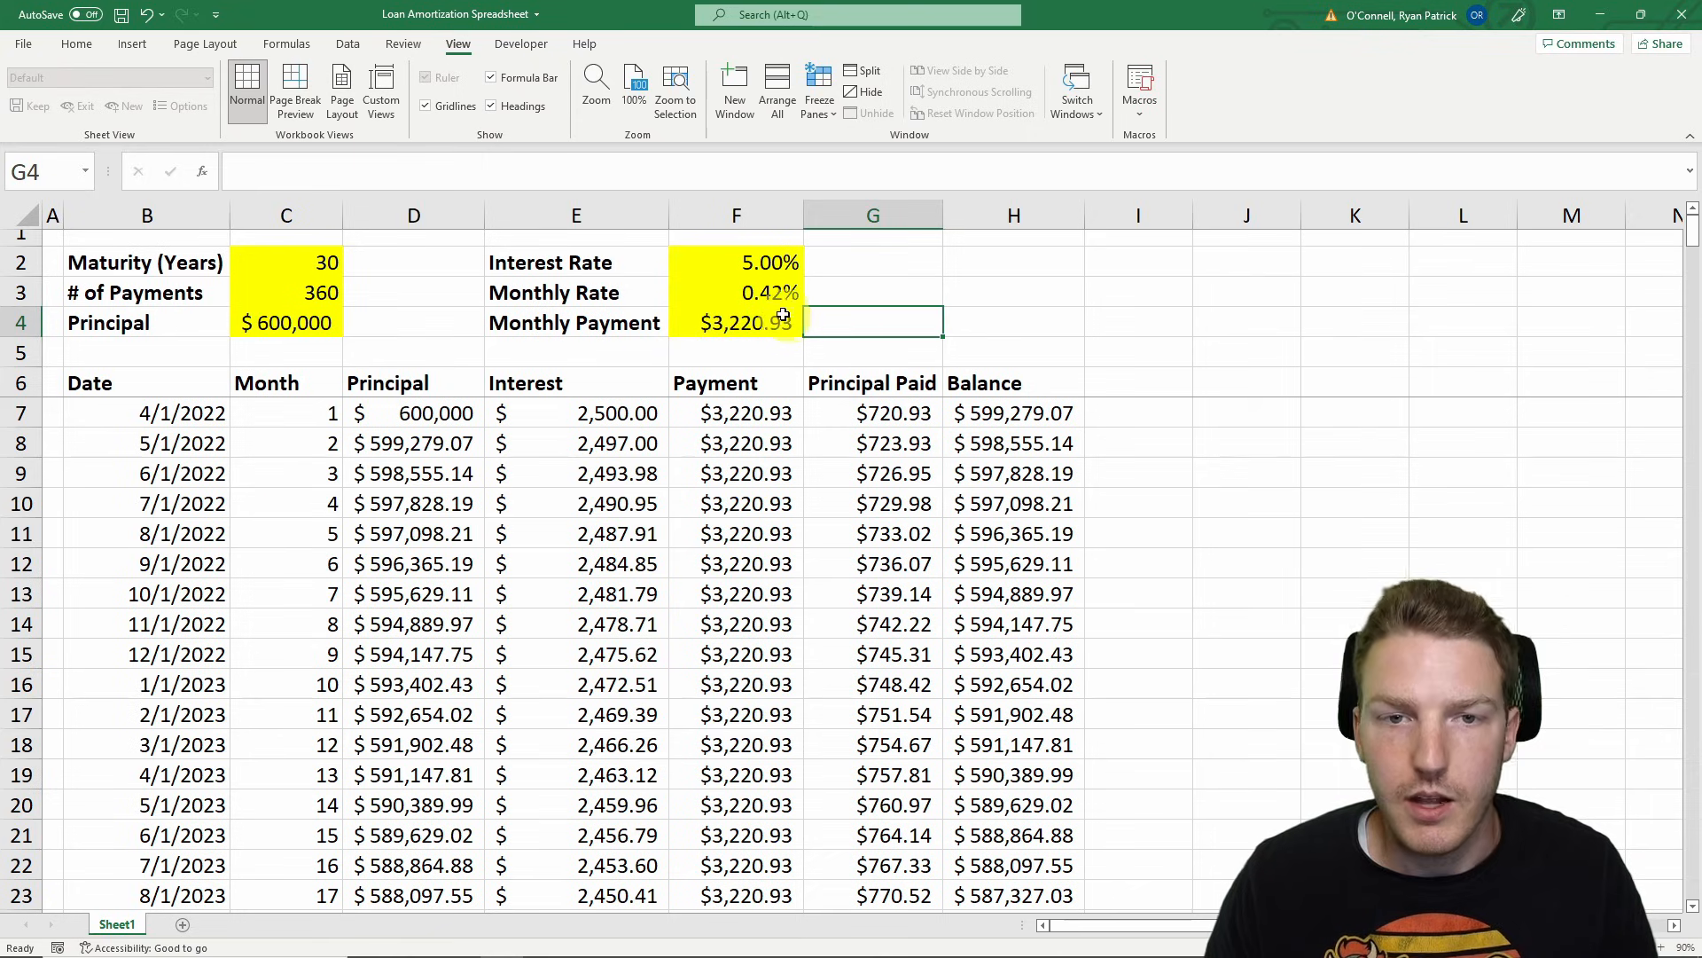
Change the interest rate to 7.00%, giving a 0.58% monthly rate and $3,991.81 payment
{"action": "left_click", "coordinate": [736, 262]}
{"action": "type", "text": "7"}
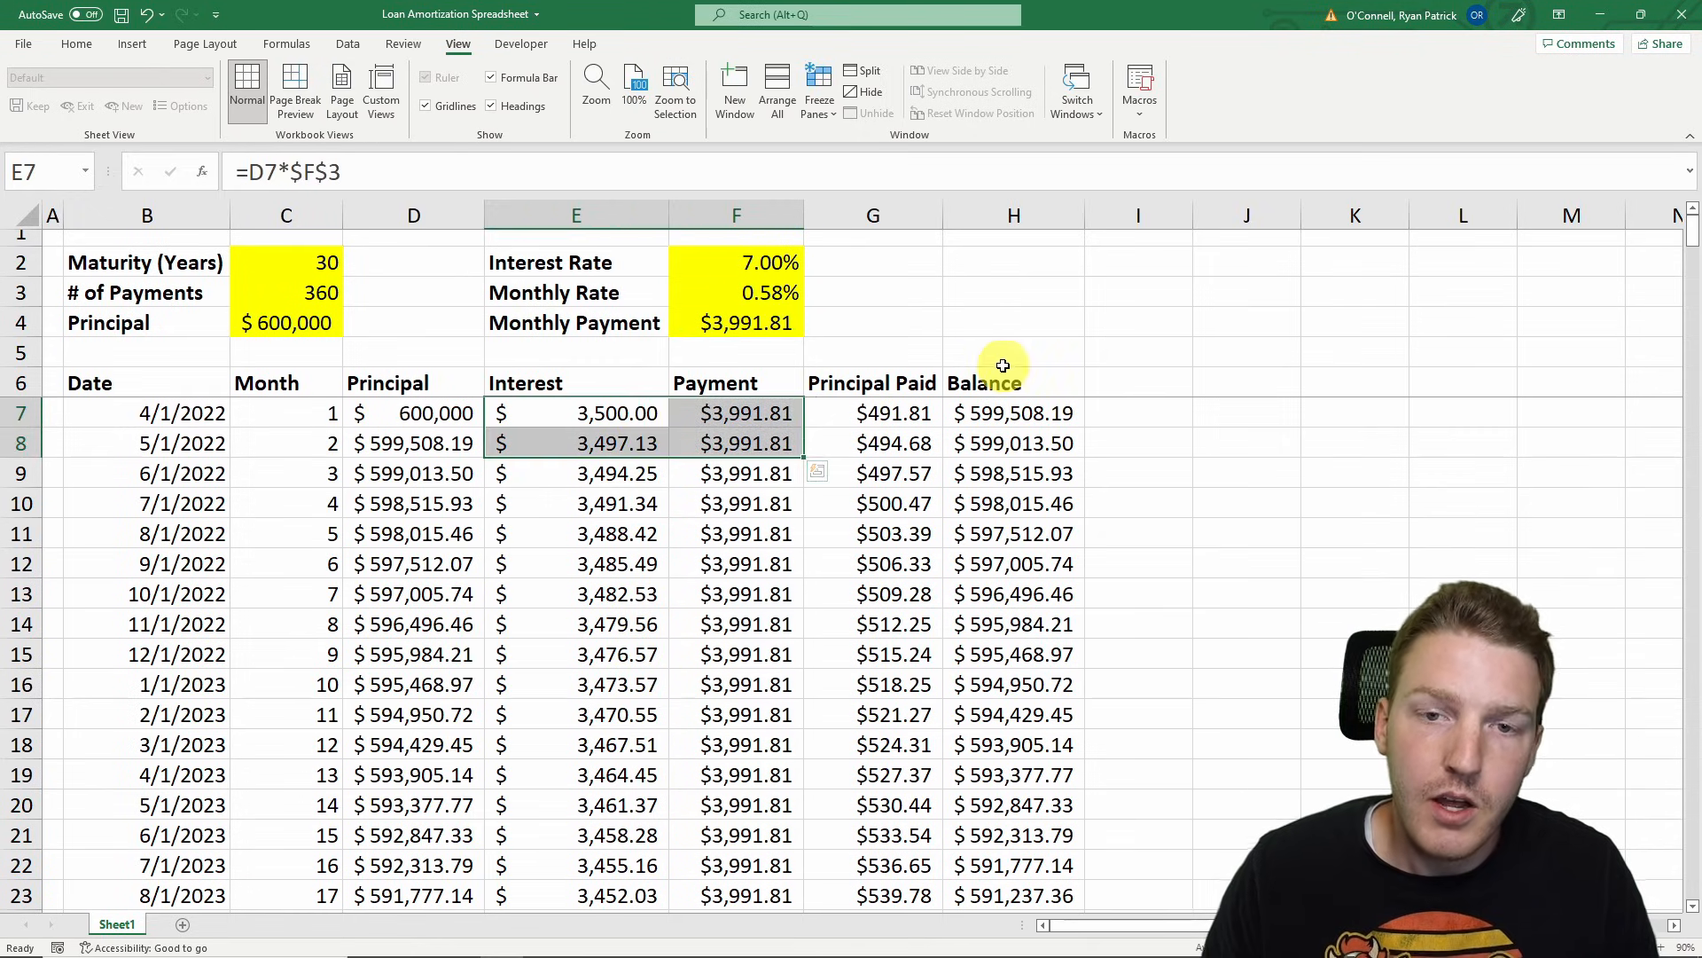
{"action": "left_click", "coordinate": [1013, 351]}
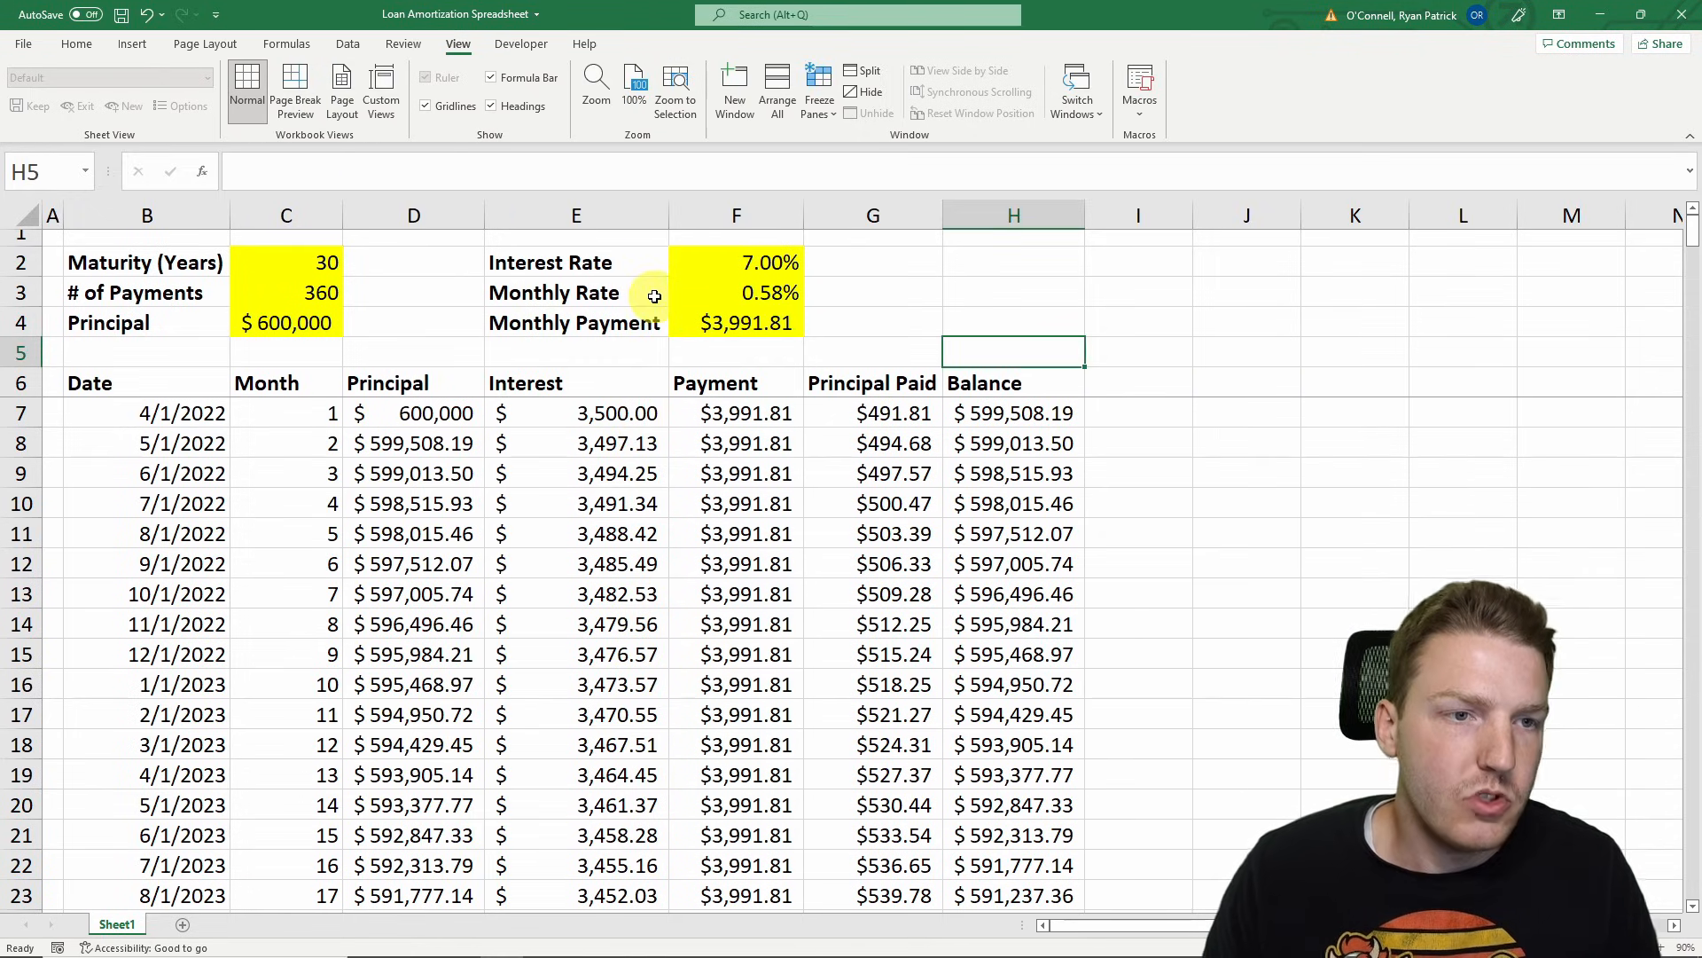
{"action": "left_click", "coordinate": [1013, 322]}
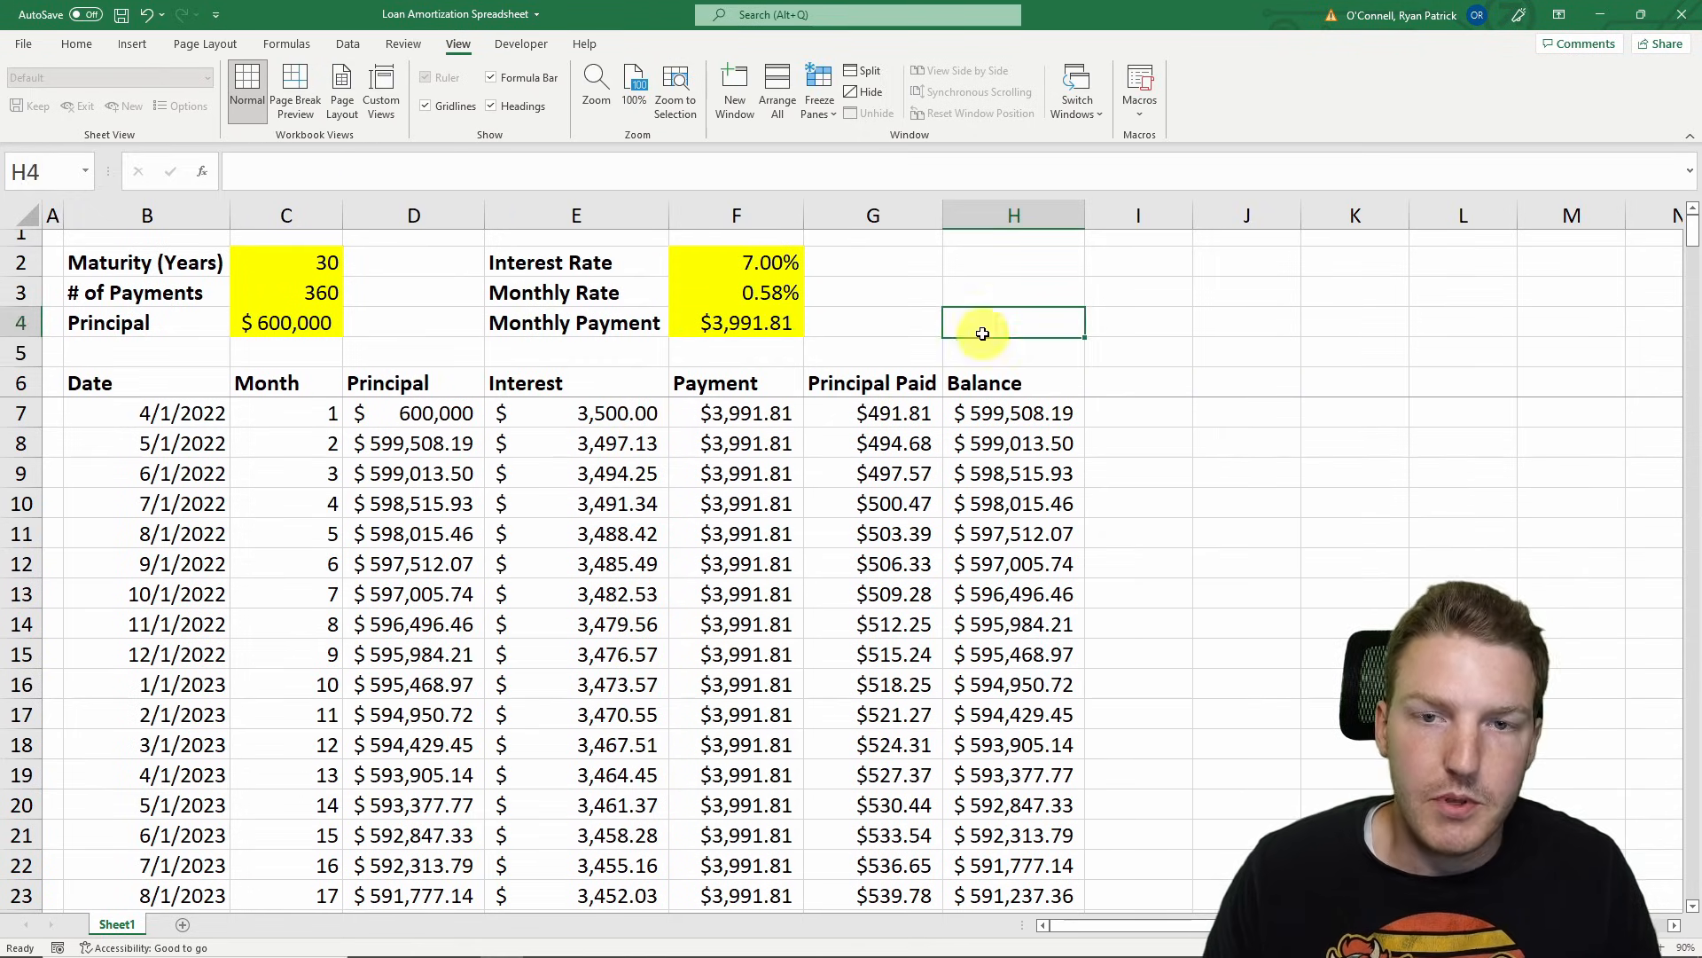